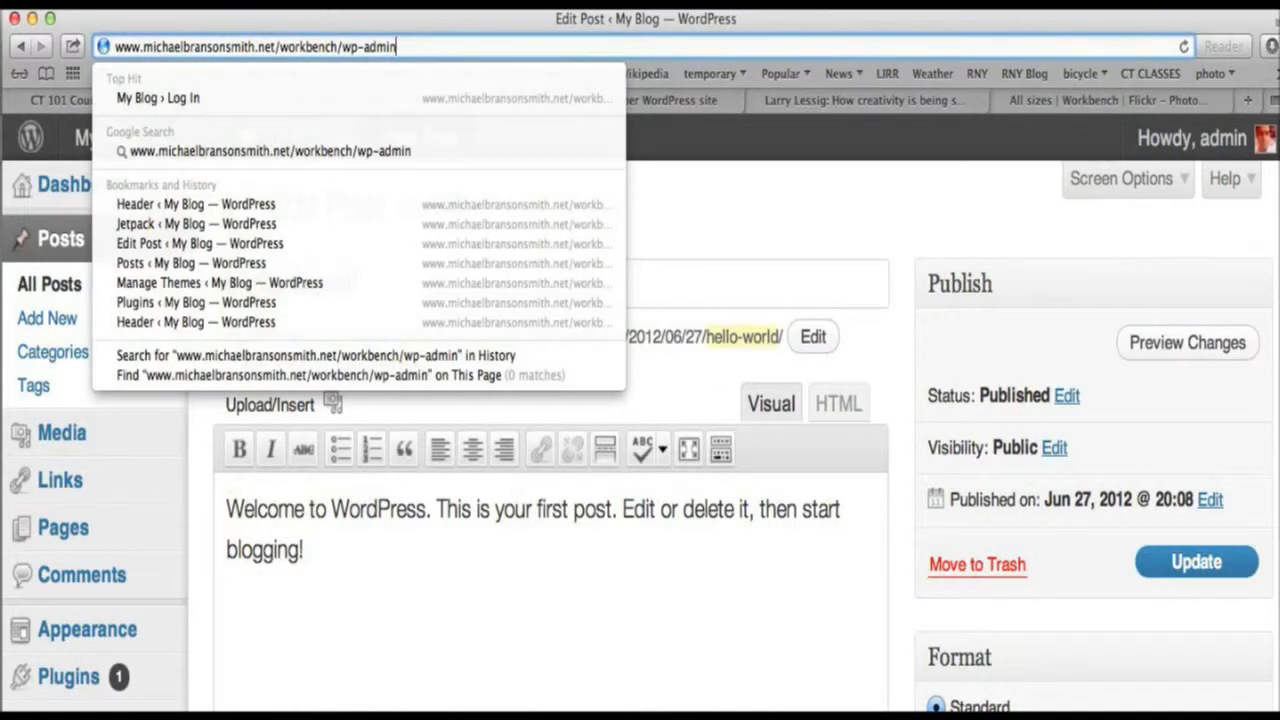
Leave the Hello world! editor without saving and go to Settings > General.
{"action": "key", "text": "Return"}
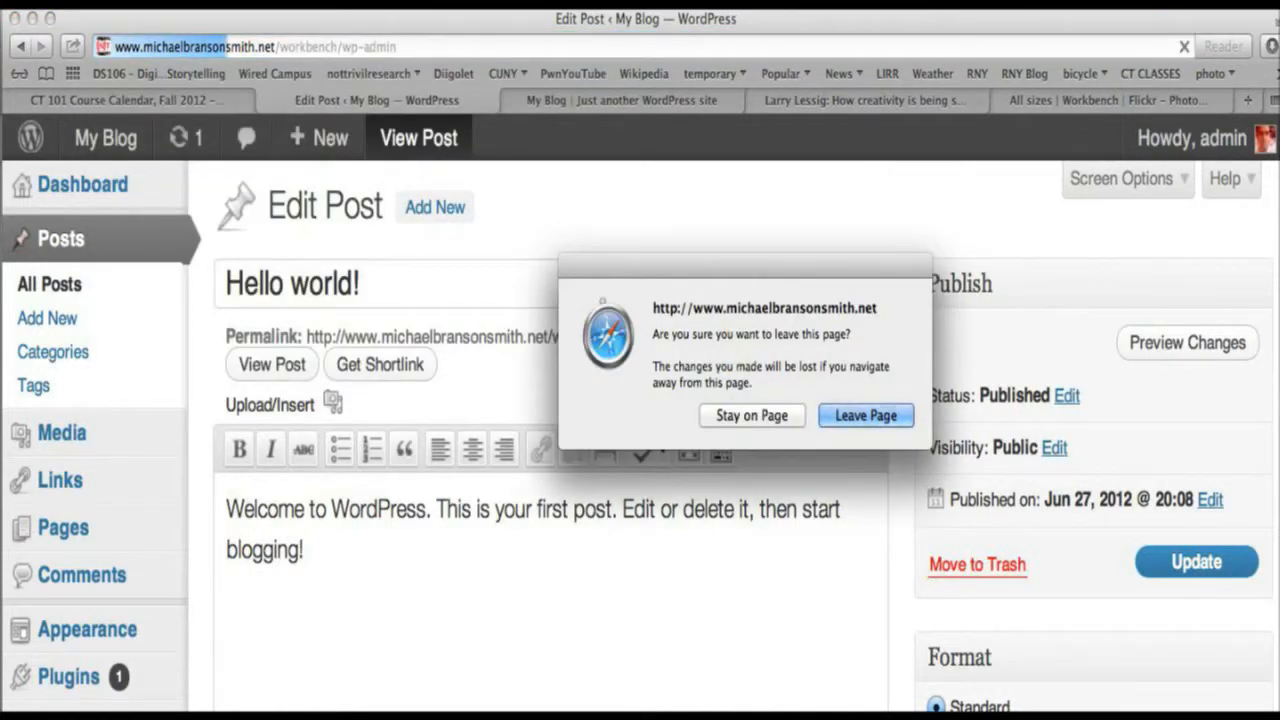
{"action": "left_click", "coordinate": [752, 414]}
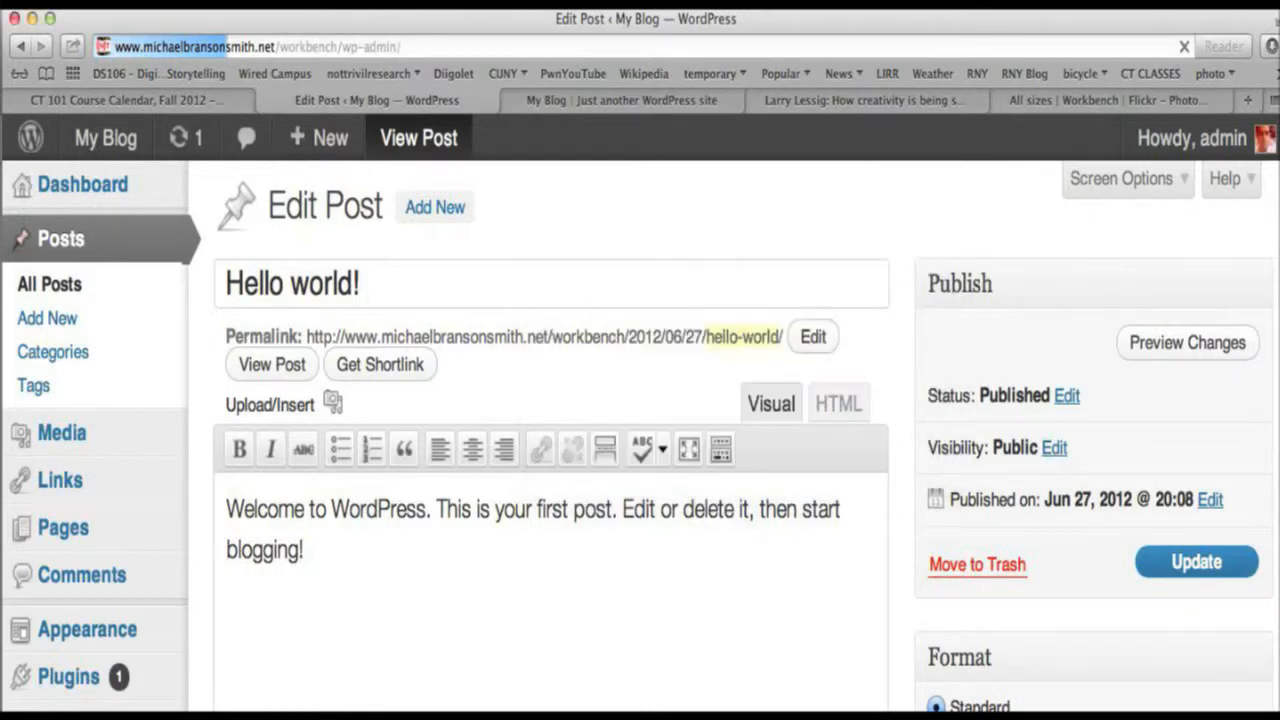
{"action": "left_click", "coordinate": [82, 184]}
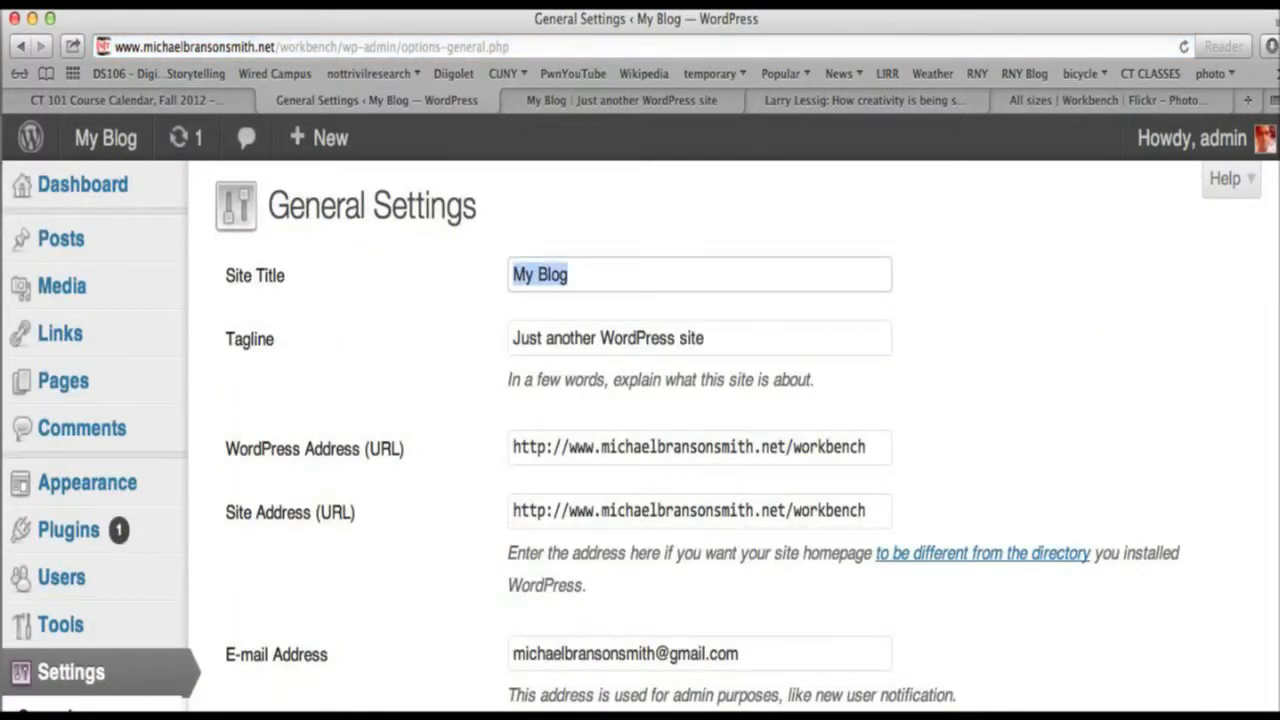
Enter Site Title 'Digital Workbench' and Tagline 'Working the Tools for Web for MY DOMAIN'.
{"action": "type", "text": "Working the"}
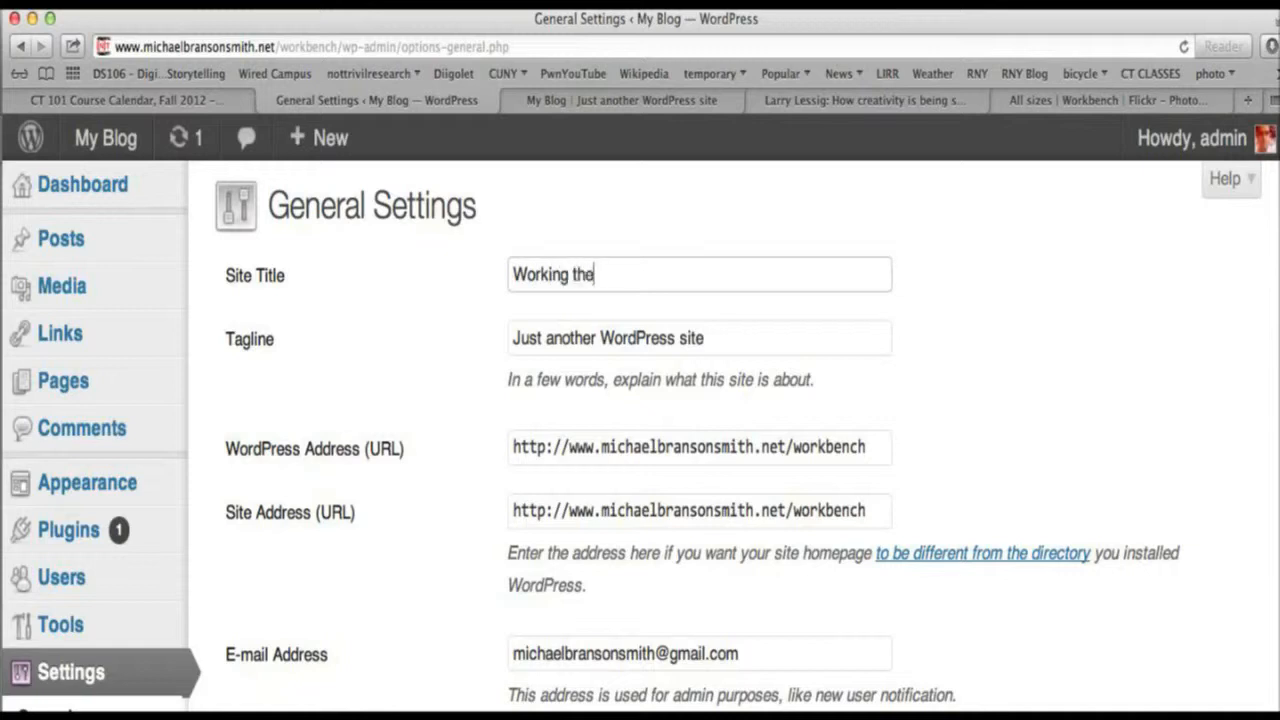
{"action": "type", "text": "IN"}
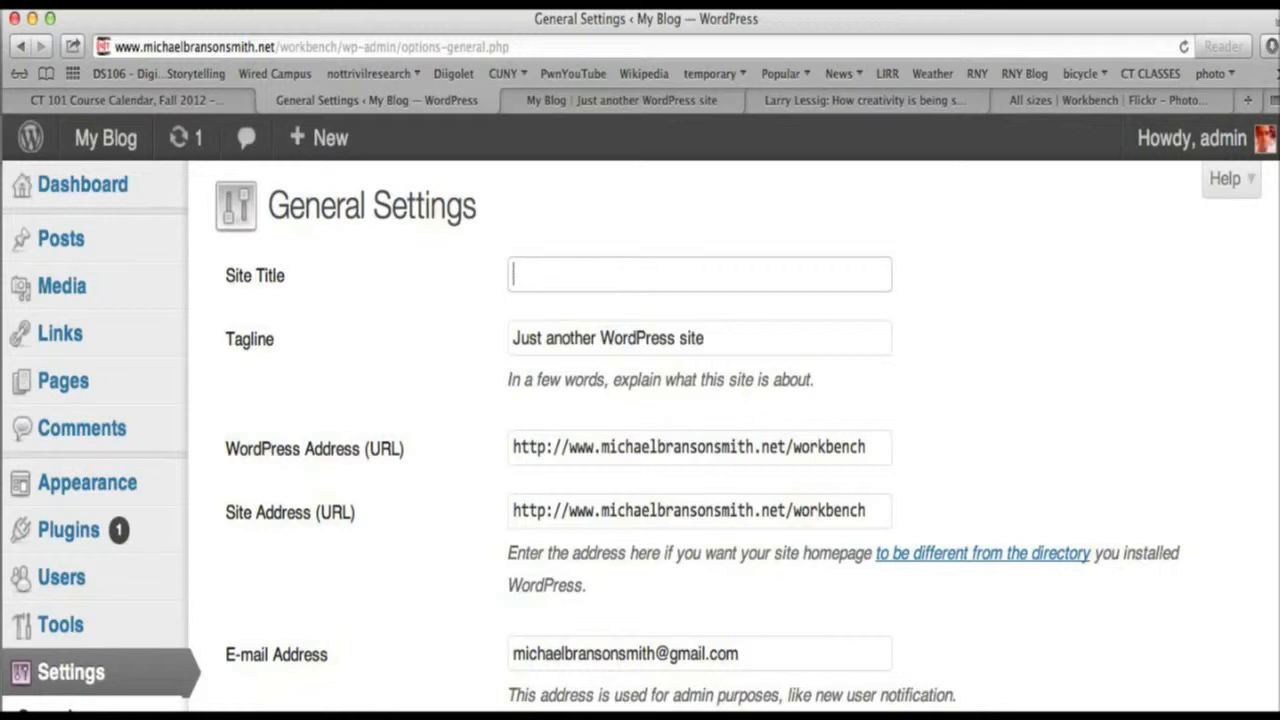
{"action": "type", "text": "Digital Workbench"}
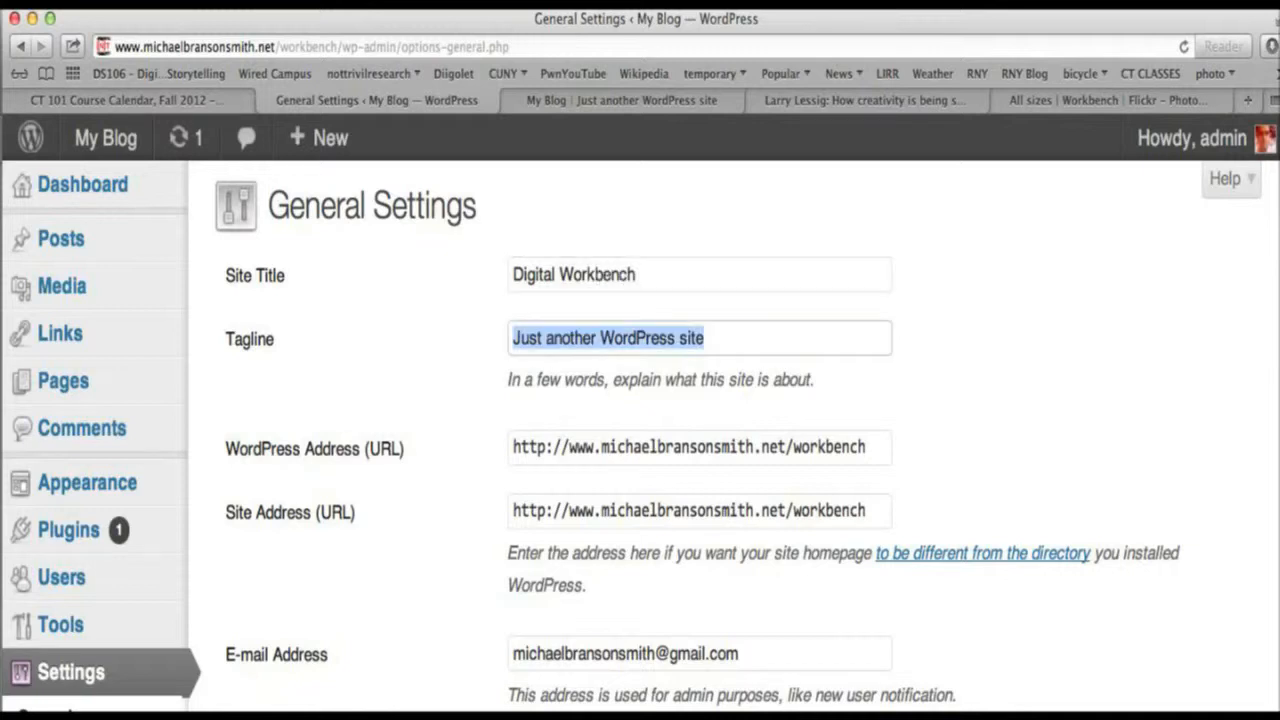
{"action": "type", "text": "Working the"}
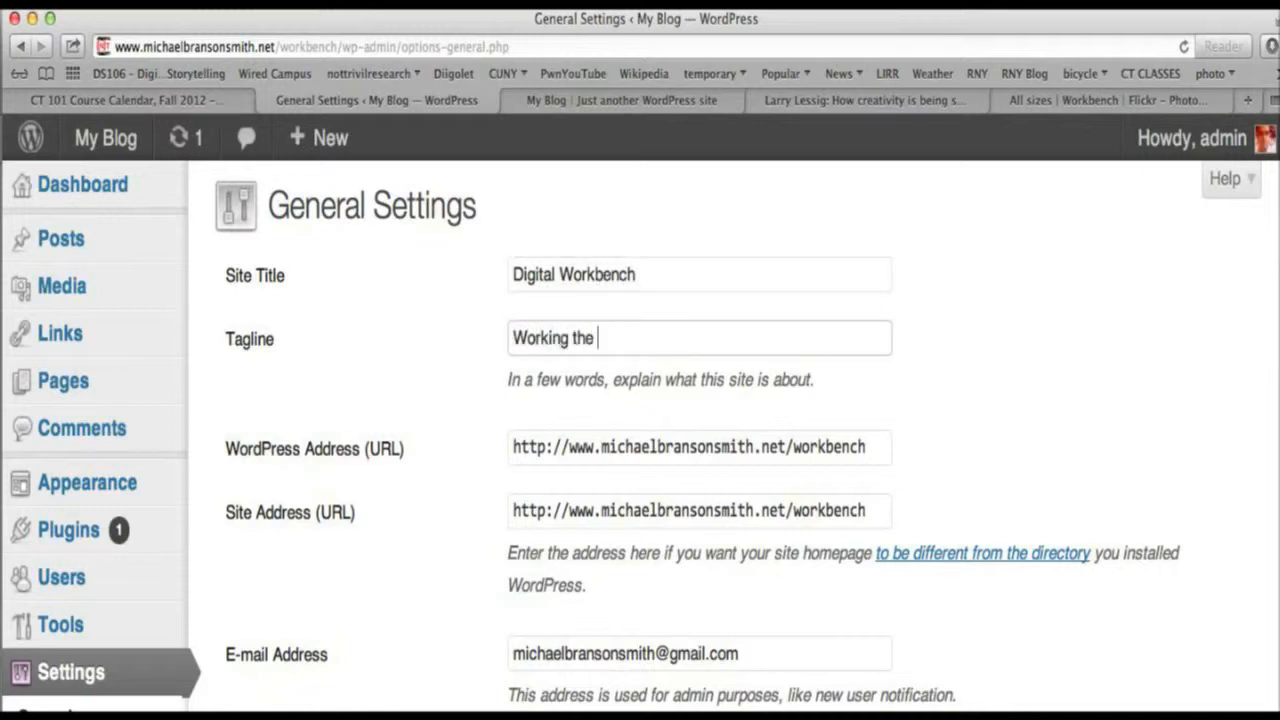
{"action": "type", "text": "Tools"}
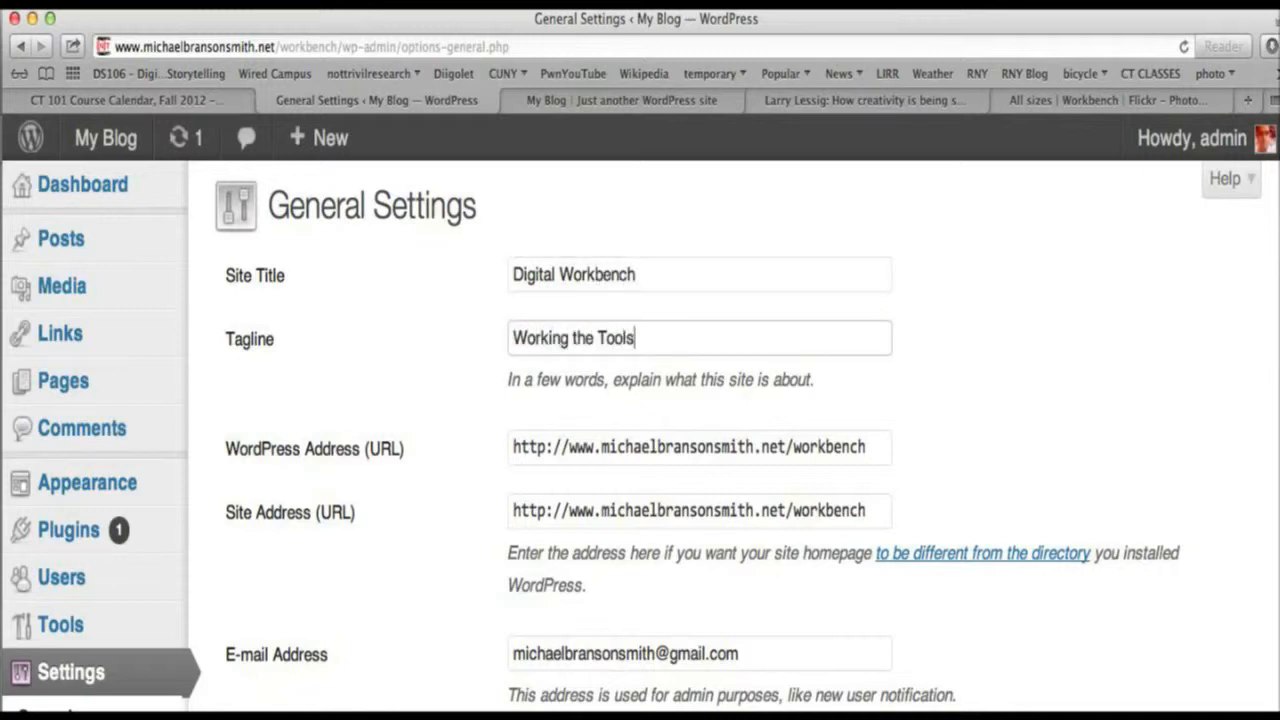
{"action": "type", "text": "for Web"}
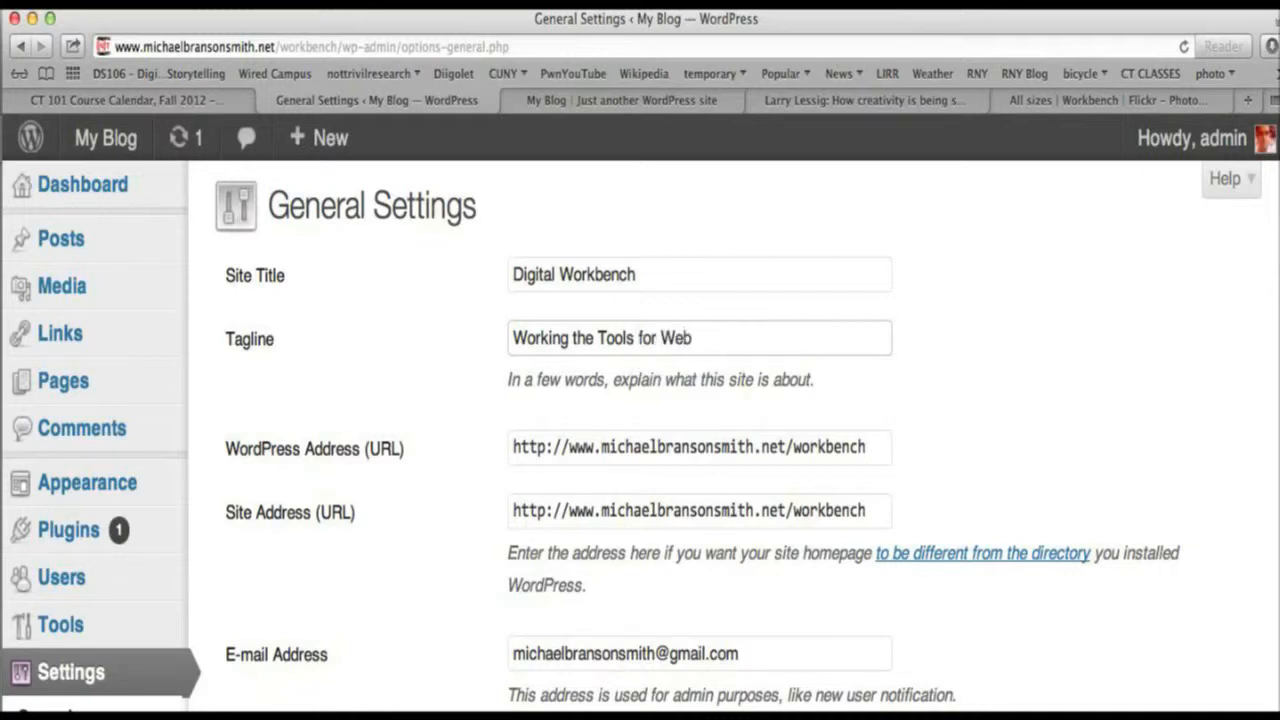
{"action": "type", "text": "for"}
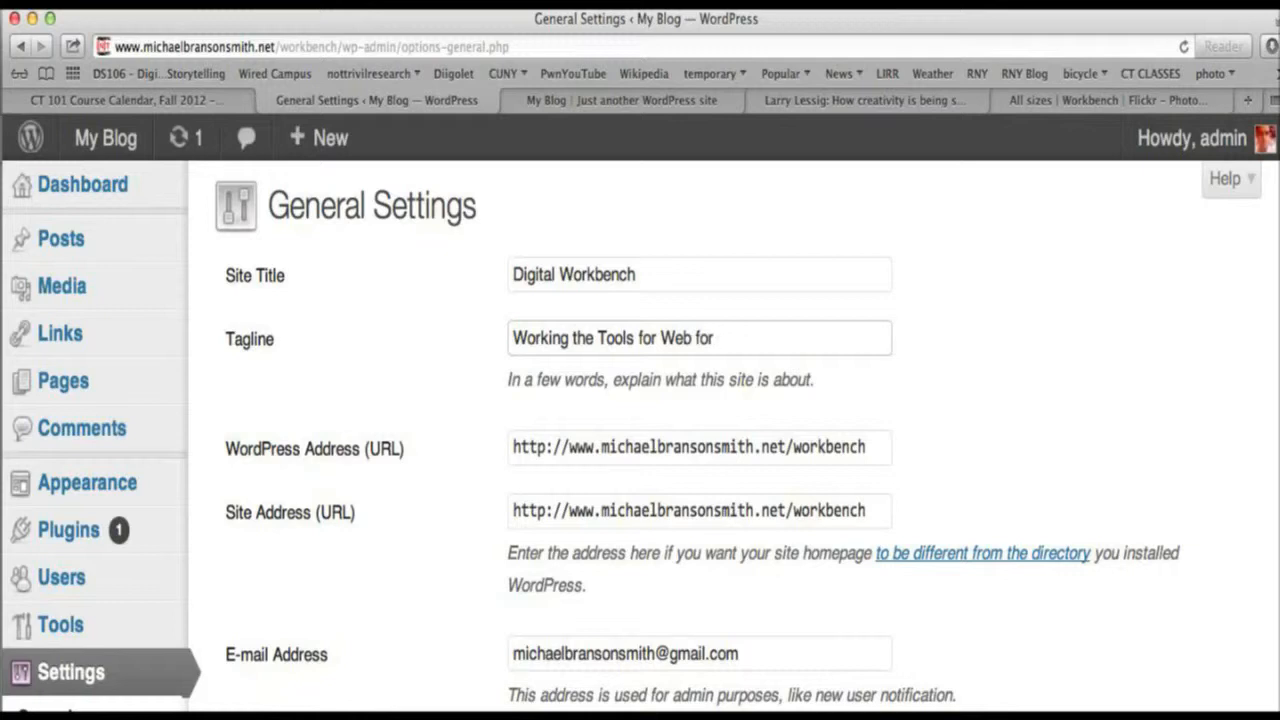
{"action": "type", "text": "MY DOMA"}
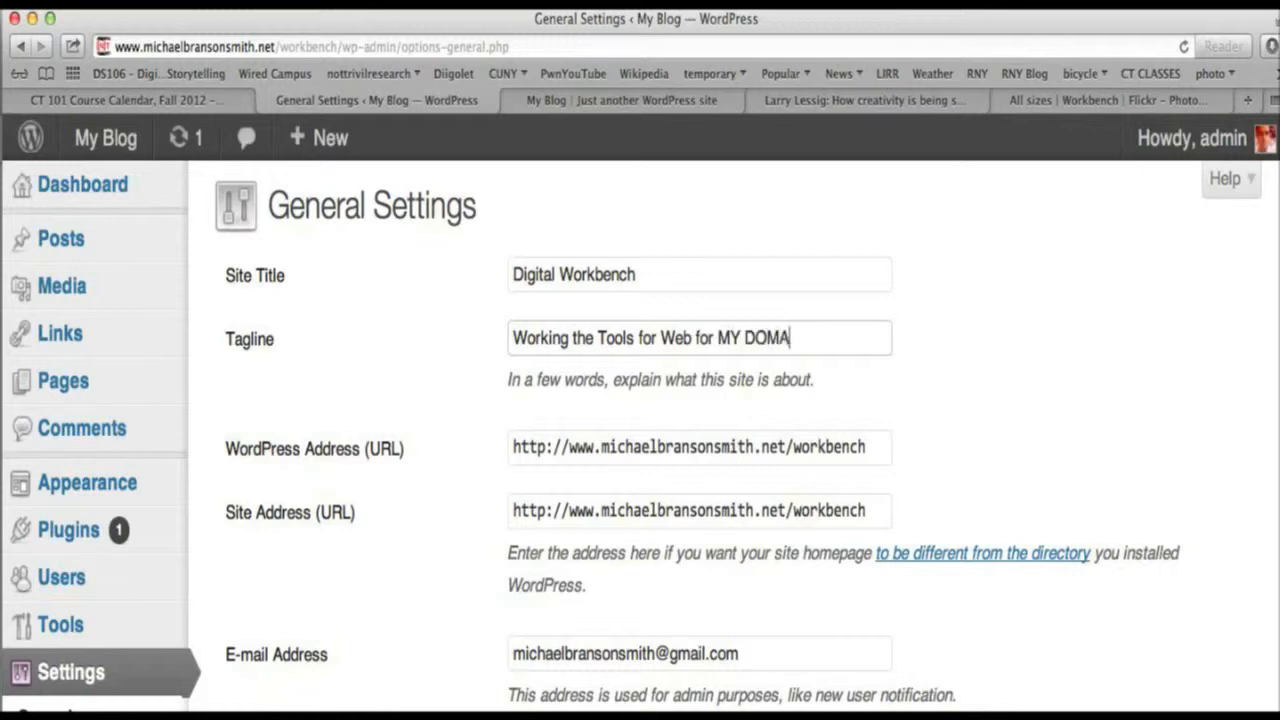
{"action": "type", "text": "IN"}
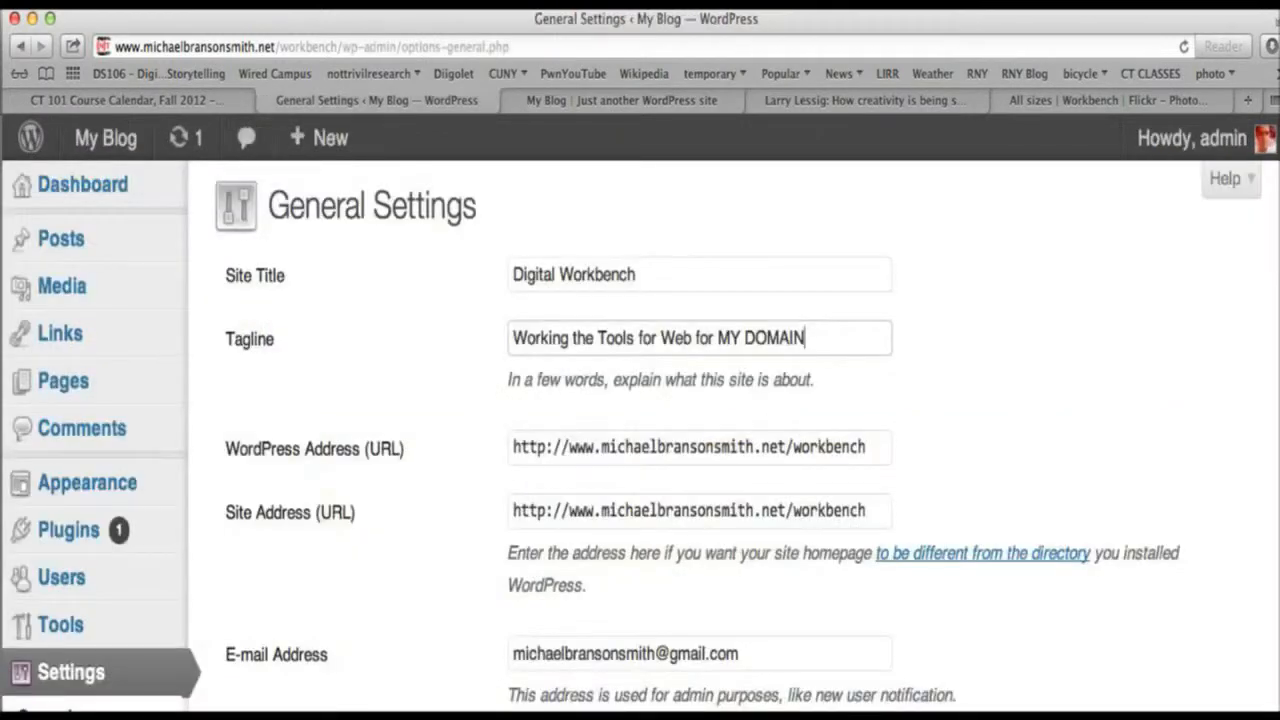
Save the General Settings with the new title and tagline.
{"action": "scroll", "scroll_direction": "down", "scroll_amount": 3}
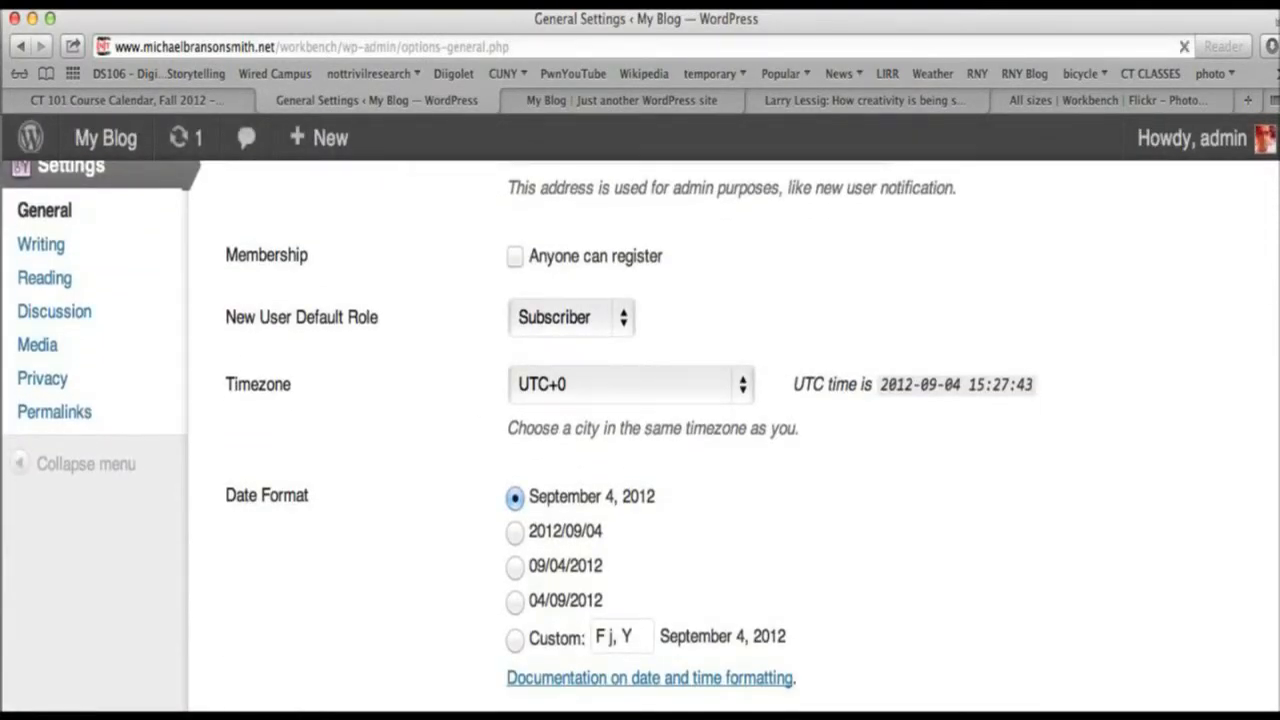
{"action": "left_click", "coordinate": [620, 100]}
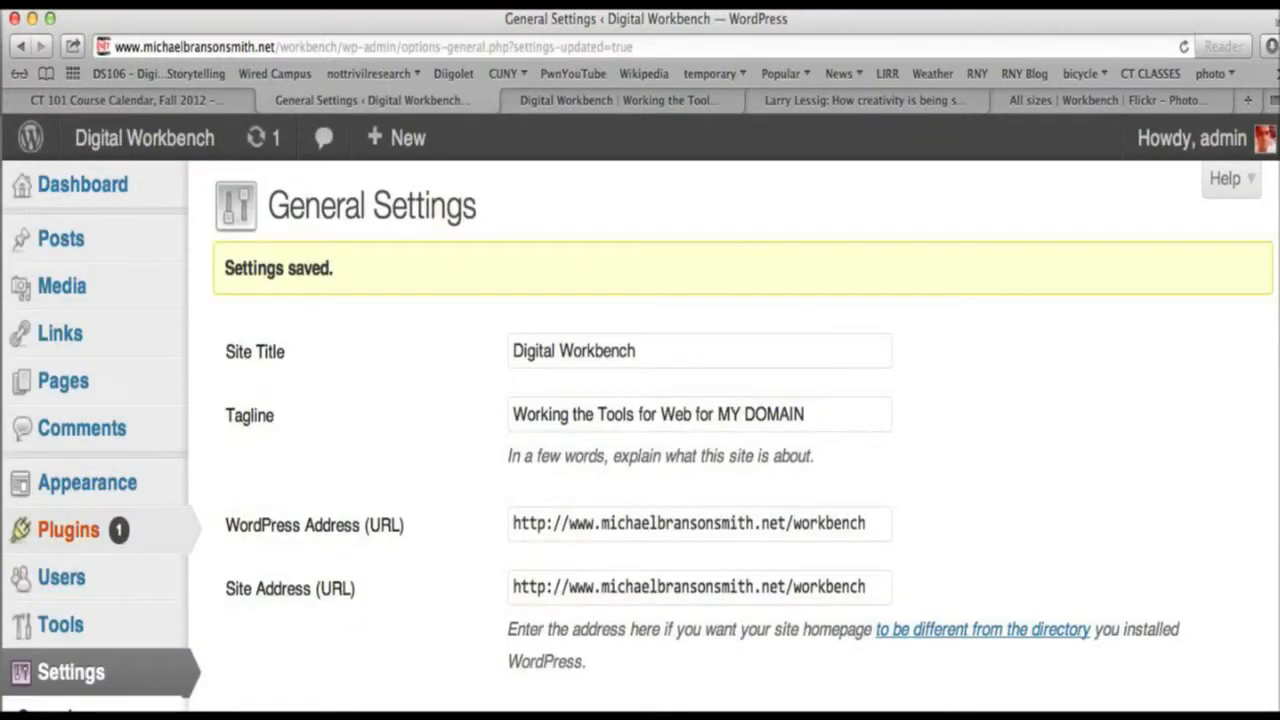
{"action": "mouse_move", "coordinate": [88, 482]}
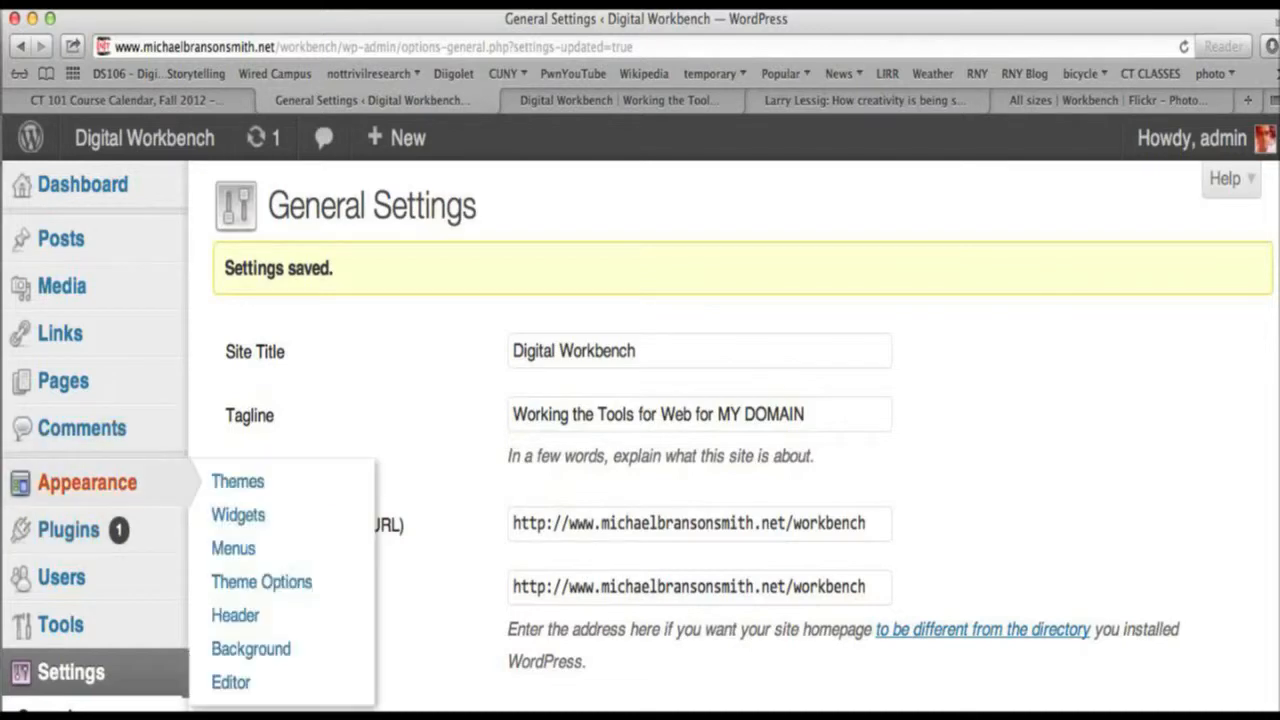
Go to Appearance > Themes, then to the Twenty Eleven custom Header page.
{"action": "left_click", "coordinate": [236, 480]}
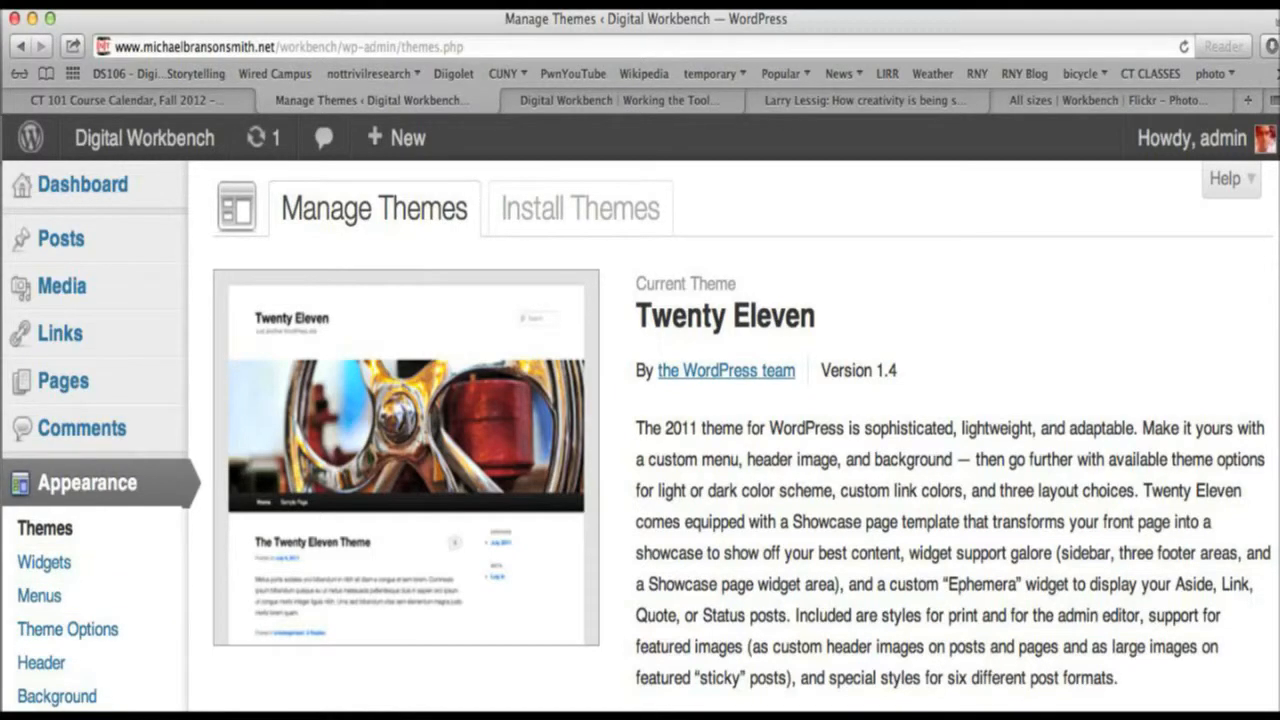
{"action": "mouse_move", "coordinate": [410, 544]}
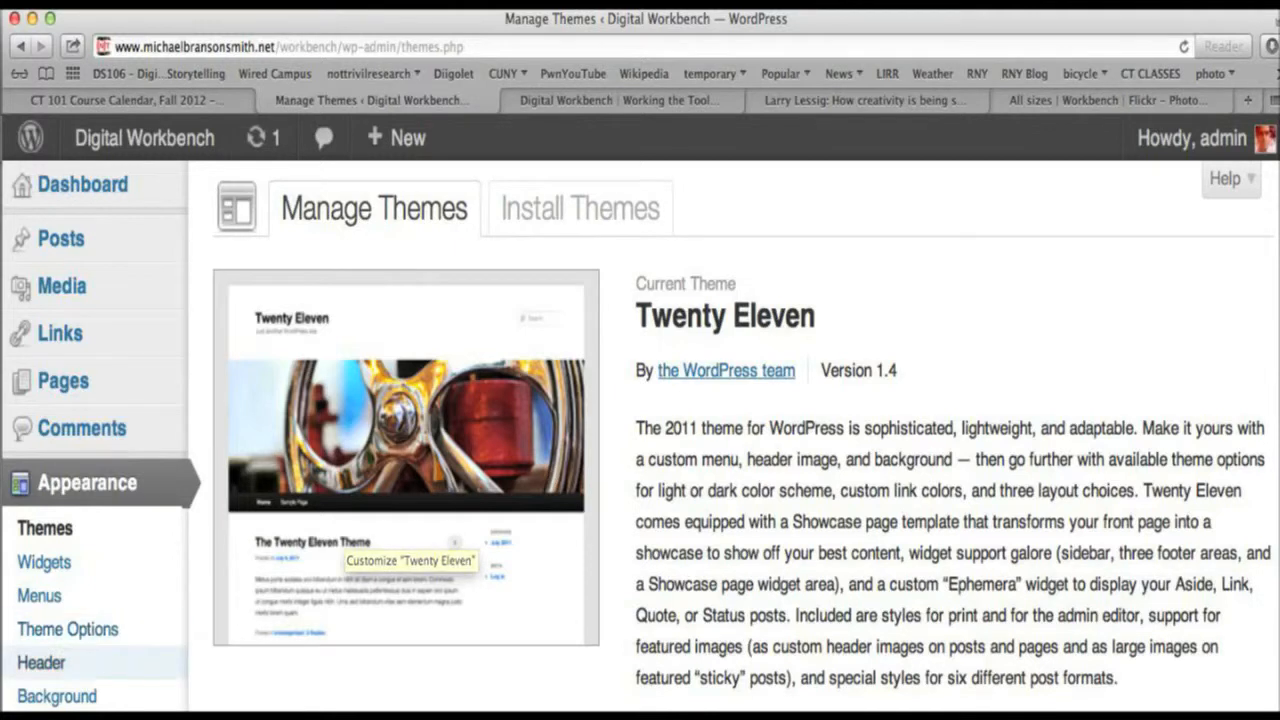
{"action": "left_click", "coordinate": [40, 662]}
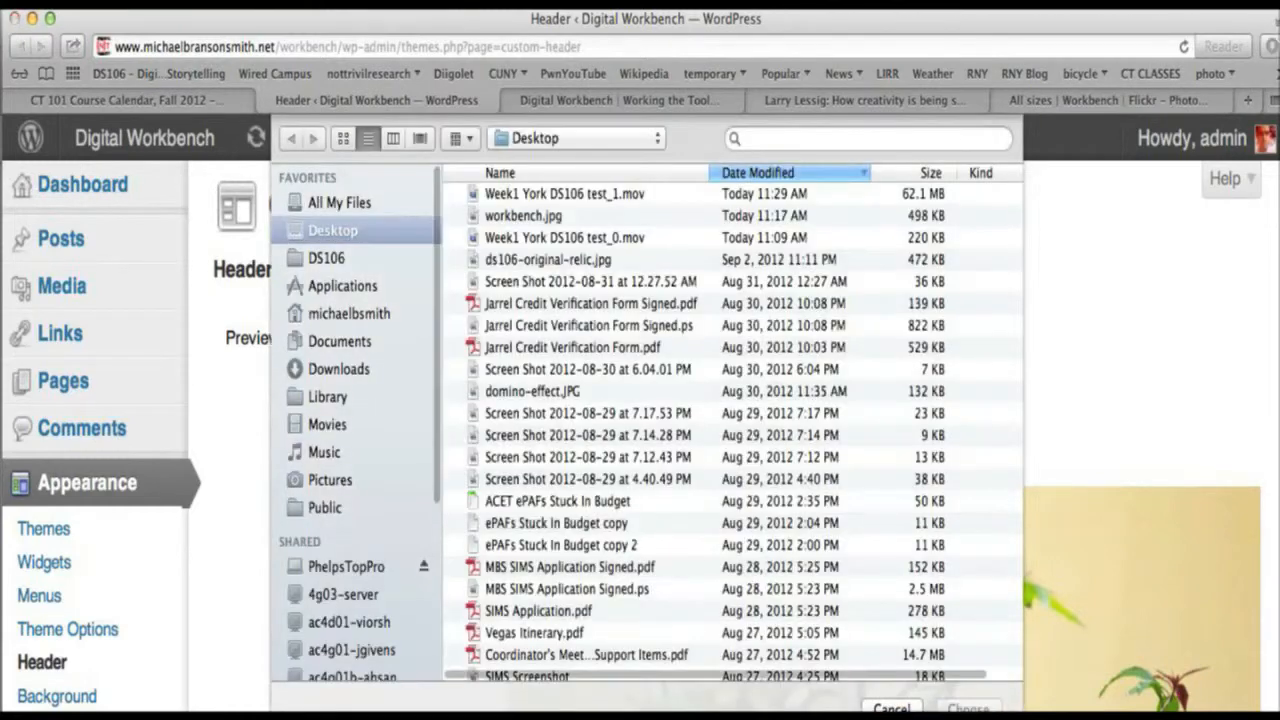
Choose workbench.jpg from the Desktop and upload it as the new header image.
{"action": "left_click", "coordinate": [524, 216]}
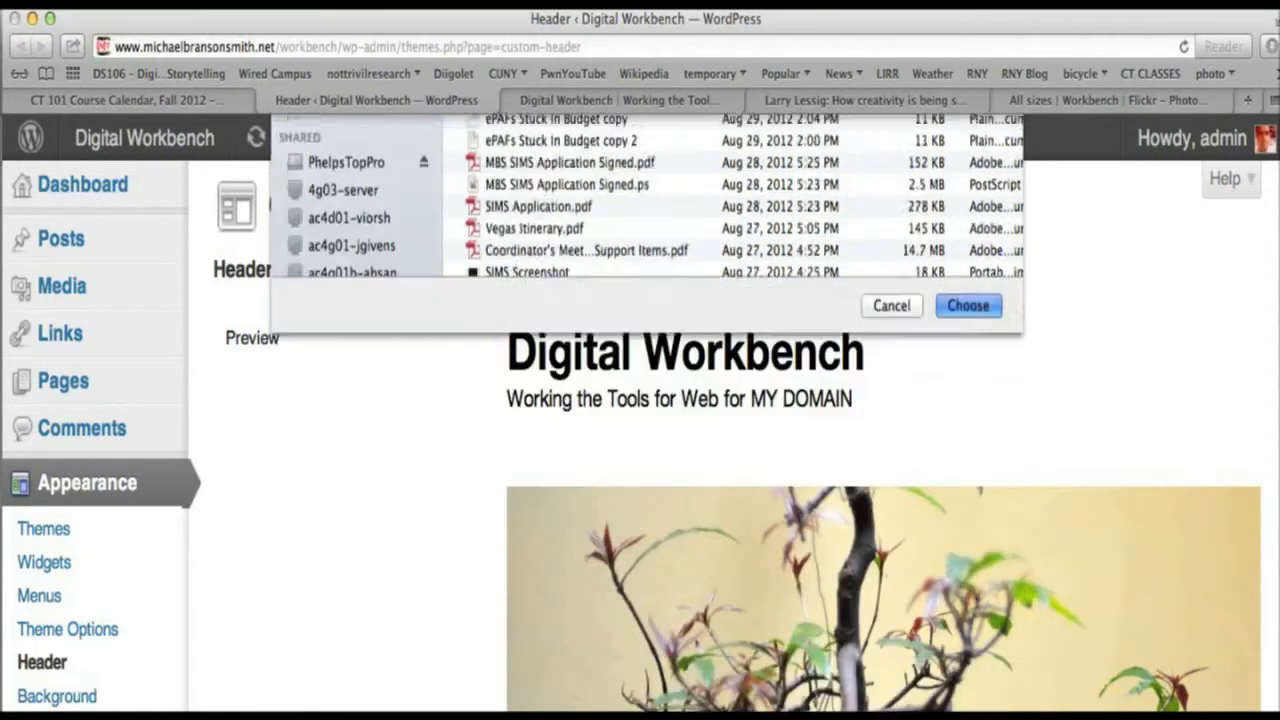
{"action": "left_click", "coordinate": [890, 304]}
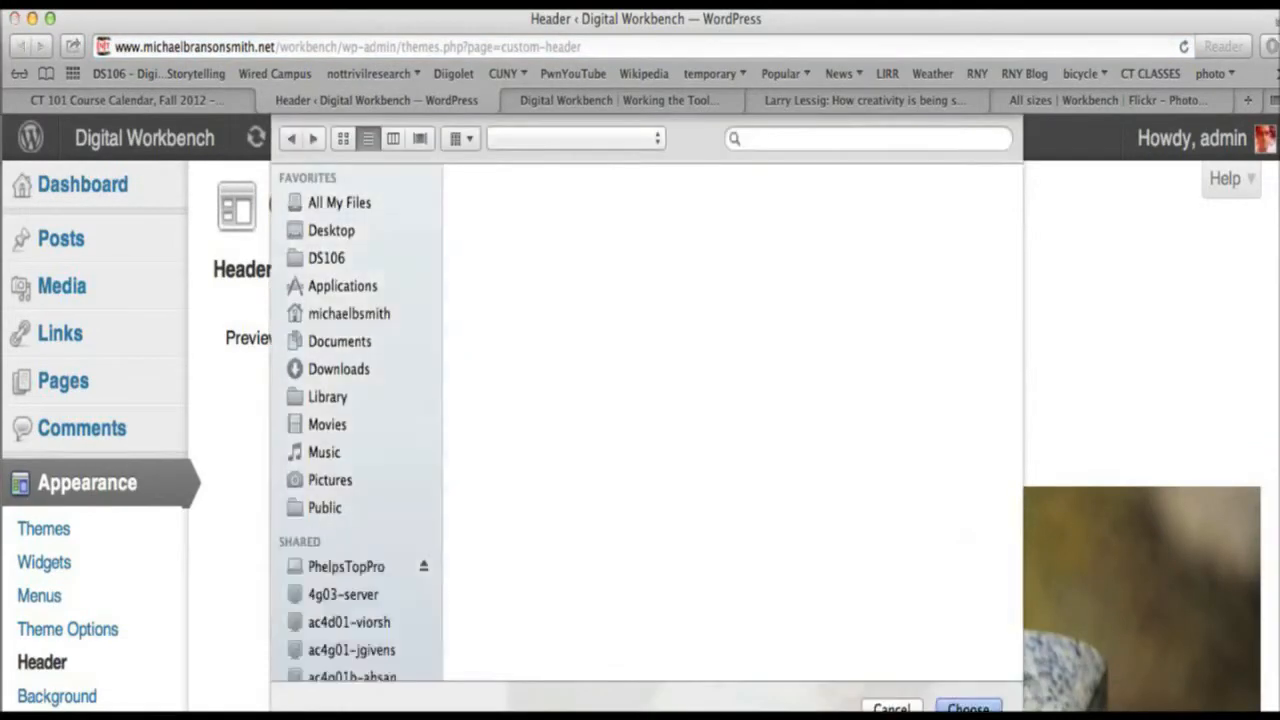
{"action": "left_click", "coordinate": [332, 230]}
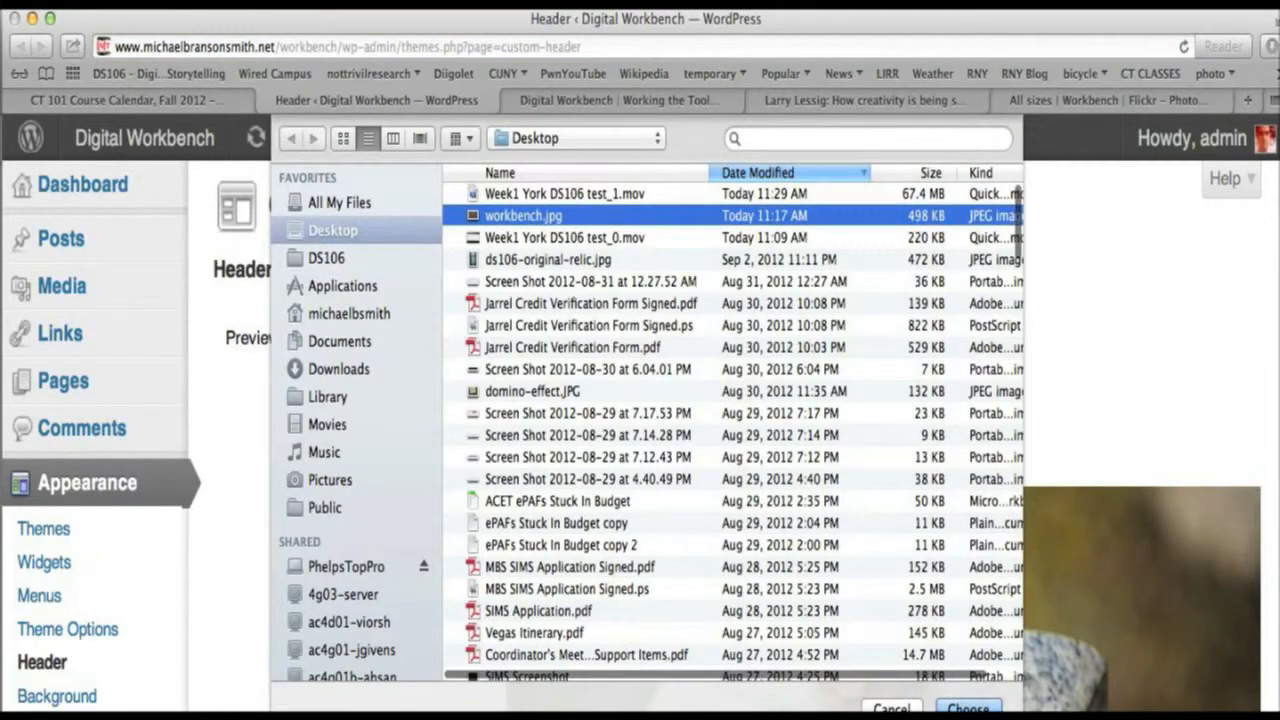
{"action": "left_click", "coordinate": [966, 708]}
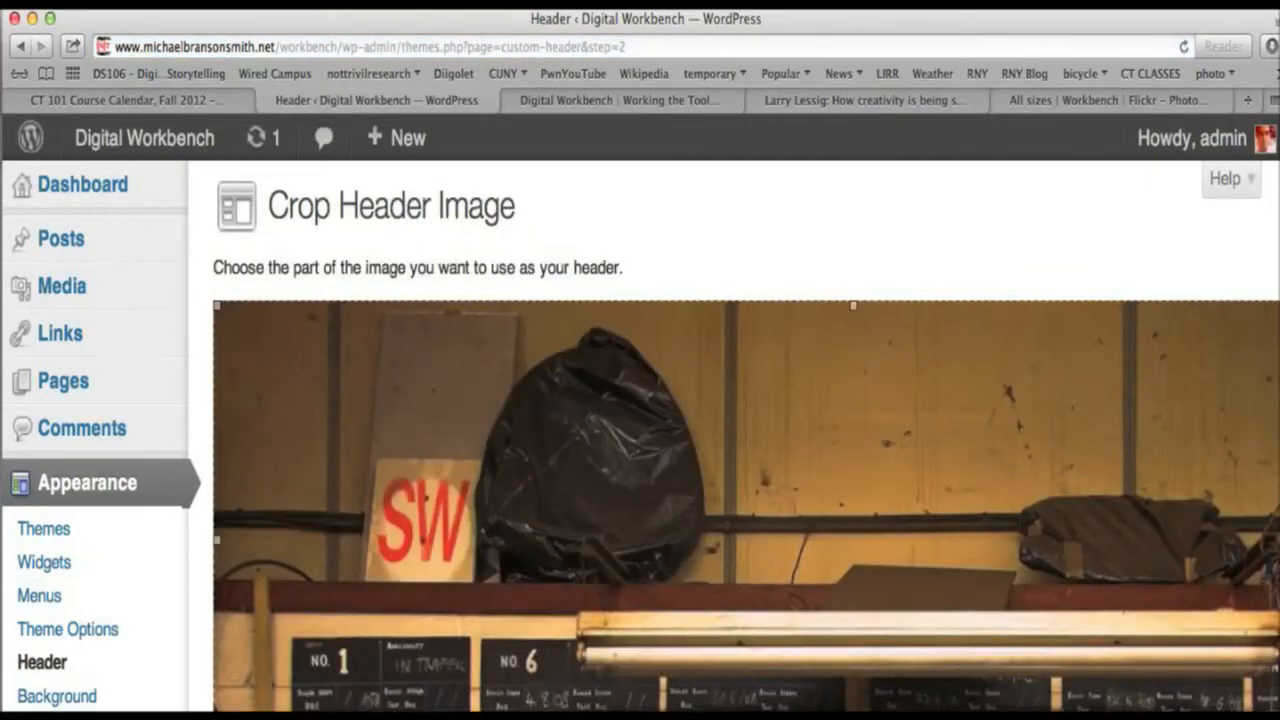
Save the cropped workbench photo as the site header under the Digital Workbench title.
{"action": "scroll", "scroll_direction": "down", "scroll_amount": 3}
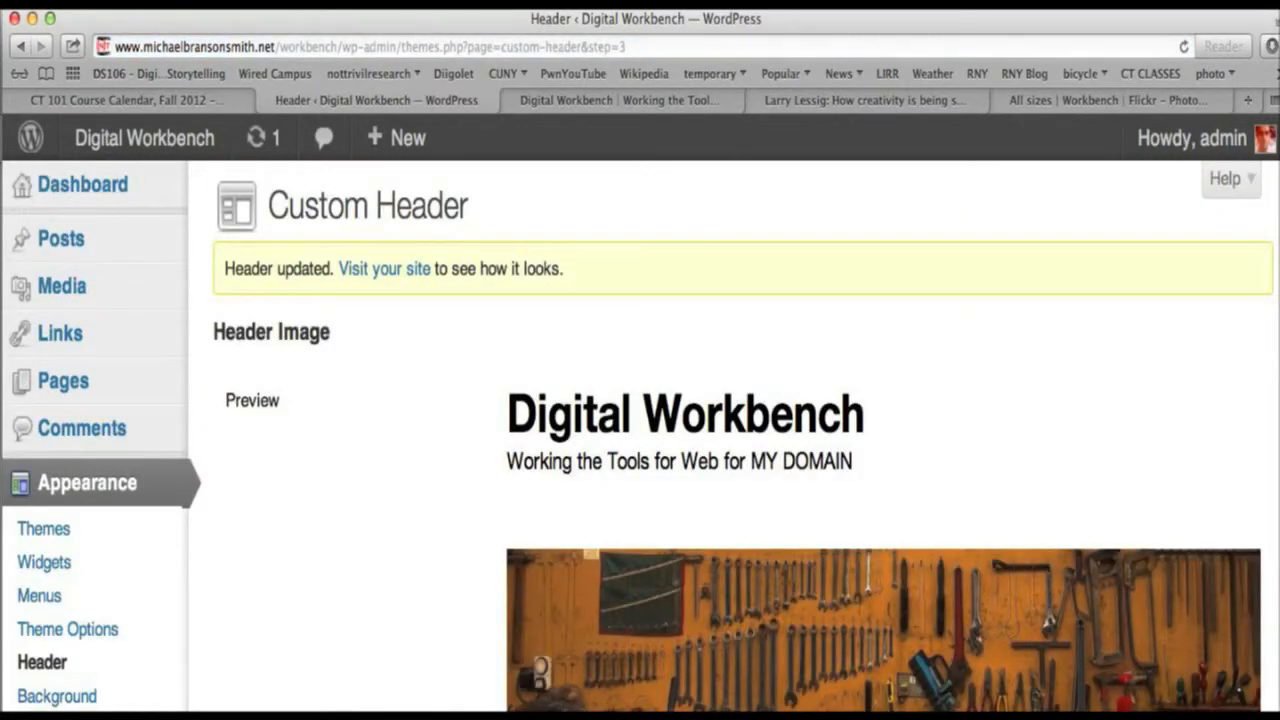
{"action": "scroll", "scroll_direction": "down", "scroll_amount": 3}
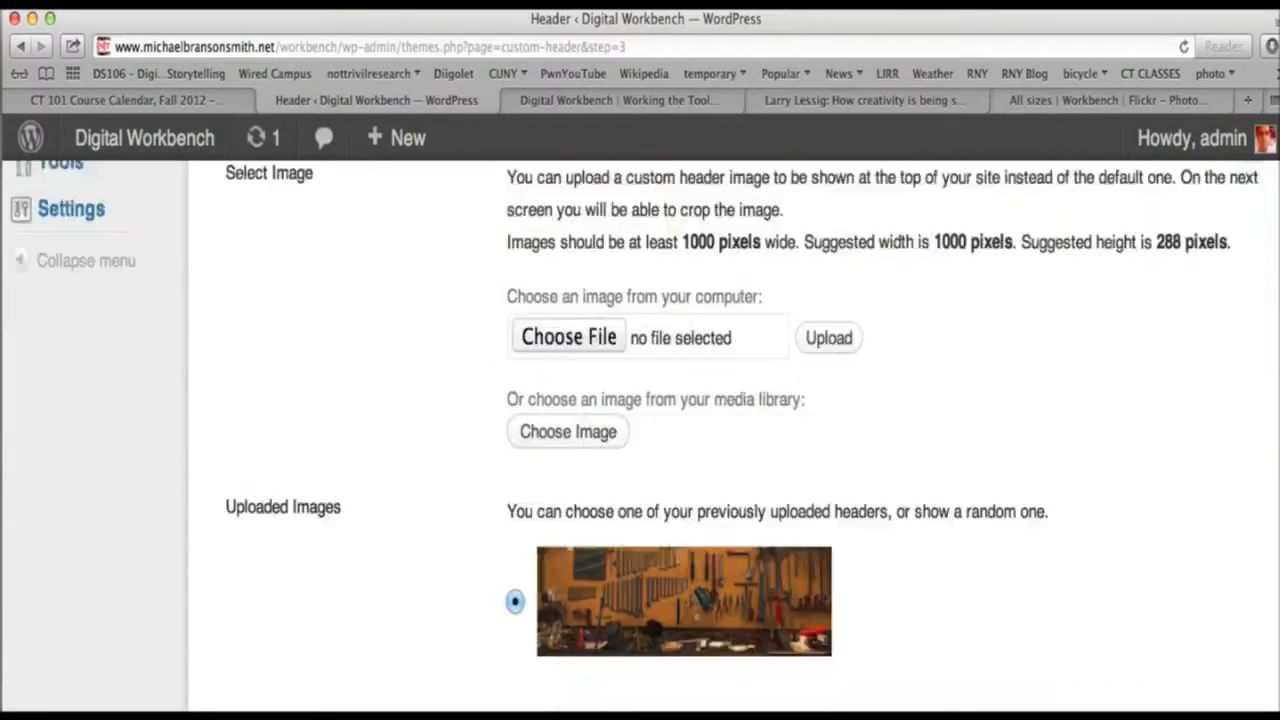
{"action": "scroll", "scroll_direction": "down", "scroll_amount": 3}
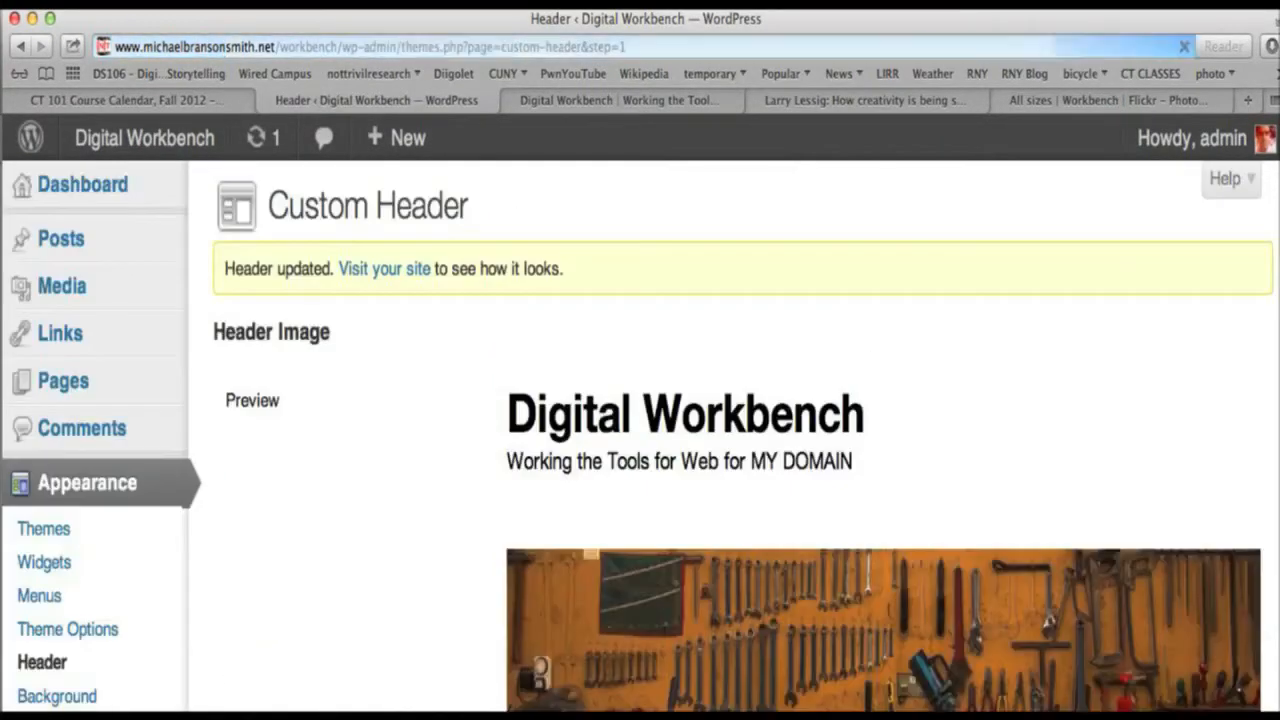
{"action": "left_click", "coordinate": [384, 268]}
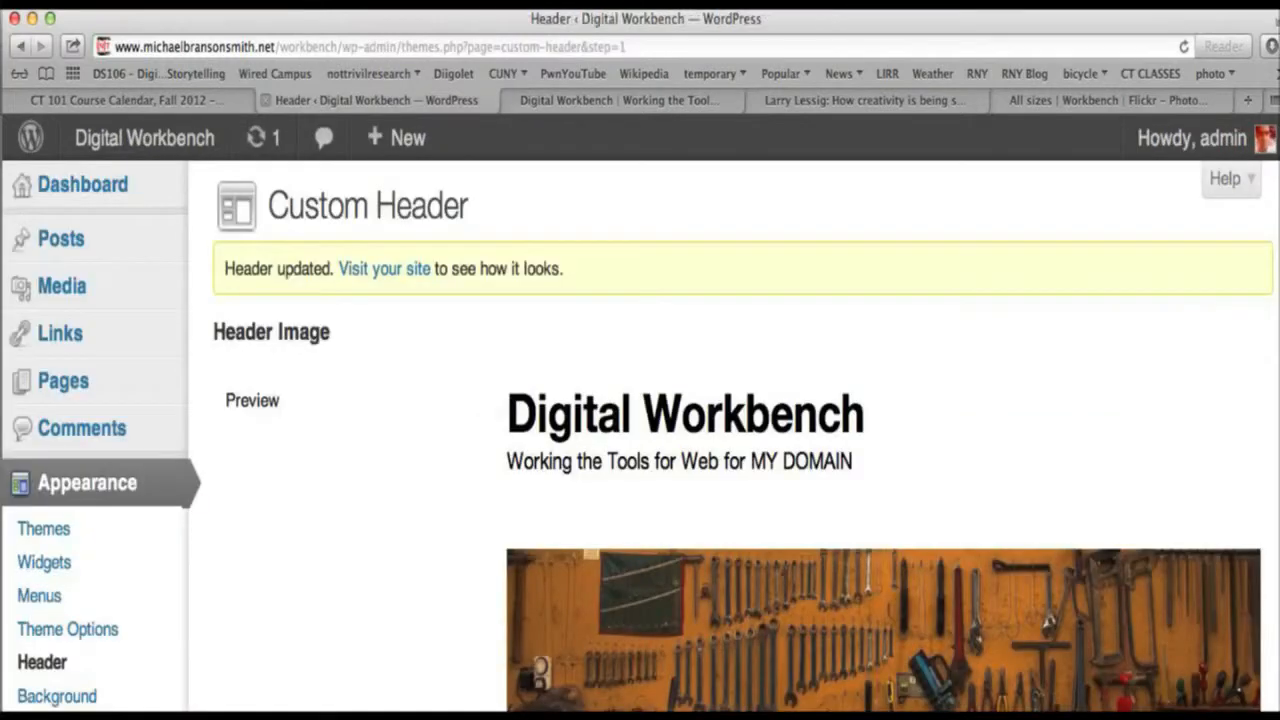
{"action": "mouse_move", "coordinate": [62, 380]}
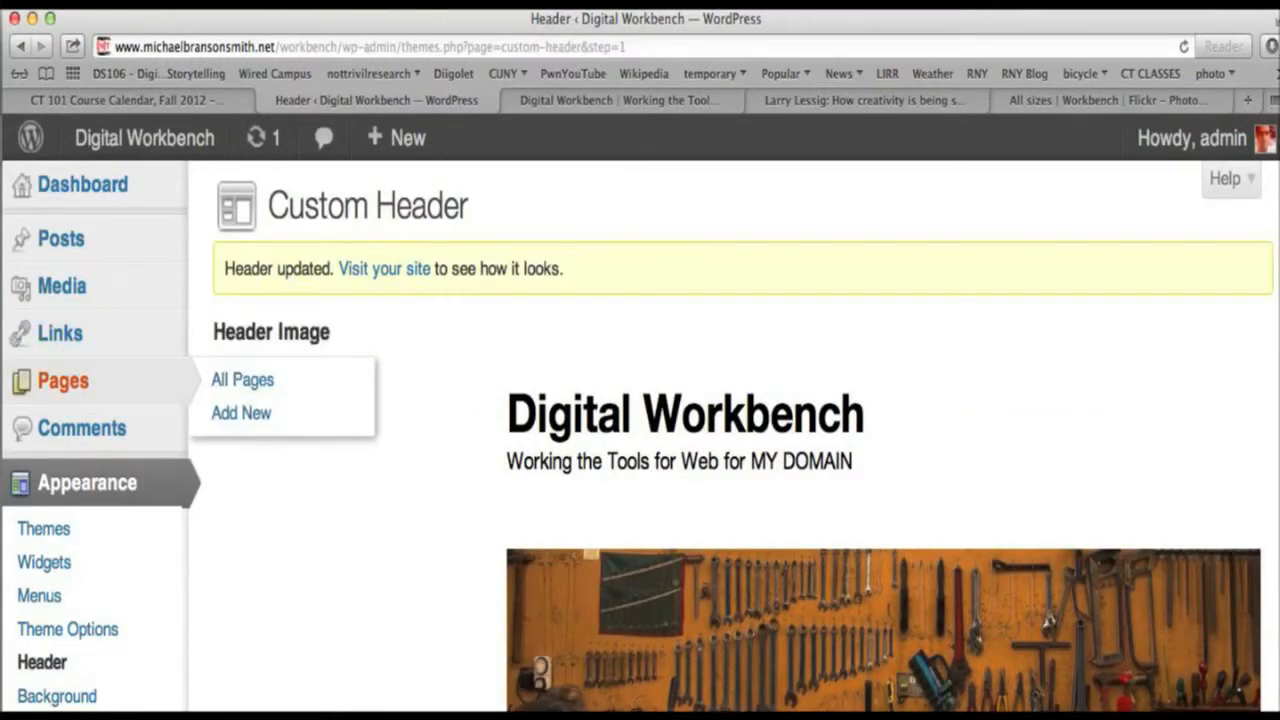
{"action": "mouse_move", "coordinate": [40, 596]}
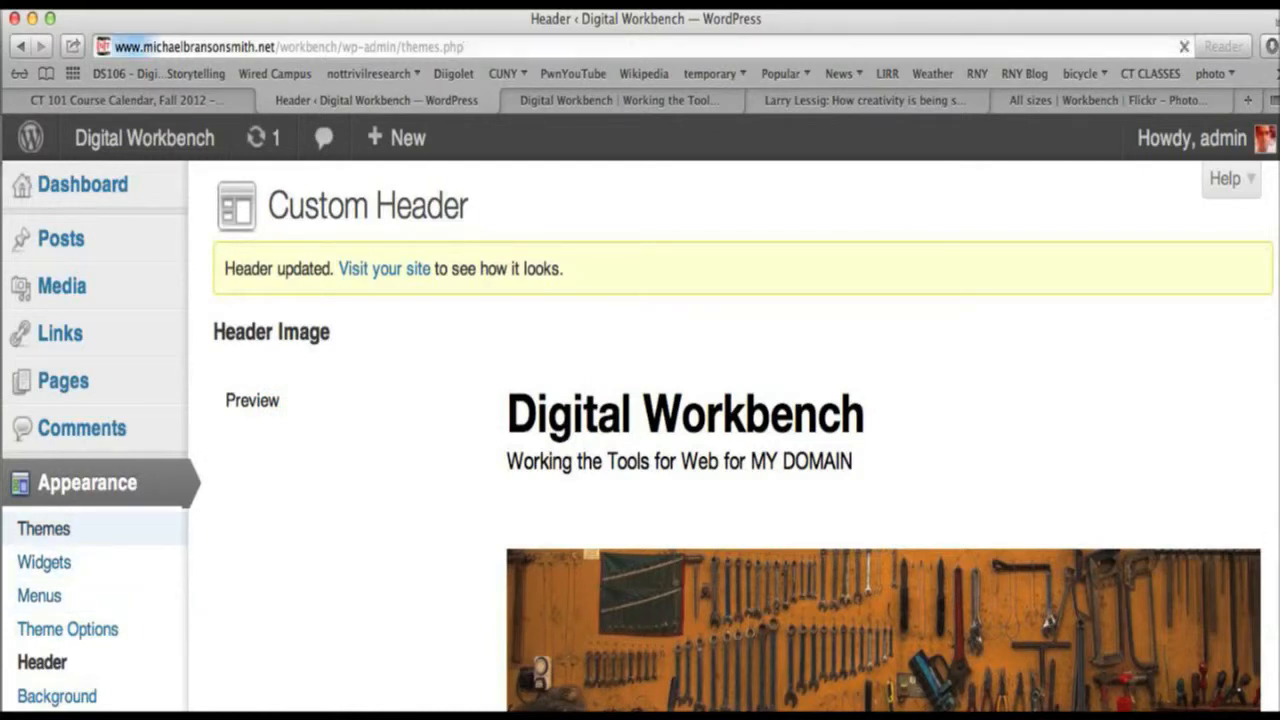
Return to Appearance > Themes showing Twenty Eleven as current.
{"action": "left_click", "coordinate": [44, 528]}
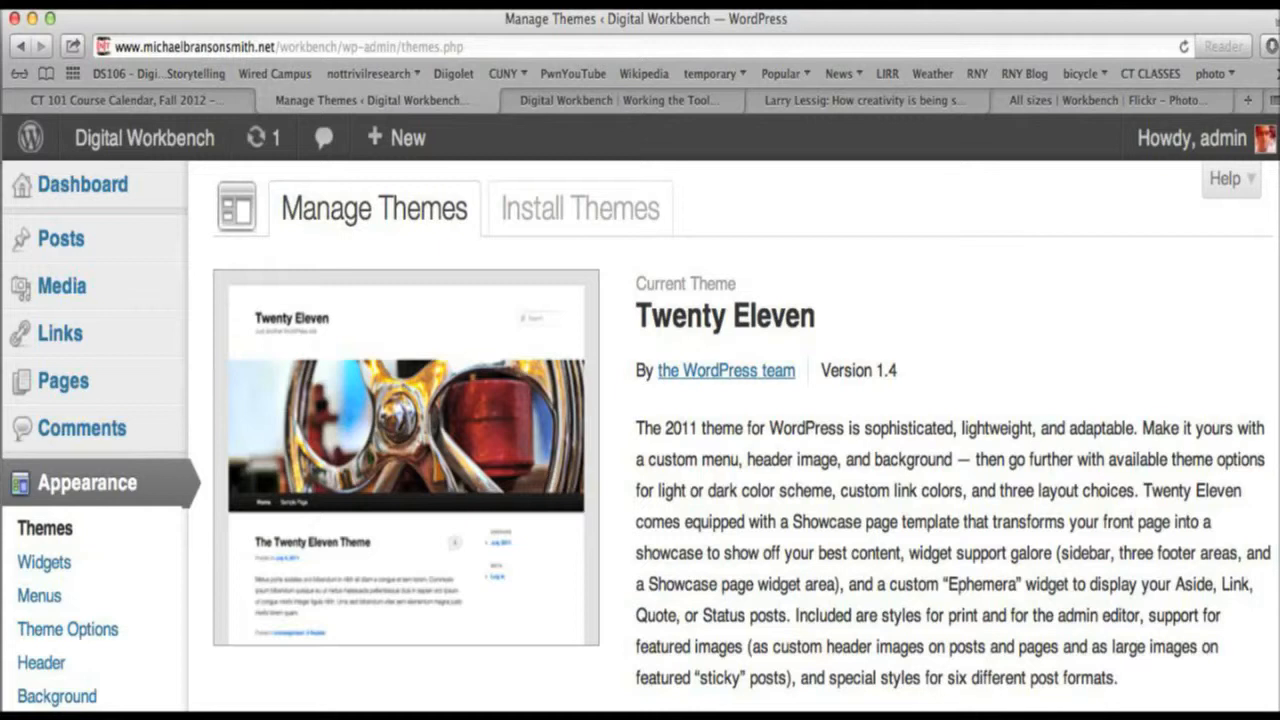
Search Install Themes with no keyword to list available themes like Seismic Slate and Tiga.
{"action": "left_click", "coordinate": [580, 206]}
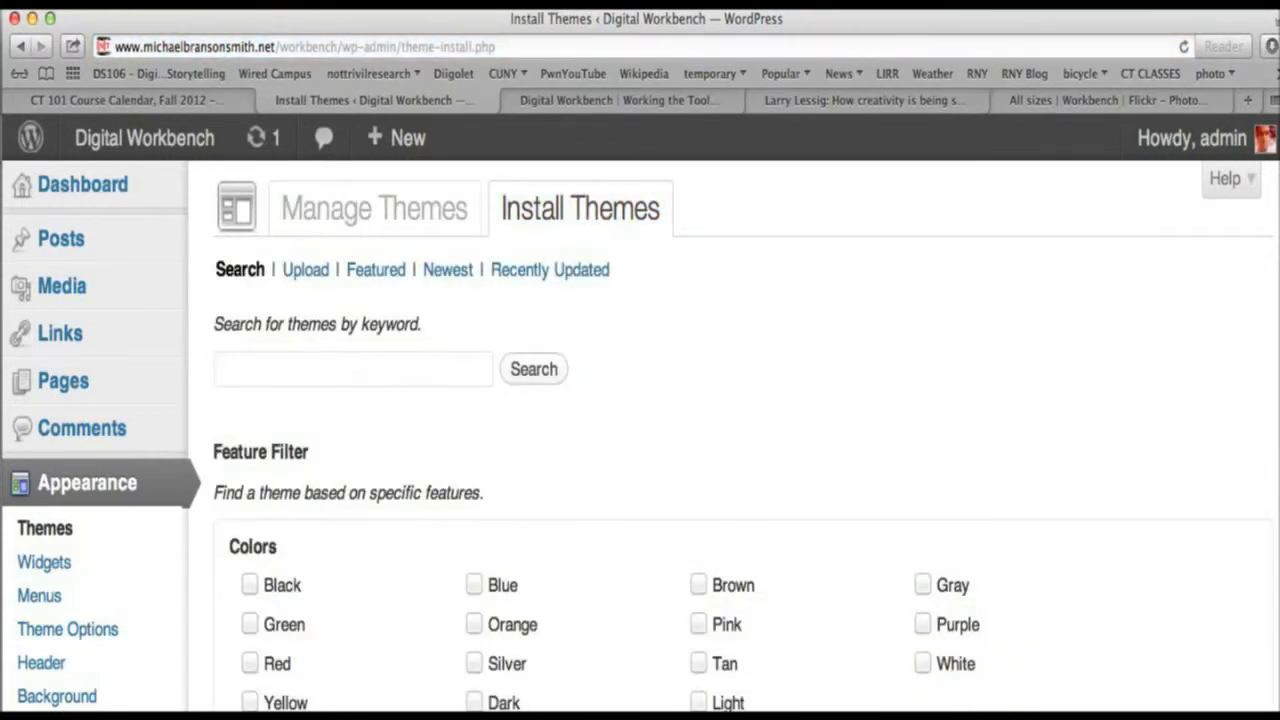
{"action": "scroll", "scroll_direction": "down", "scroll_amount": 3}
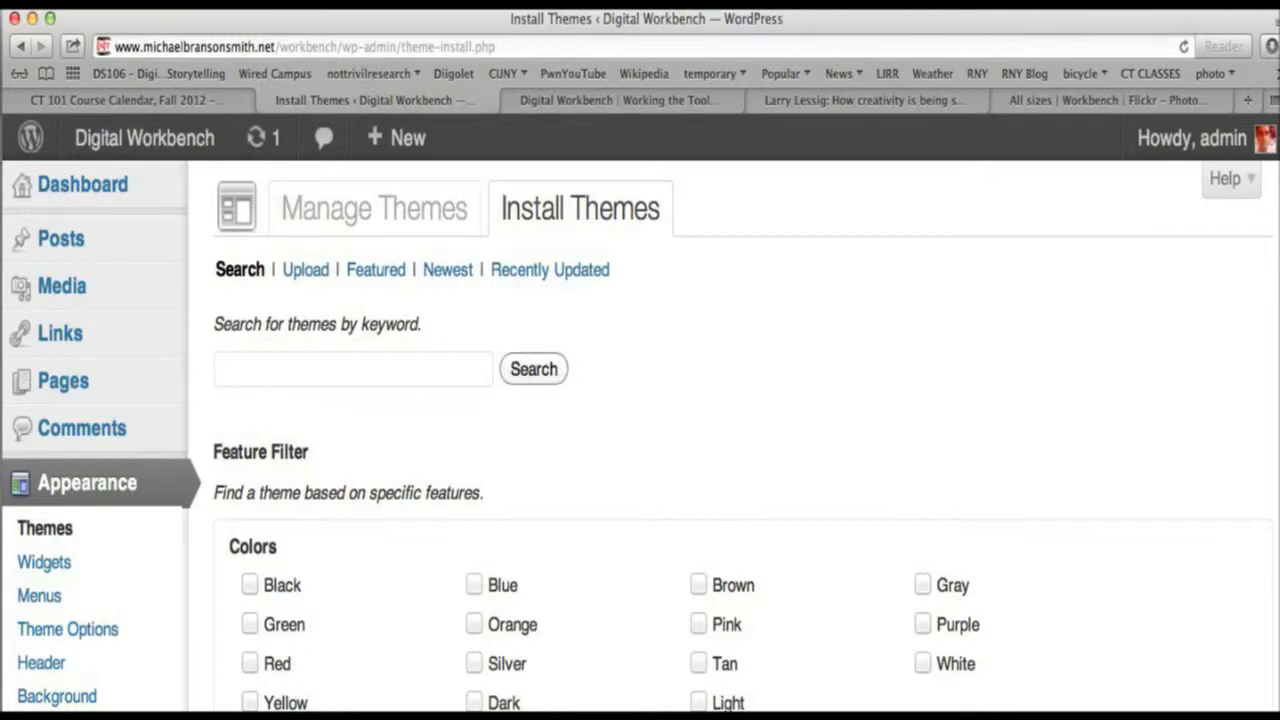
{"action": "scroll", "scroll_direction": "down", "scroll_amount": 3}
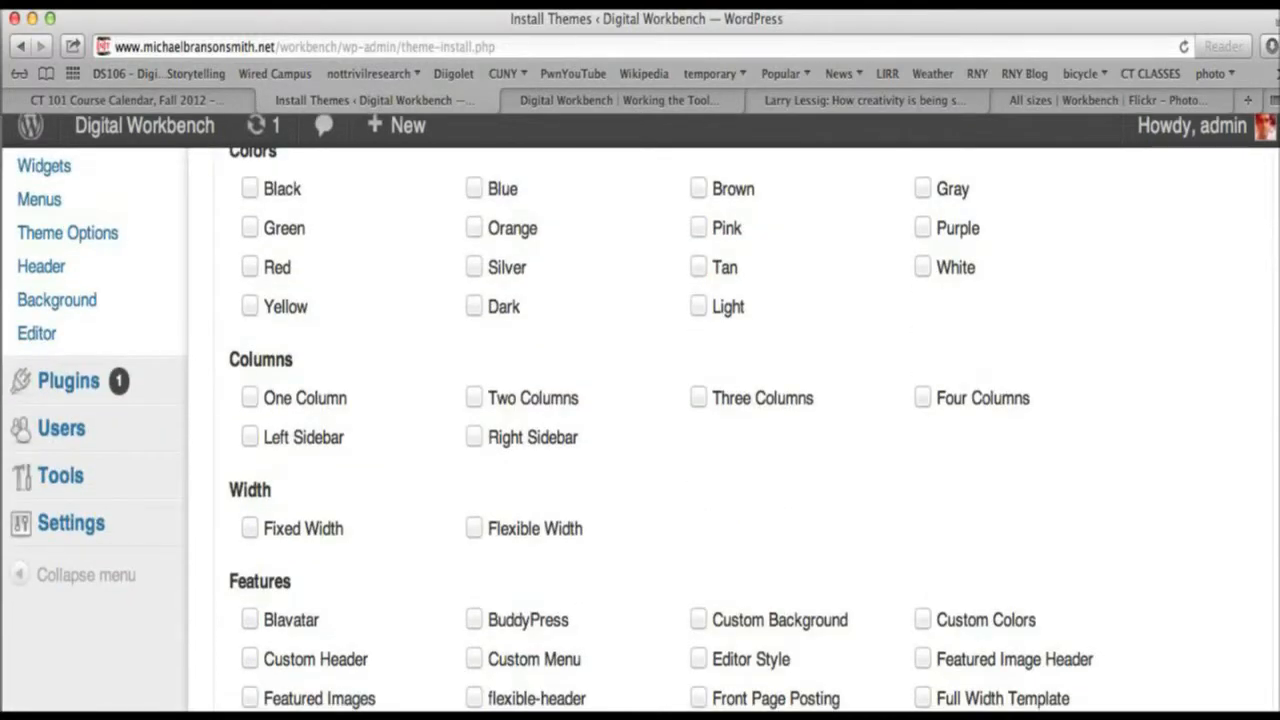
{"action": "scroll", "scroll_direction": "up", "scroll_amount": 3}
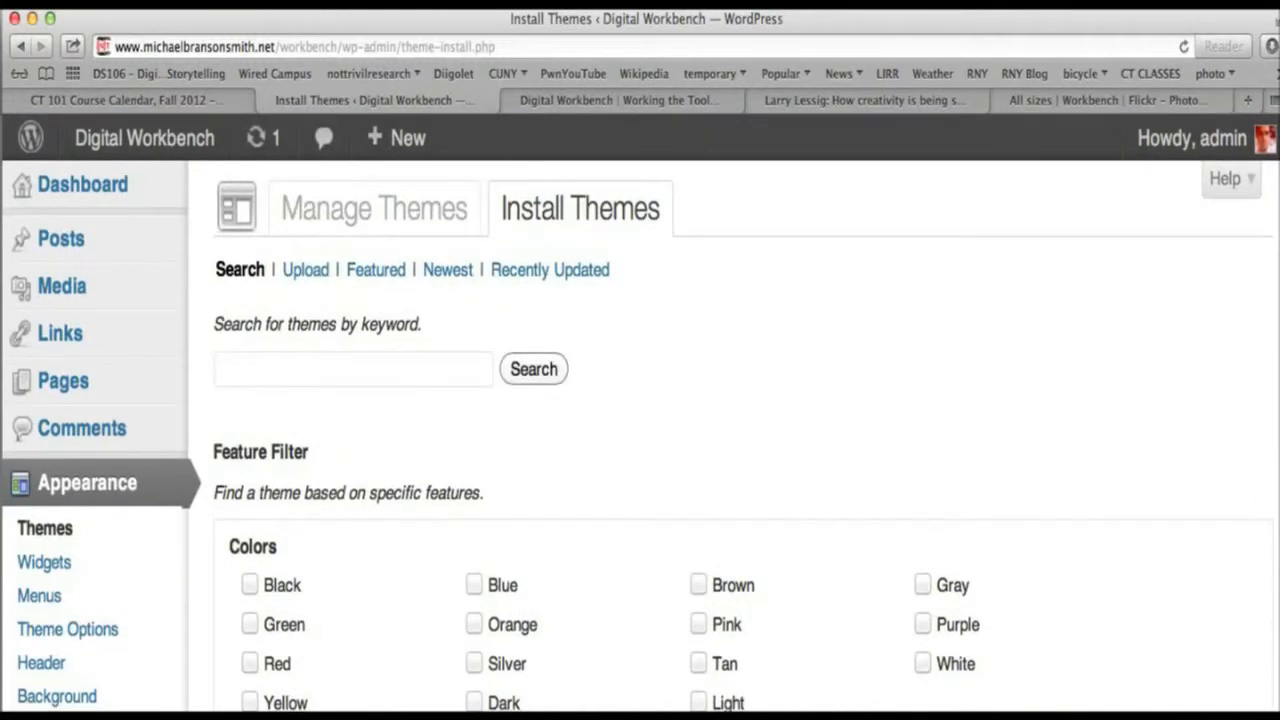
{"action": "left_click", "coordinate": [532, 368]}
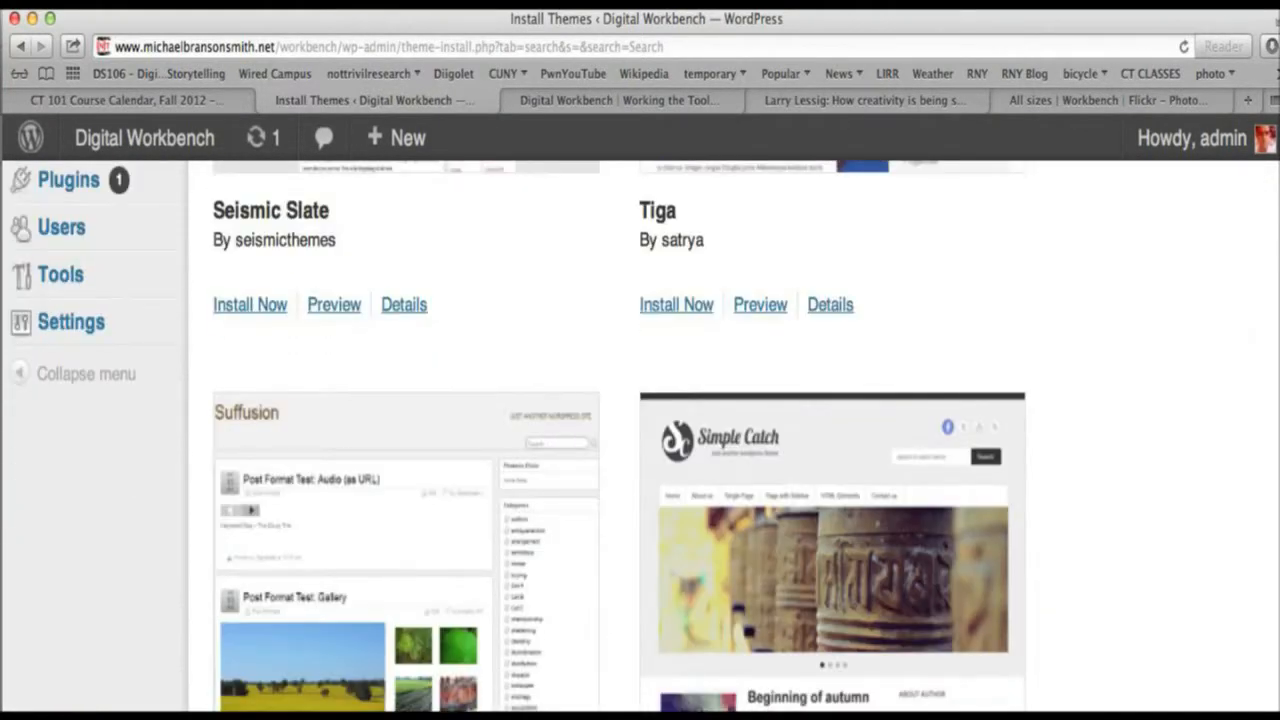
{"action": "scroll", "scroll_direction": "down", "scroll_amount": 3}
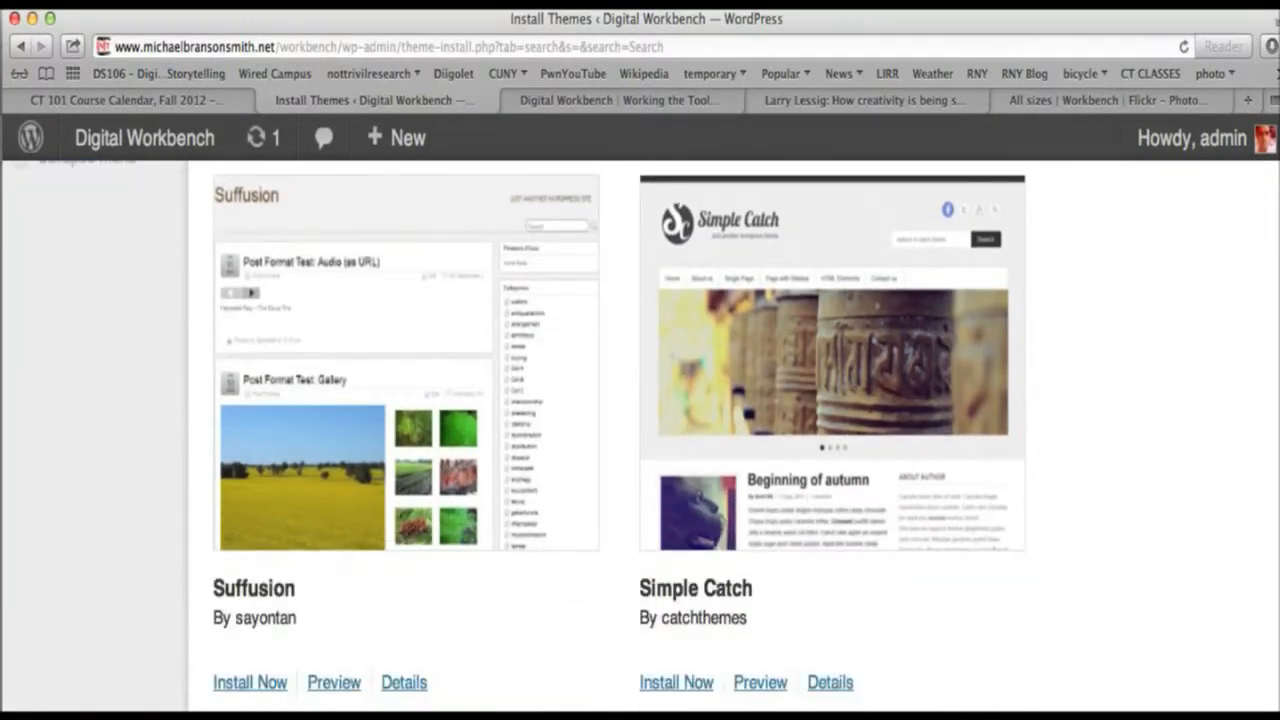
{"action": "scroll", "scroll_direction": "down", "scroll_amount": 3}
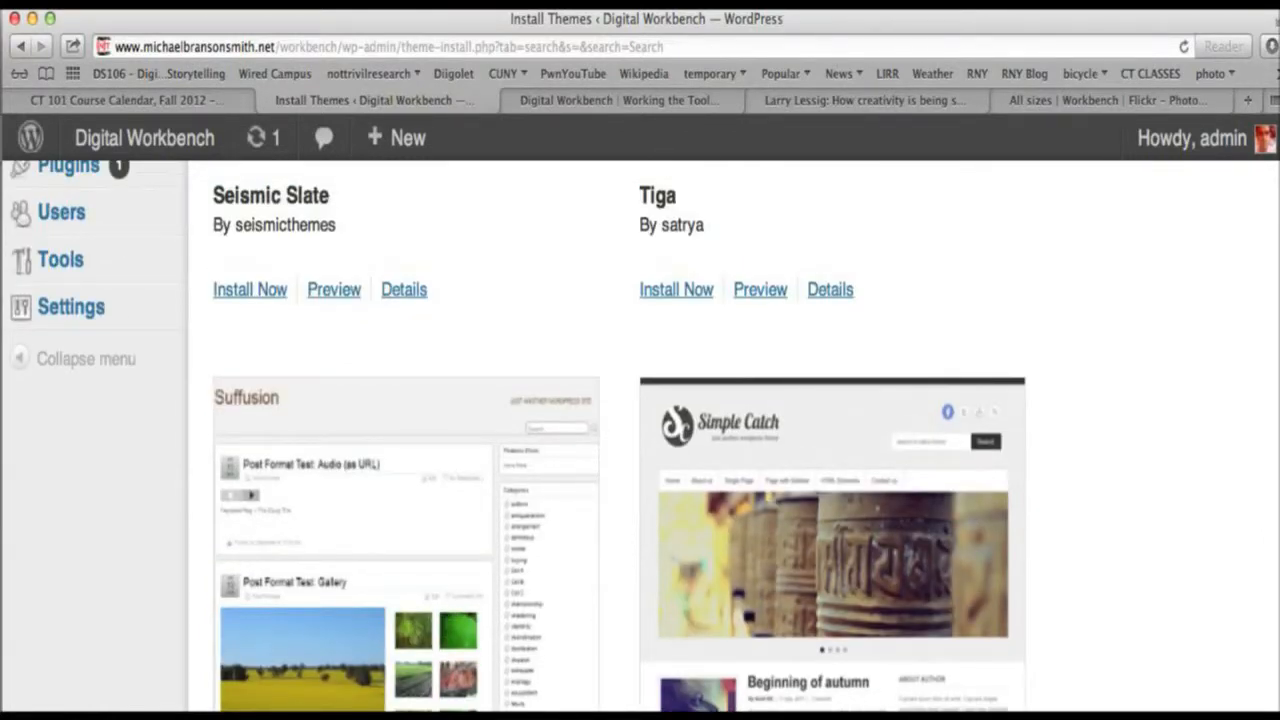
{"action": "mouse_move", "coordinate": [830, 540]}
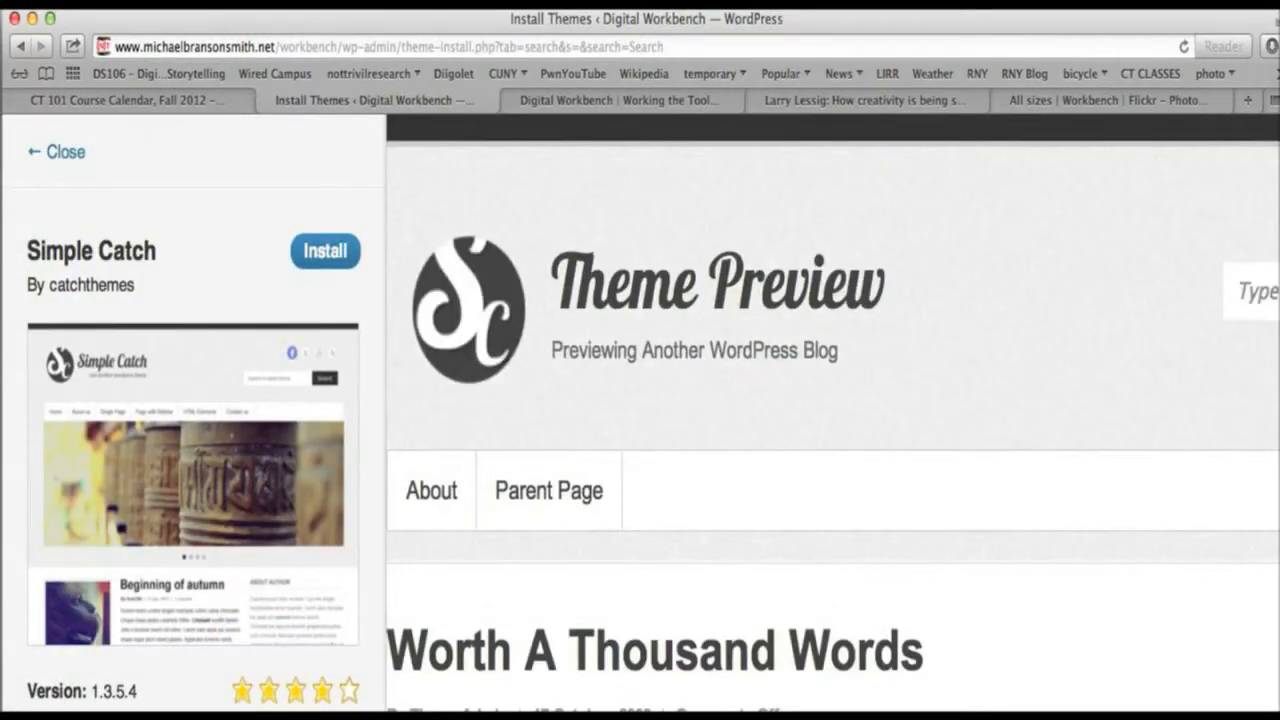
{"action": "scroll", "scroll_direction": "down", "scroll_amount": 3}
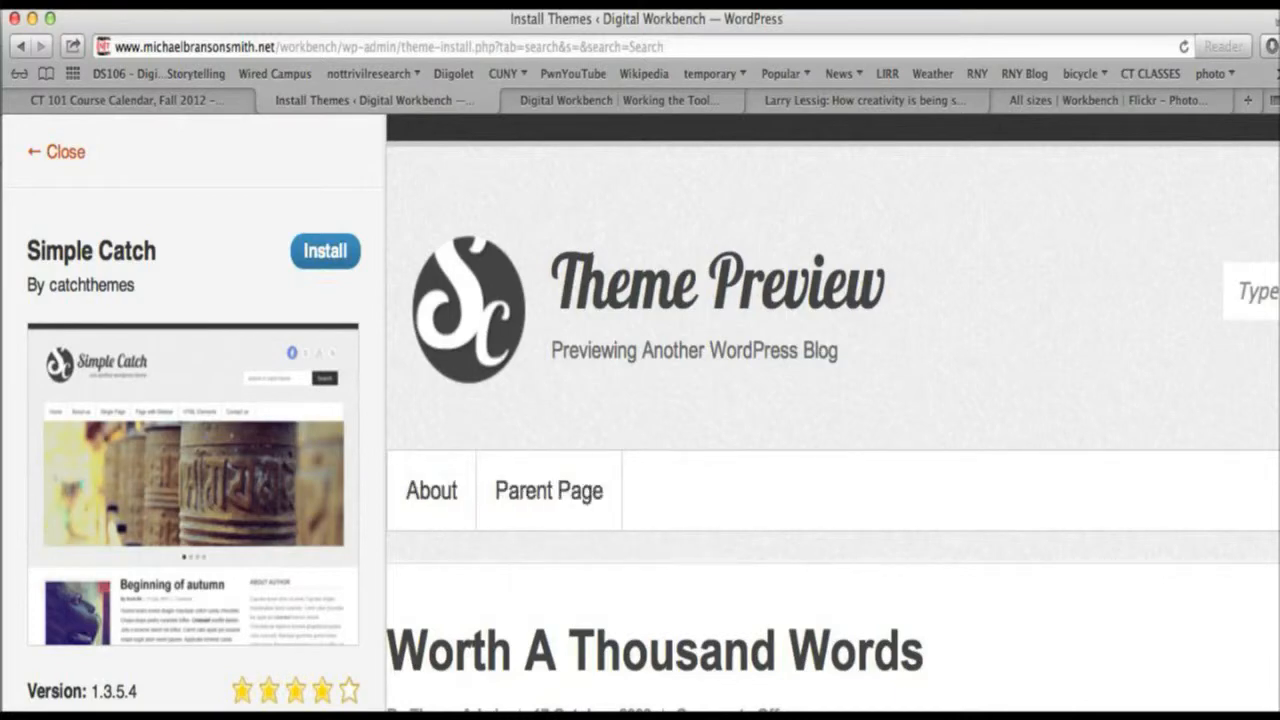
{"action": "left_click", "coordinate": [56, 152]}
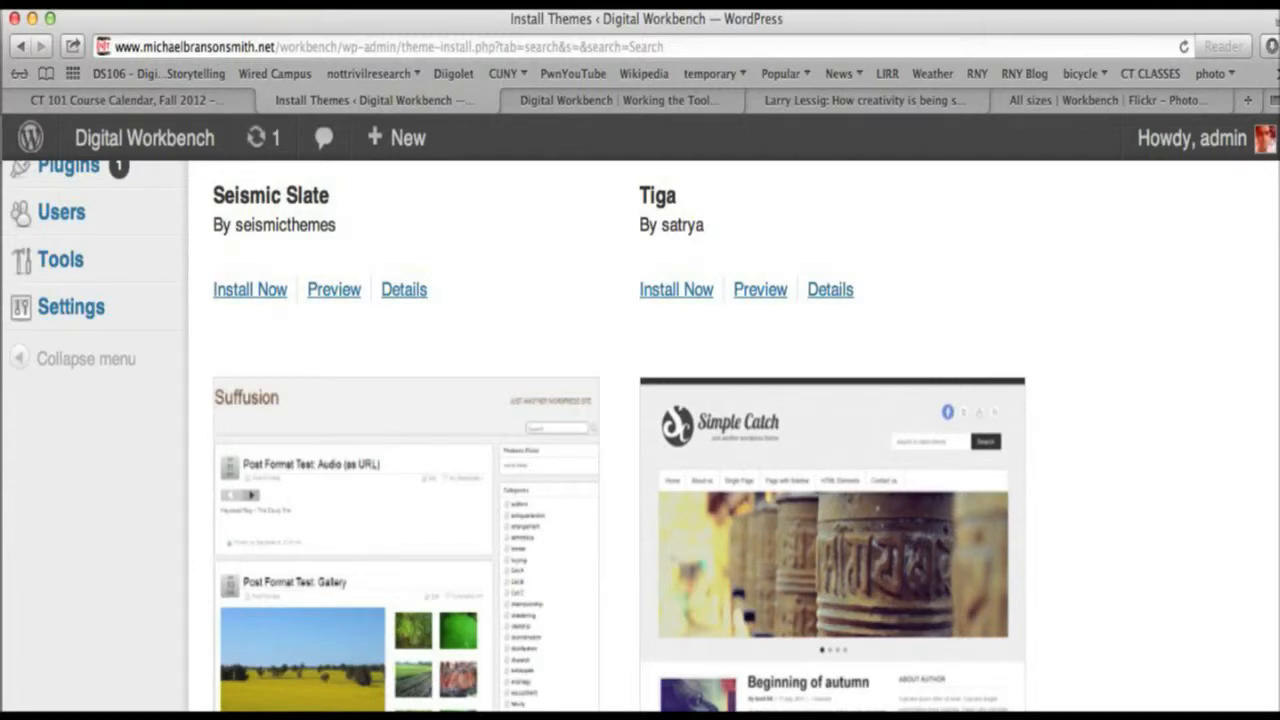
{"action": "scroll", "scroll_direction": "down", "scroll_amount": 3}
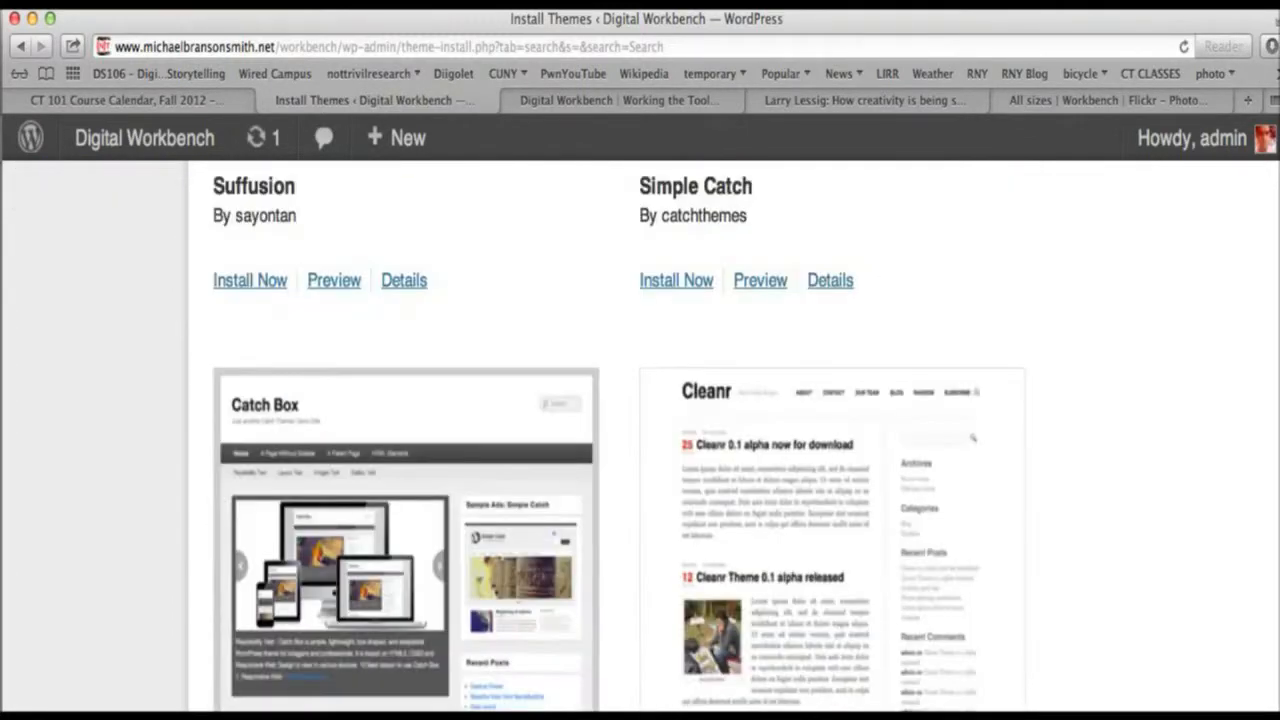
{"action": "scroll", "scroll_direction": "down", "scroll_amount": 3}
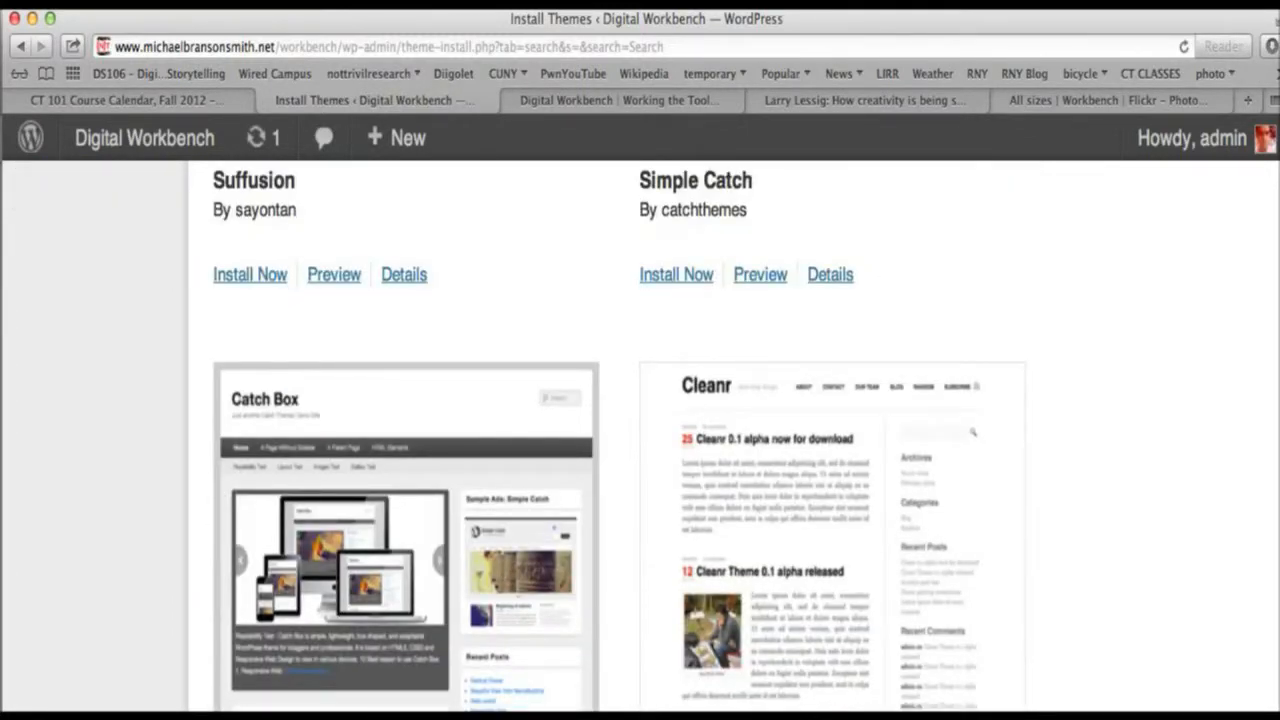
{"action": "scroll", "scroll_direction": "down", "scroll_amount": 3}
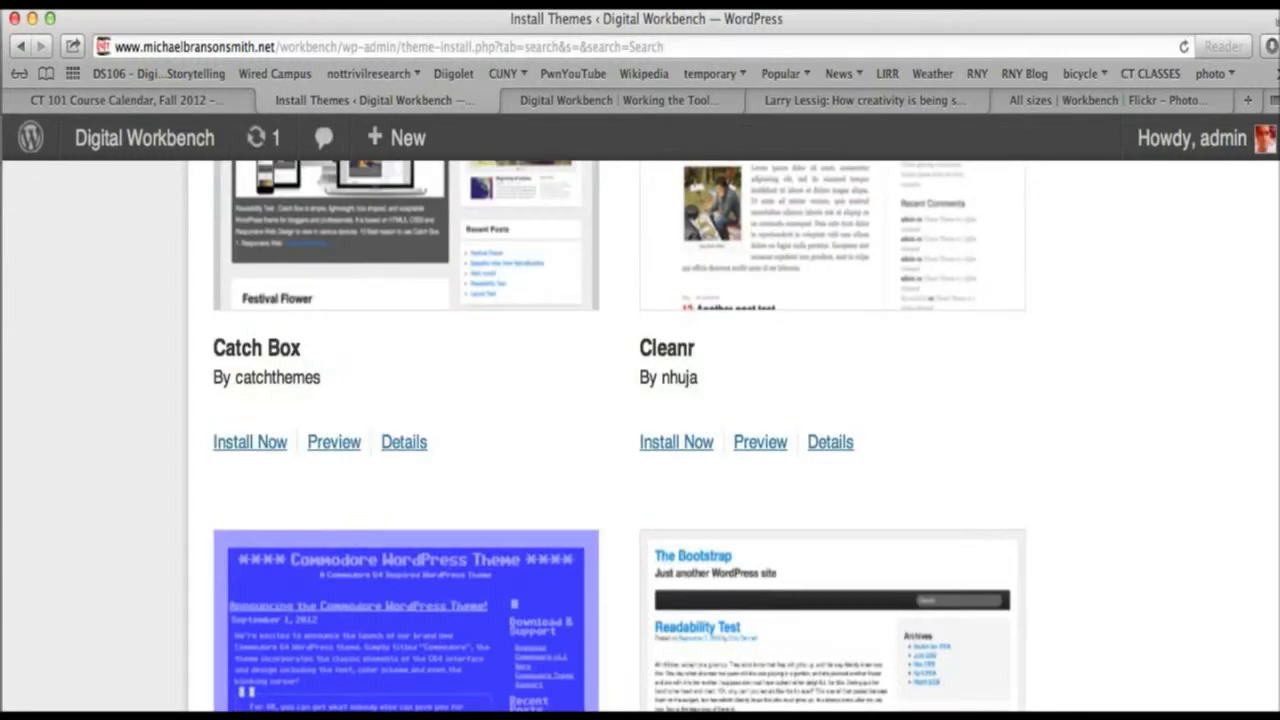
{"action": "scroll", "scroll_direction": "down", "scroll_amount": 3}
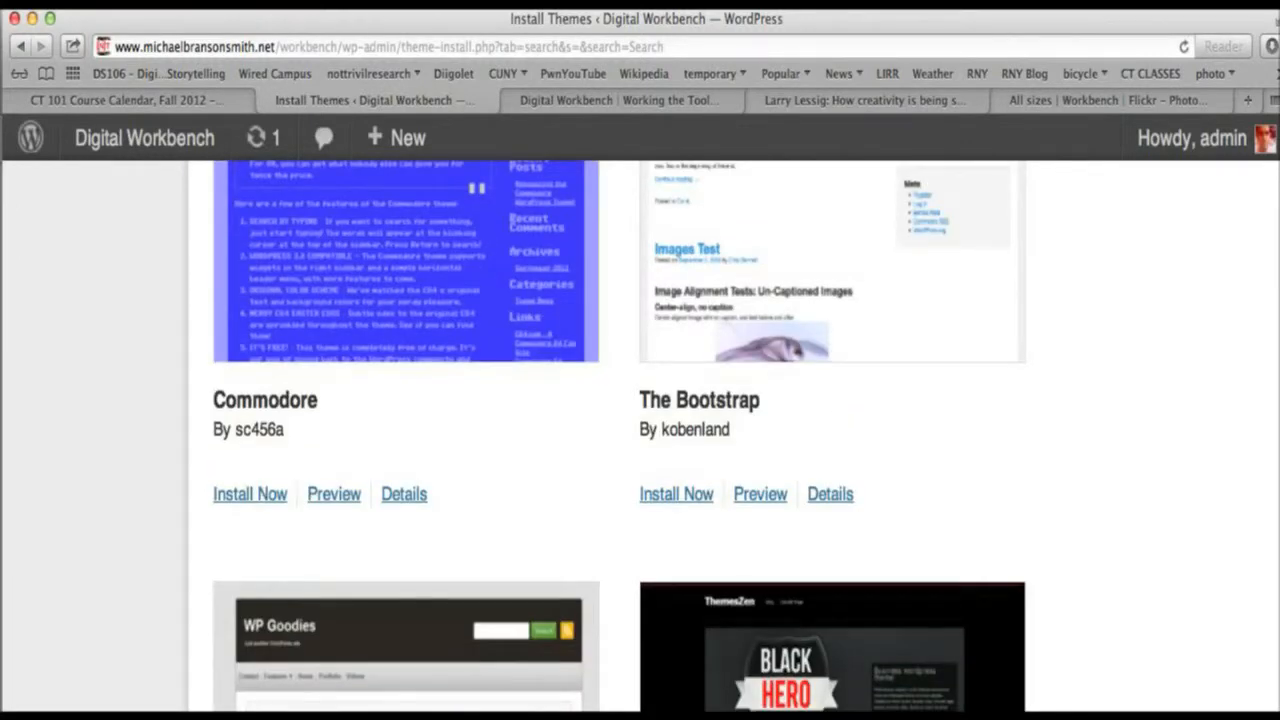
{"action": "scroll", "scroll_direction": "down", "scroll_amount": 3}
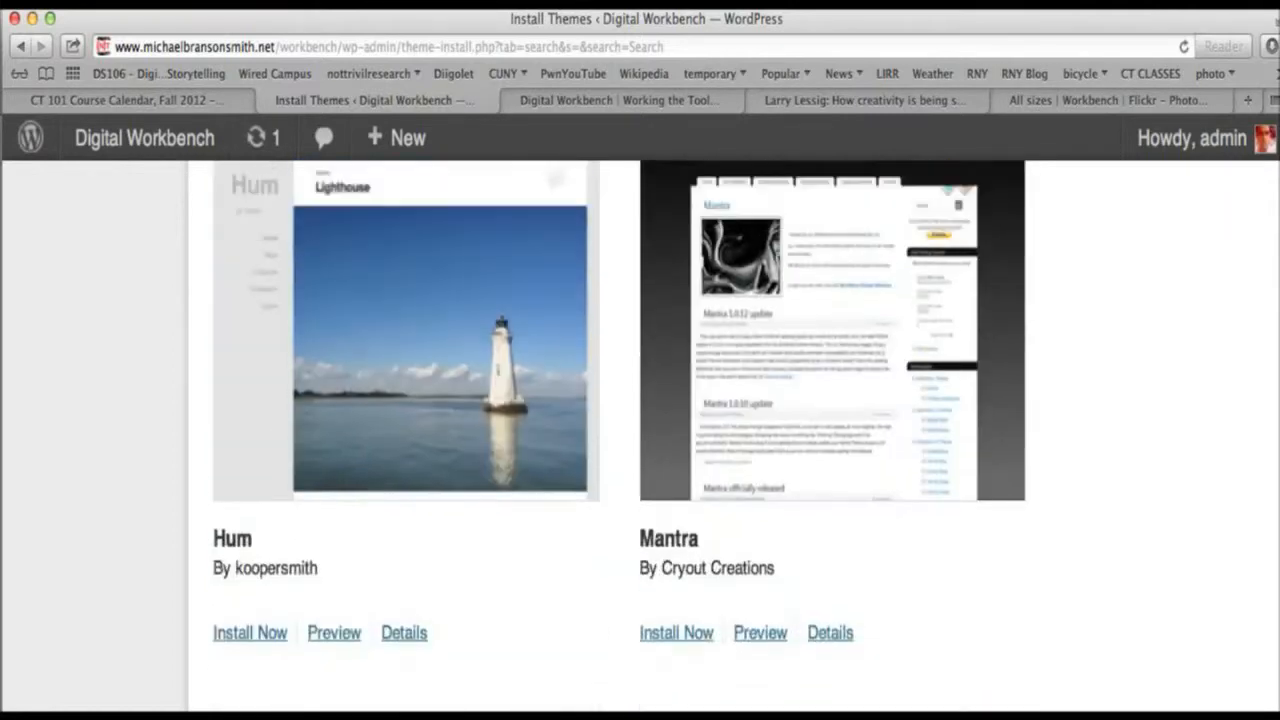
{"action": "scroll", "scroll_direction": "down", "scroll_amount": 3}
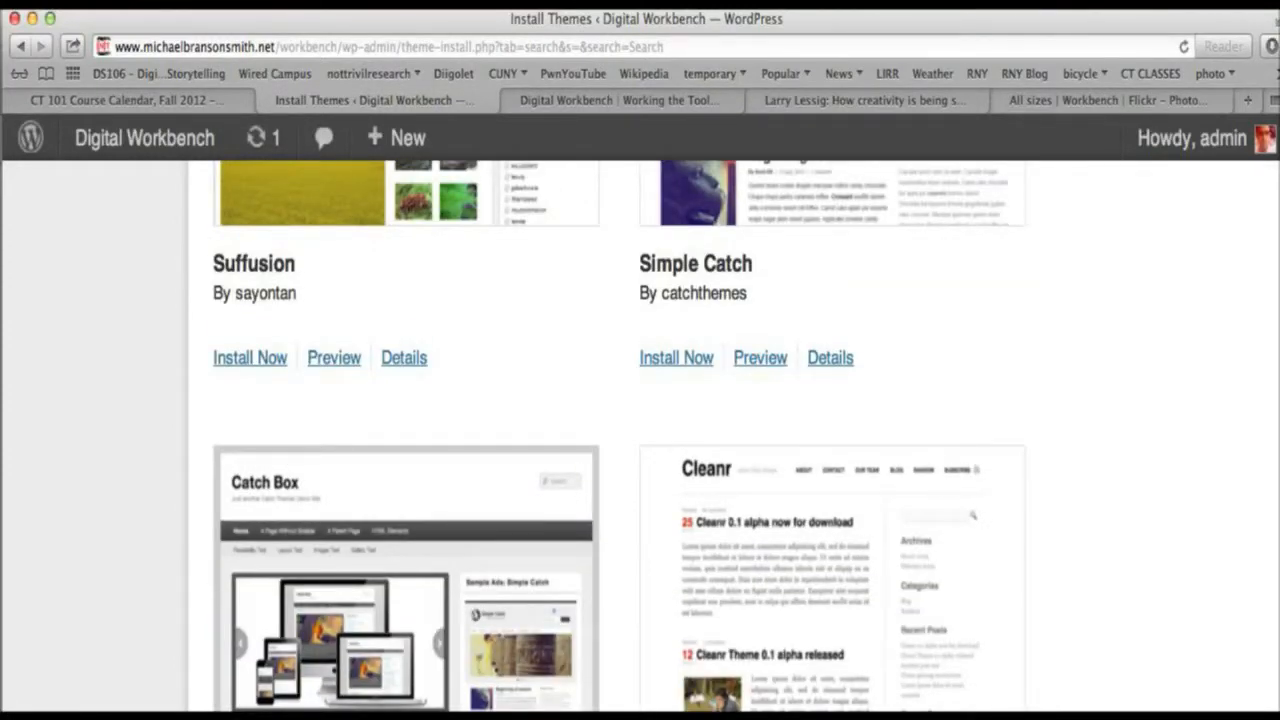
Install the Cleanr theme and activate it as the current theme.
{"action": "left_click", "coordinate": [676, 358]}
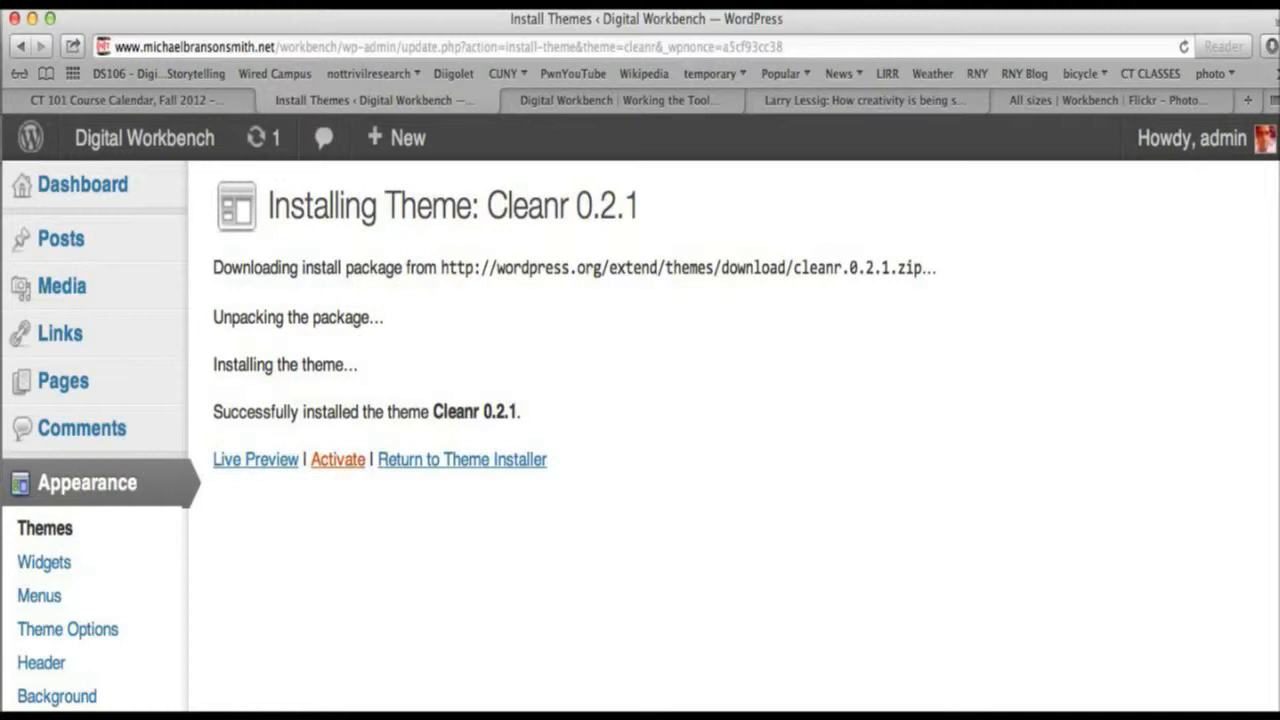
{"action": "left_click", "coordinate": [336, 458]}
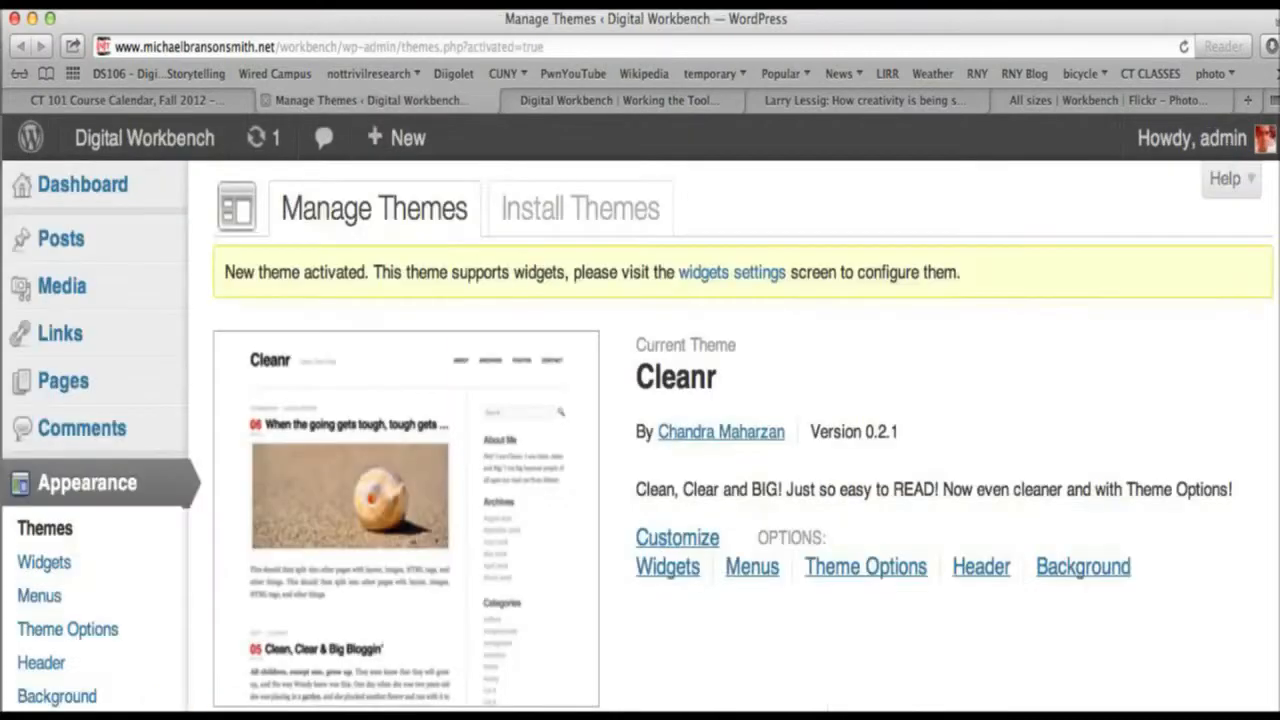
Scroll through the live site front end with the Cleanr theme applied.
{"action": "scroll", "scroll_direction": "down", "scroll_amount": 3}
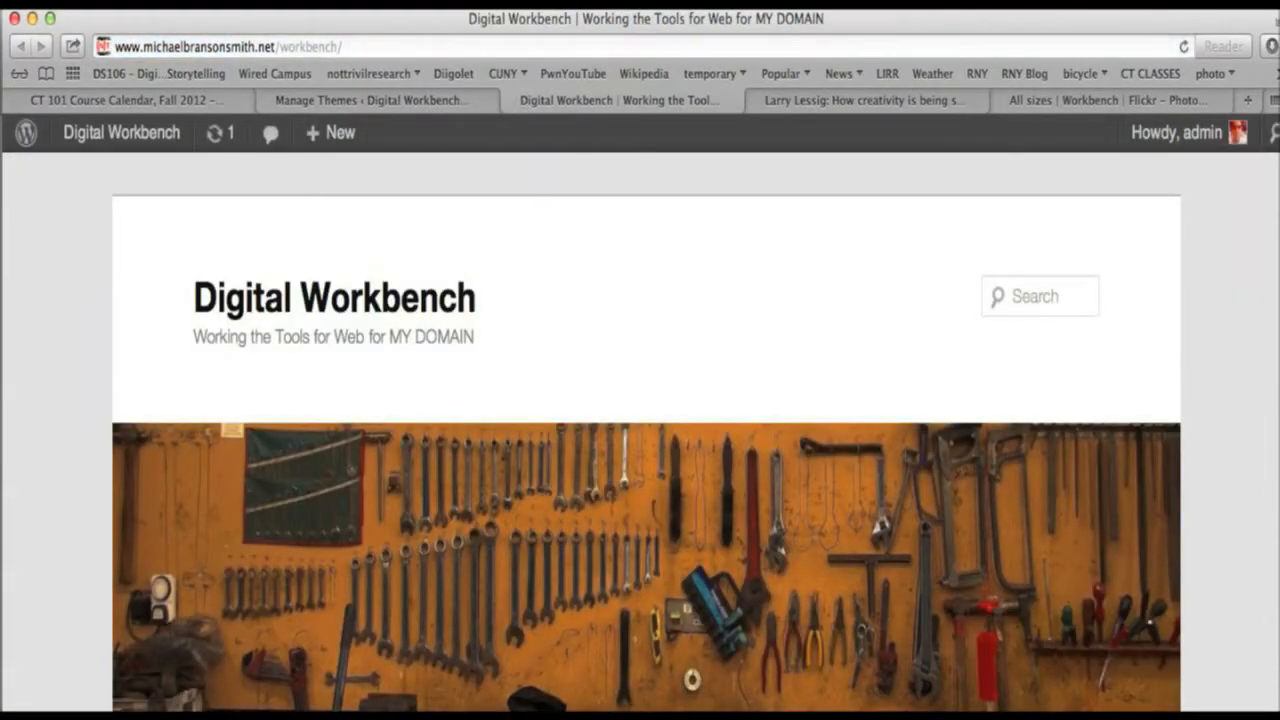
{"action": "scroll", "scroll_direction": "down", "scroll_amount": 3}
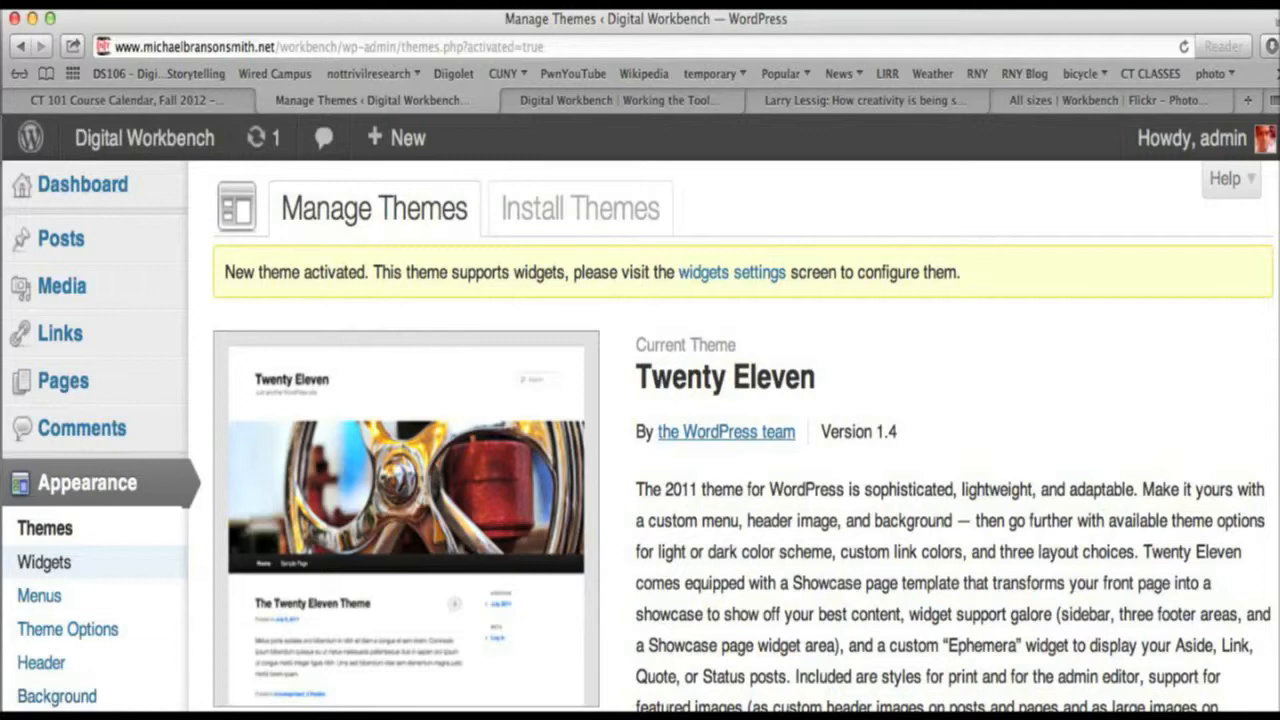
Review the installed plugins (Akismet, Hello Dolly) and follow Akismet's 'Sign up for an API key' link.
{"action": "left_click", "coordinate": [68, 528]}
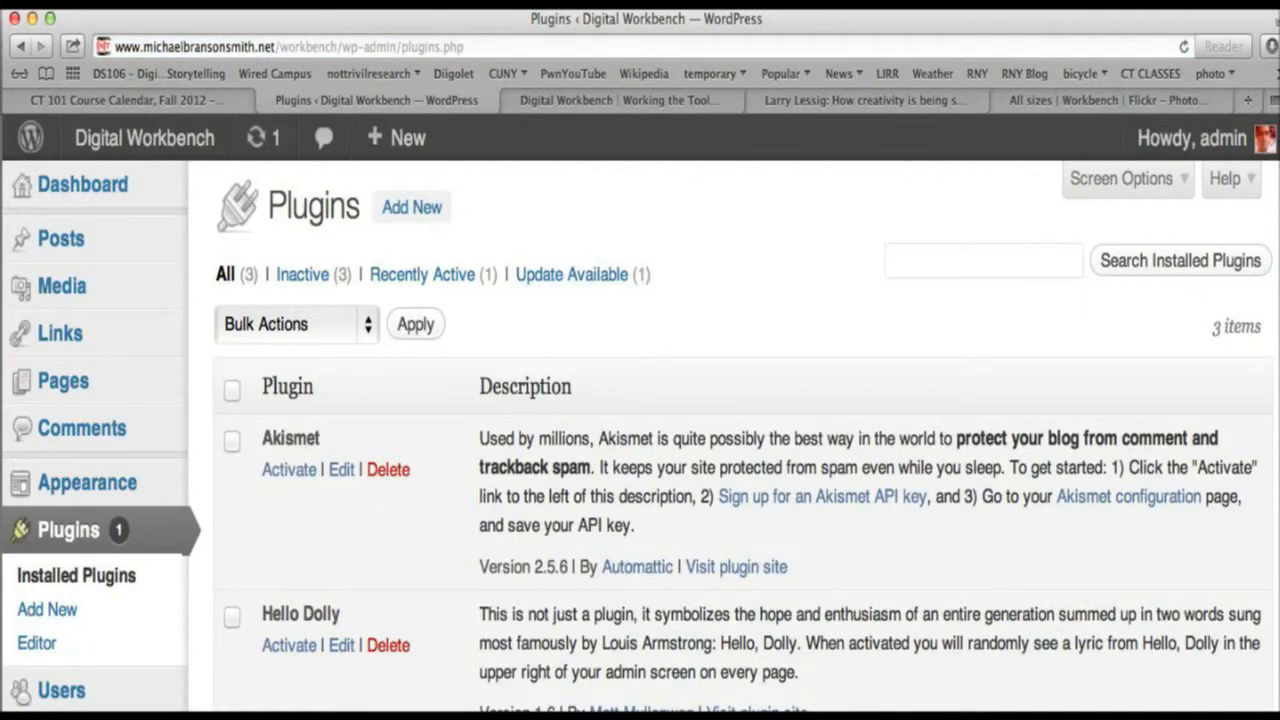
{"action": "mouse_move", "coordinate": [288, 468]}
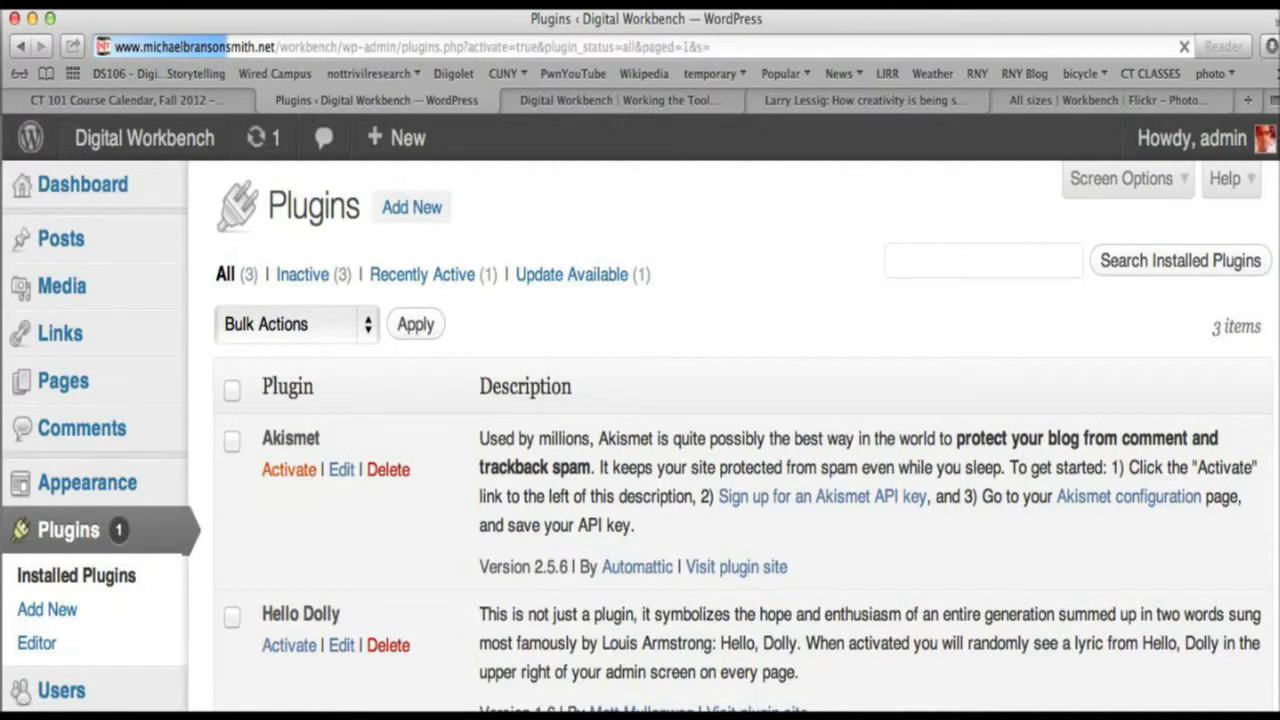
{"action": "left_click", "coordinate": [288, 468]}
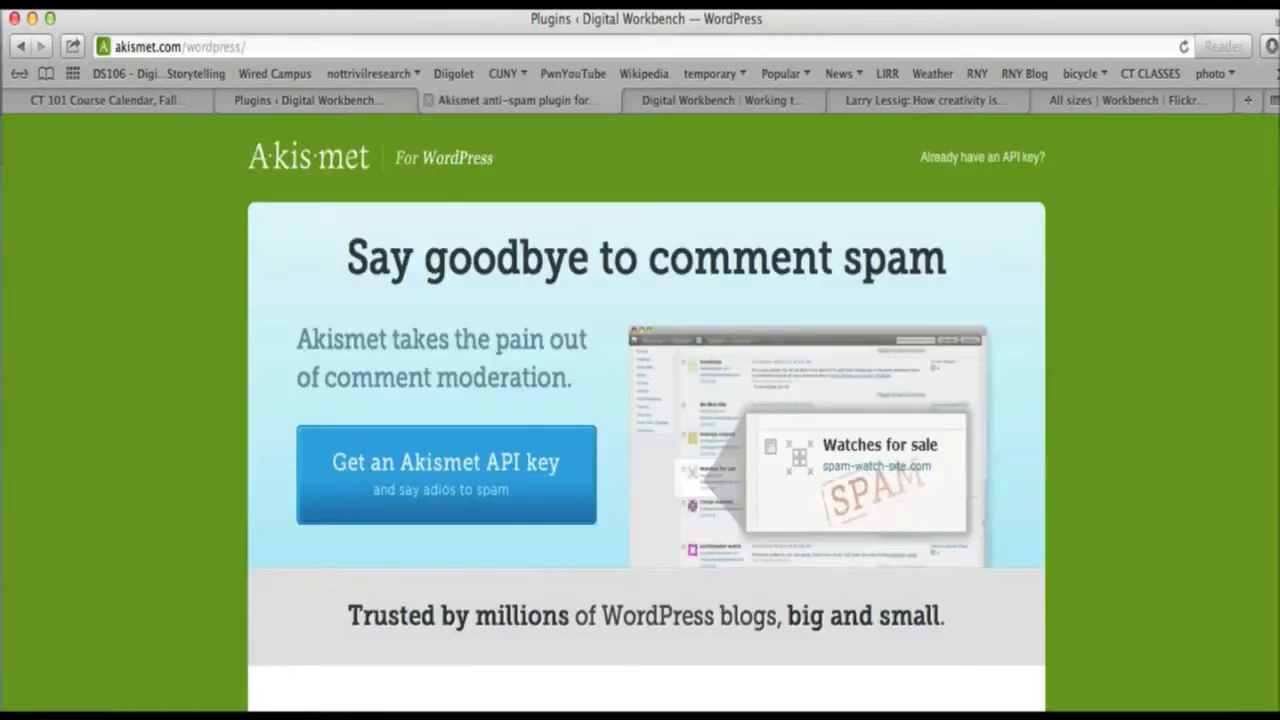
Begin the Akismet API key signup and choose the Personal blog plan.
{"action": "left_click", "coordinate": [516, 100]}
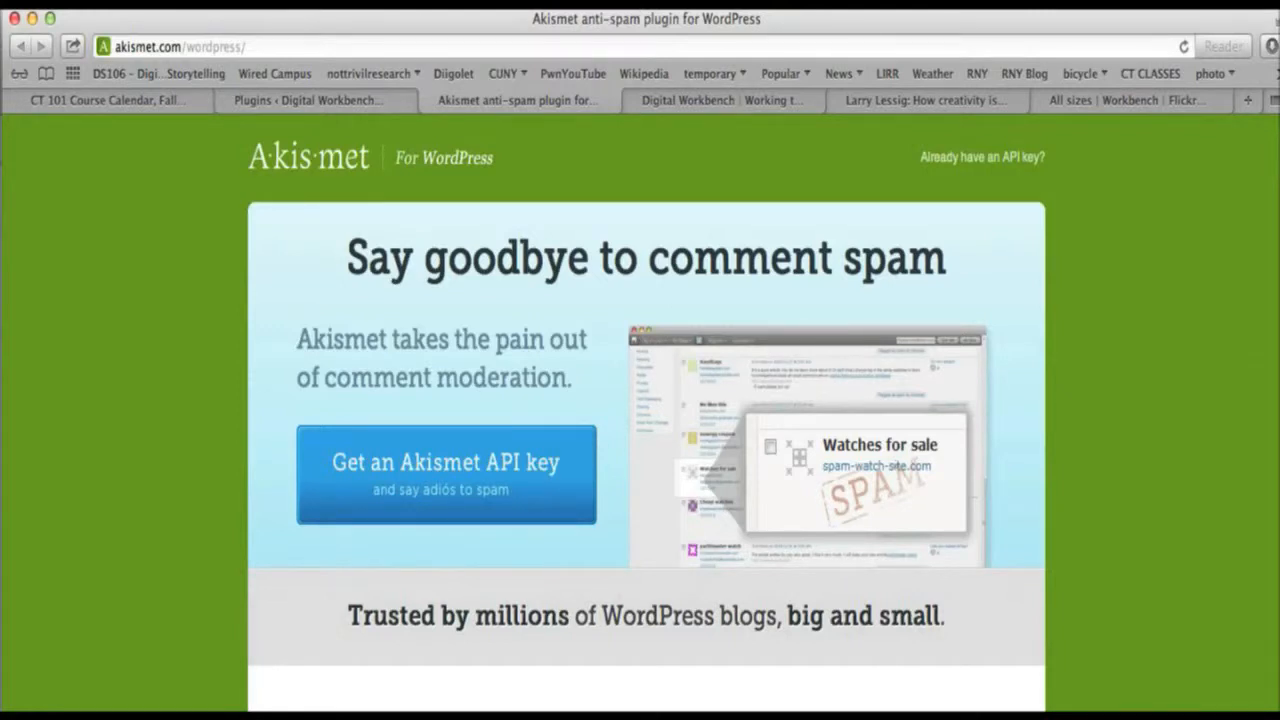
{"action": "left_click", "coordinate": [444, 462]}
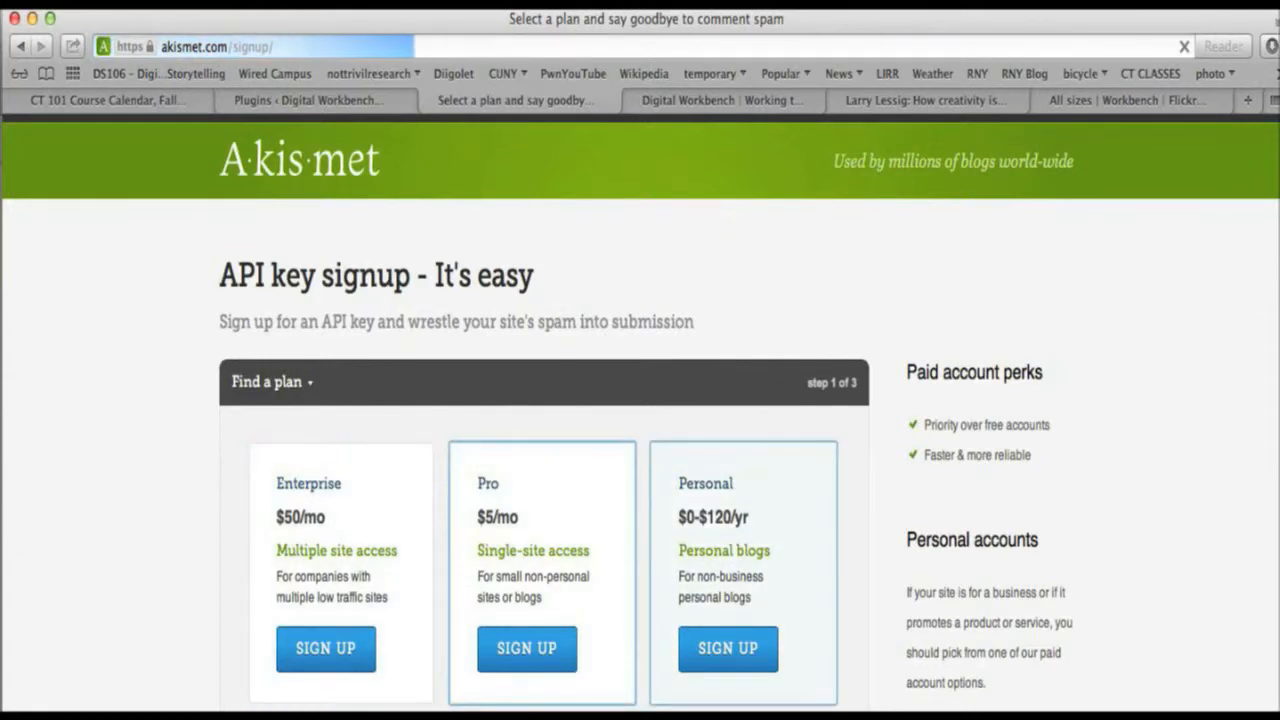
{"action": "mouse_move", "coordinate": [724, 550]}
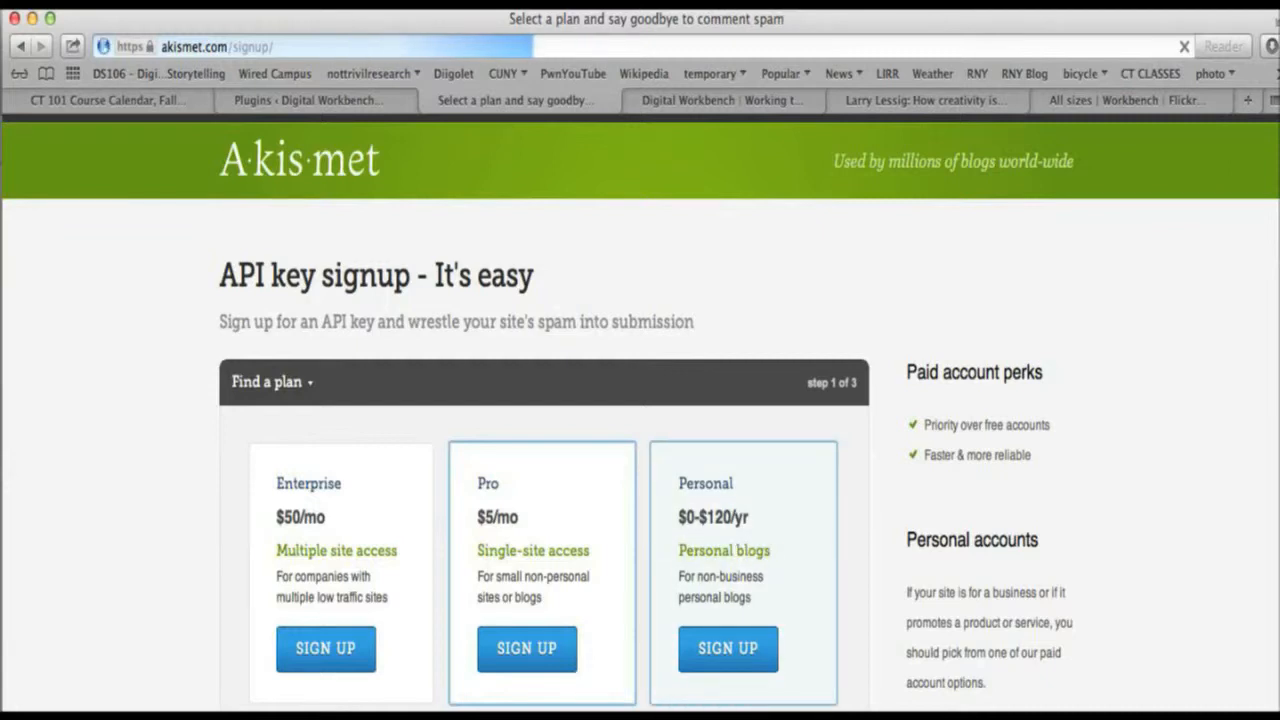
{"action": "left_click", "coordinate": [728, 648]}
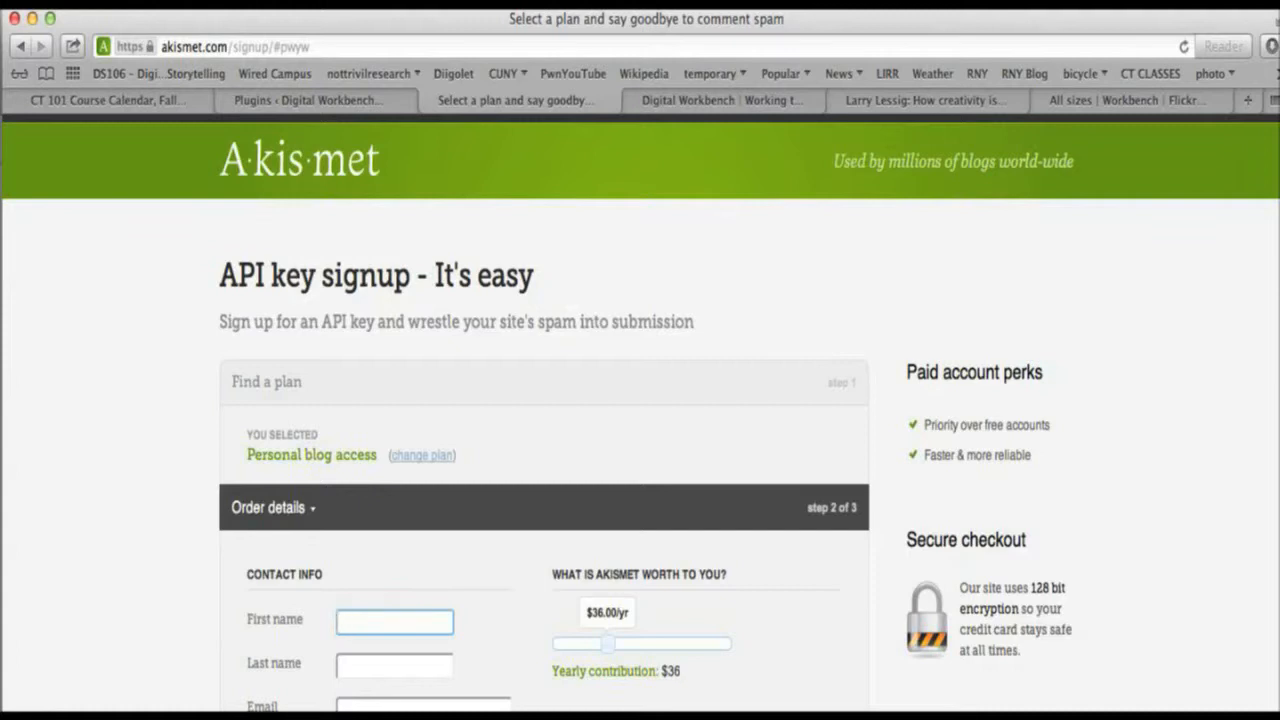
{"action": "type", "text": "Michael"}
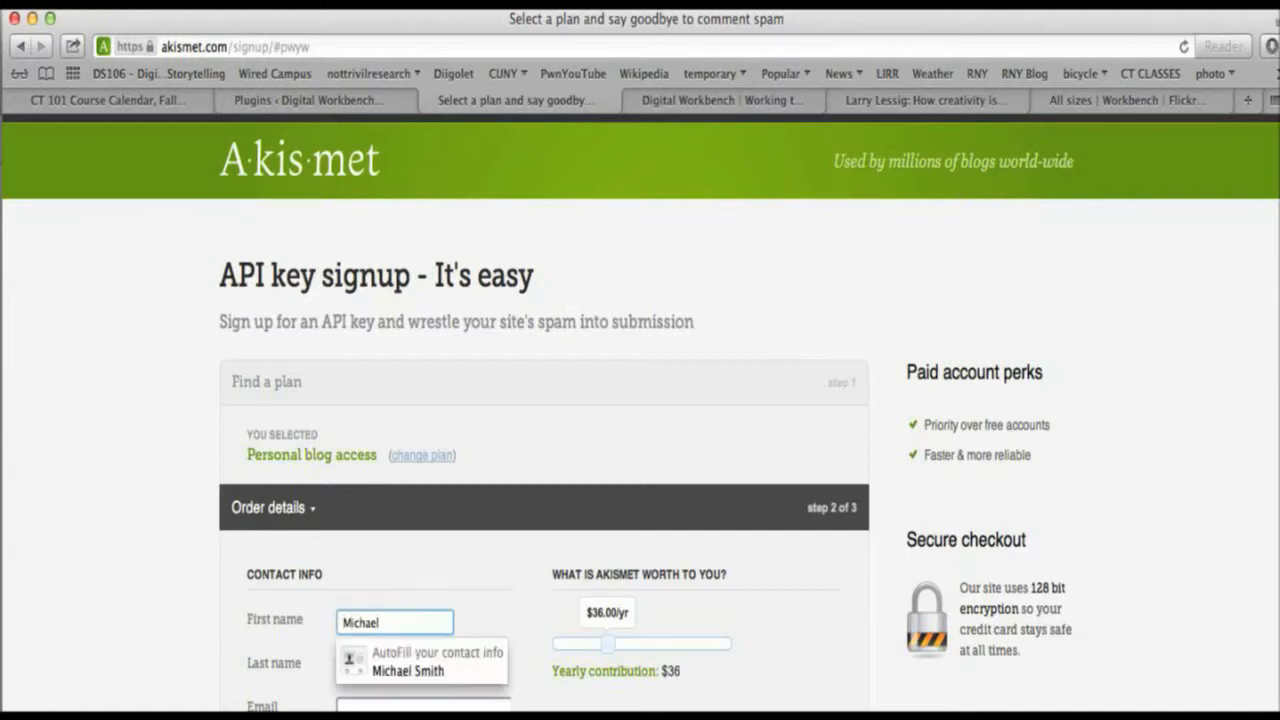
{"action": "left_click", "coordinate": [394, 664]}
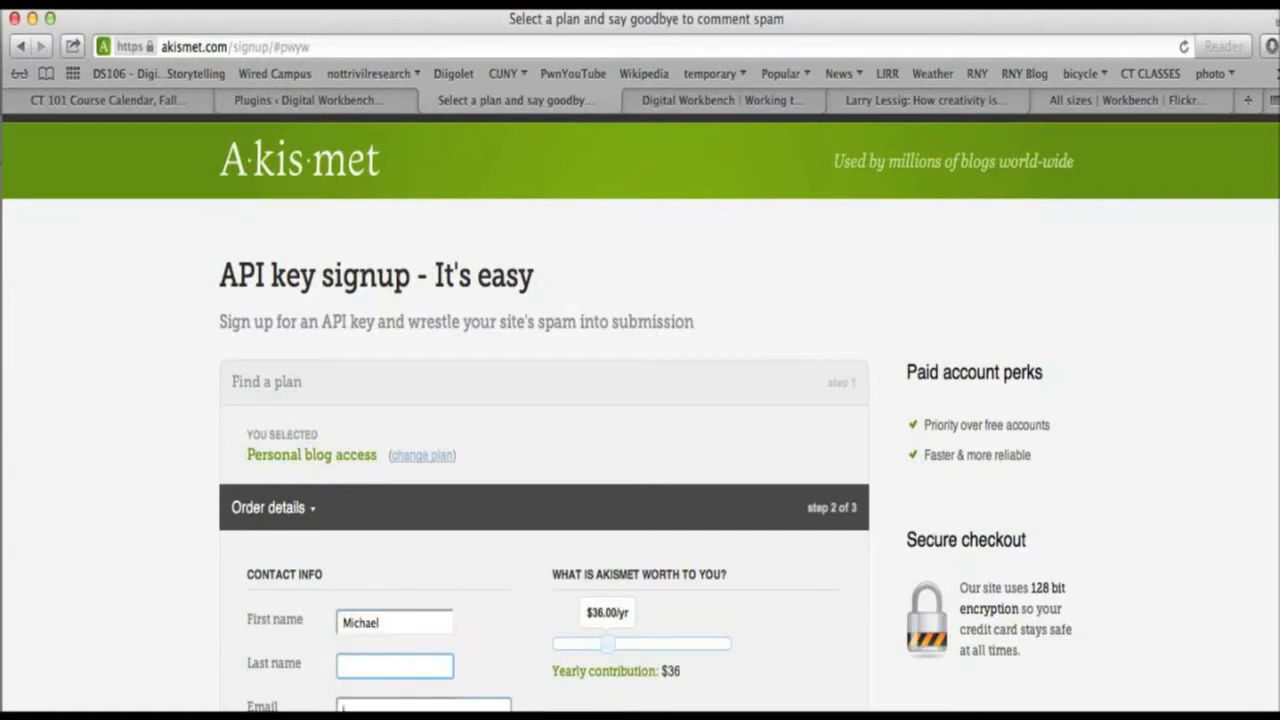
{"action": "type", "text": "Smith"}
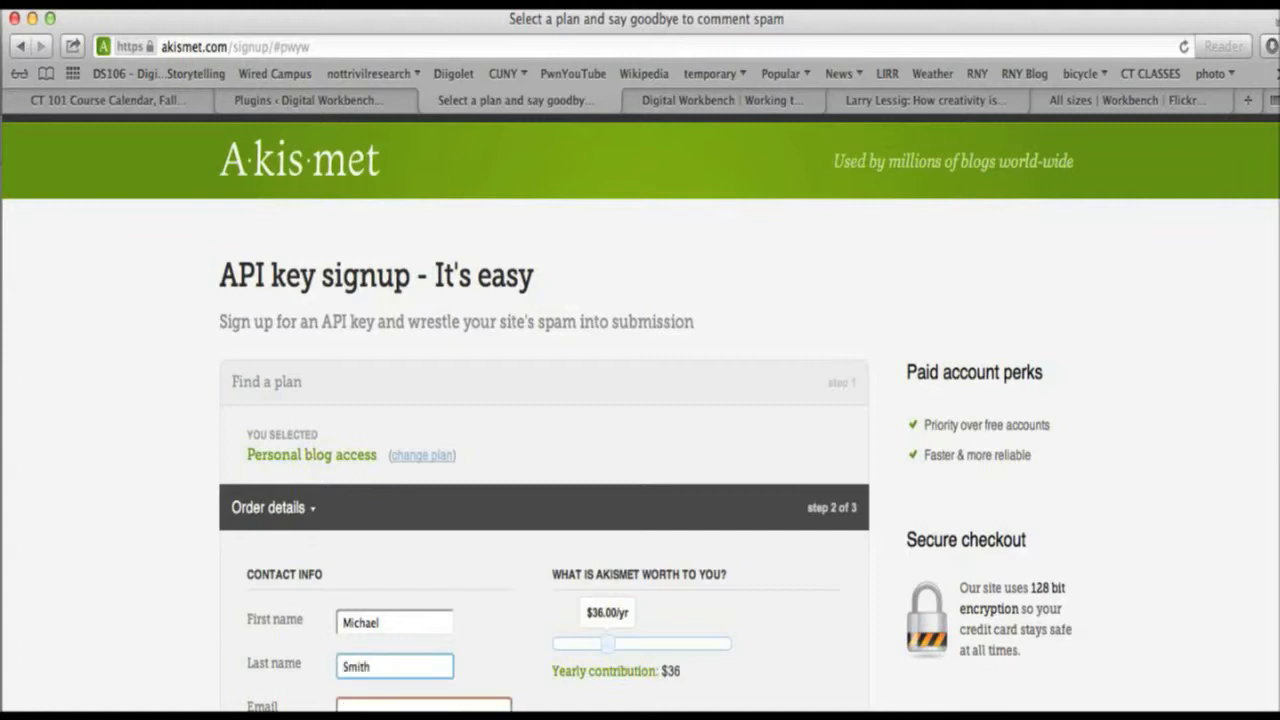
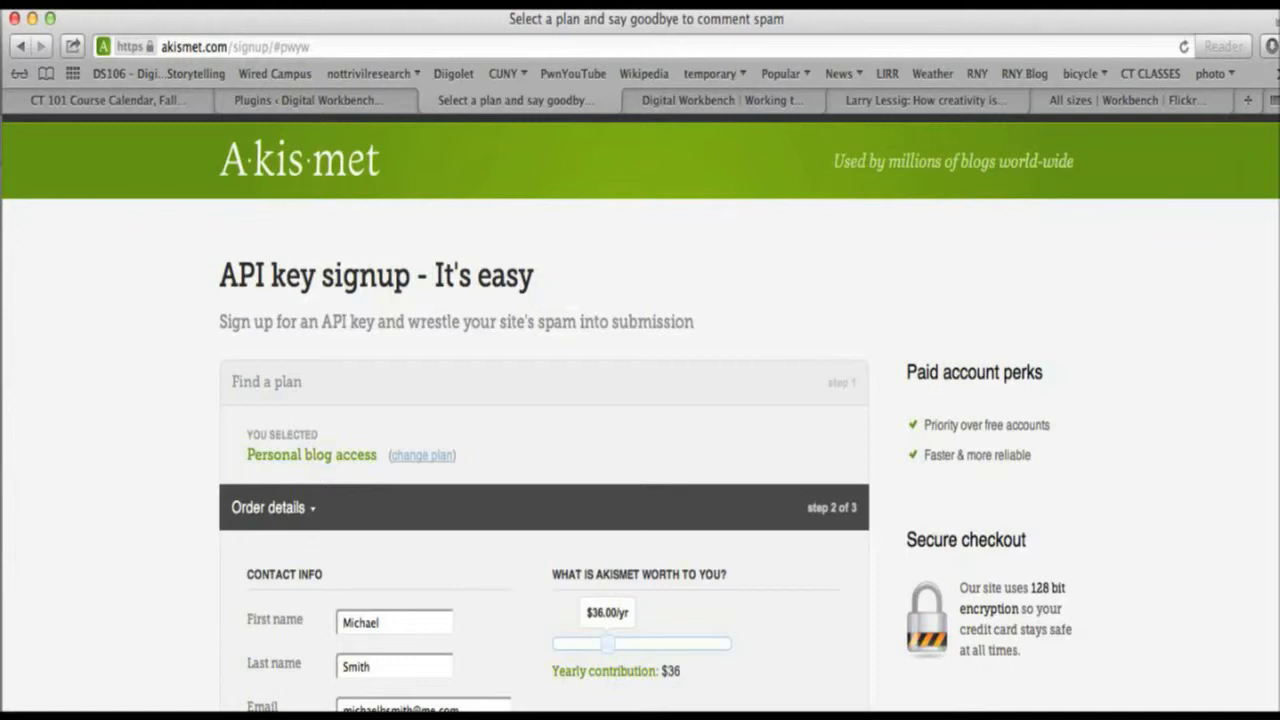
{"action": "left_click_drag", "start_coordinate": [608, 644], "coordinate": [556, 644]}
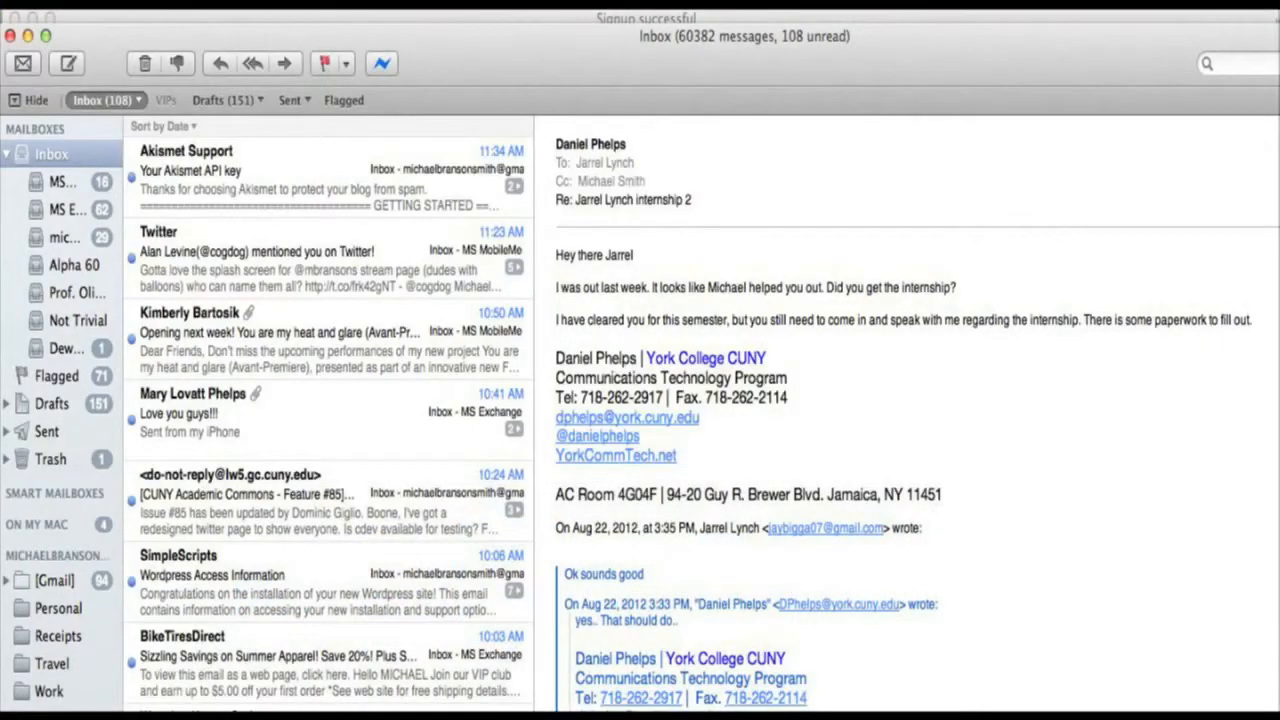
{"action": "double_click", "coordinate": [184, 170]}
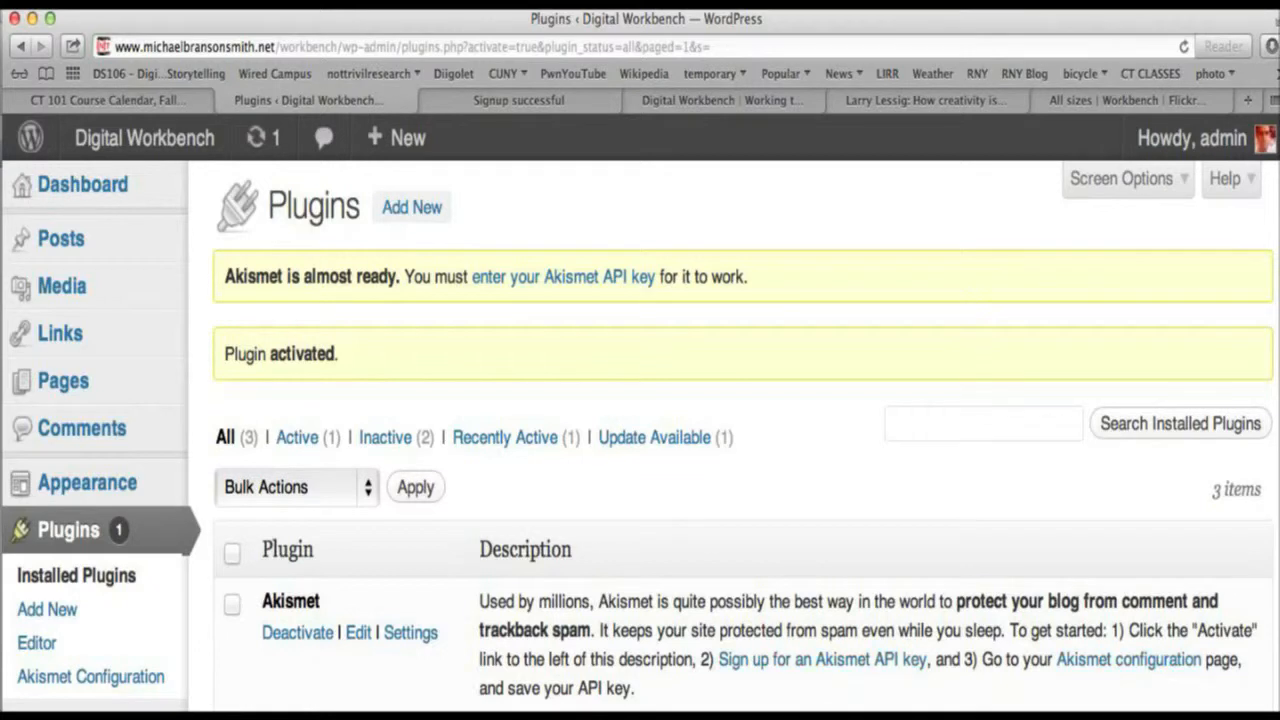
Enter and save the Akismet API key to clear the warning, then go to Plugins > Add New.
{"action": "left_click", "coordinate": [1128, 660]}
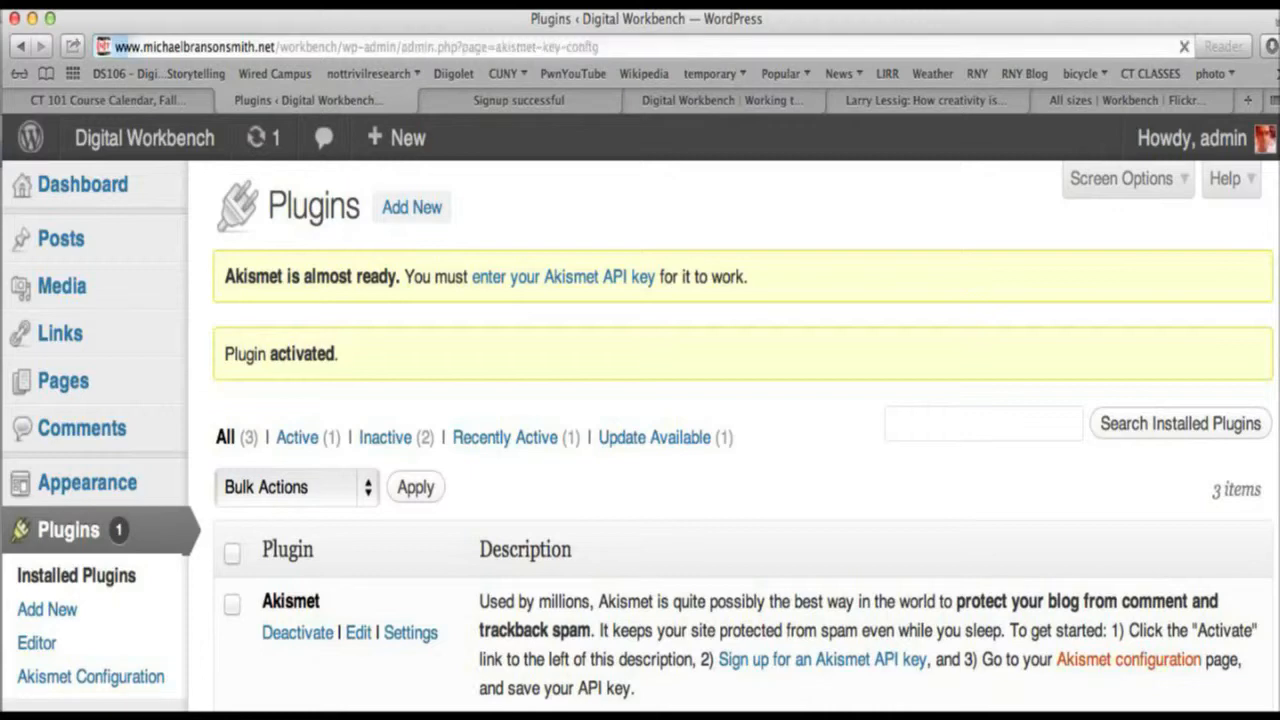
{"action": "left_click", "coordinate": [90, 676]}
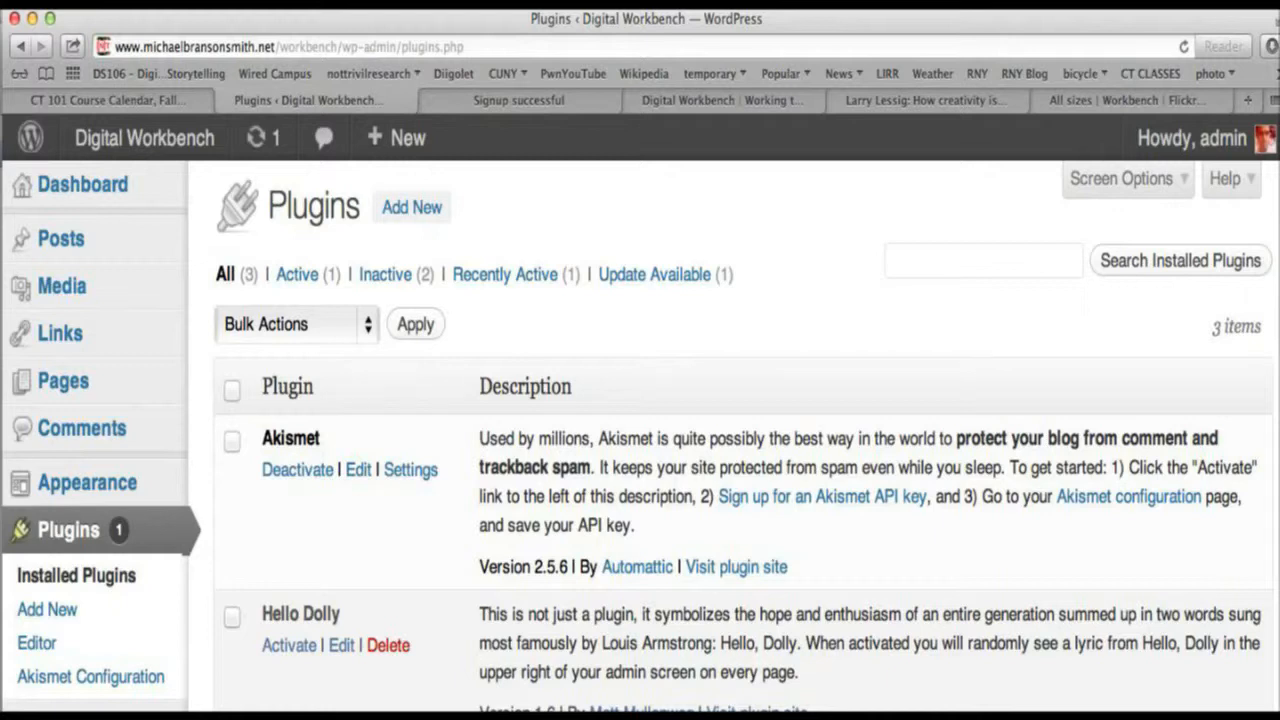
{"action": "left_click", "coordinate": [412, 206]}
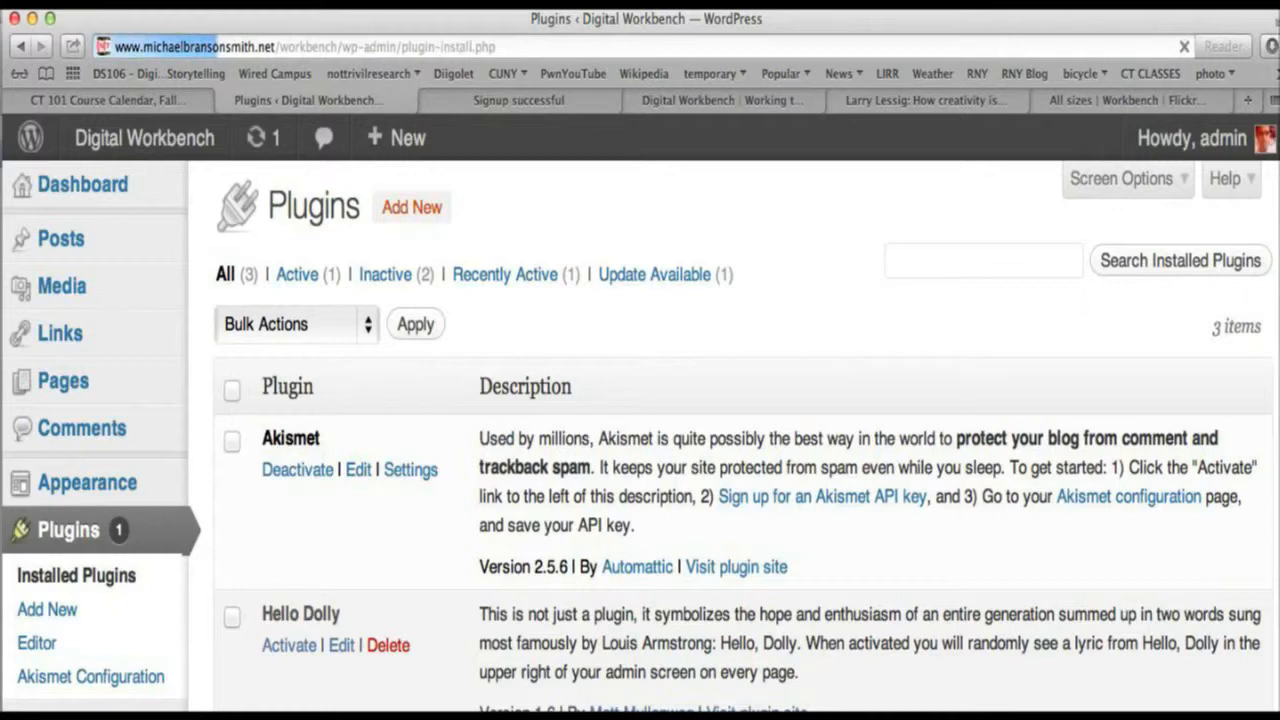
Search the plugin directory for 'flickr', then refine the keyword to 'flickr feed gallery'.
{"action": "left_click", "coordinate": [48, 608]}
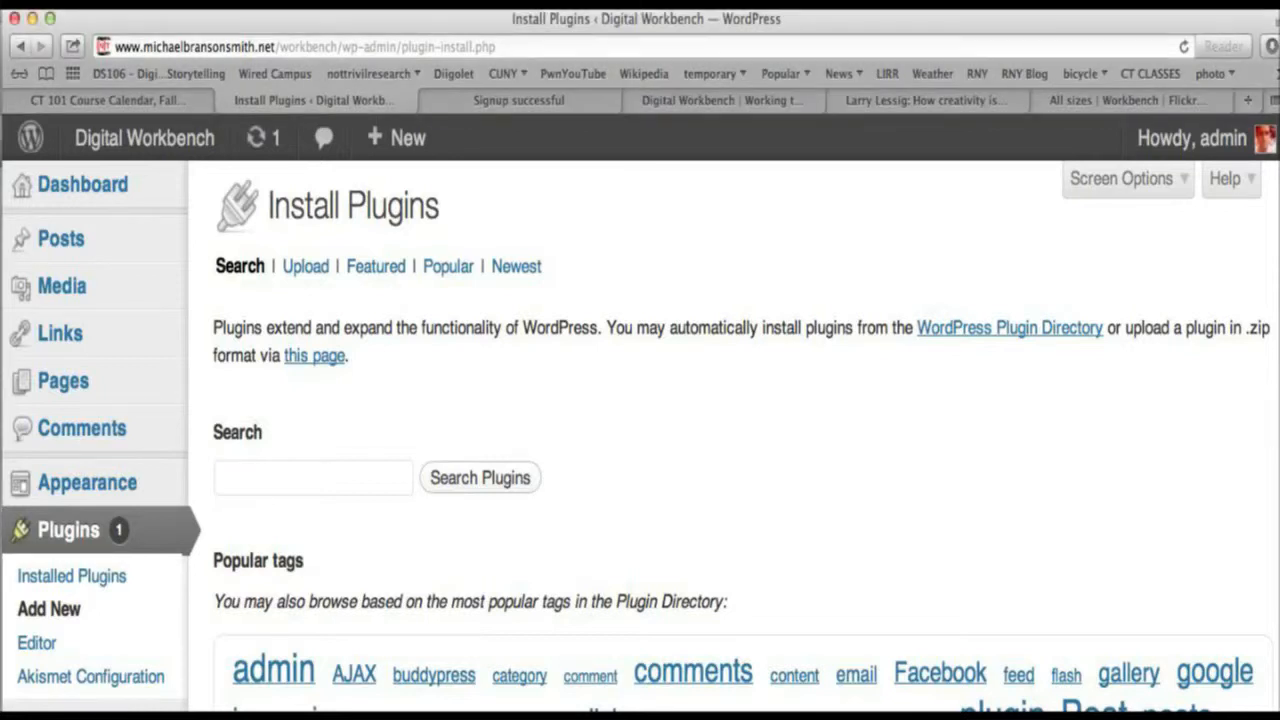
{"action": "type", "text": "flickr"}
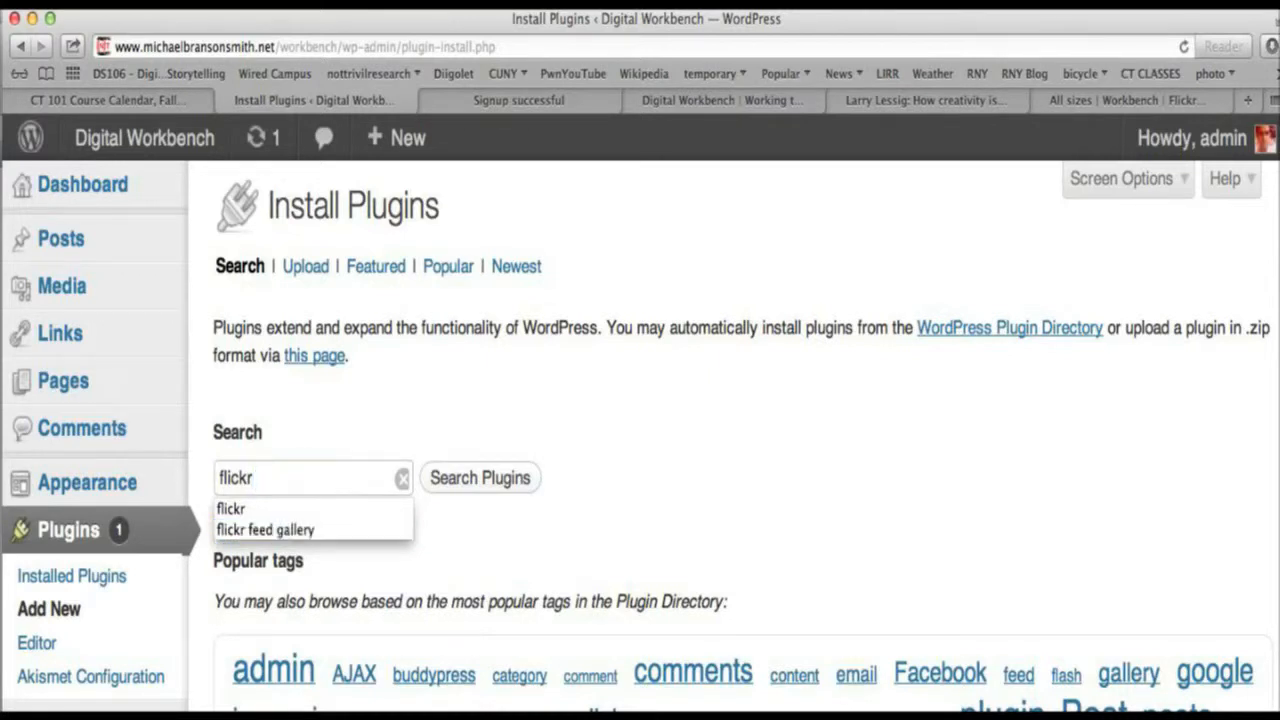
{"action": "left_click", "coordinate": [480, 476]}
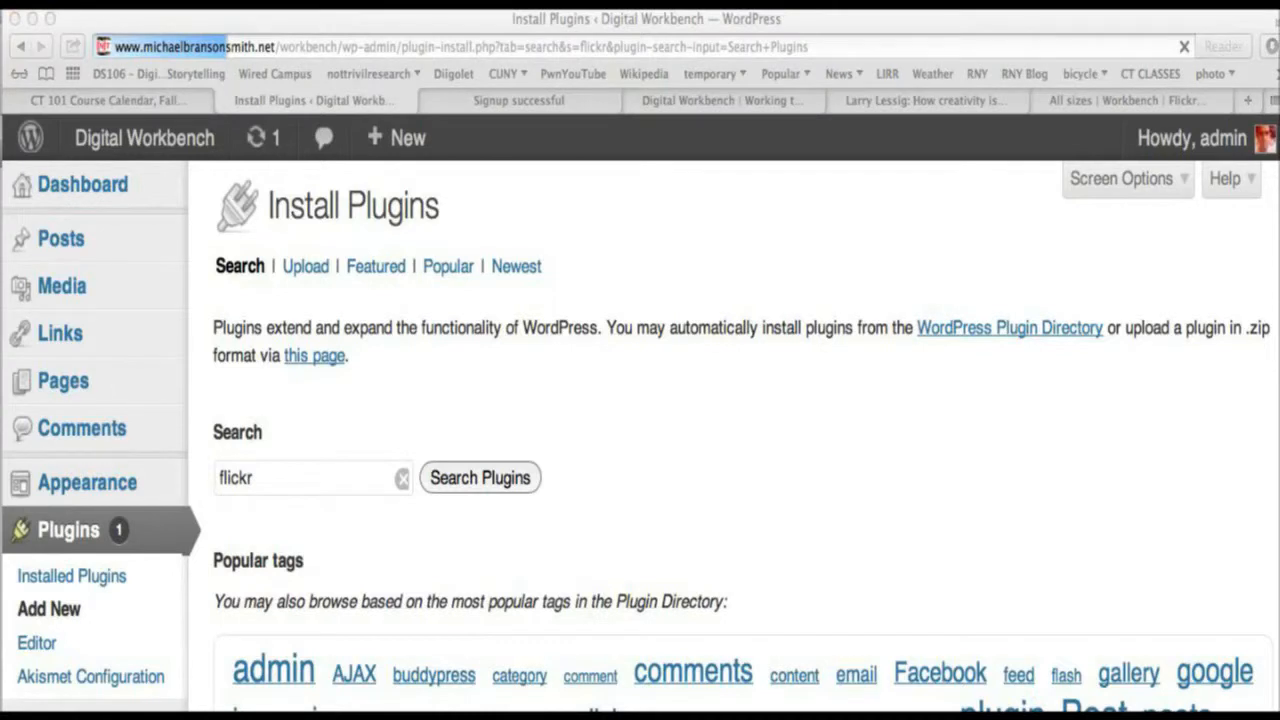
{"action": "left_click", "coordinate": [480, 476]}
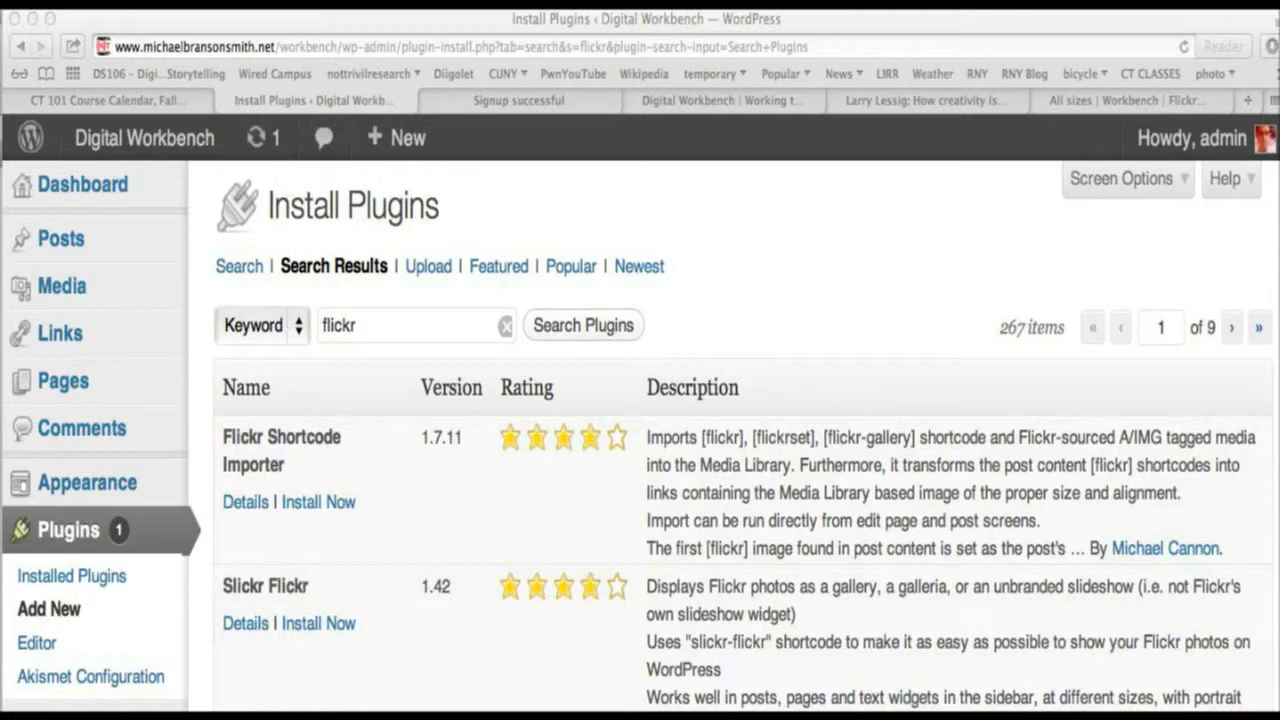
{"action": "type", "text": "feed gallery"}
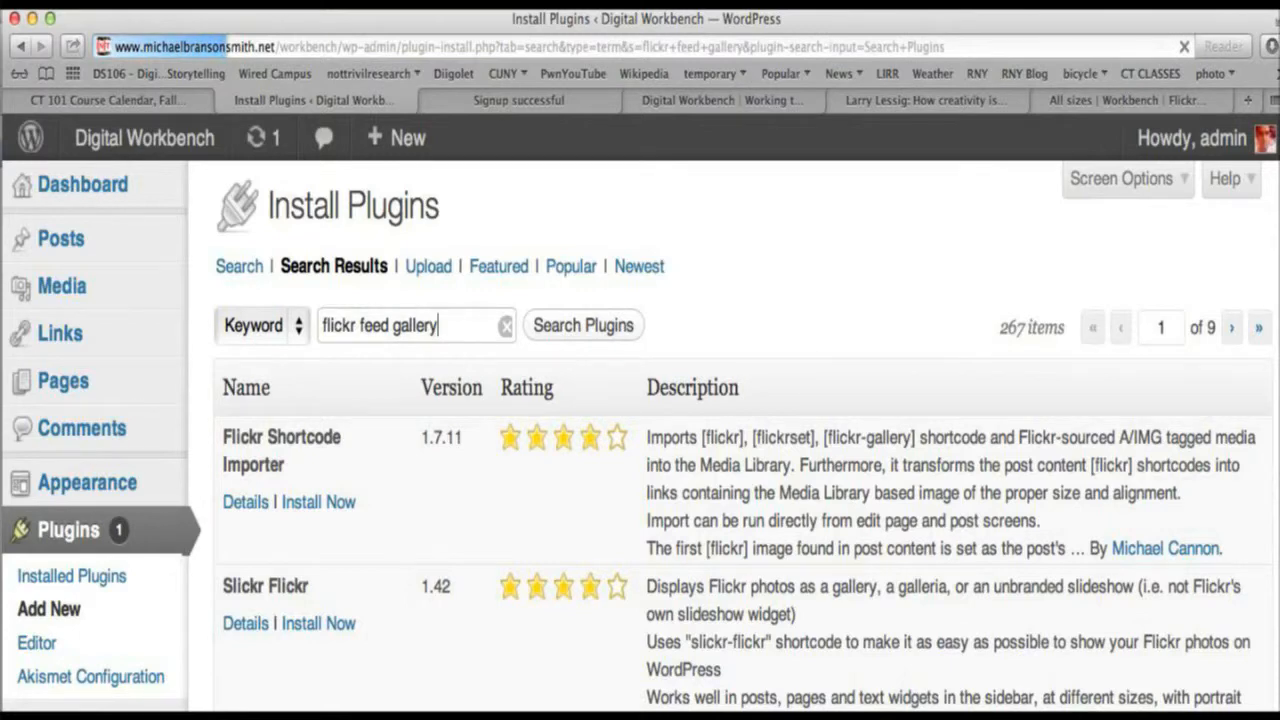
Install Flickr Feed Gallery 1.1 from the search results, confirm, and activate it.
{"action": "left_click", "coordinate": [584, 324]}
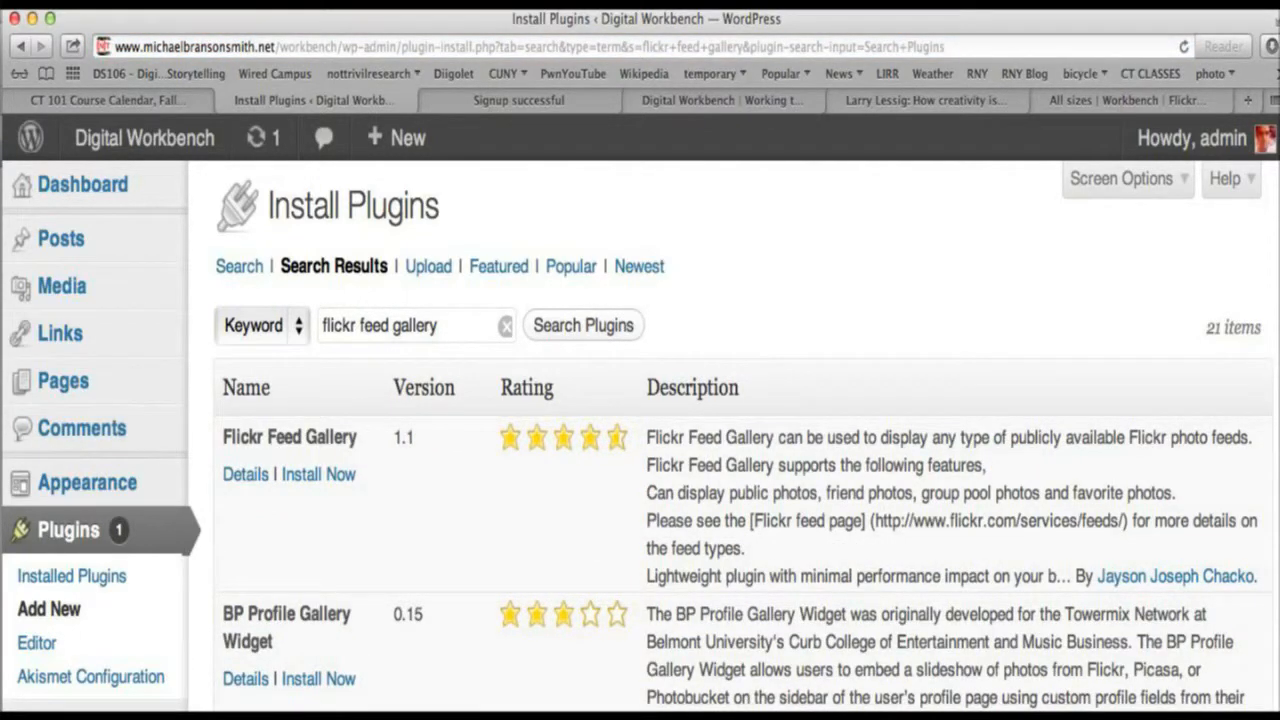
{"action": "left_click", "coordinate": [318, 472]}
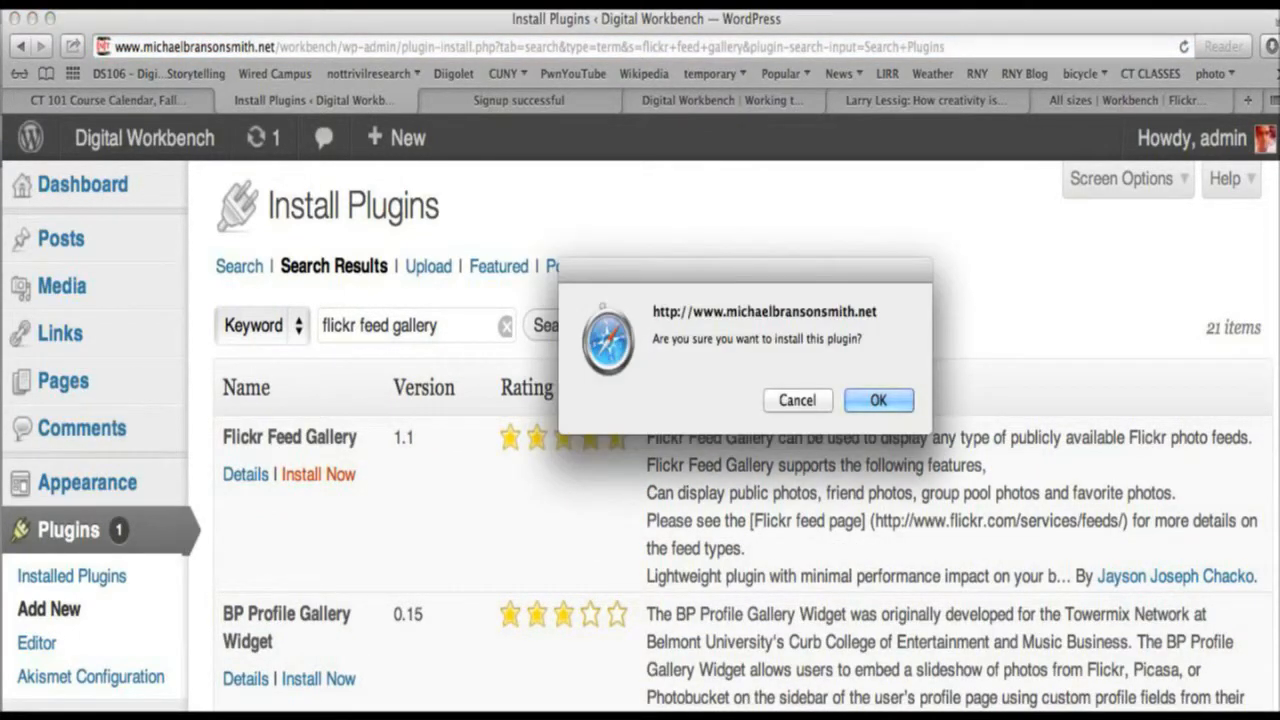
{"action": "left_click", "coordinate": [878, 400]}
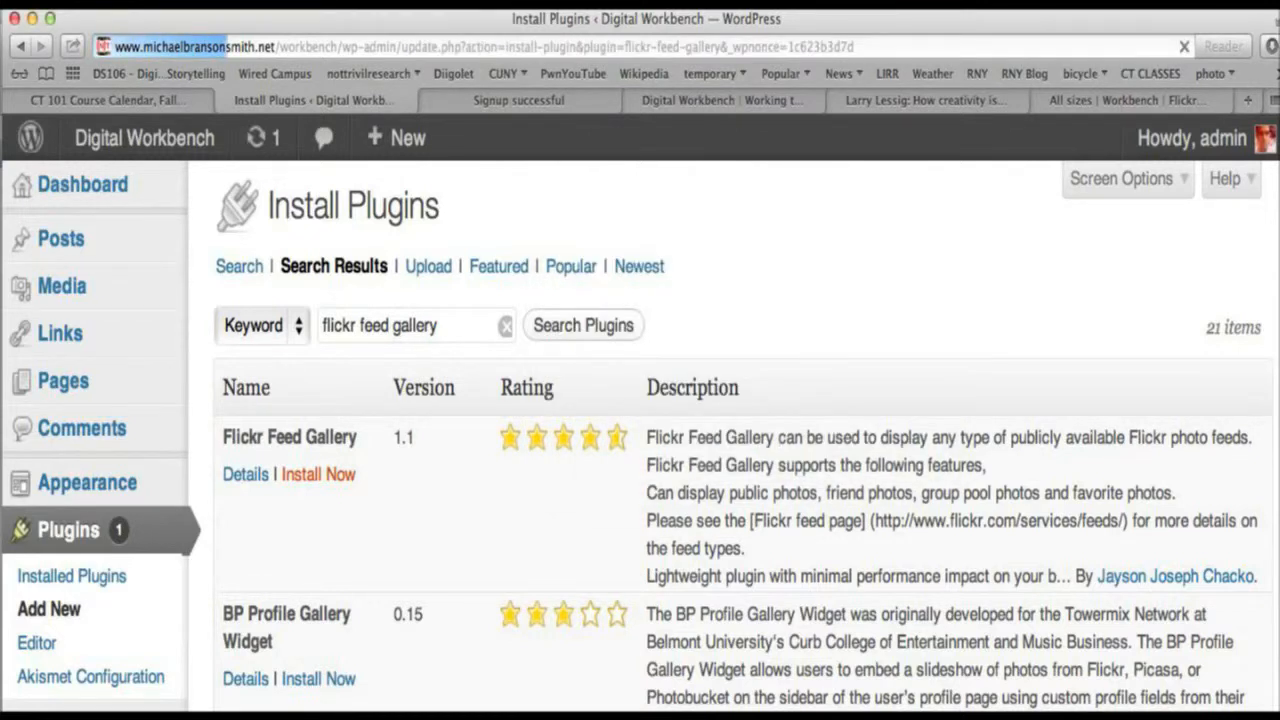
{"action": "left_click", "coordinate": [318, 474]}
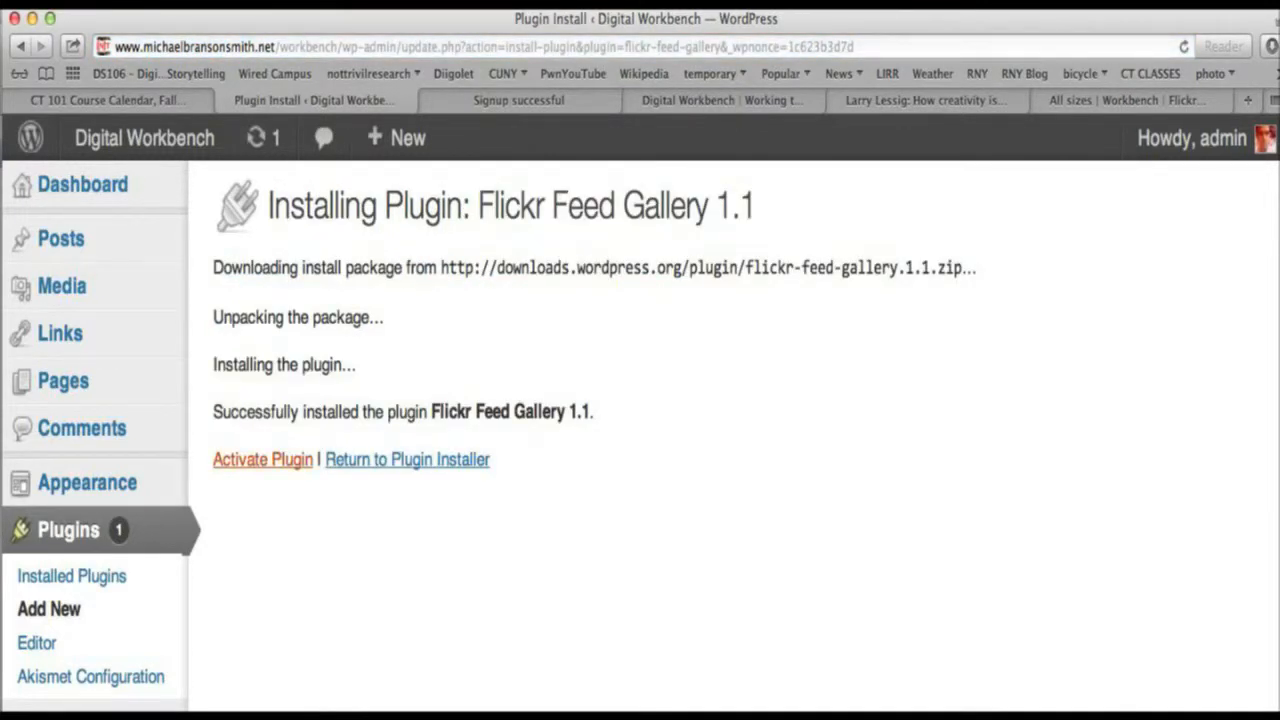
{"action": "left_click", "coordinate": [262, 458]}
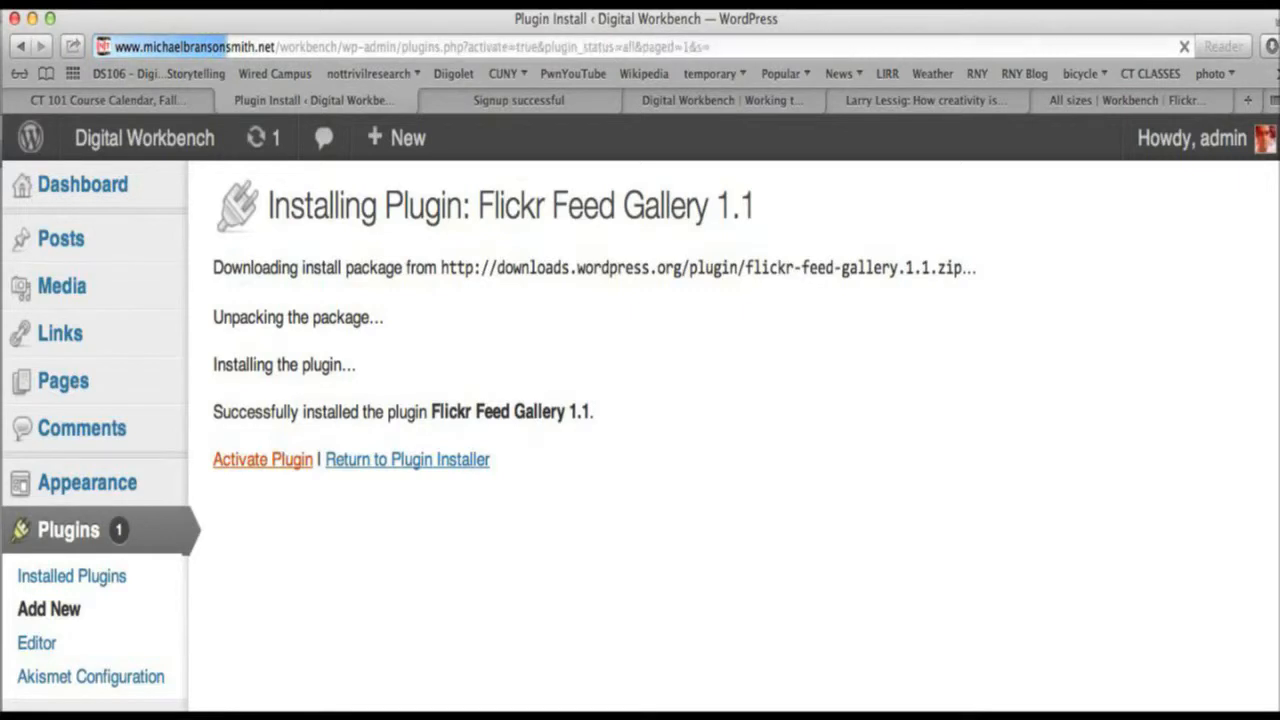
{"action": "left_click", "coordinate": [262, 458]}
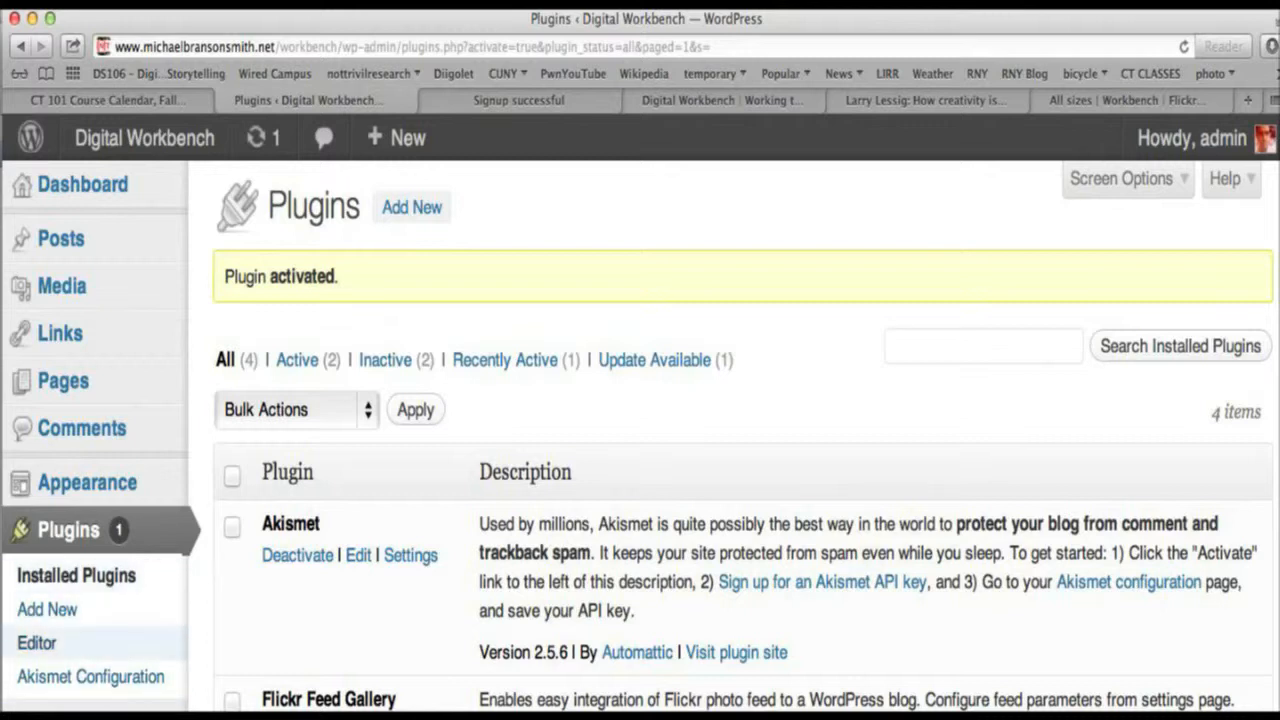
Choose Settings > Flickr Feed Gallery from the admin sidebar to reach its options.
{"action": "scroll", "scroll_direction": "down", "scroll_amount": 3}
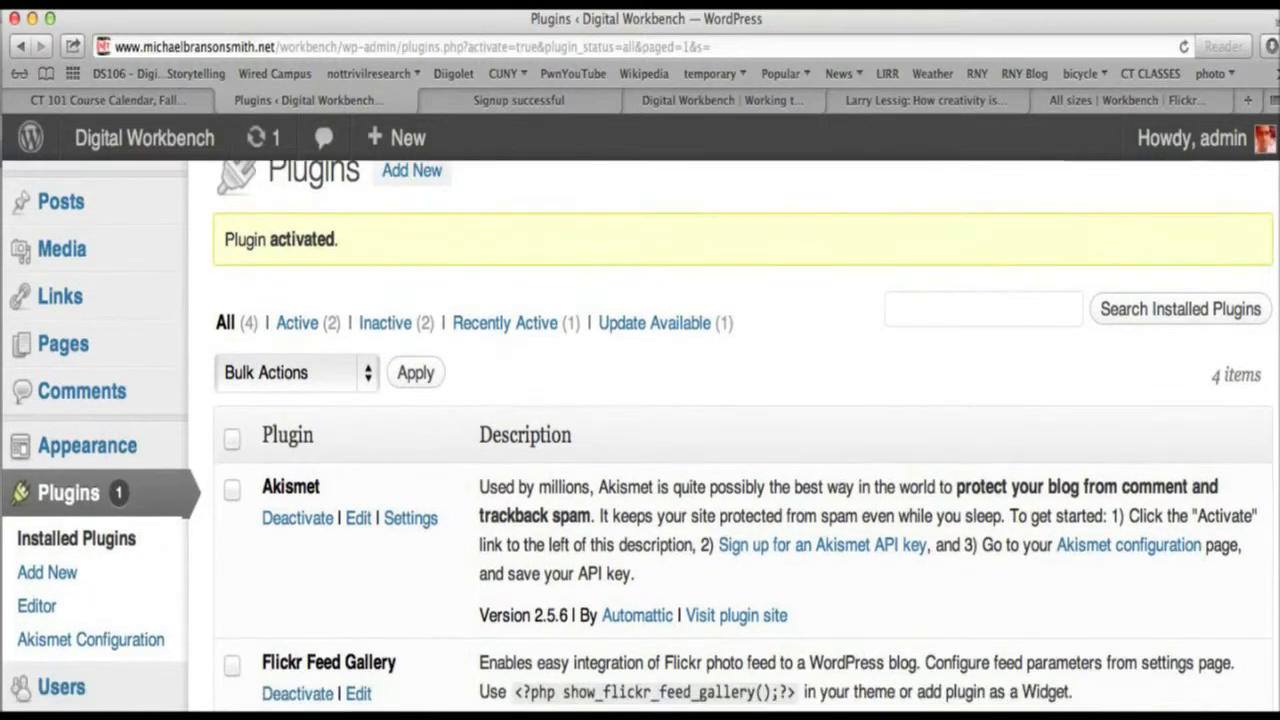
{"action": "scroll", "scroll_direction": "down", "scroll_amount": 3}
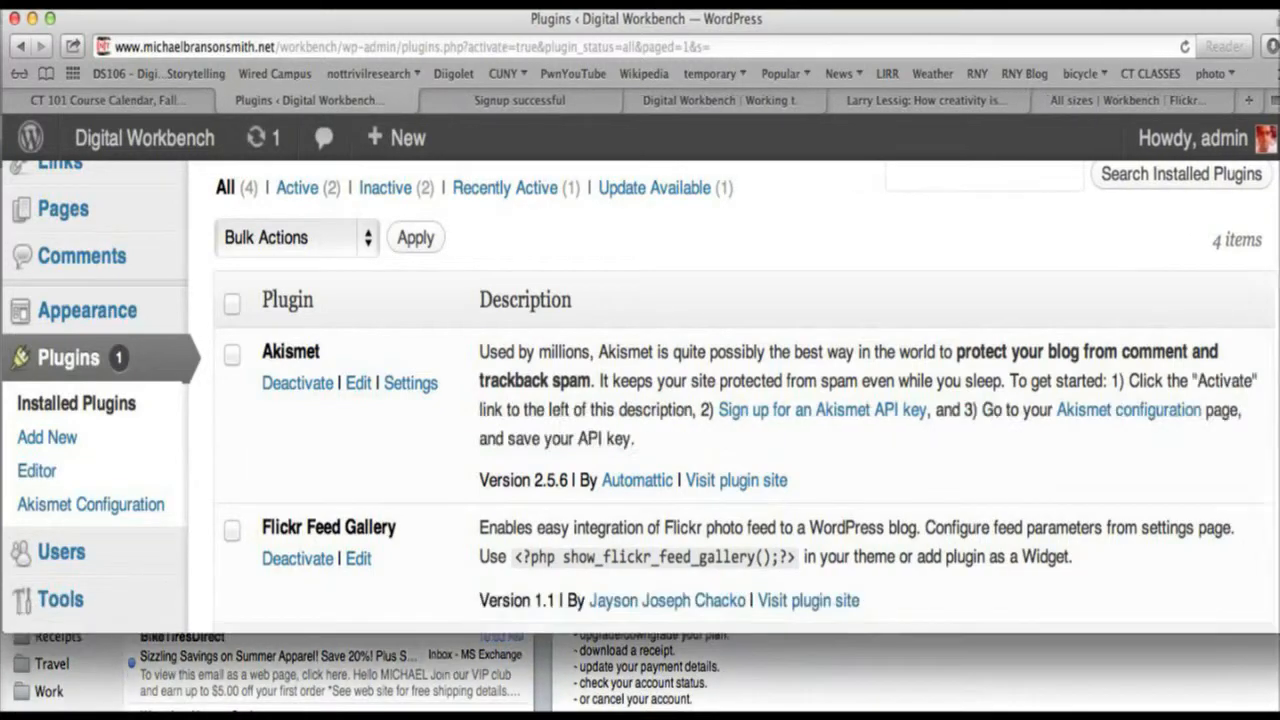
{"action": "scroll", "scroll_direction": "down", "scroll_amount": 3}
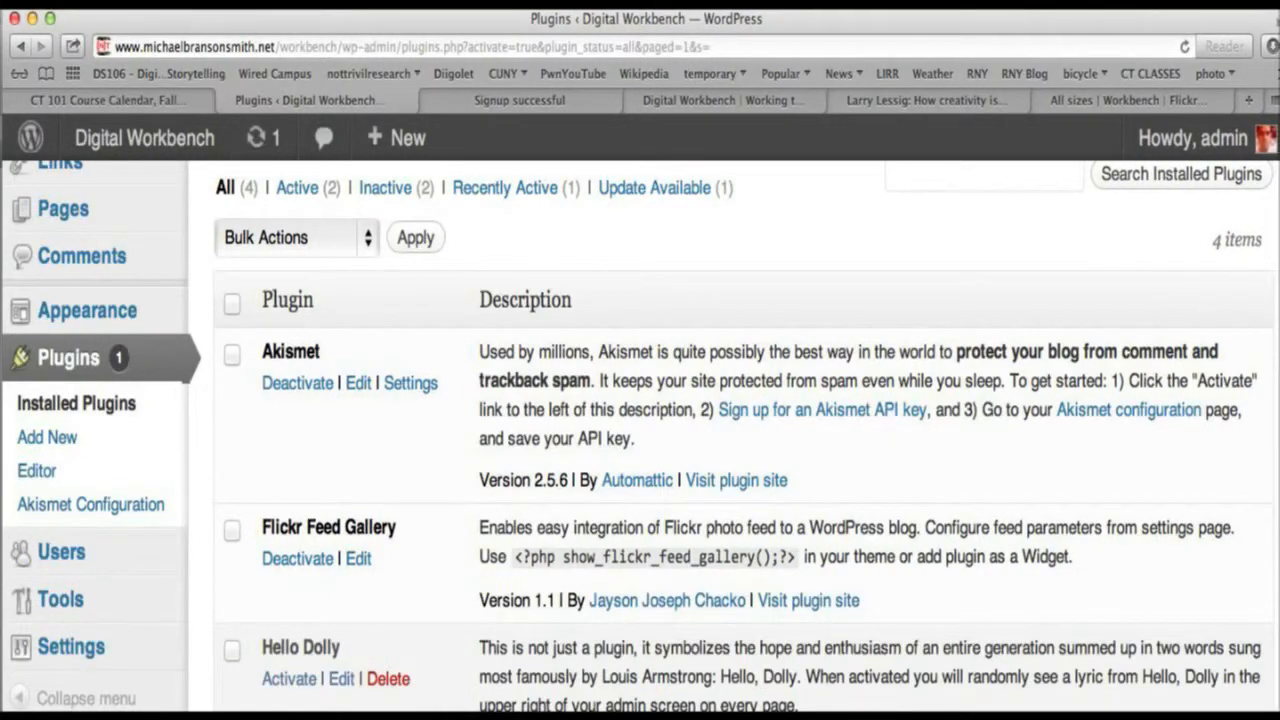
{"action": "mouse_move", "coordinate": [72, 646]}
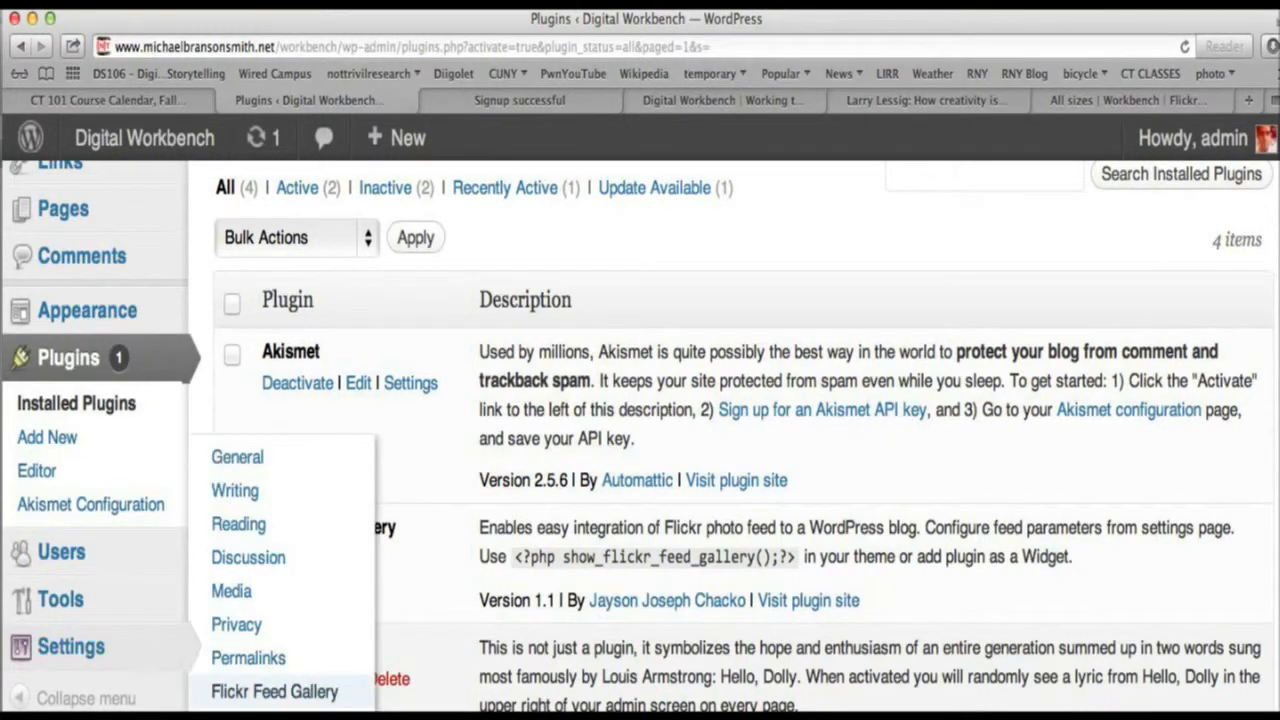
{"action": "left_click", "coordinate": [274, 692]}
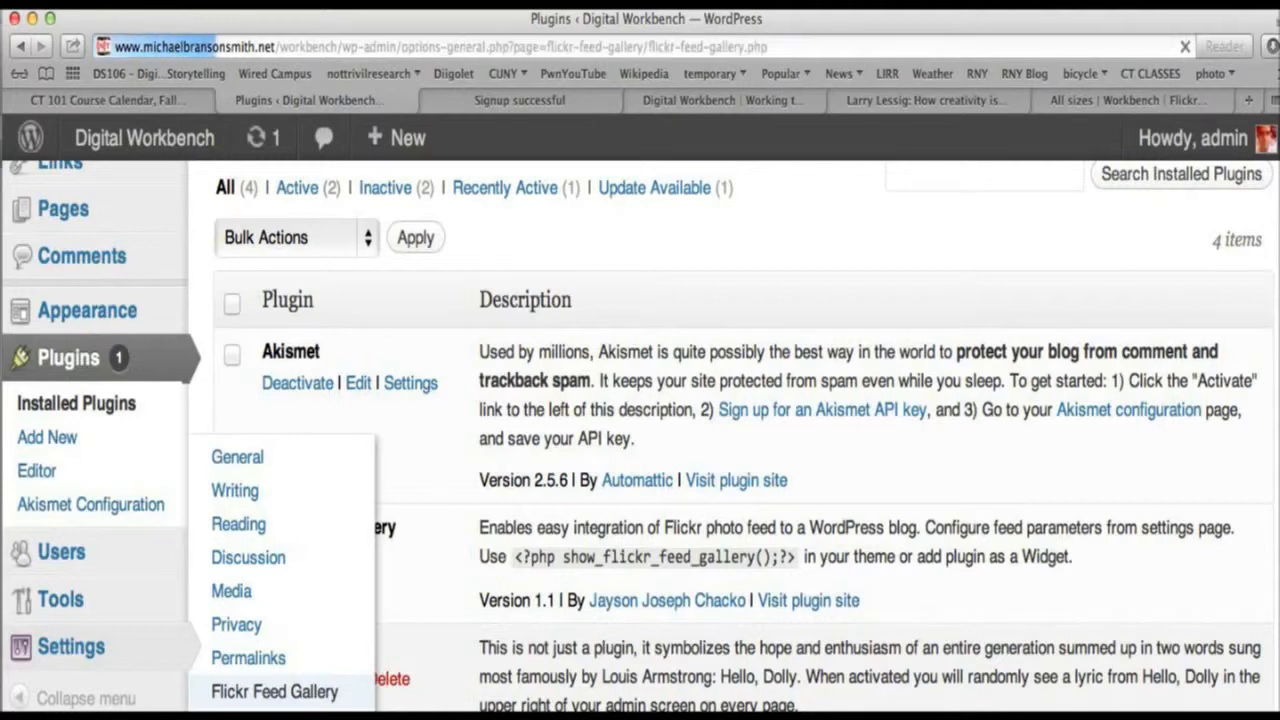
Try 'Get User Id from Photostream URL' on the gallery options, then cancel the prompt.
{"action": "left_click", "coordinate": [274, 692]}
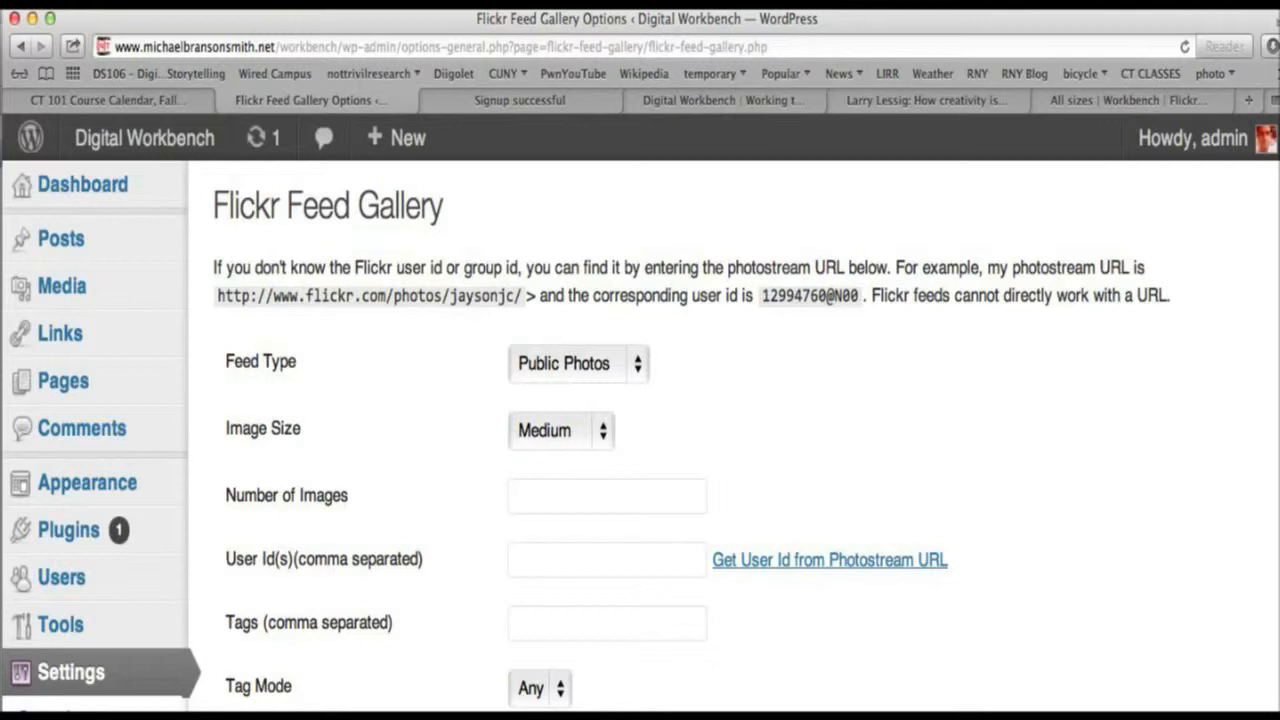
{"action": "left_click", "coordinate": [828, 560]}
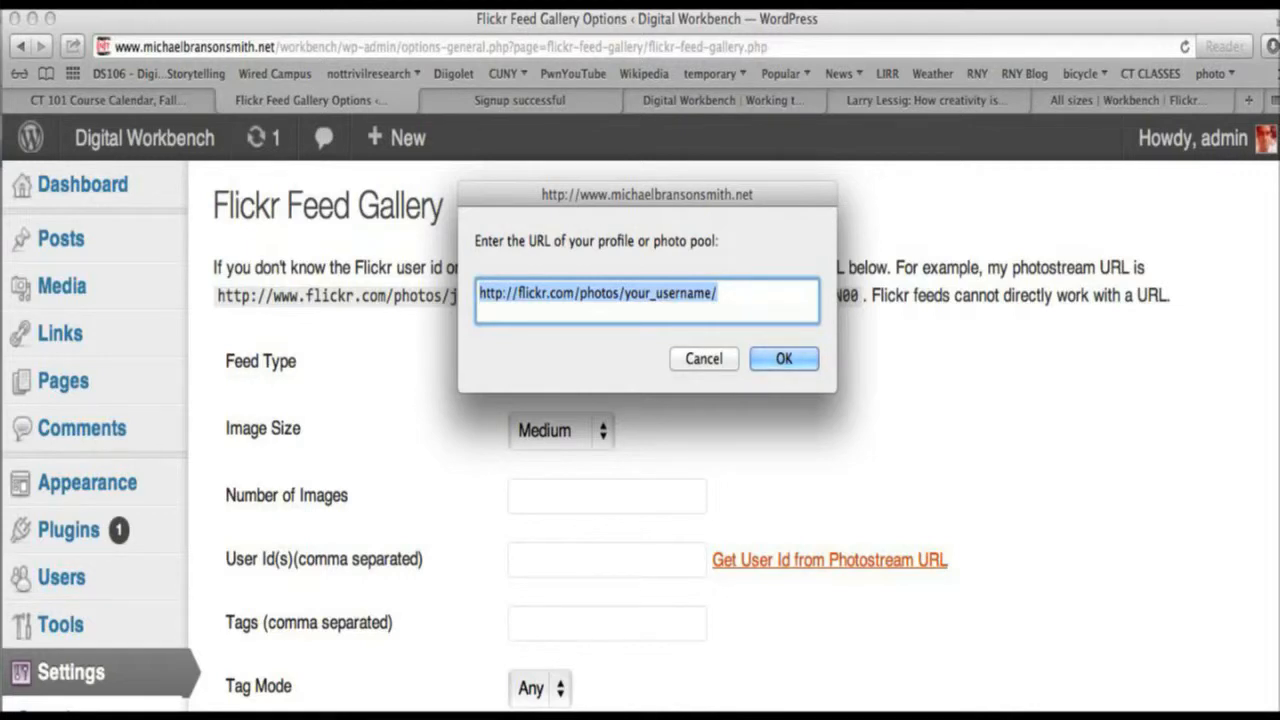
{"action": "left_click", "coordinate": [784, 358]}
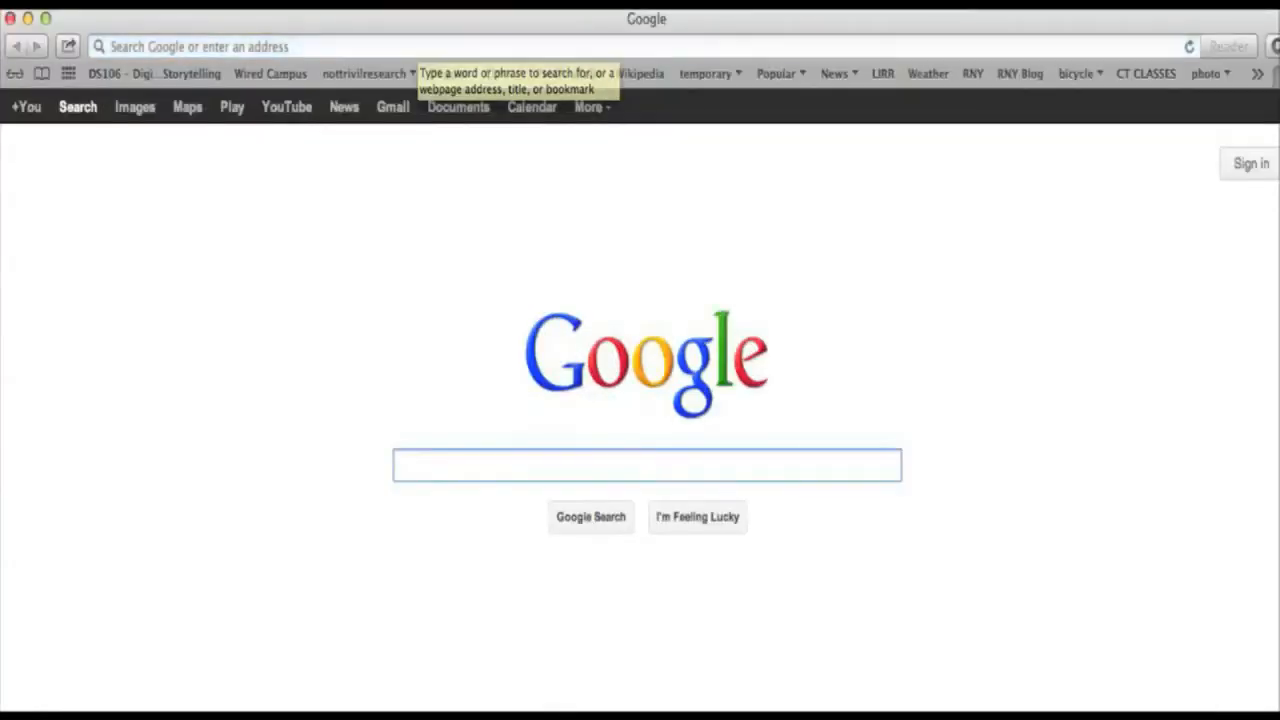
{"action": "type", "text": "g"}
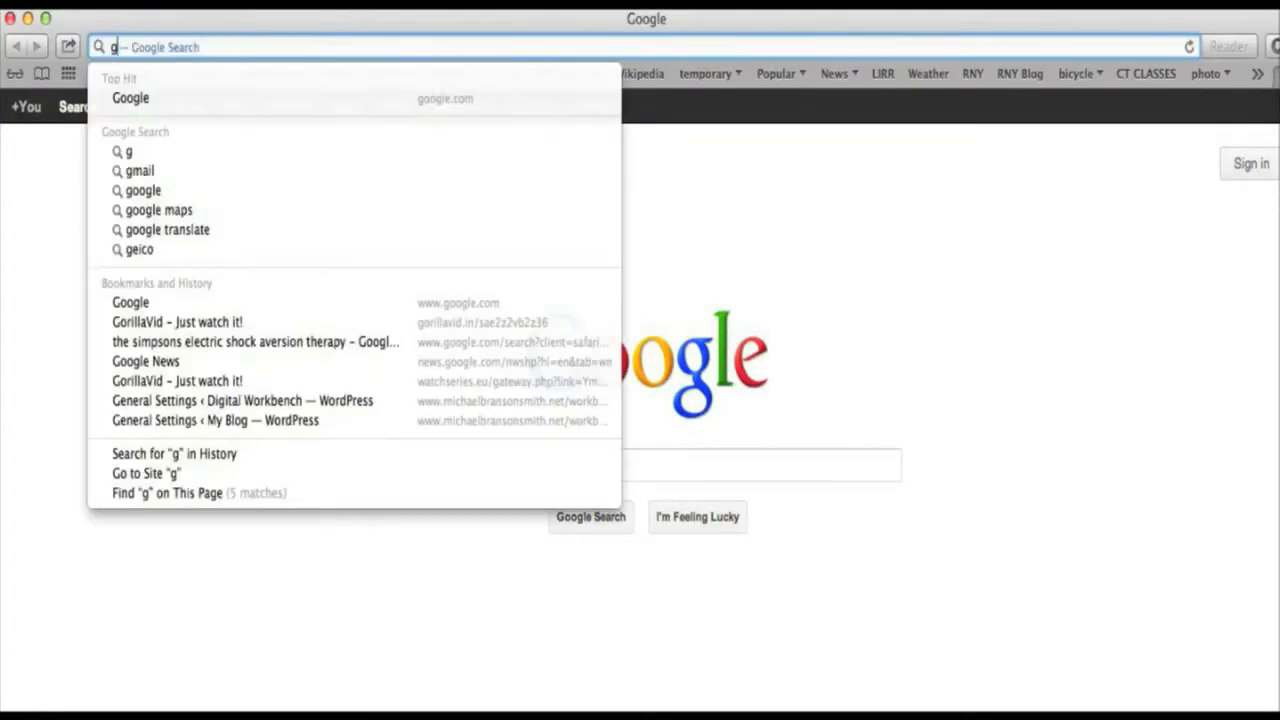
{"action": "type", "text": "www.flickr.com"}
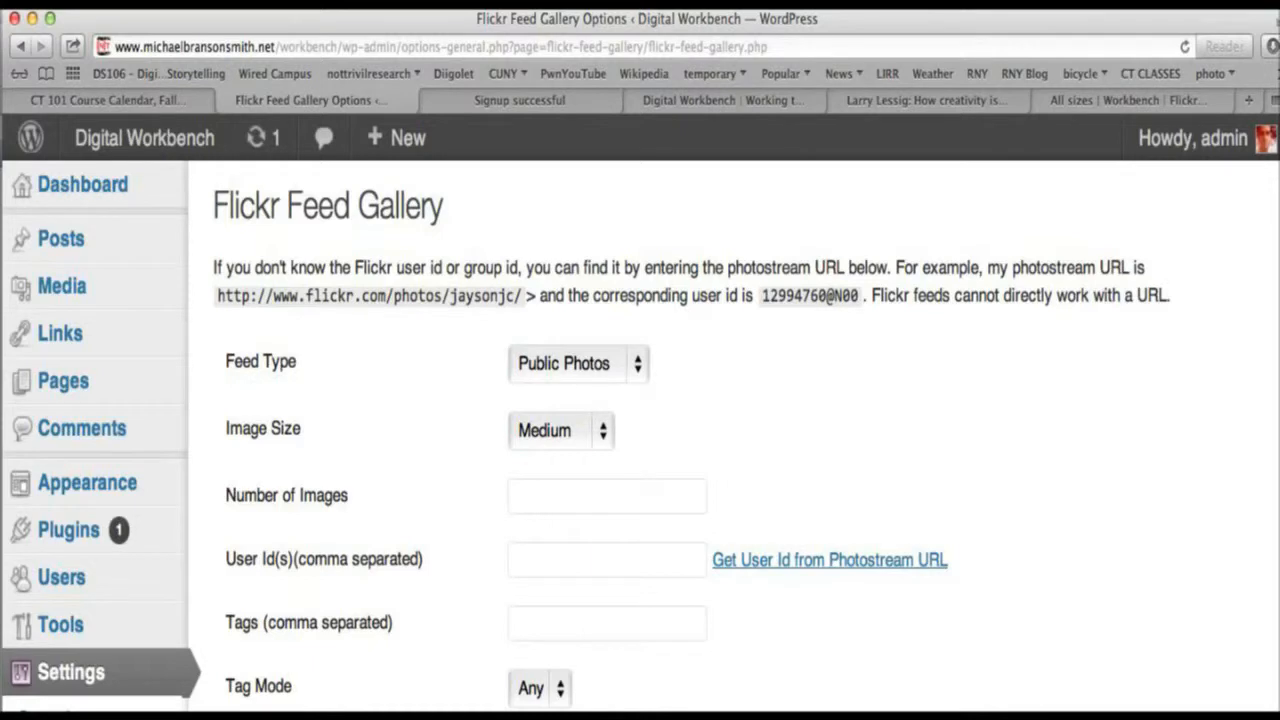
{"action": "left_click", "coordinate": [828, 560]}
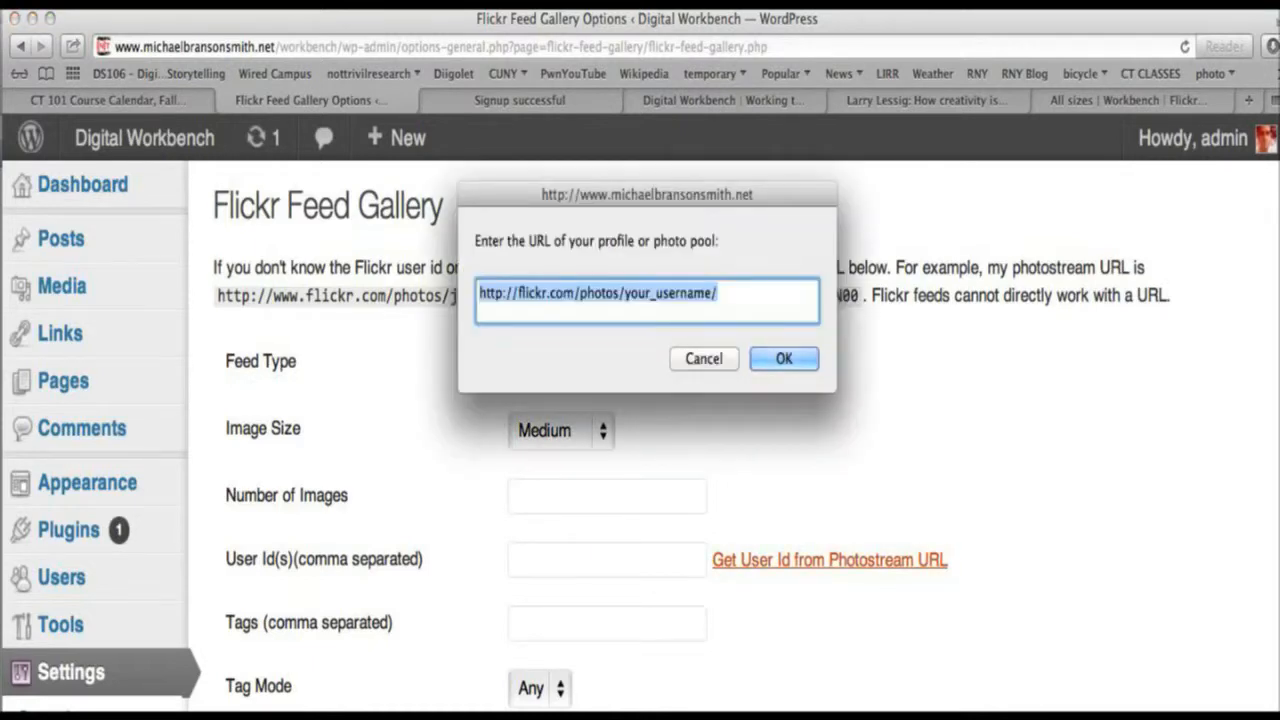
{"action": "left_click", "coordinate": [784, 358]}
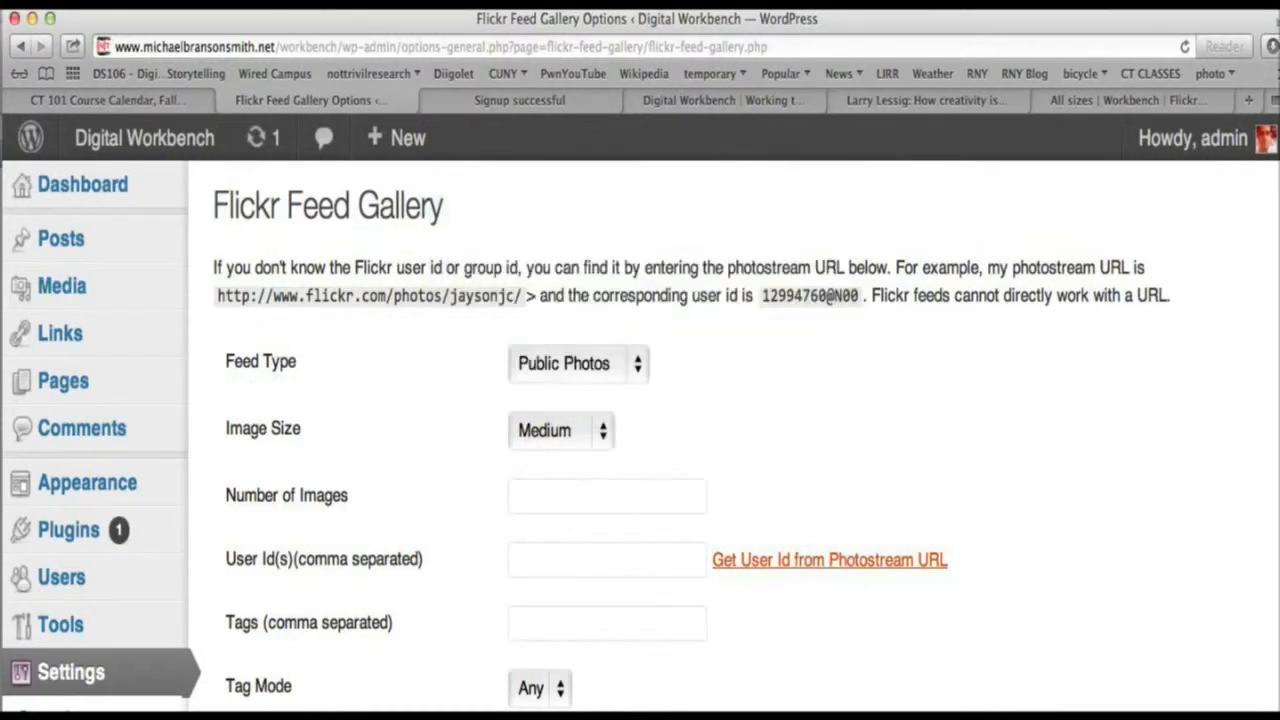
{"action": "type", "text": "50723930@N03"}
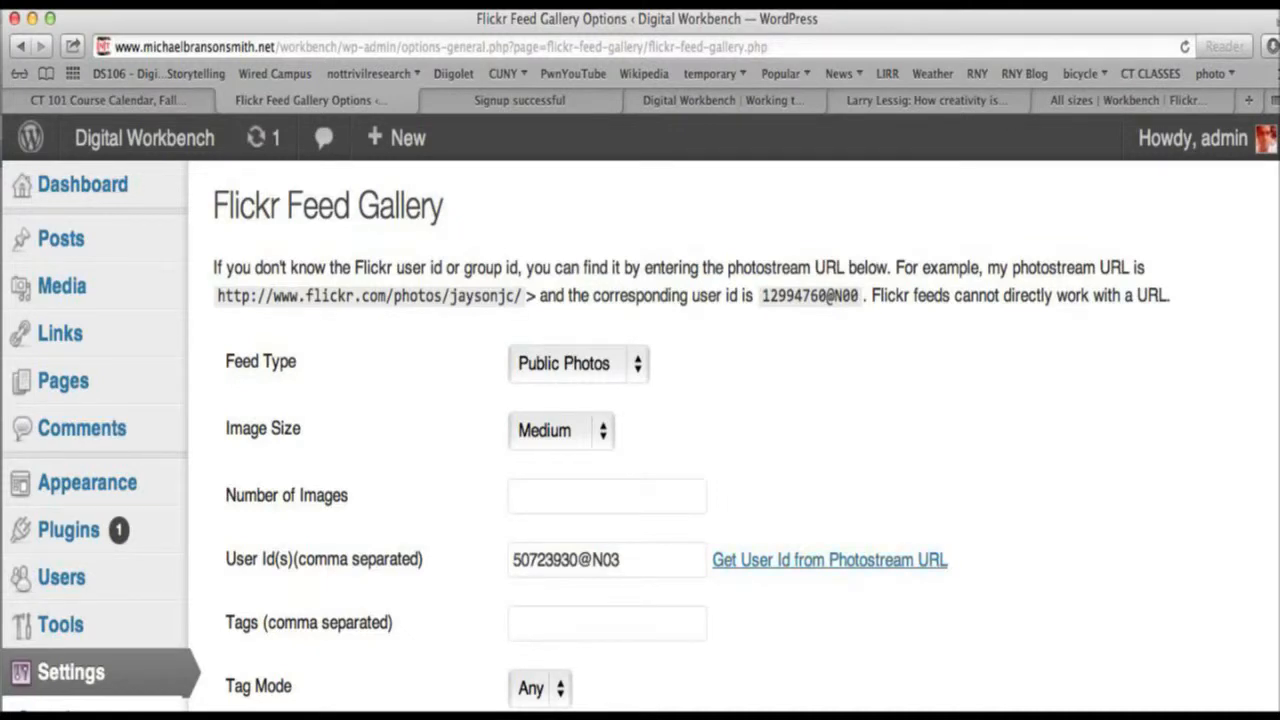
{"action": "left_click", "coordinate": [606, 496]}
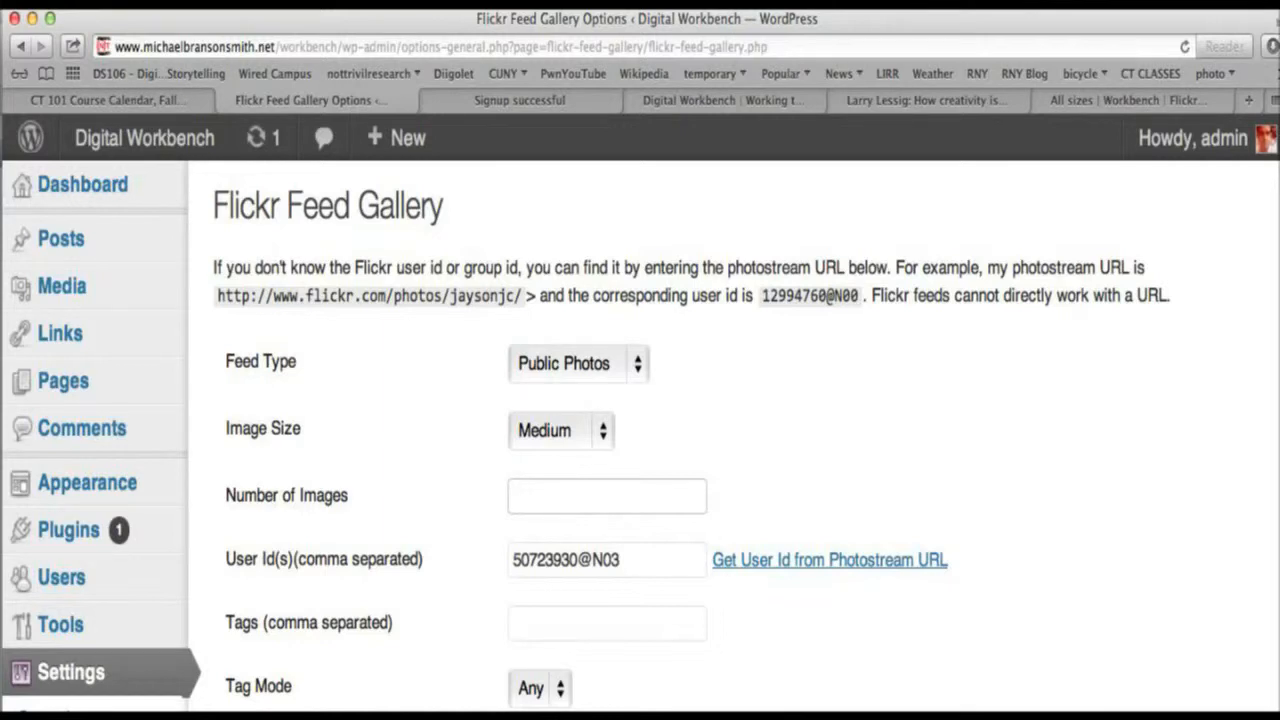
{"action": "type", "text": "8"}
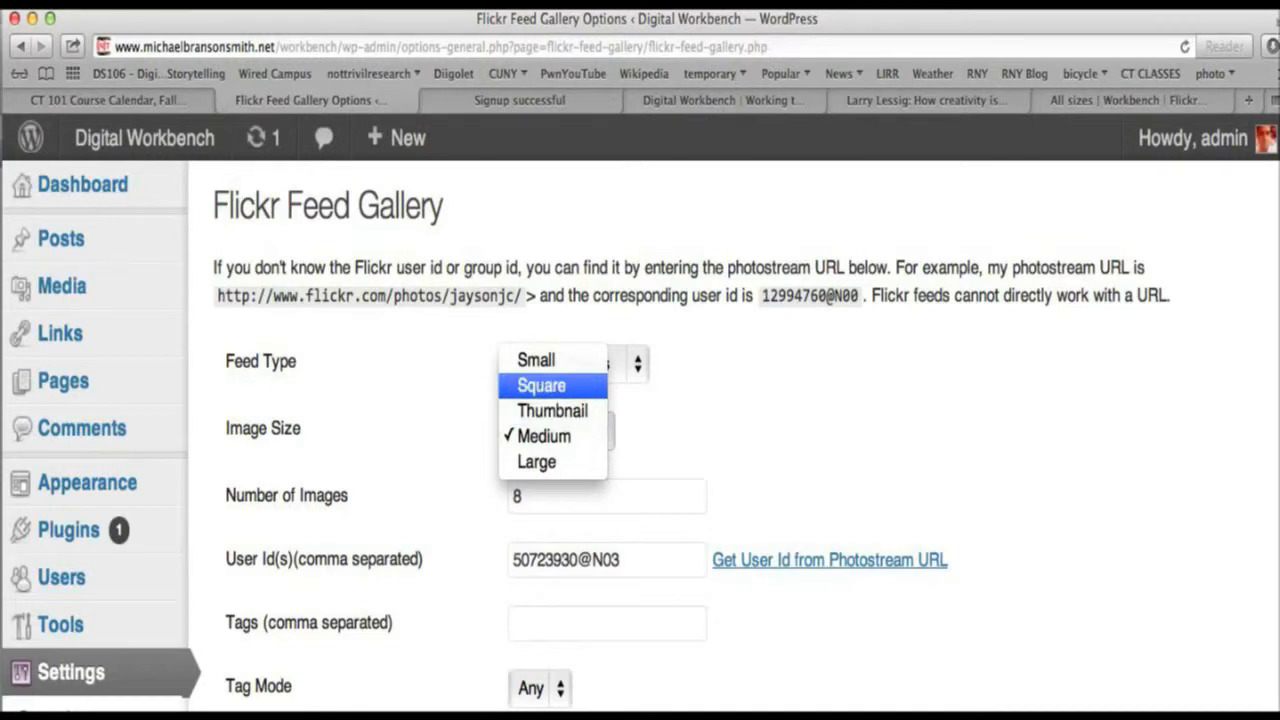
{"action": "left_click", "coordinate": [540, 384]}
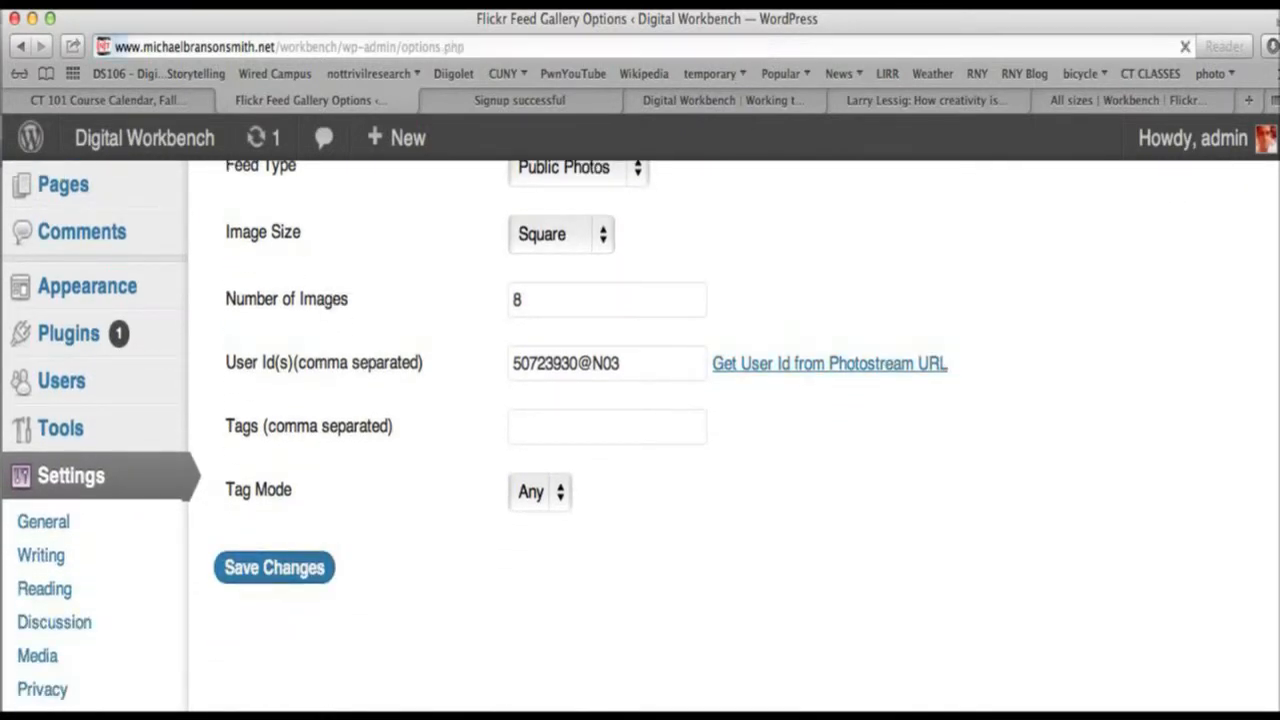
{"action": "left_click", "coordinate": [274, 568]}
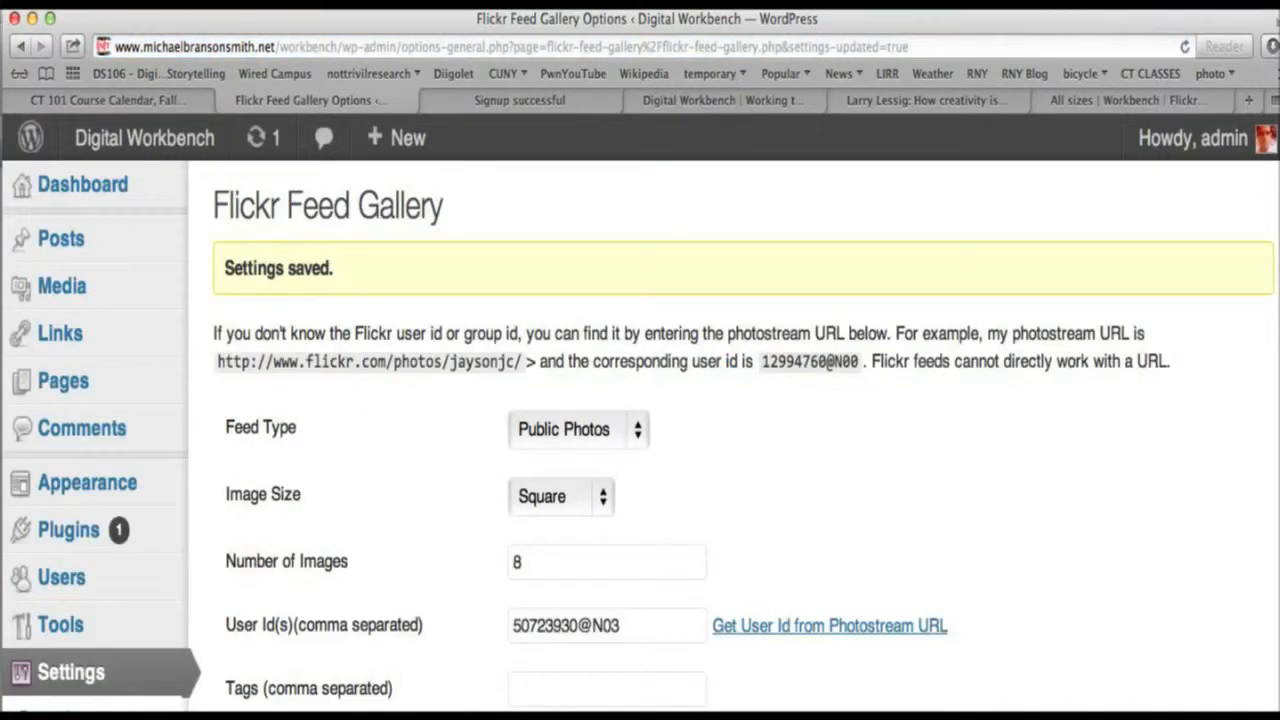
{"action": "scroll", "scroll_direction": "down", "scroll_amount": 3}
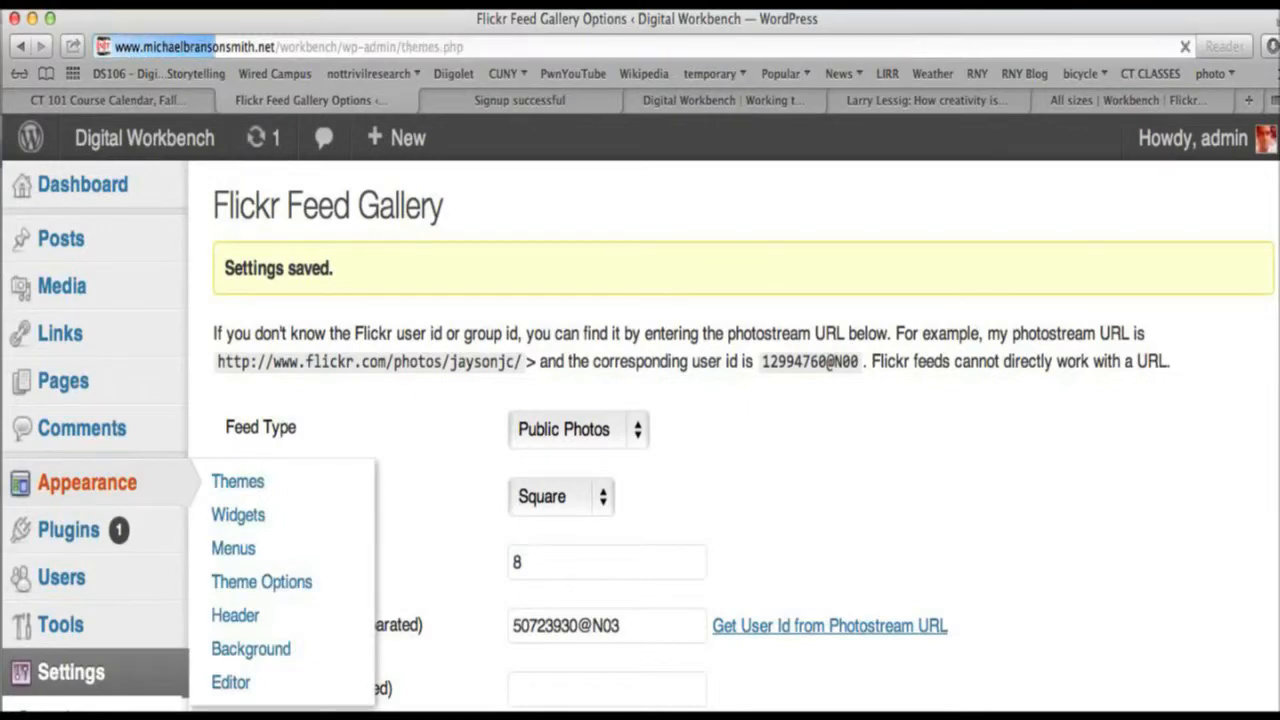
Go to Appearance and then the Widgets management page.
{"action": "left_click", "coordinate": [238, 480]}
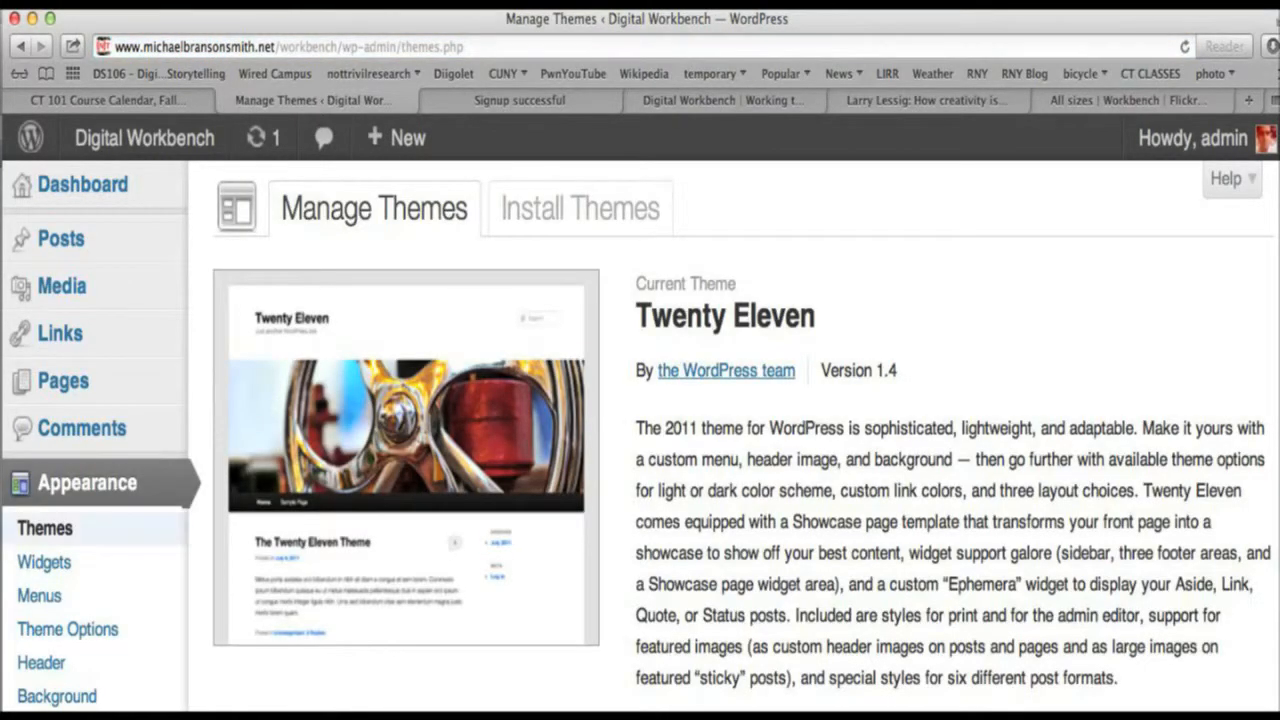
{"action": "left_click", "coordinate": [44, 560]}
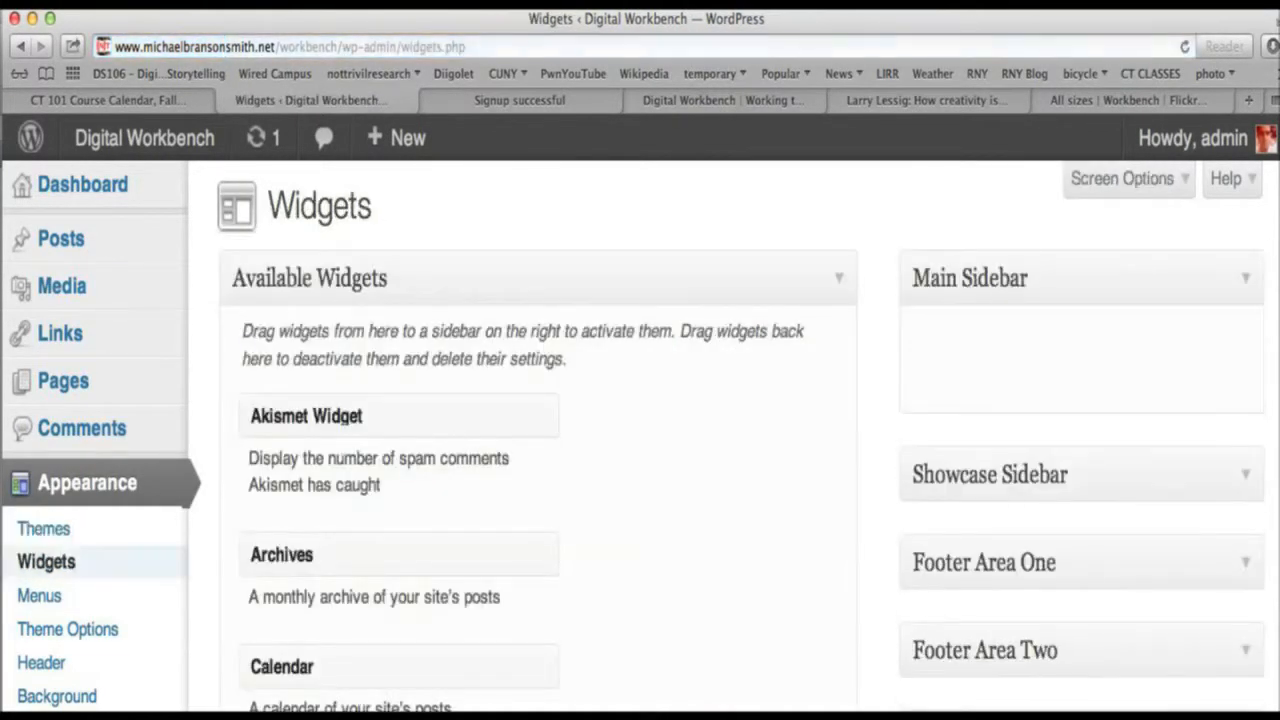
{"action": "left_click", "coordinate": [520, 100]}
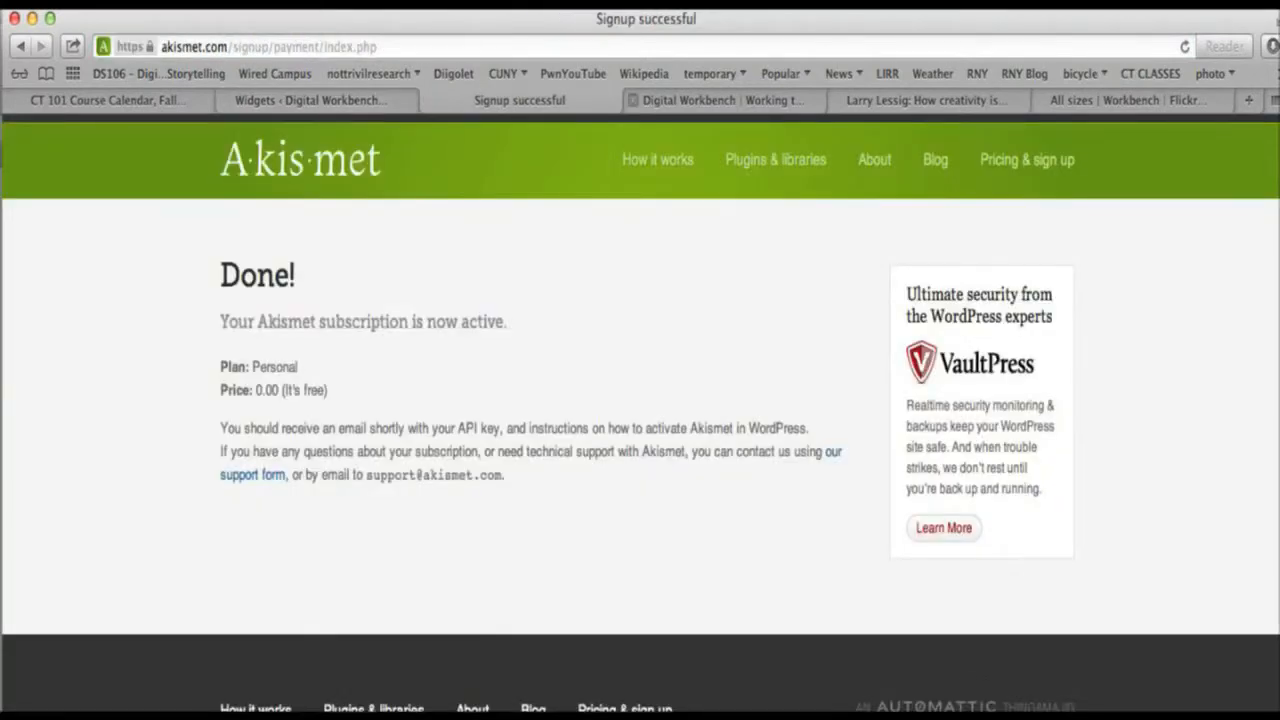
{"action": "left_click", "coordinate": [310, 100]}
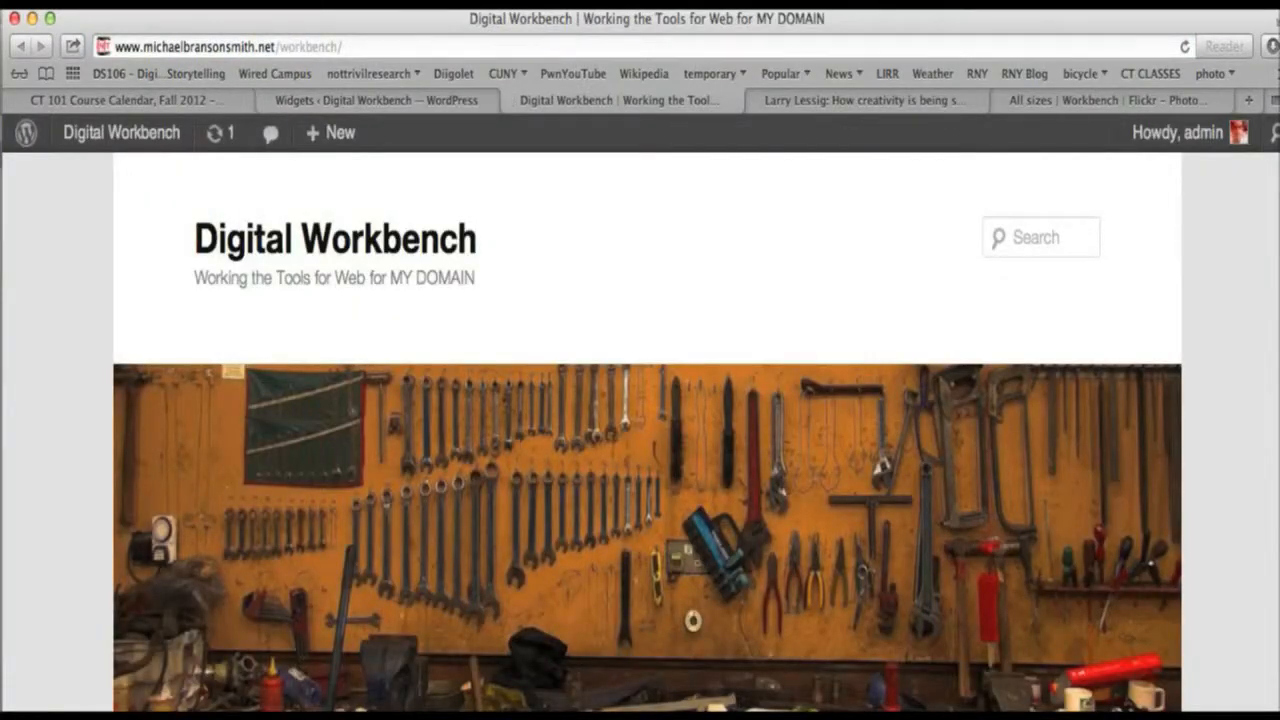
{"action": "scroll", "scroll_direction": "down", "scroll_amount": 3}
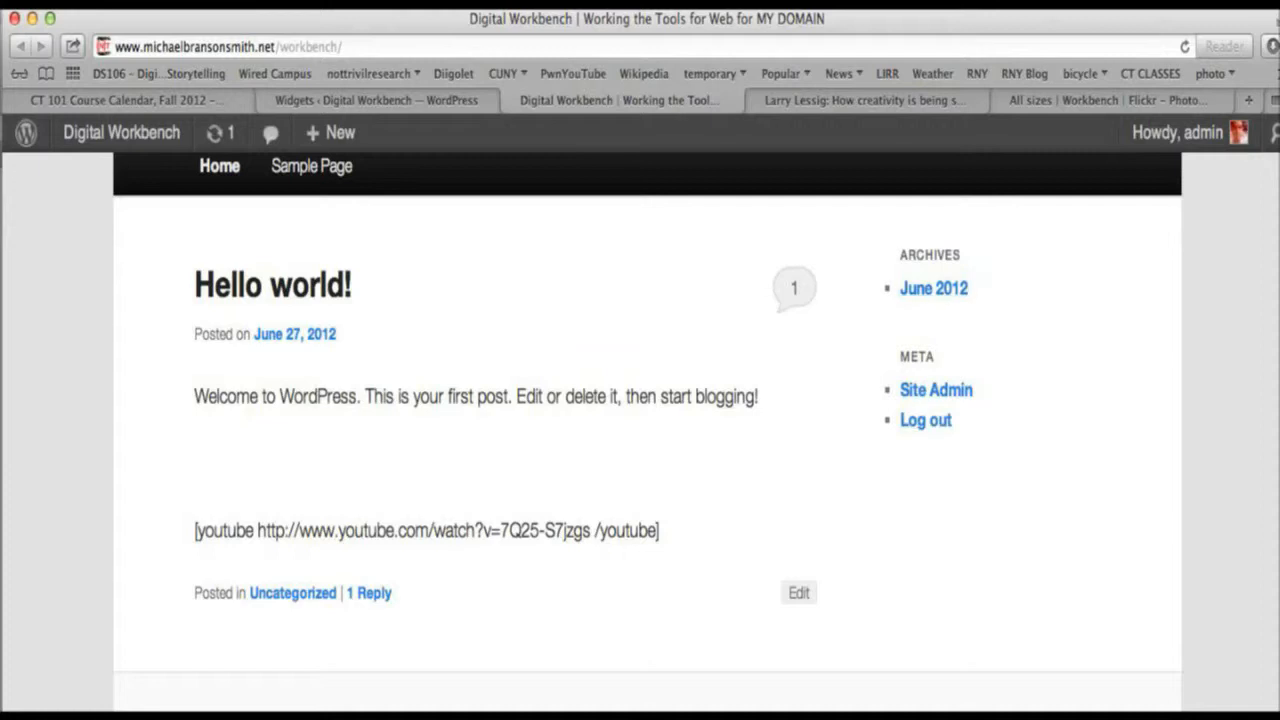
{"action": "scroll", "scroll_direction": "down", "scroll_amount": 3}
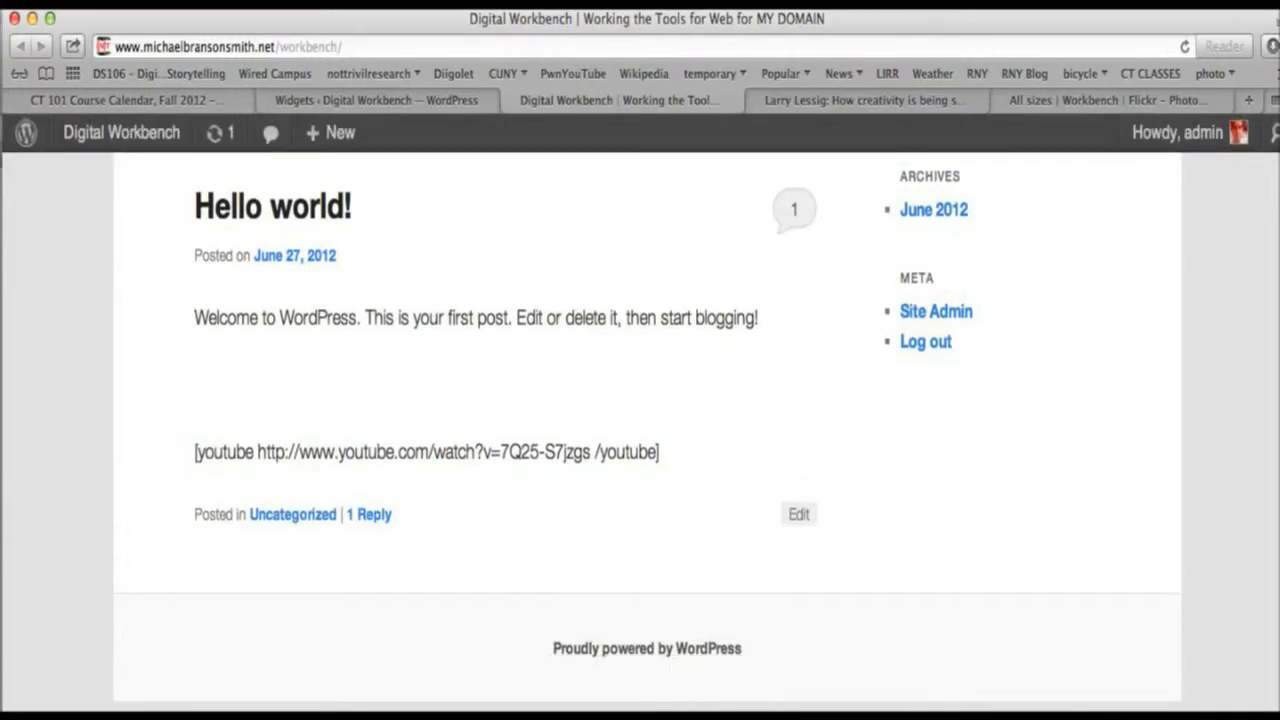
{"action": "scroll", "scroll_direction": "down", "scroll_amount": 3}
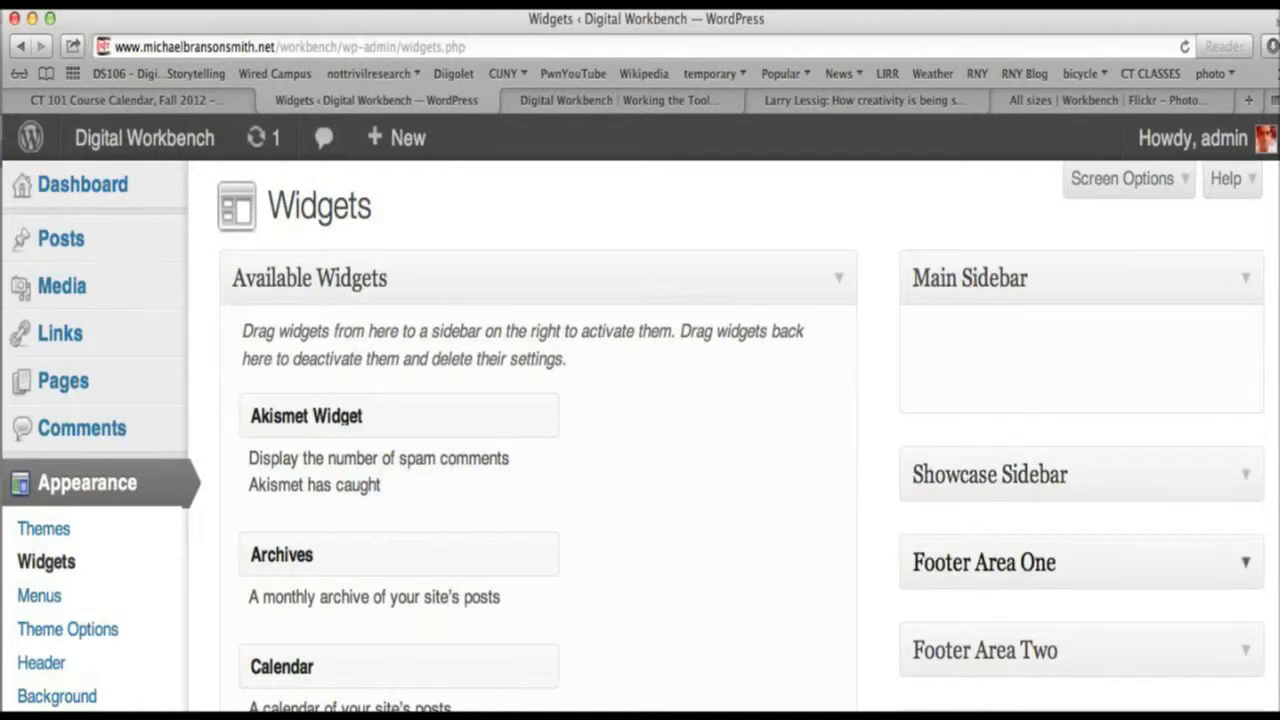
Expand the Flickr Feed Gallery widget's settings in the Main Sidebar.
{"action": "scroll", "scroll_direction": "down", "scroll_amount": 3}
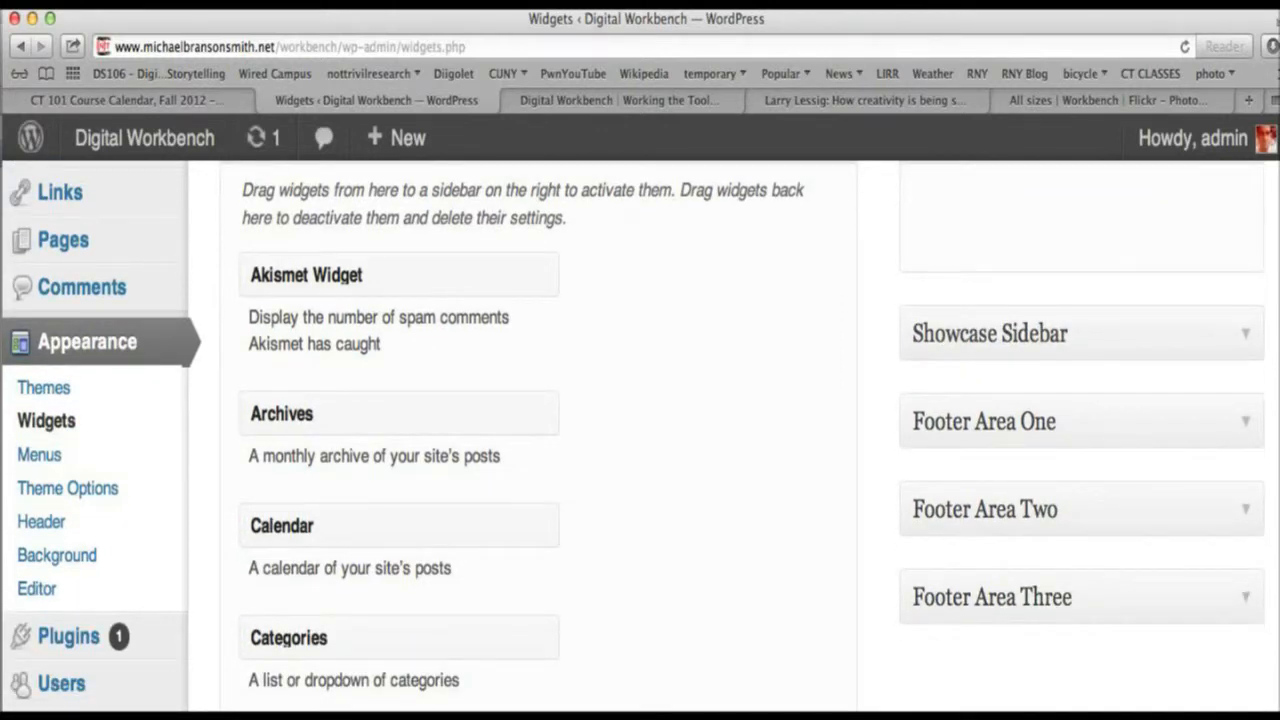
{"action": "scroll", "scroll_direction": "down", "scroll_amount": 3}
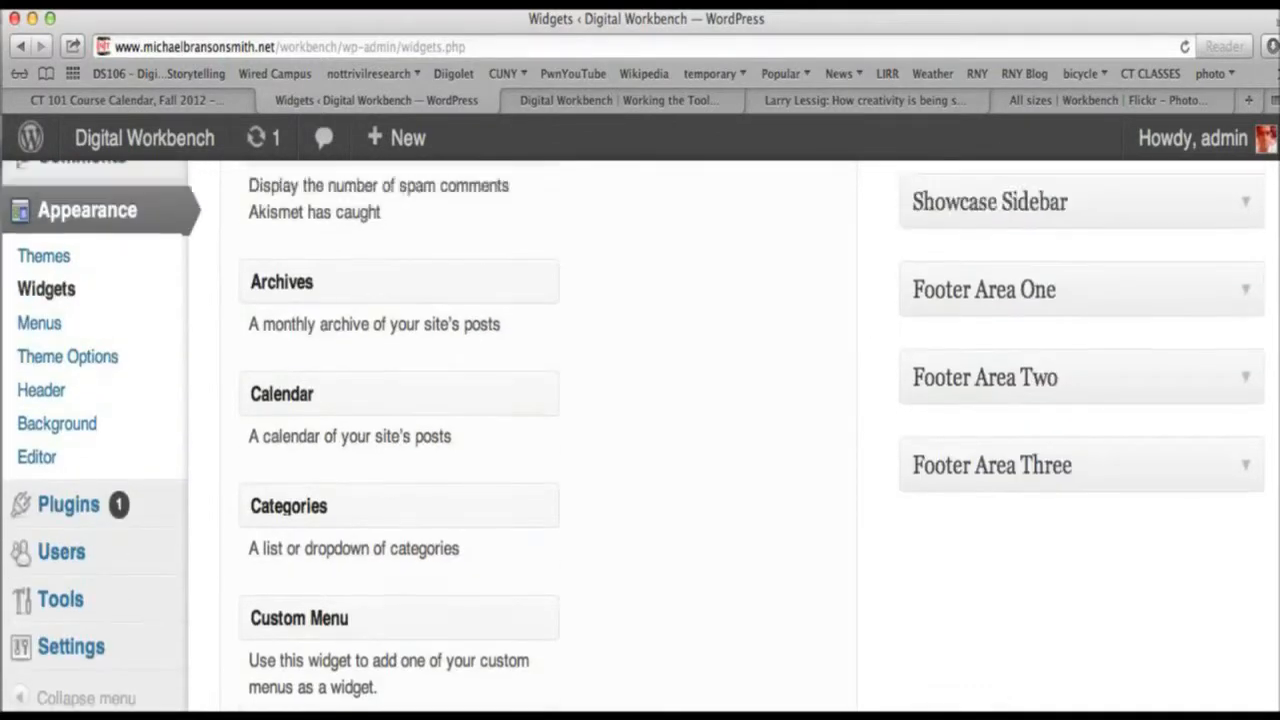
{"action": "scroll", "scroll_direction": "up", "scroll_amount": 3}
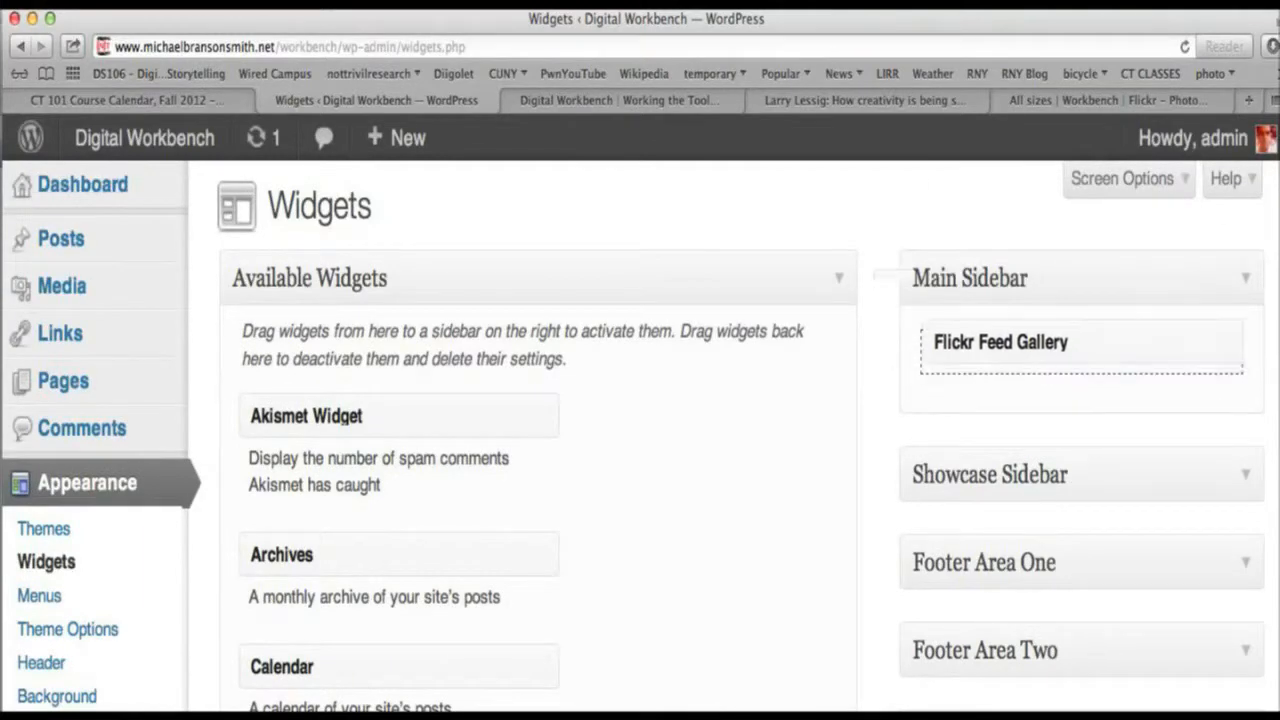
{"action": "left_click", "coordinate": [1000, 342]}
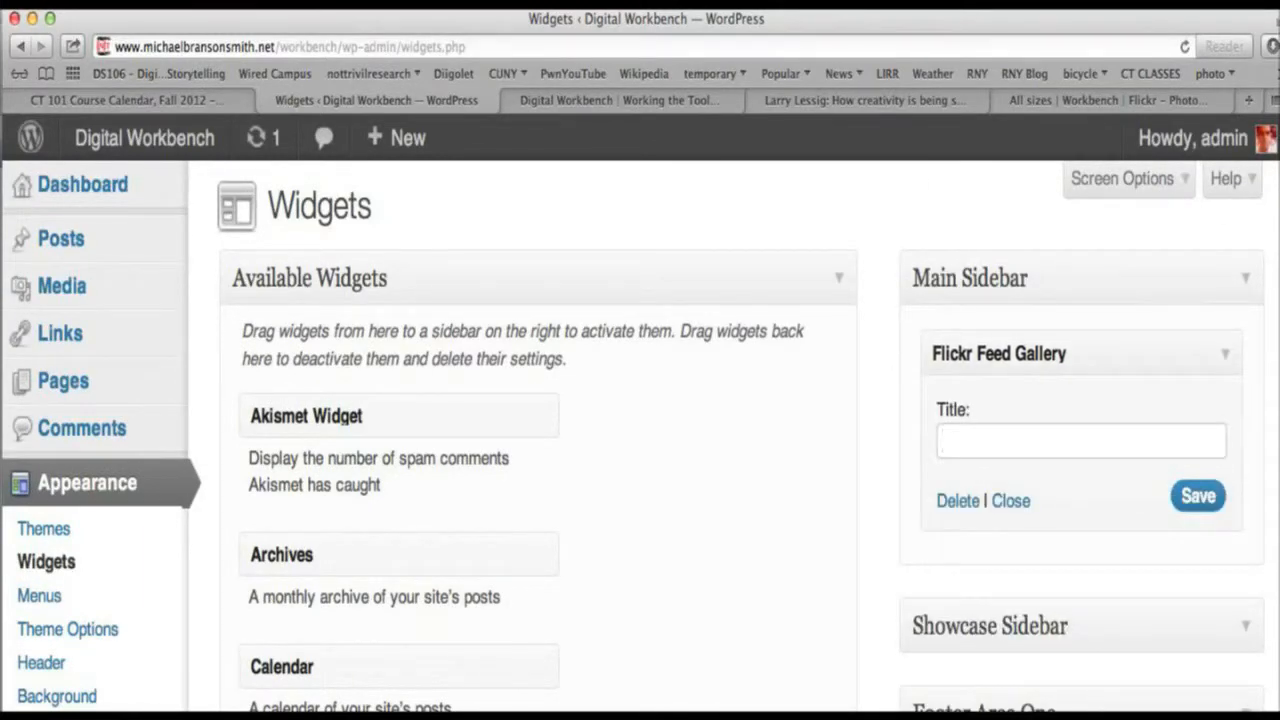
{"action": "left_click", "coordinate": [1080, 440]}
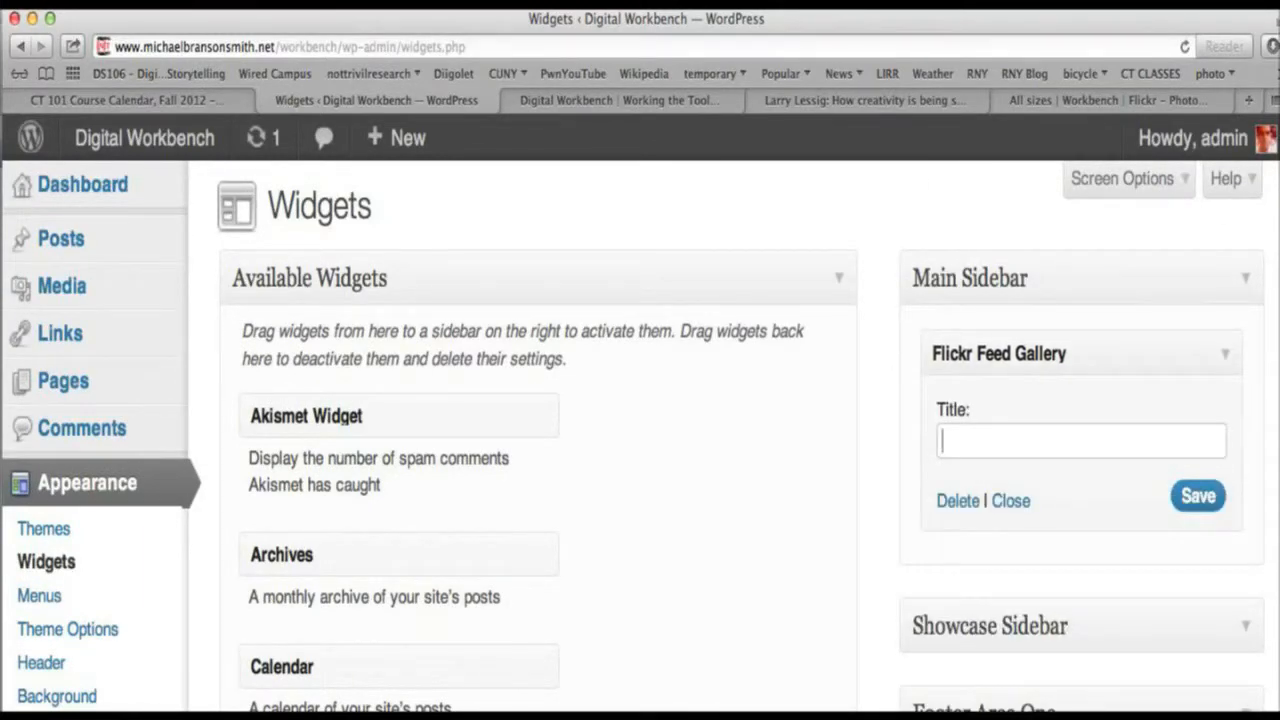
{"action": "type", "text": "@mbr"}
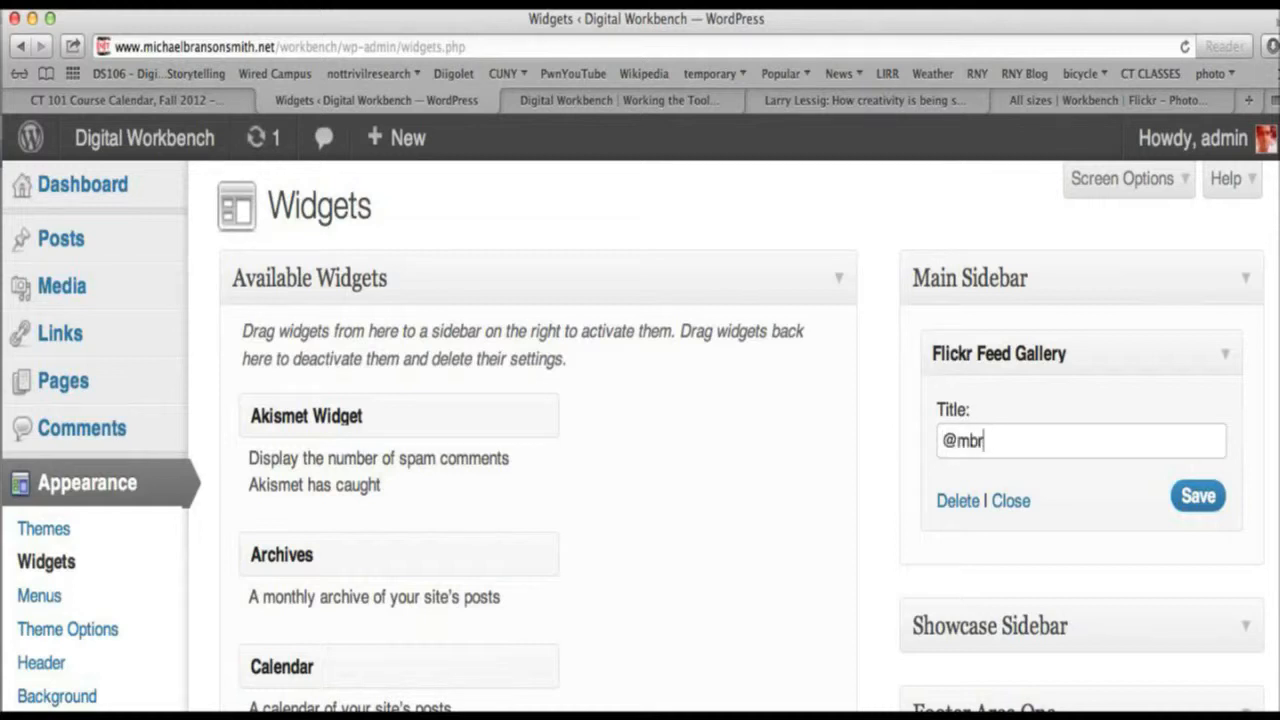
{"action": "type", "text": "ansons Fi"}
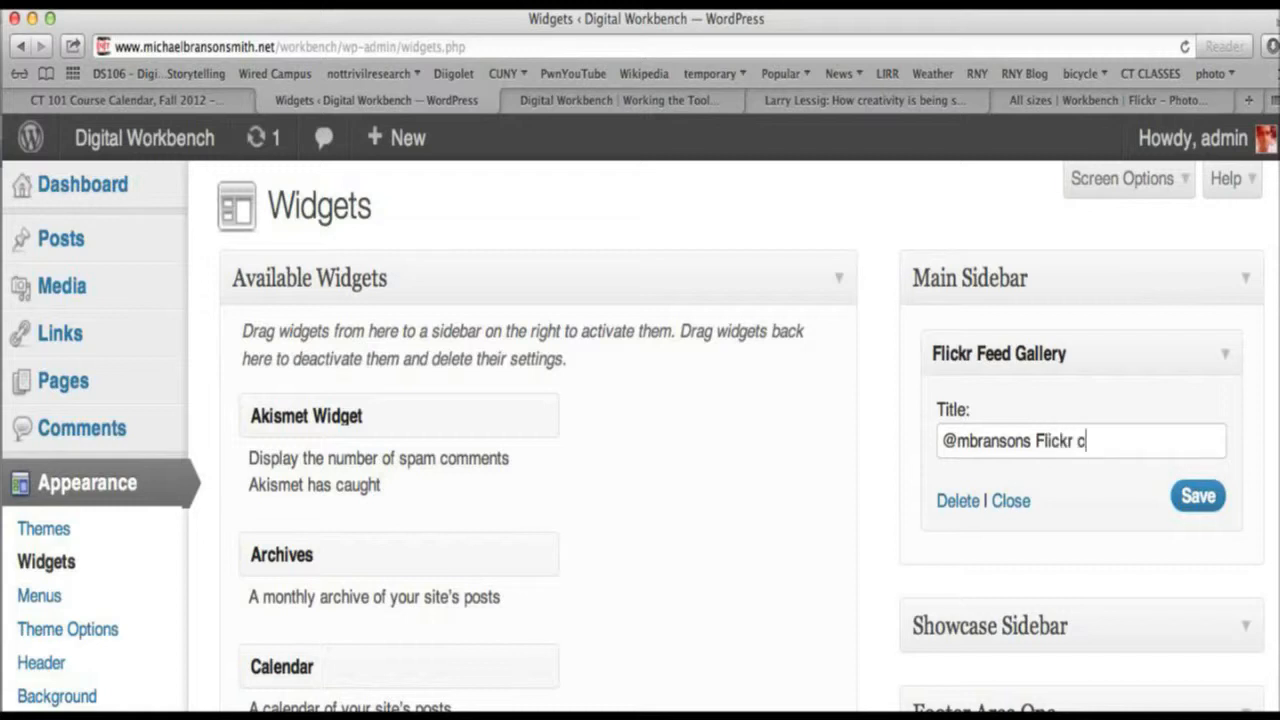
{"action": "key", "text": "Backspace"}
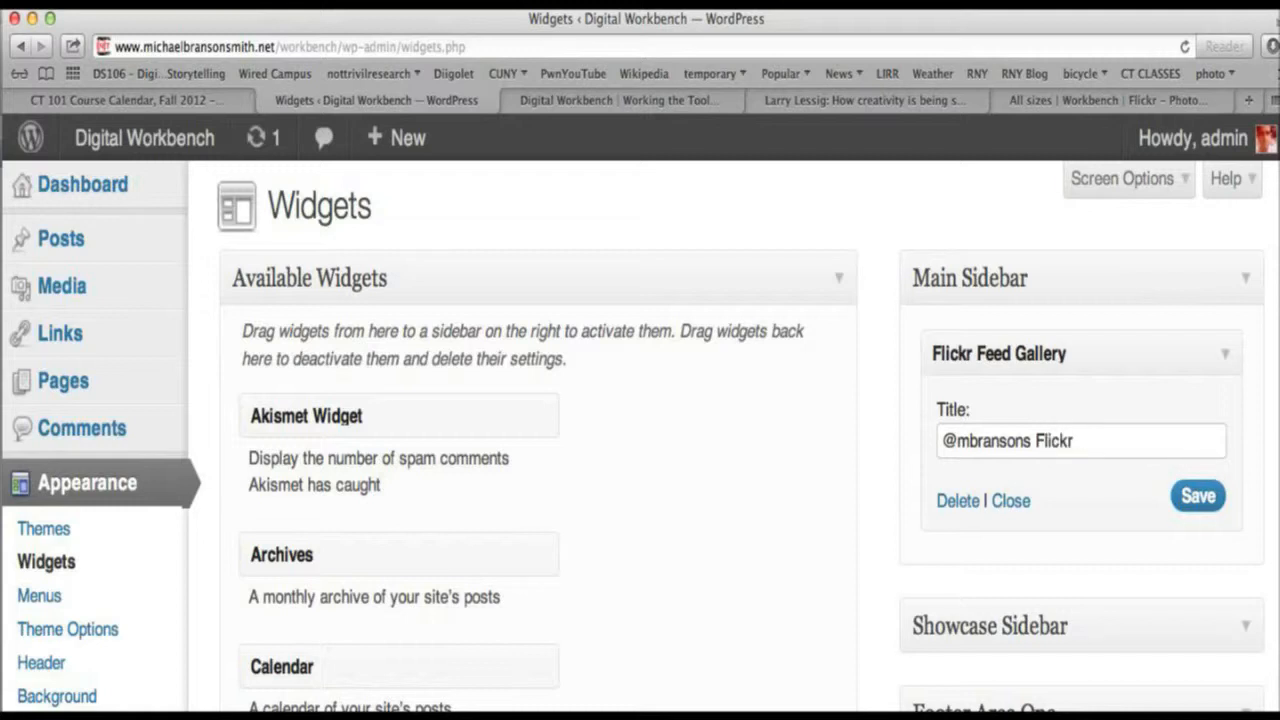
{"action": "left_click", "coordinate": [1100, 442]}
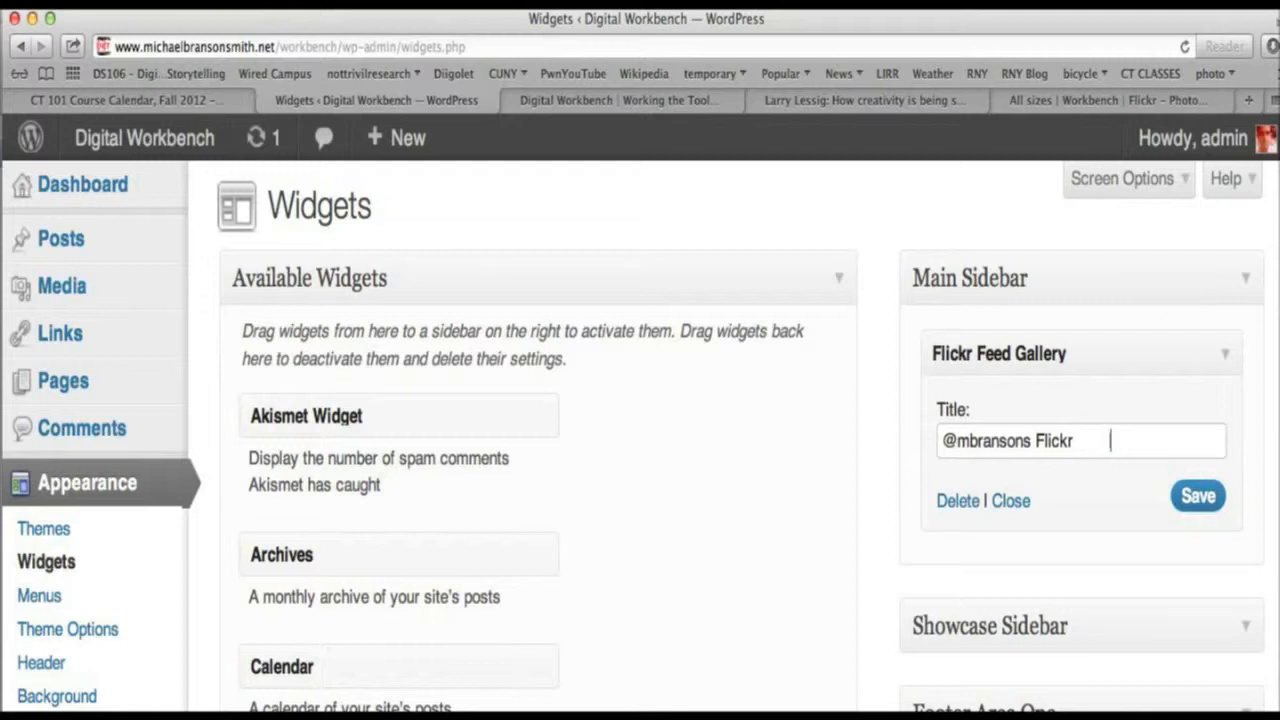
{"action": "type", "text": "Feed"}
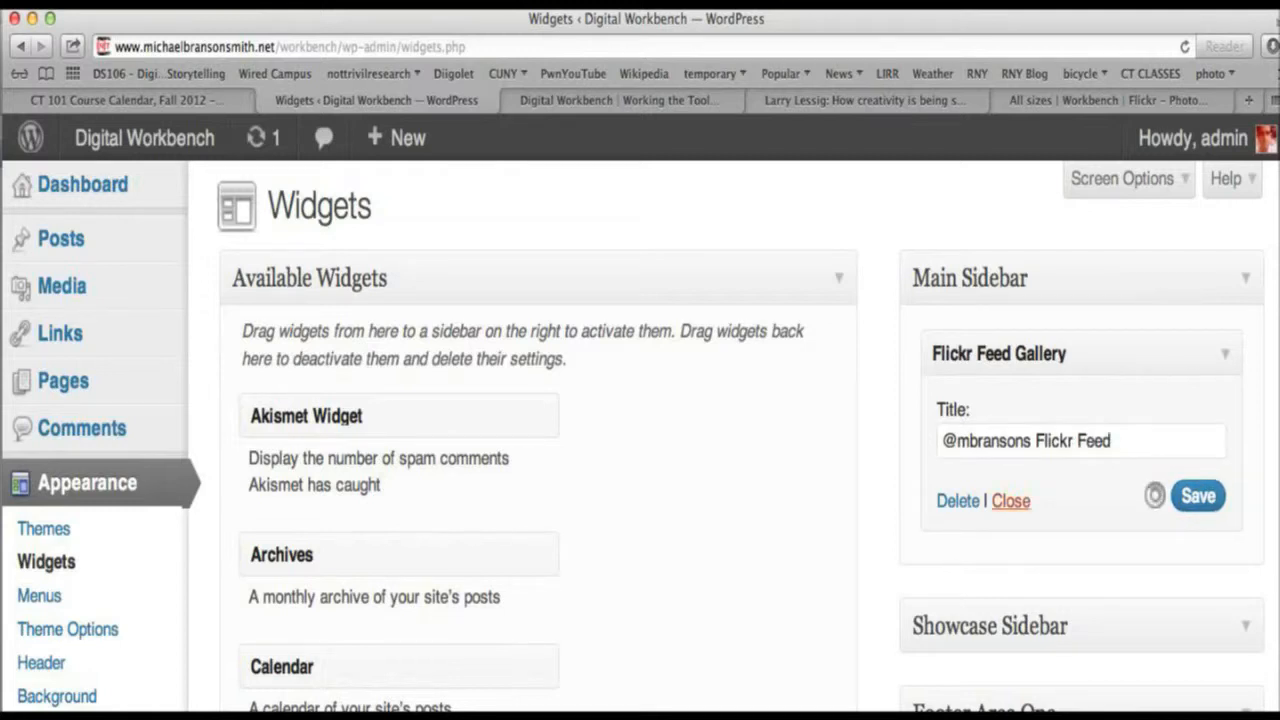
{"action": "left_click", "coordinate": [1010, 500]}
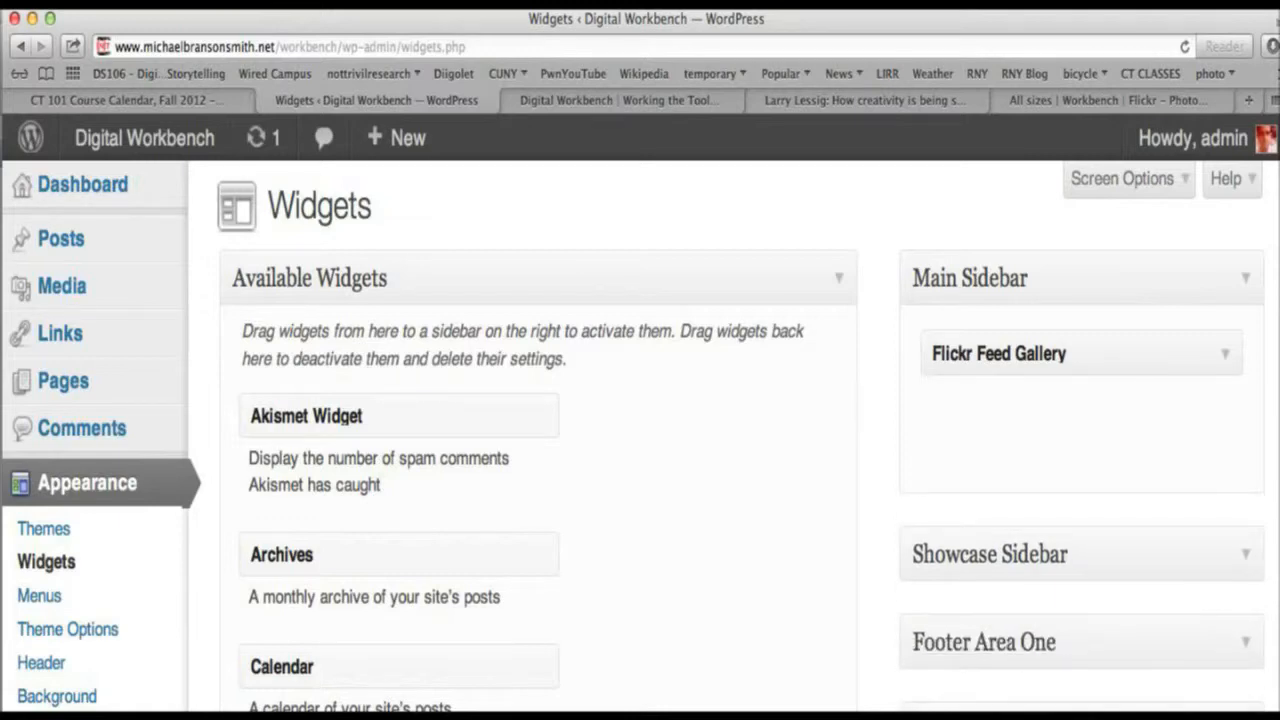
{"action": "left_click", "coordinate": [120, 132]}
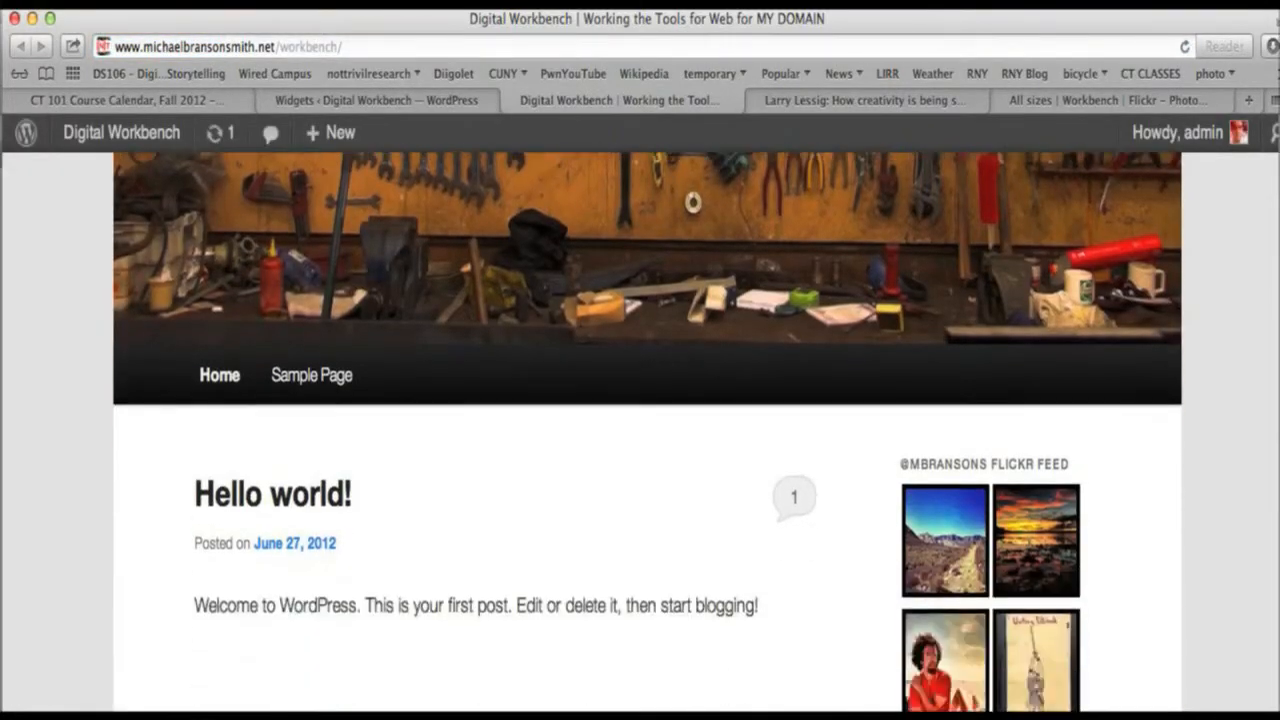
{"action": "scroll", "scroll_direction": "down", "scroll_amount": 3}
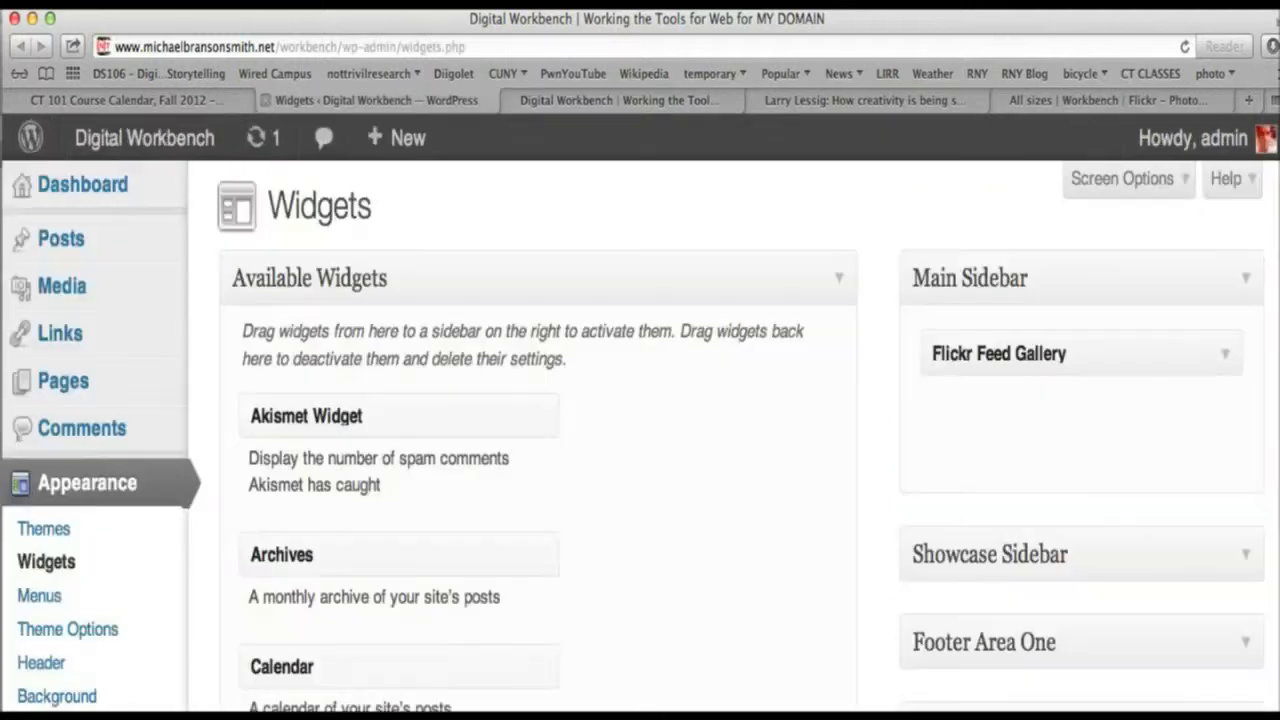
Search the Add New plugins directory for 'Twitter Tools'.
{"action": "scroll", "scroll_direction": "down", "scroll_amount": 3}
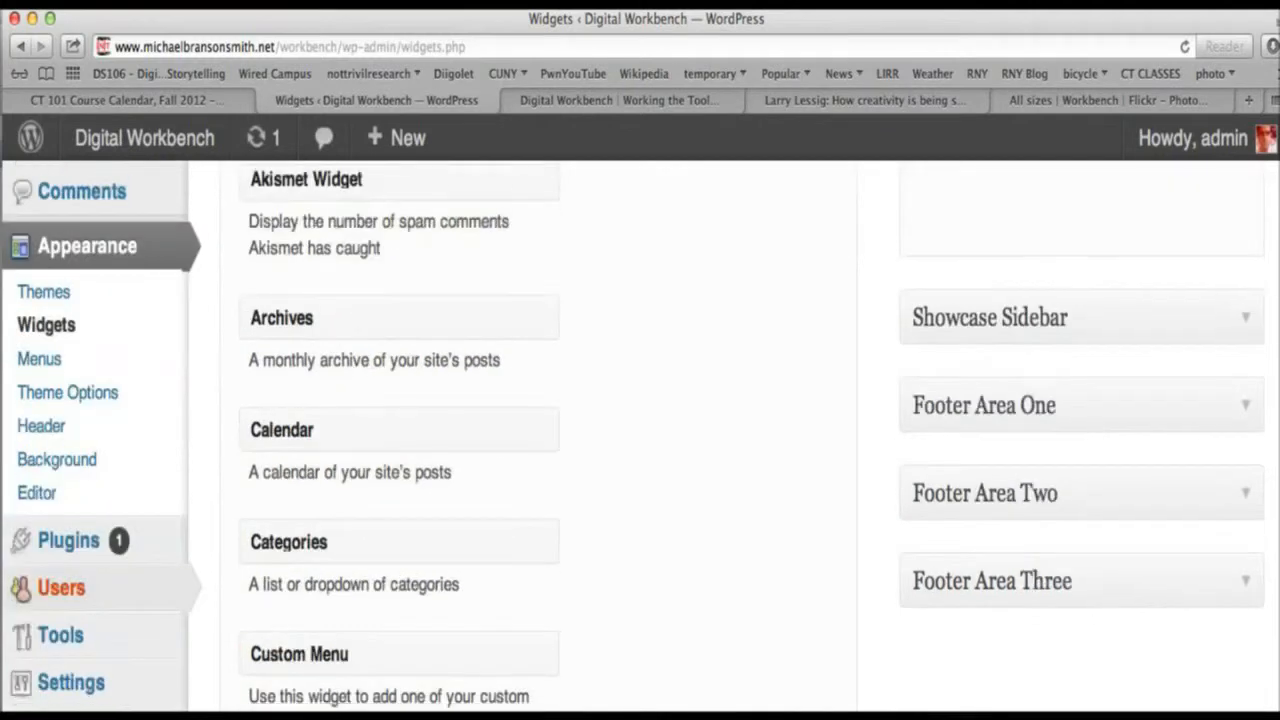
{"action": "mouse_move", "coordinate": [68, 540]}
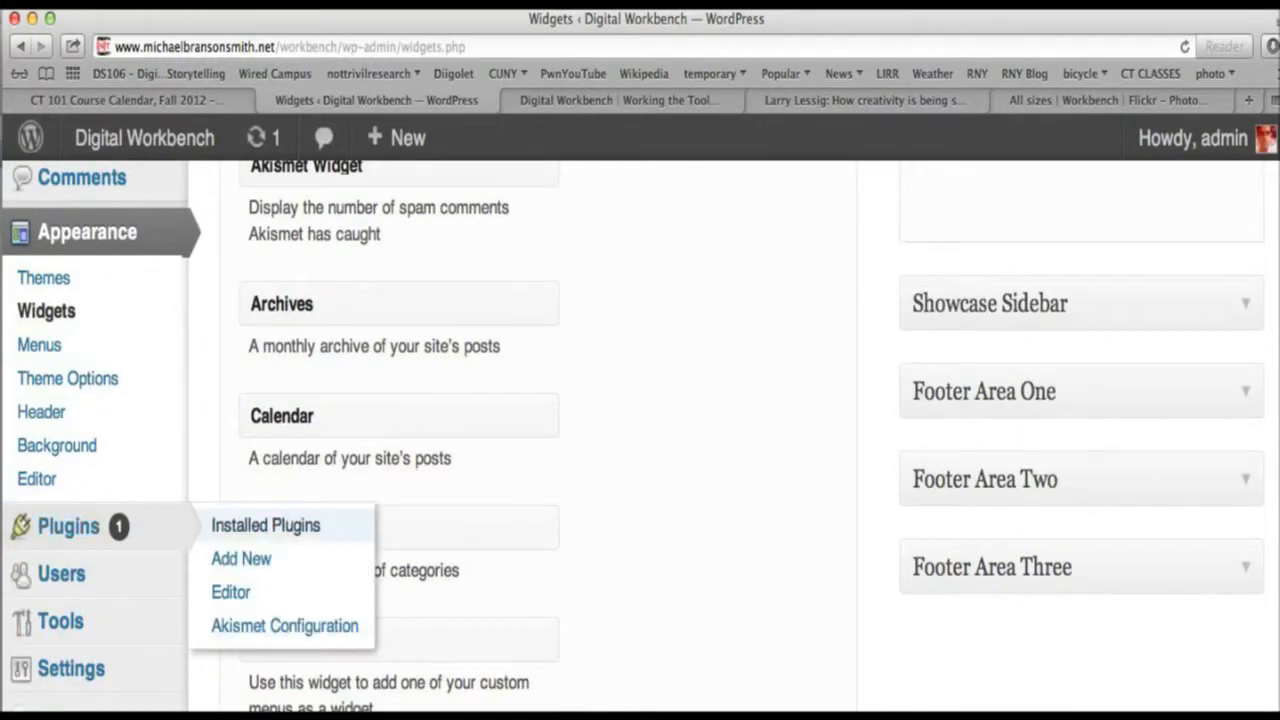
{"action": "left_click", "coordinate": [240, 558]}
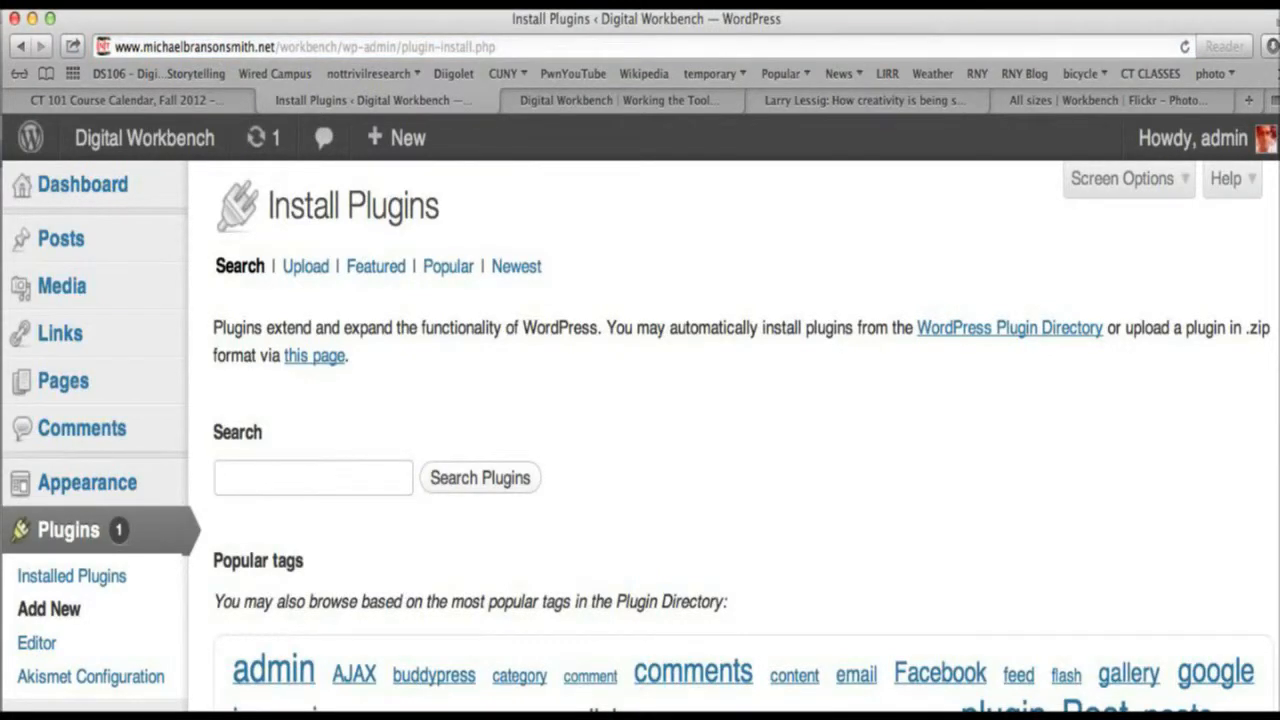
{"action": "type", "text": "Twitter Tool"}
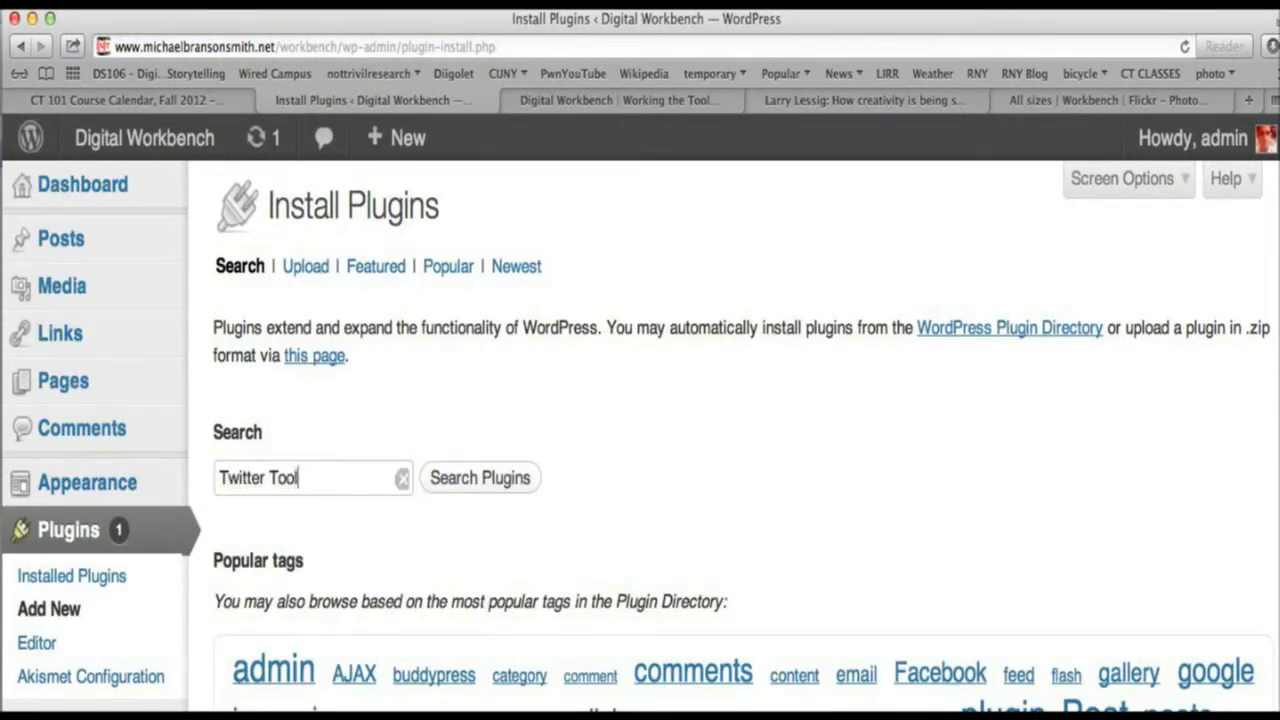
{"action": "left_click", "coordinate": [480, 476]}
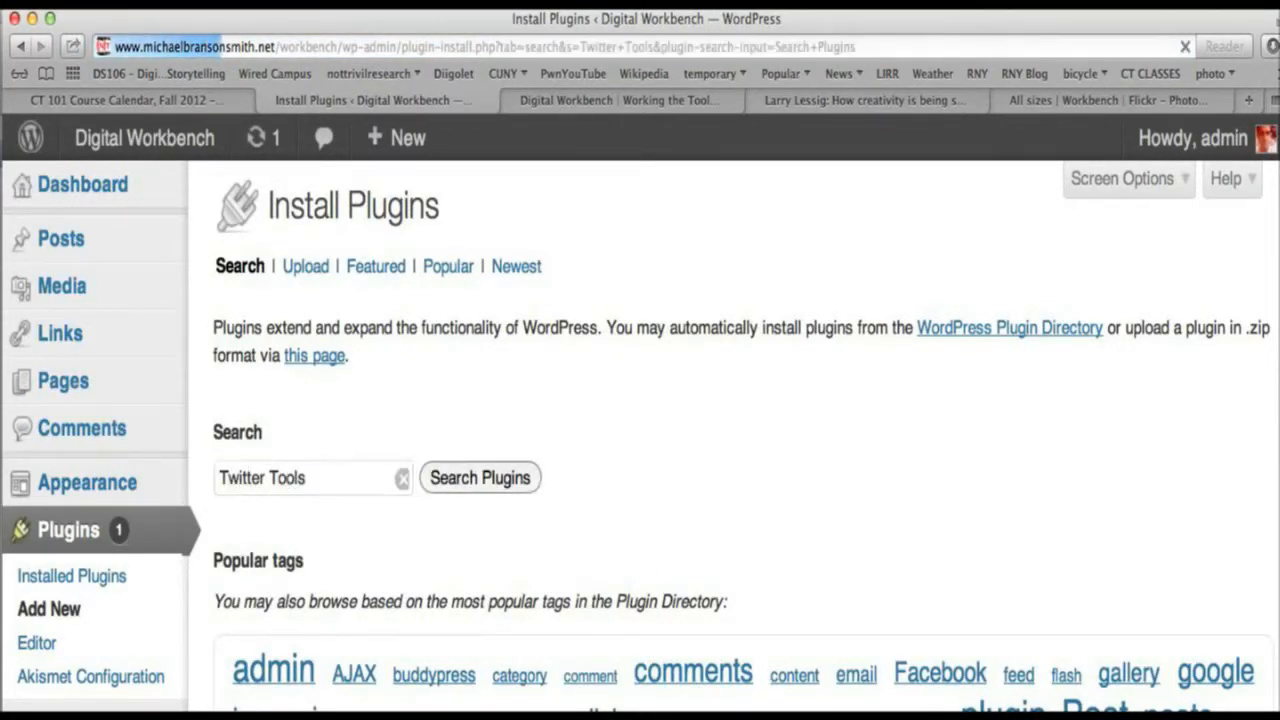
{"action": "left_click", "coordinate": [480, 476]}
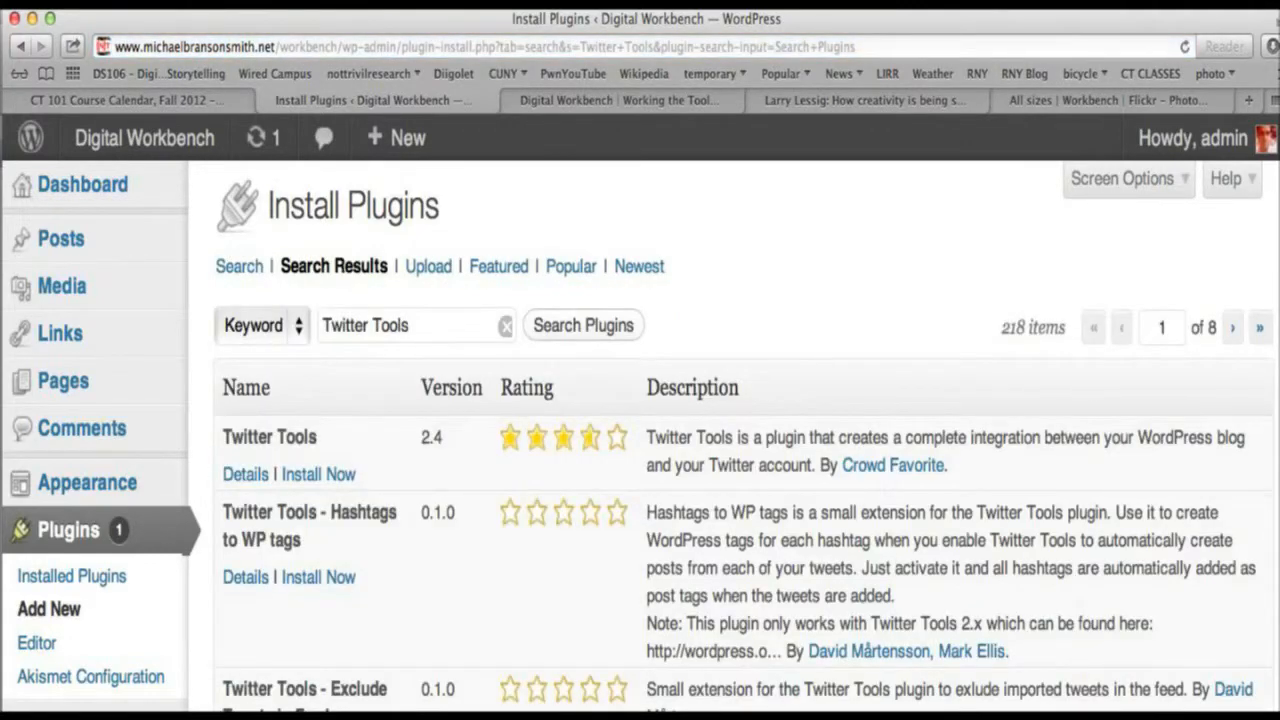
{"action": "mouse_move", "coordinate": [318, 474]}
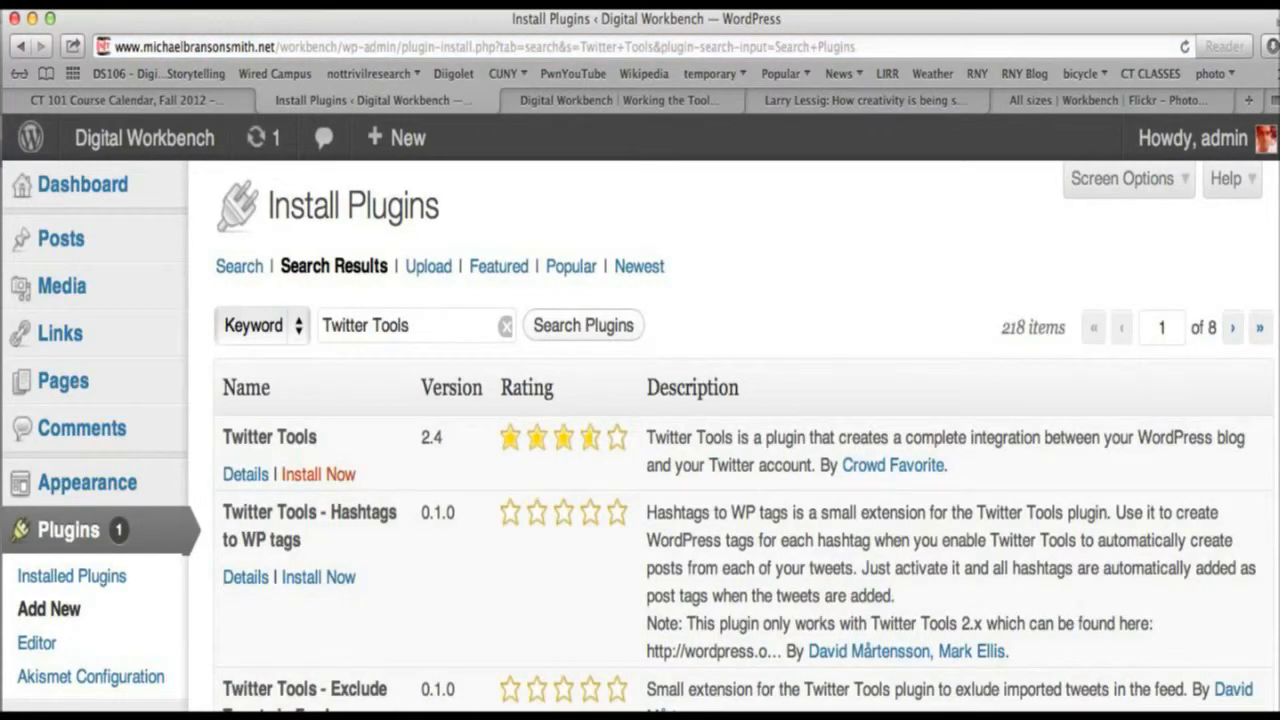
Install the Twitter Tools plugin, confirm, and activate it on the site.
{"action": "left_click", "coordinate": [318, 474]}
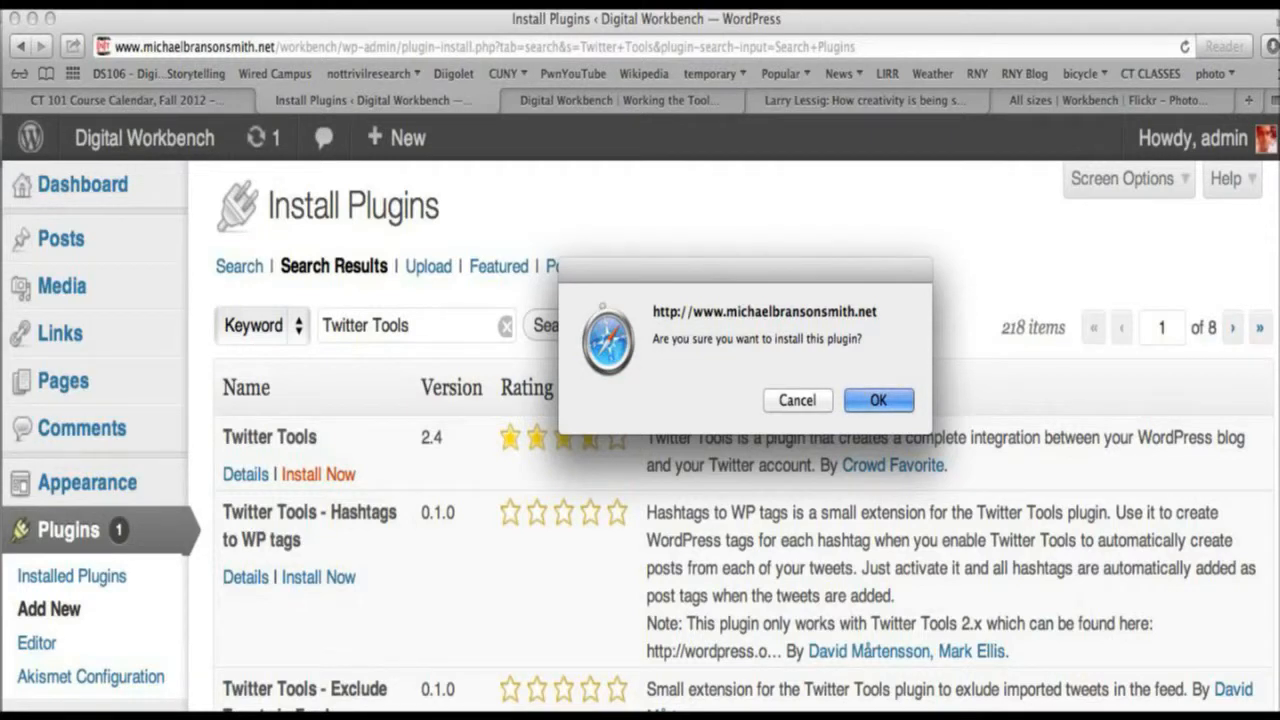
{"action": "left_click", "coordinate": [878, 400]}
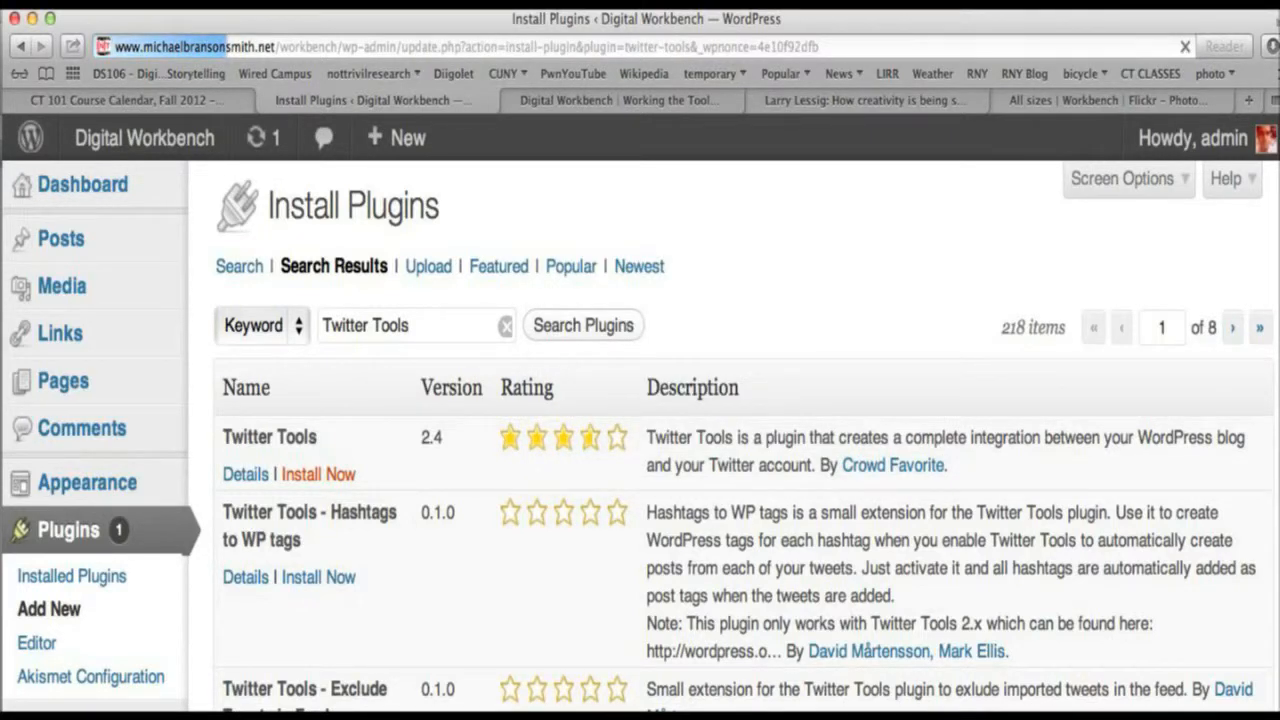
{"action": "left_click", "coordinate": [318, 474]}
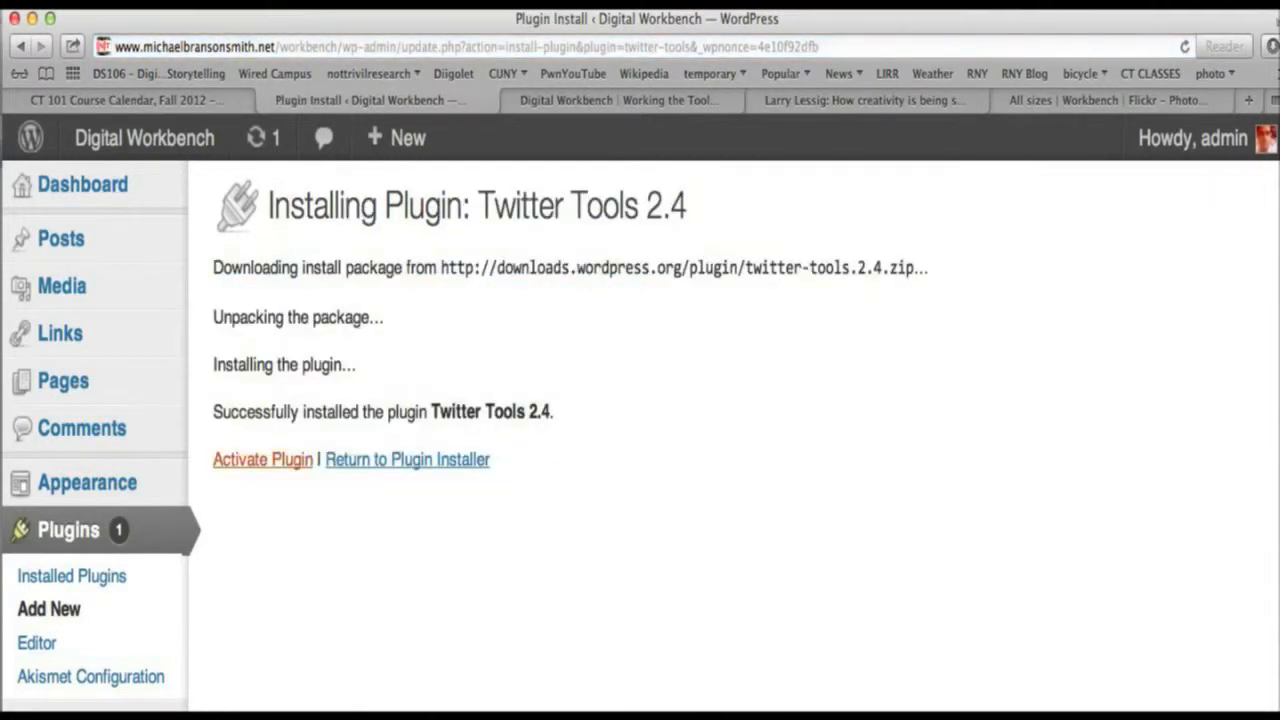
{"action": "left_click", "coordinate": [262, 458]}
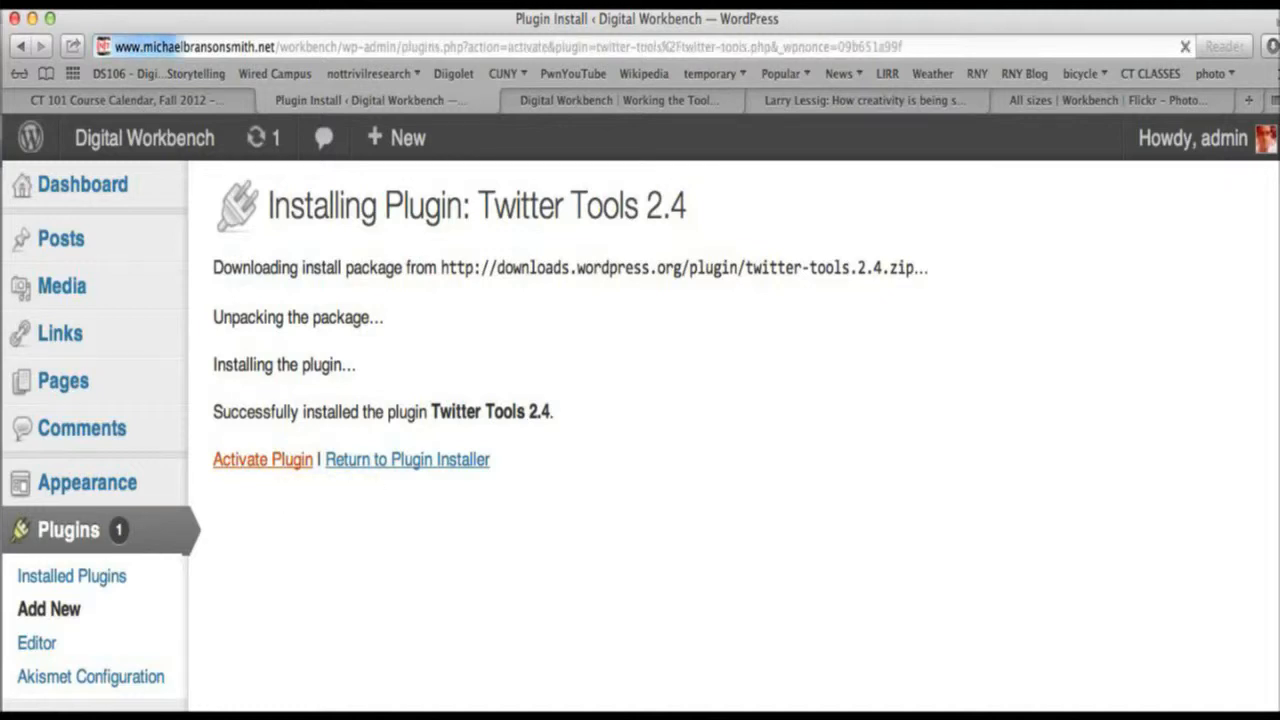
{"action": "left_click", "coordinate": [262, 458]}
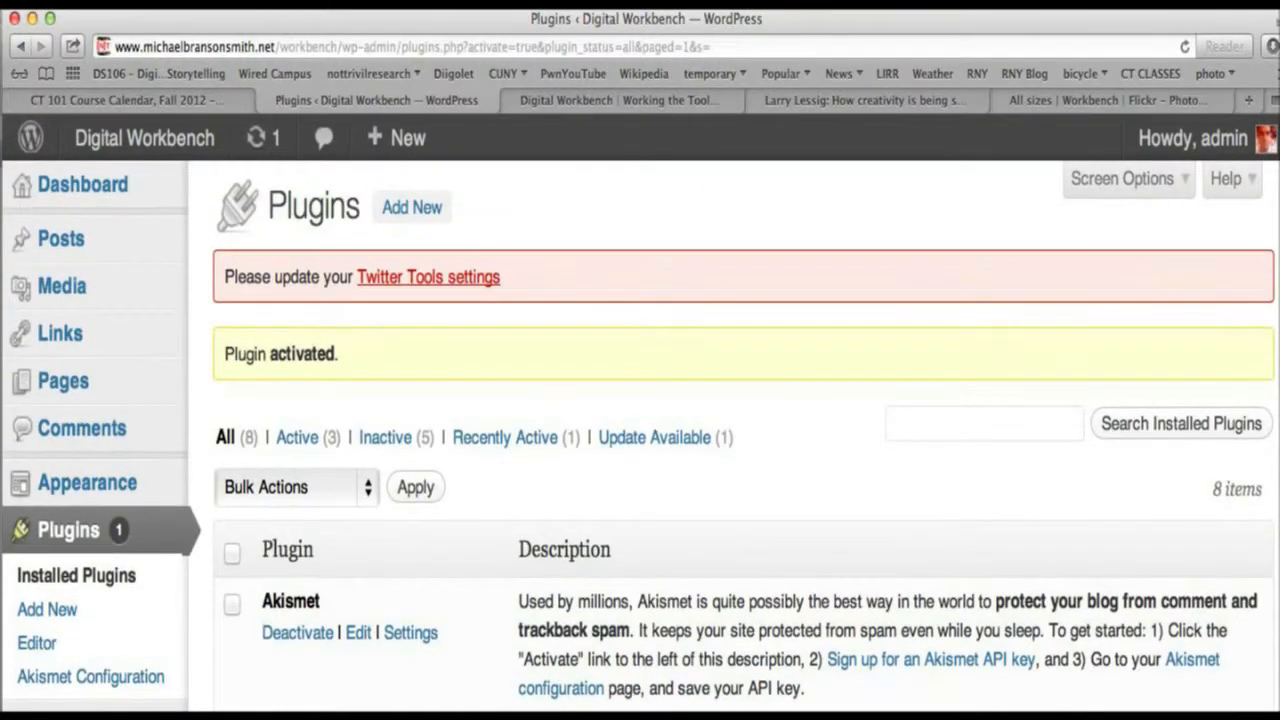
Go to Settings > Twitter Tools to reach the Twitter Tools Options page.
{"action": "scroll", "scroll_direction": "down", "scroll_amount": 3}
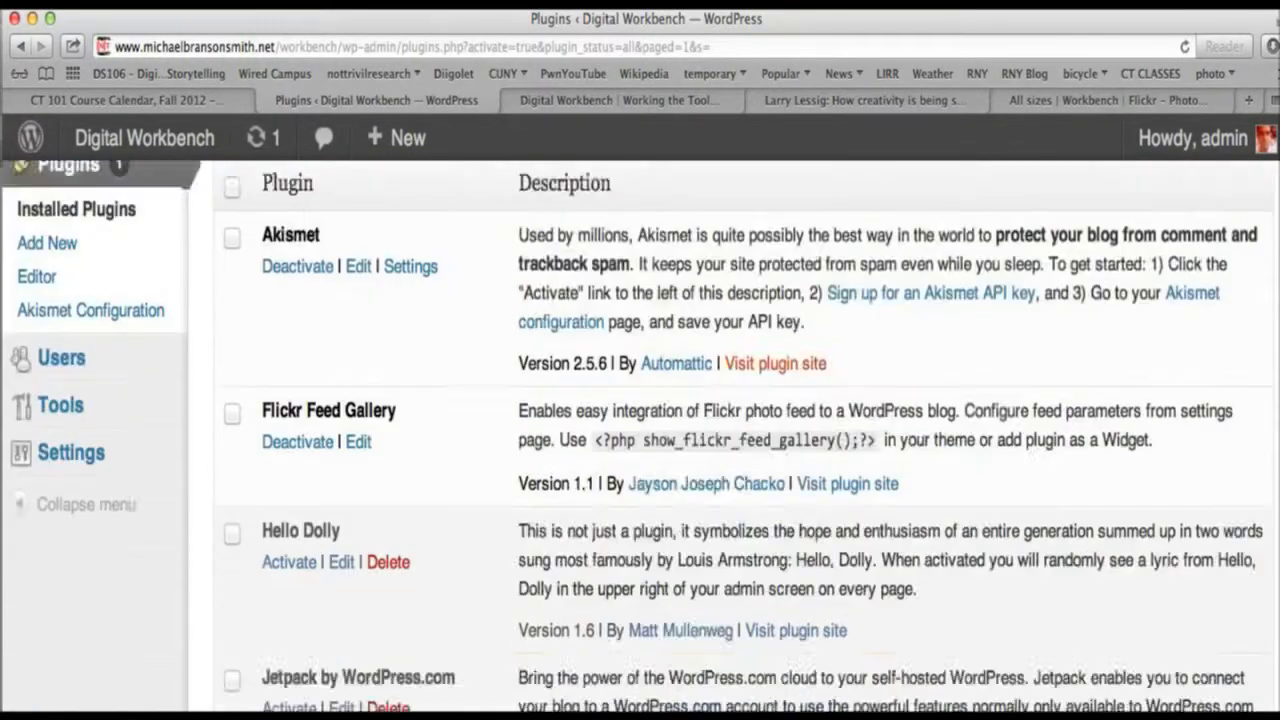
{"action": "scroll", "scroll_direction": "down", "scroll_amount": 3}
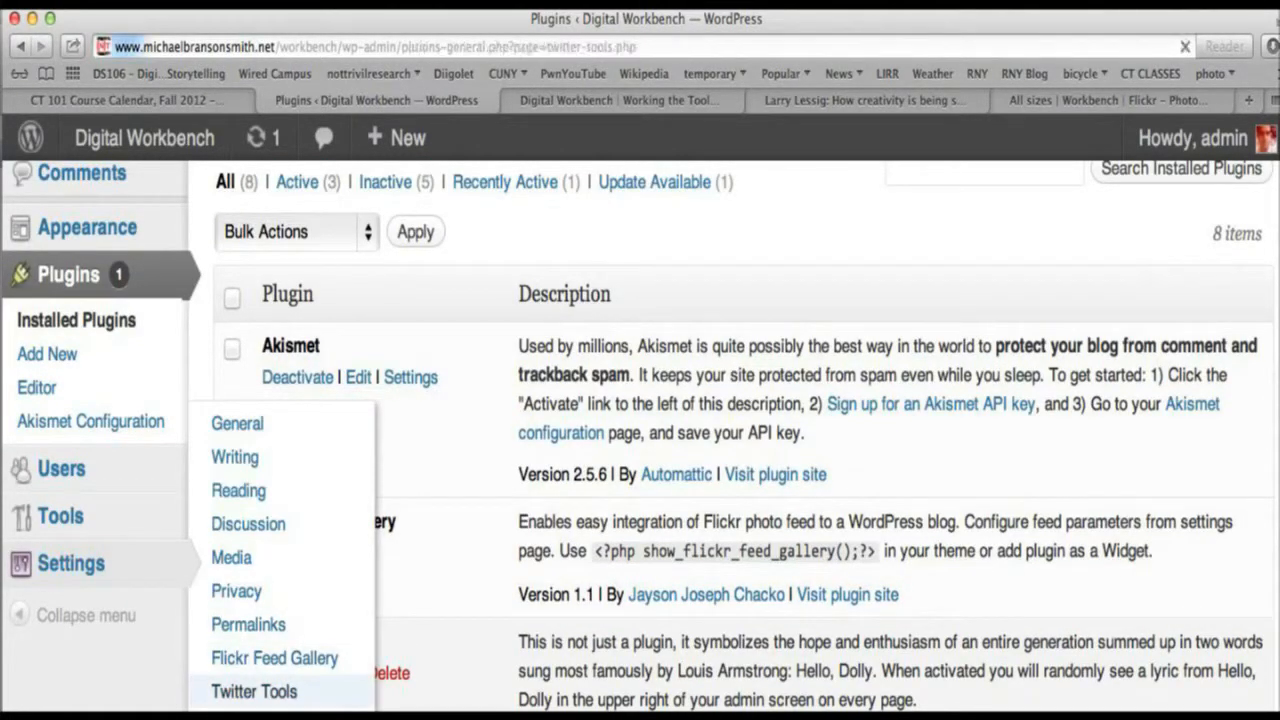
{"action": "left_click", "coordinate": [254, 692]}
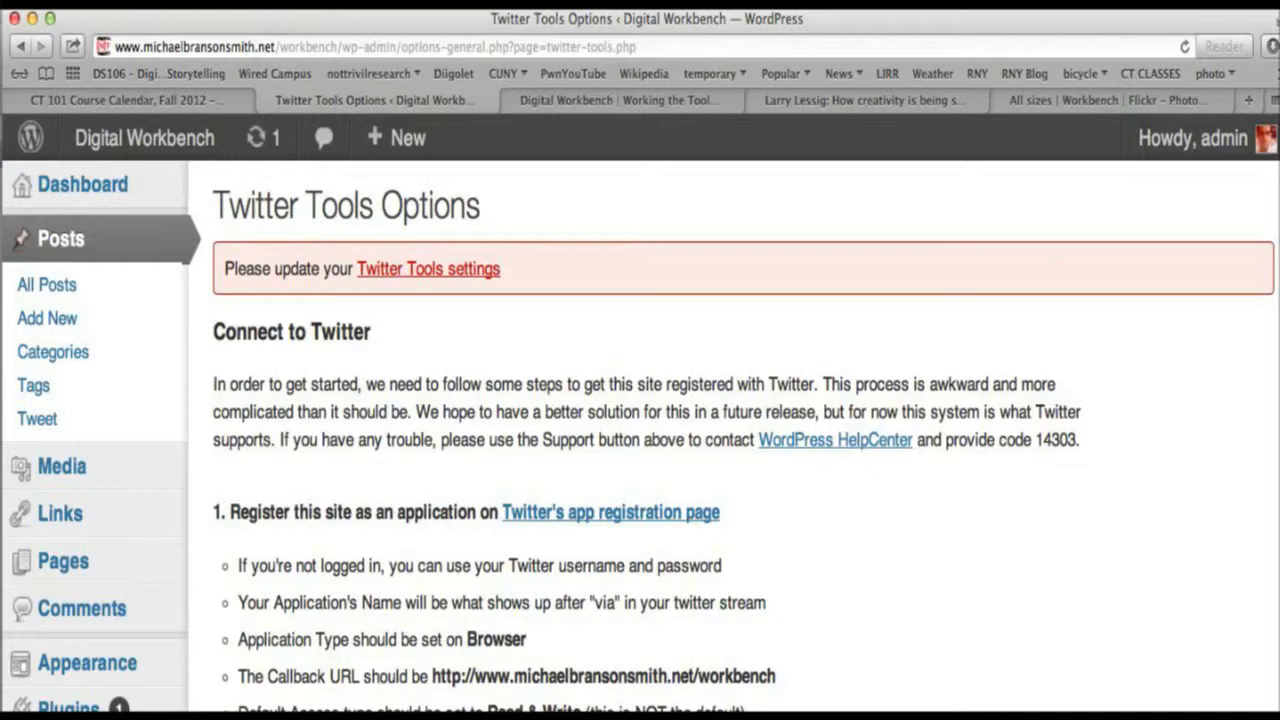
Sign in to dev.twitter.com with the Twitter username and password.
{"action": "left_click", "coordinate": [610, 512]}
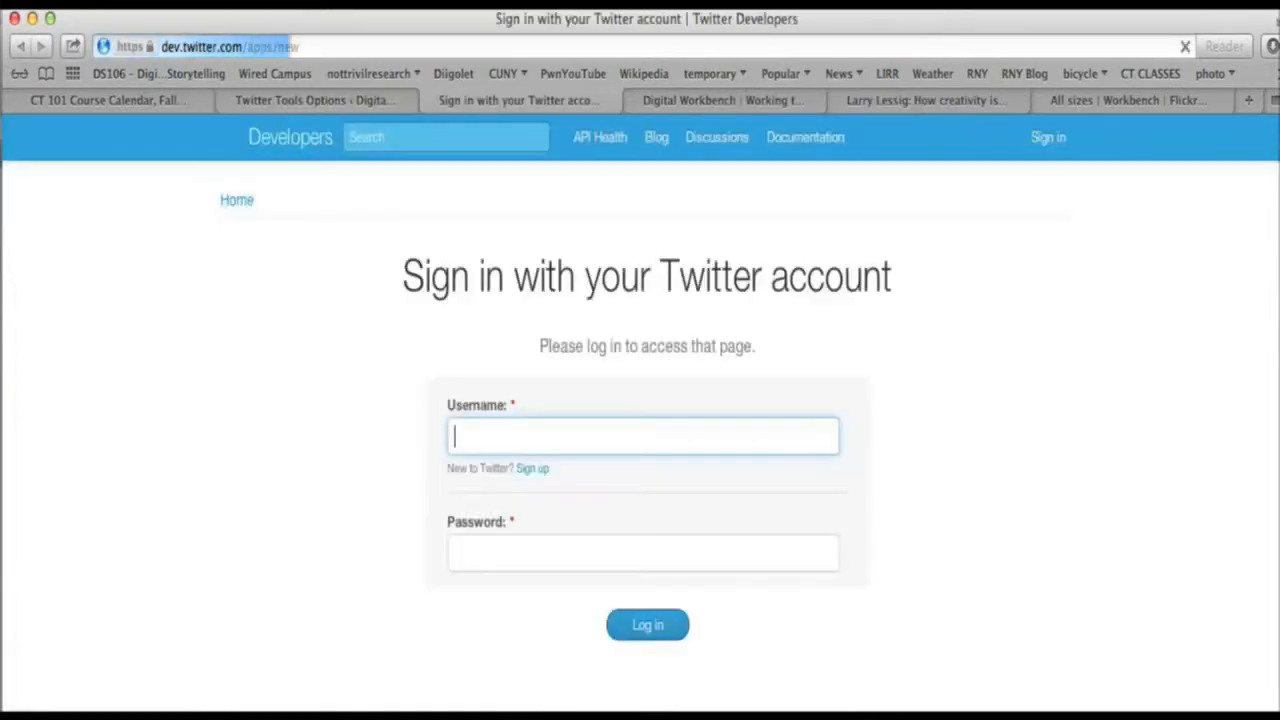
{"action": "type", "text": "mbransons"}
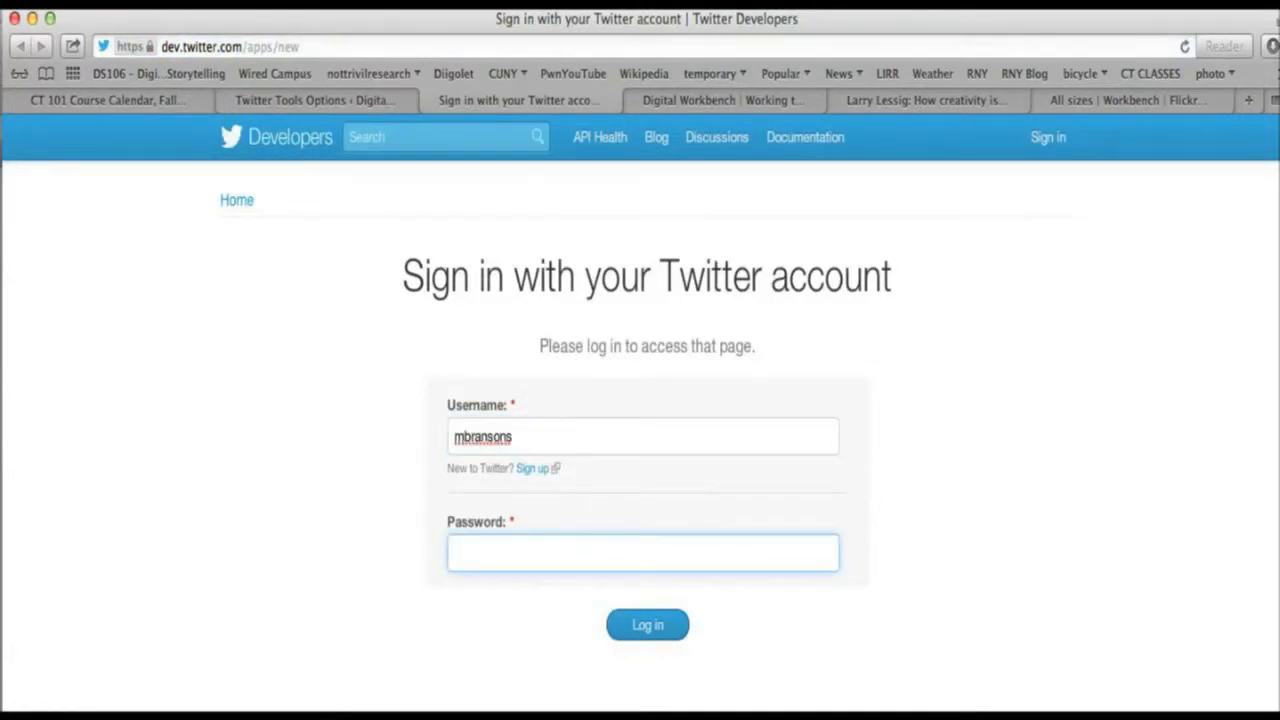
{"action": "type", "text": "••••"}
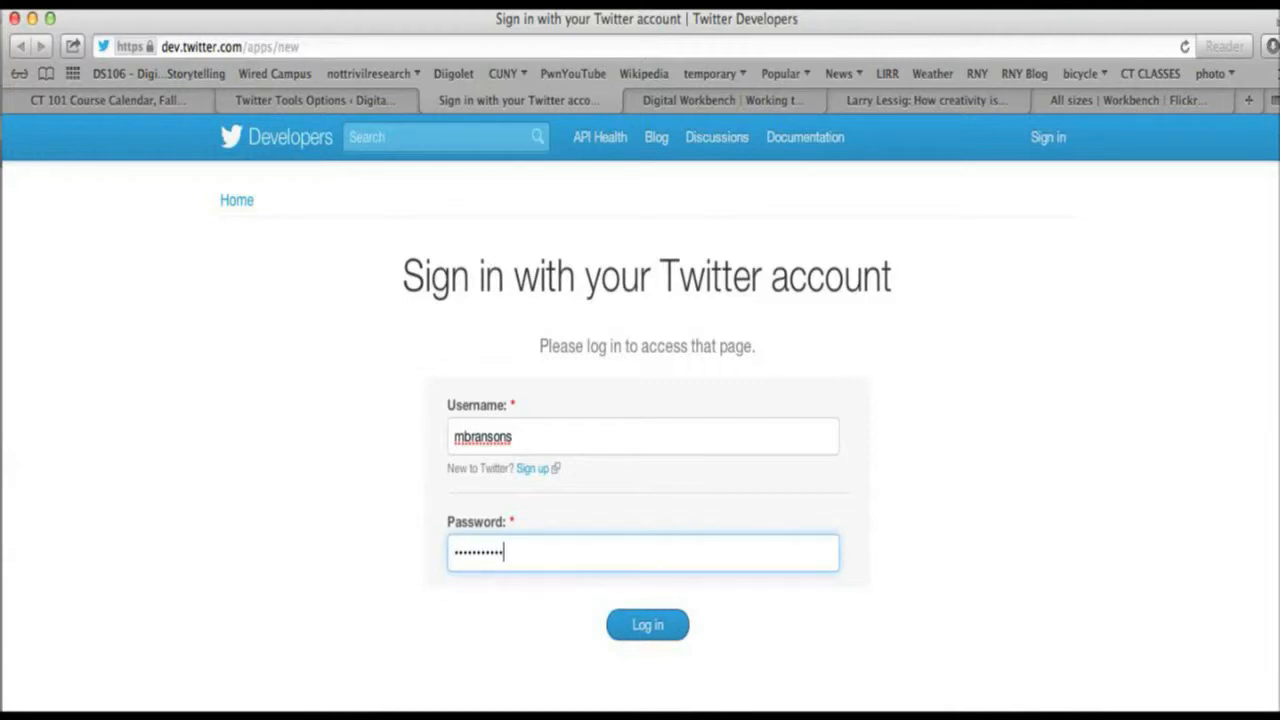
{"action": "left_click", "coordinate": [648, 624]}
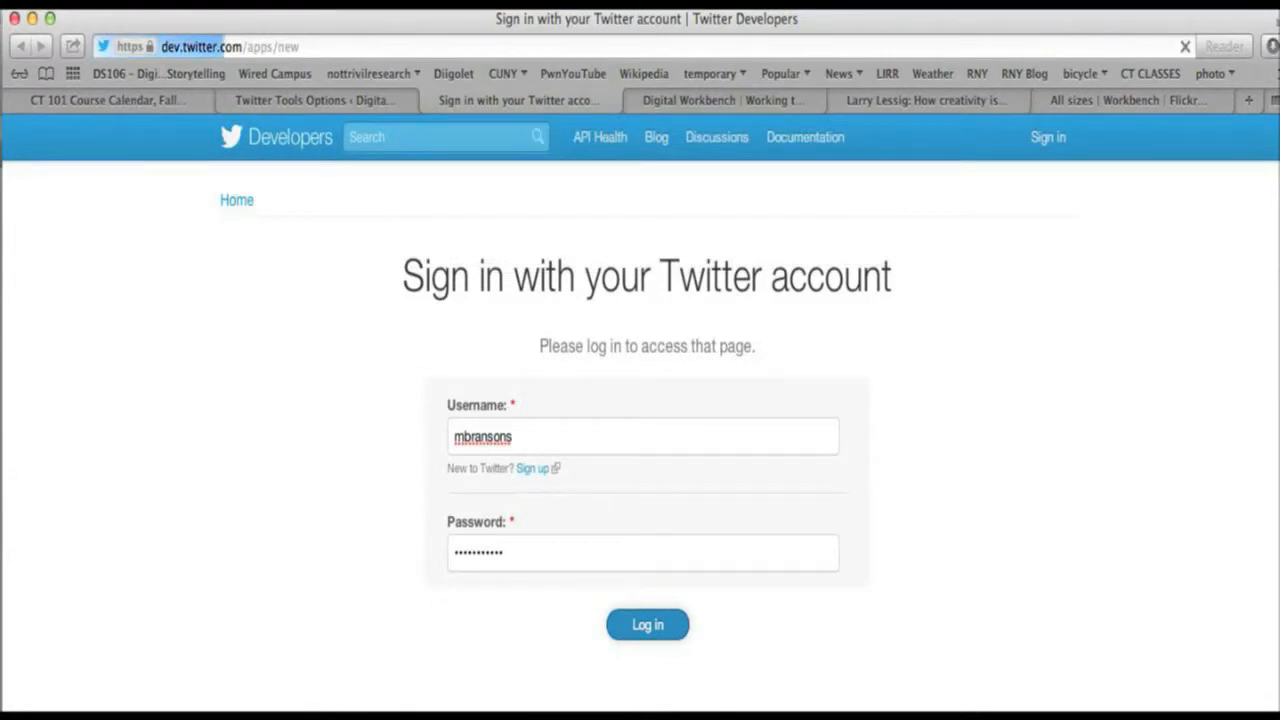
{"action": "left_click", "coordinate": [648, 624]}
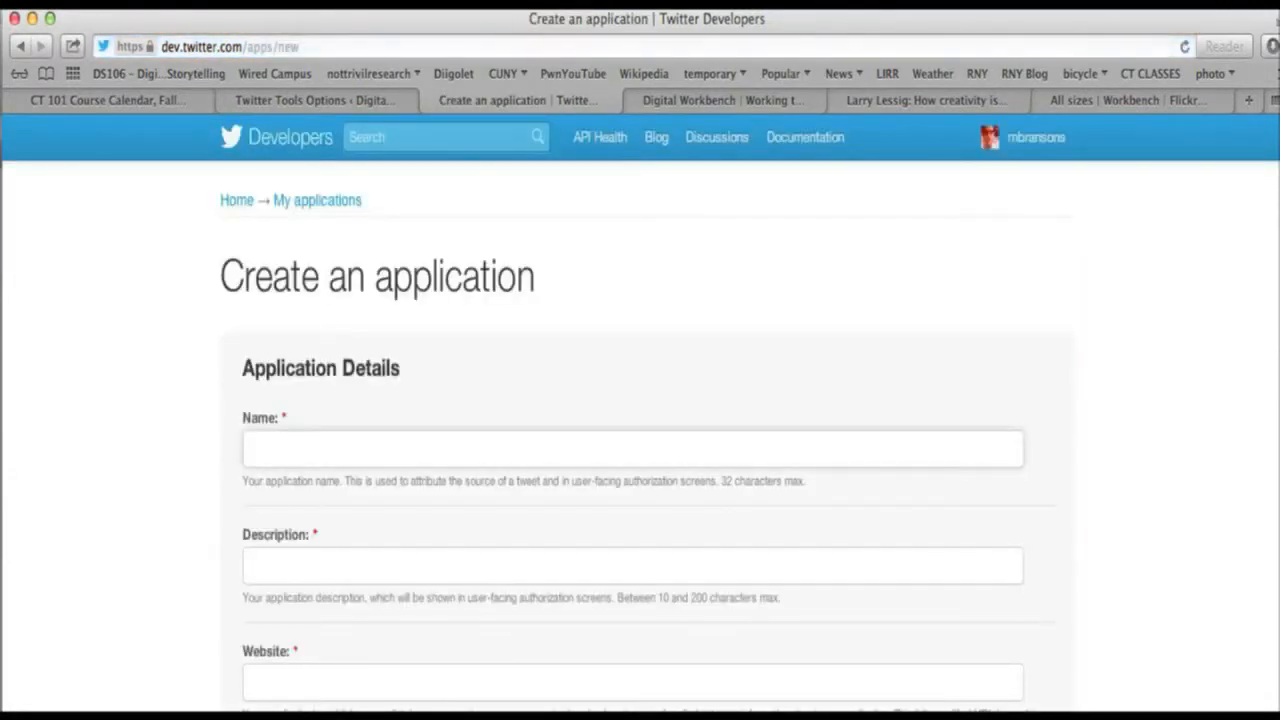
Name the new application 'Workbench Twitter Application'.
{"action": "left_click", "coordinate": [632, 448]}
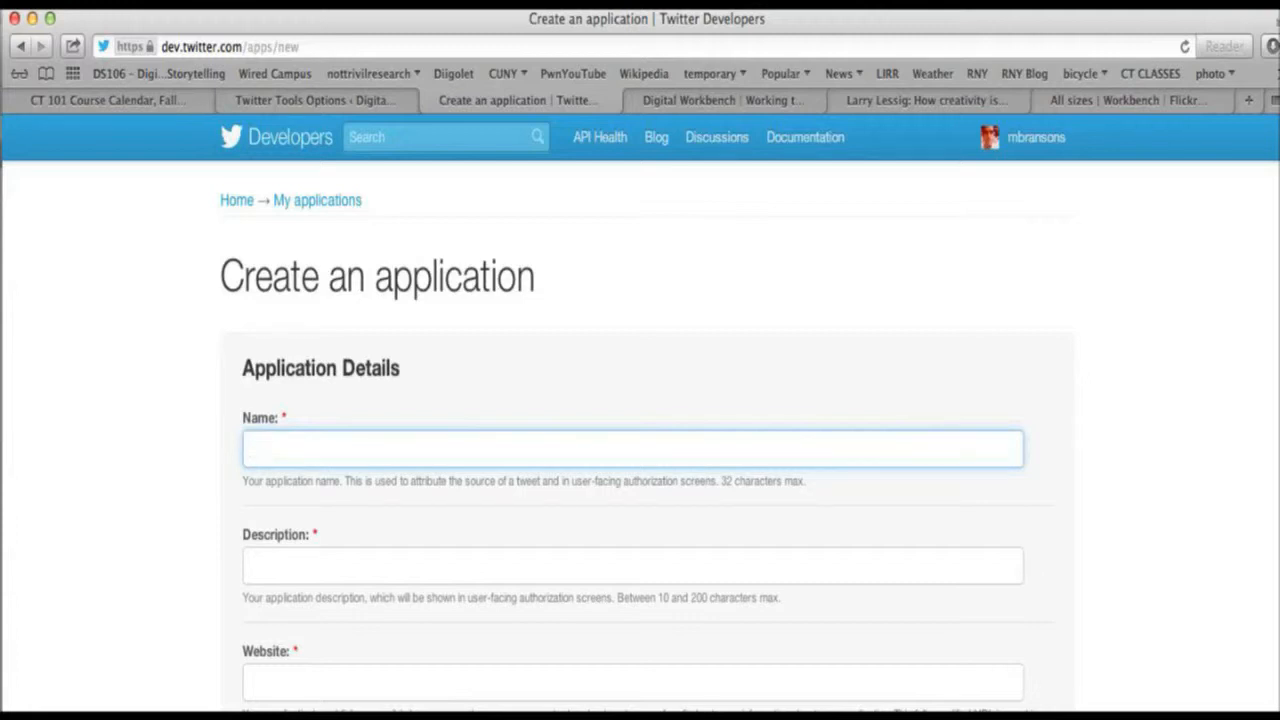
{"action": "type", "text": "Workbench T"}
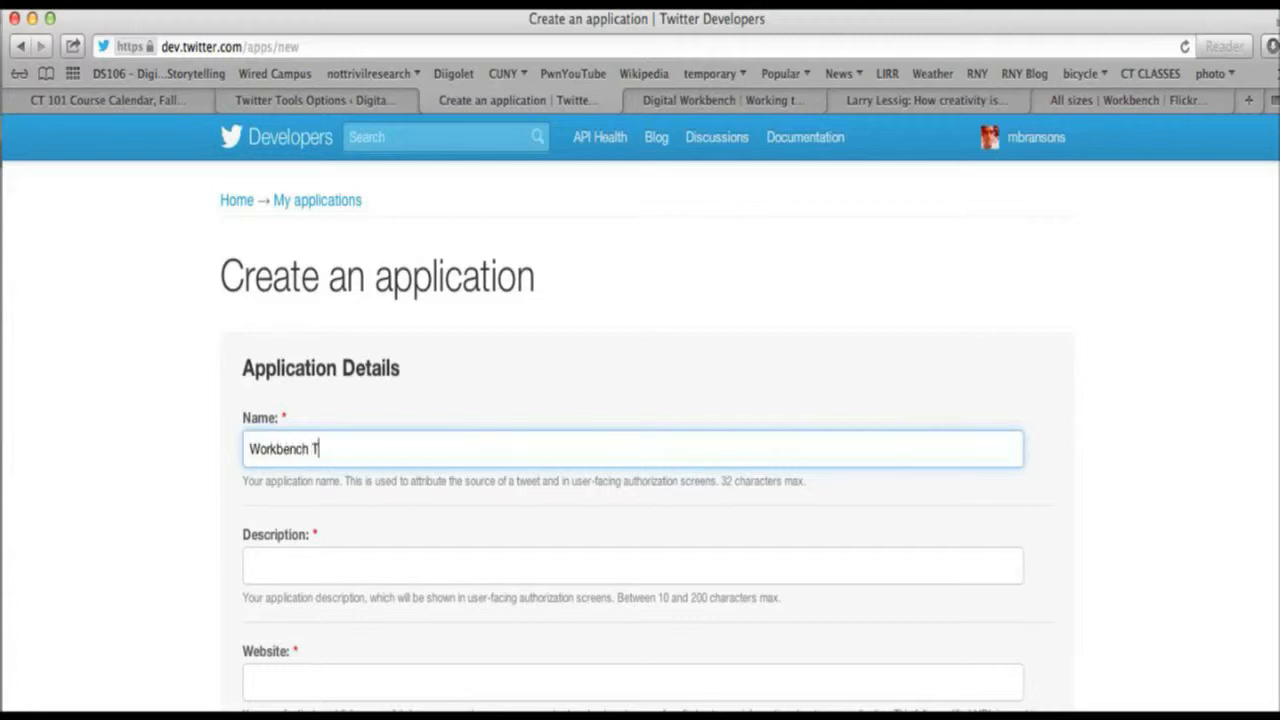
{"action": "type", "text": "witter"}
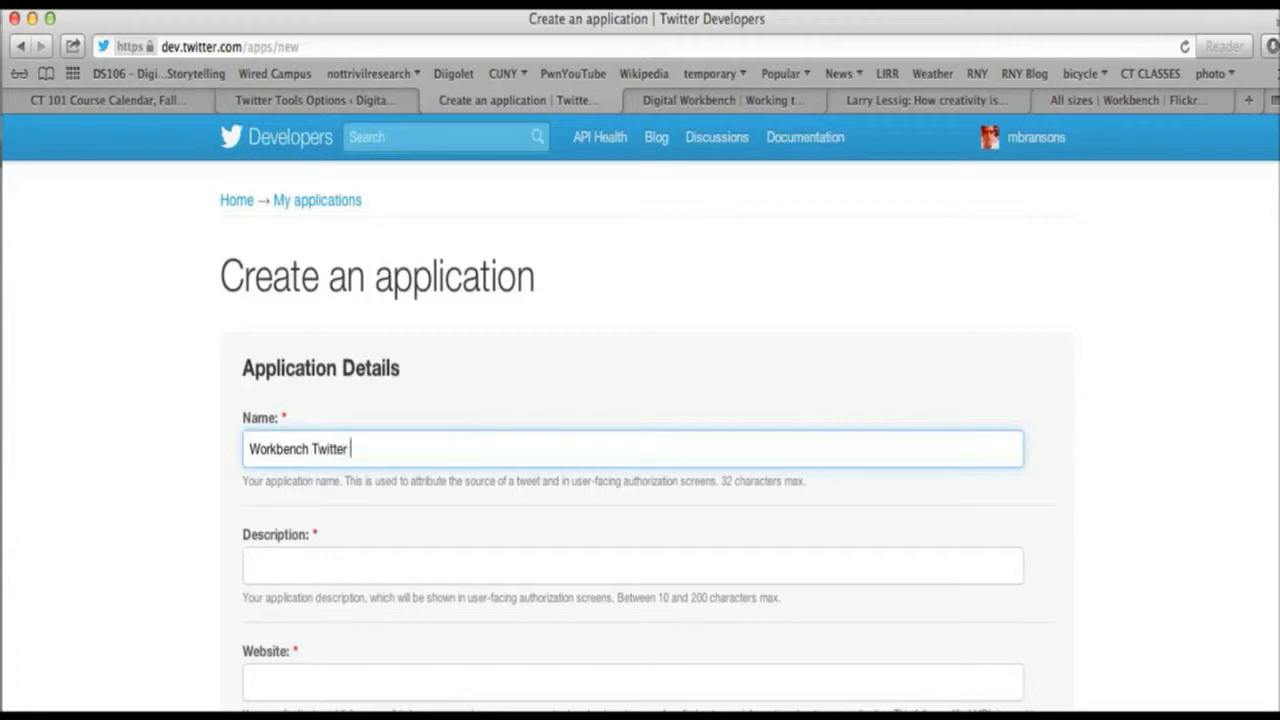
{"action": "type", "text": "Application"}
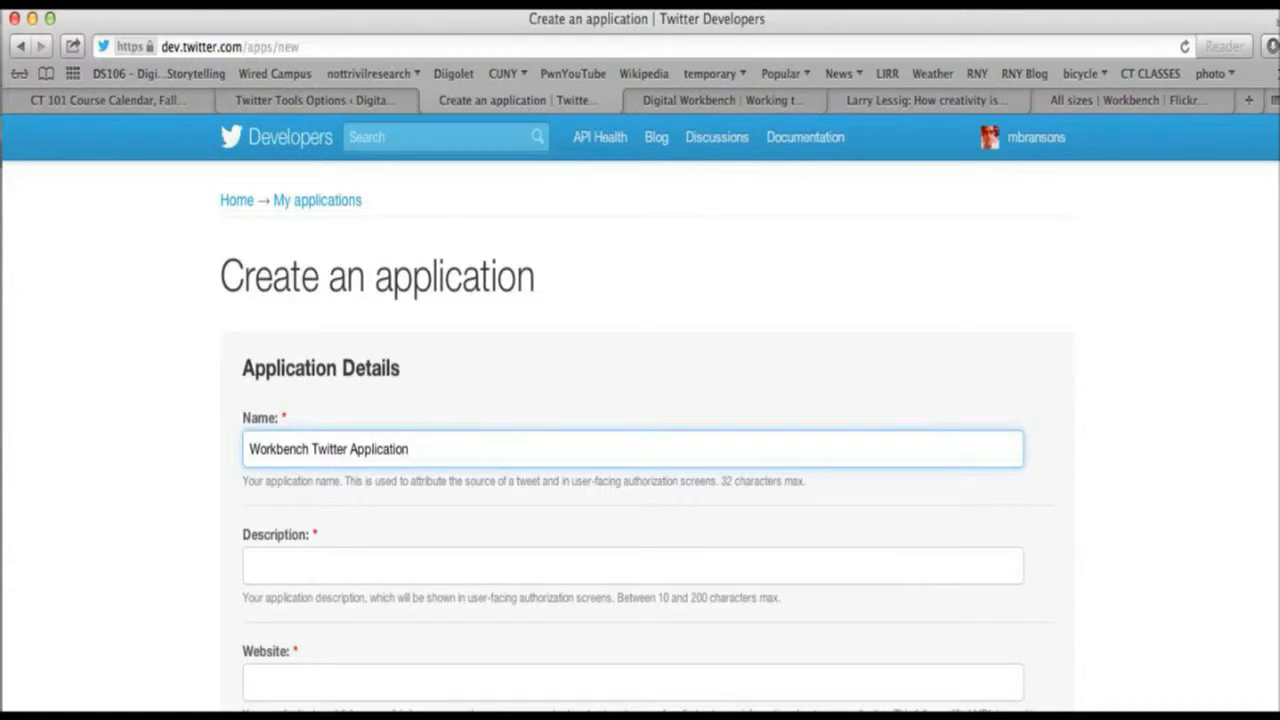
{"action": "left_click", "coordinate": [408, 448]}
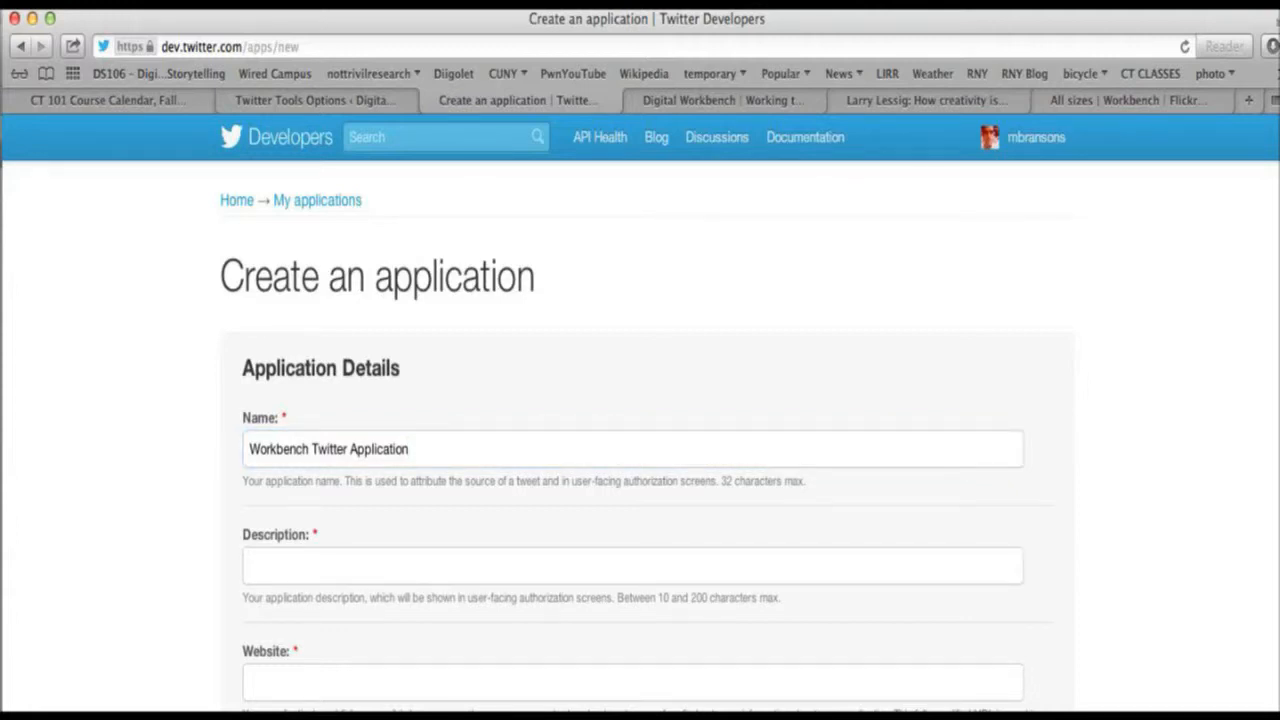
Describe the application as 'To allow Twitter to connect to my blog'.
{"action": "scroll", "scroll_direction": "down", "scroll_amount": 3}
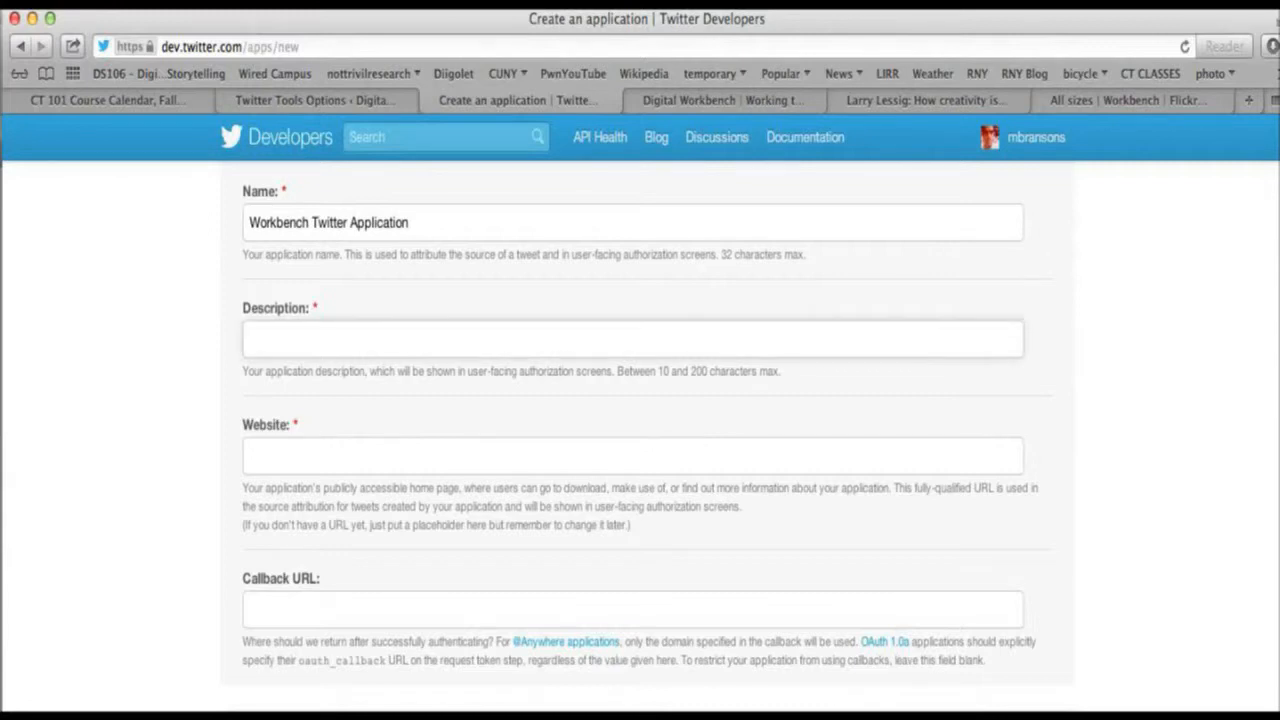
{"action": "left_click", "coordinate": [632, 338]}
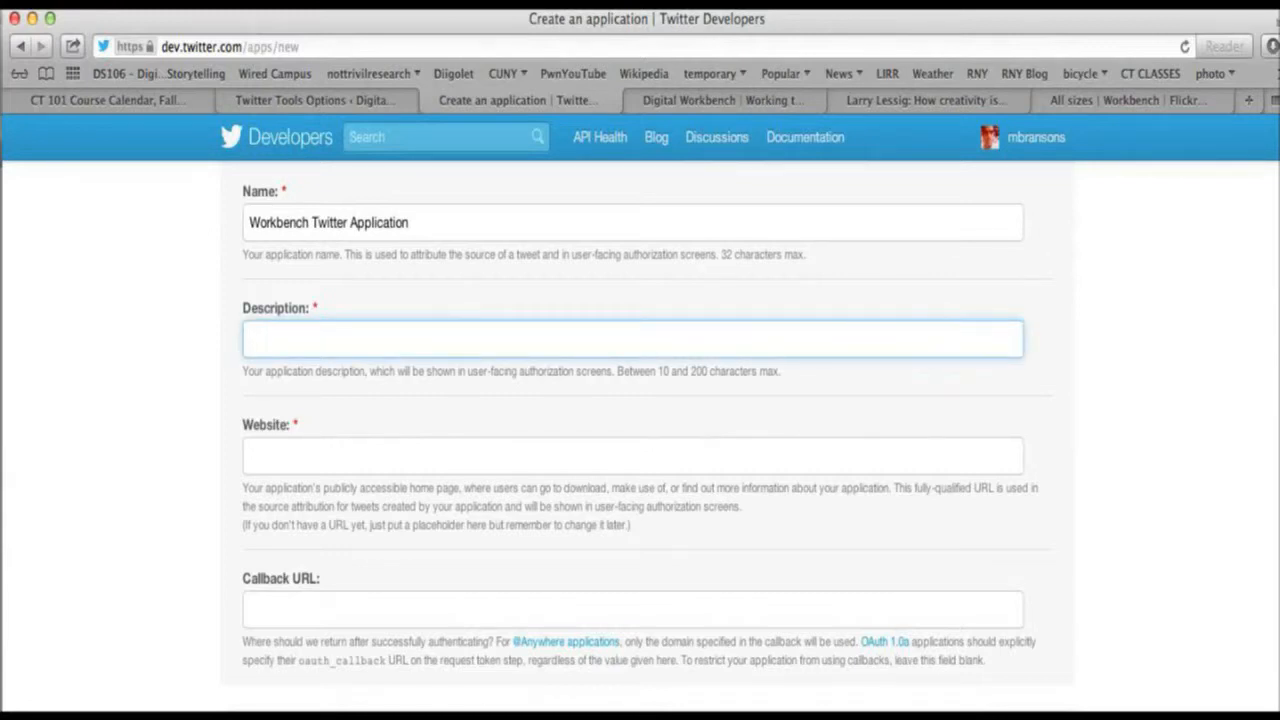
{"action": "type", "text": "To allow T"}
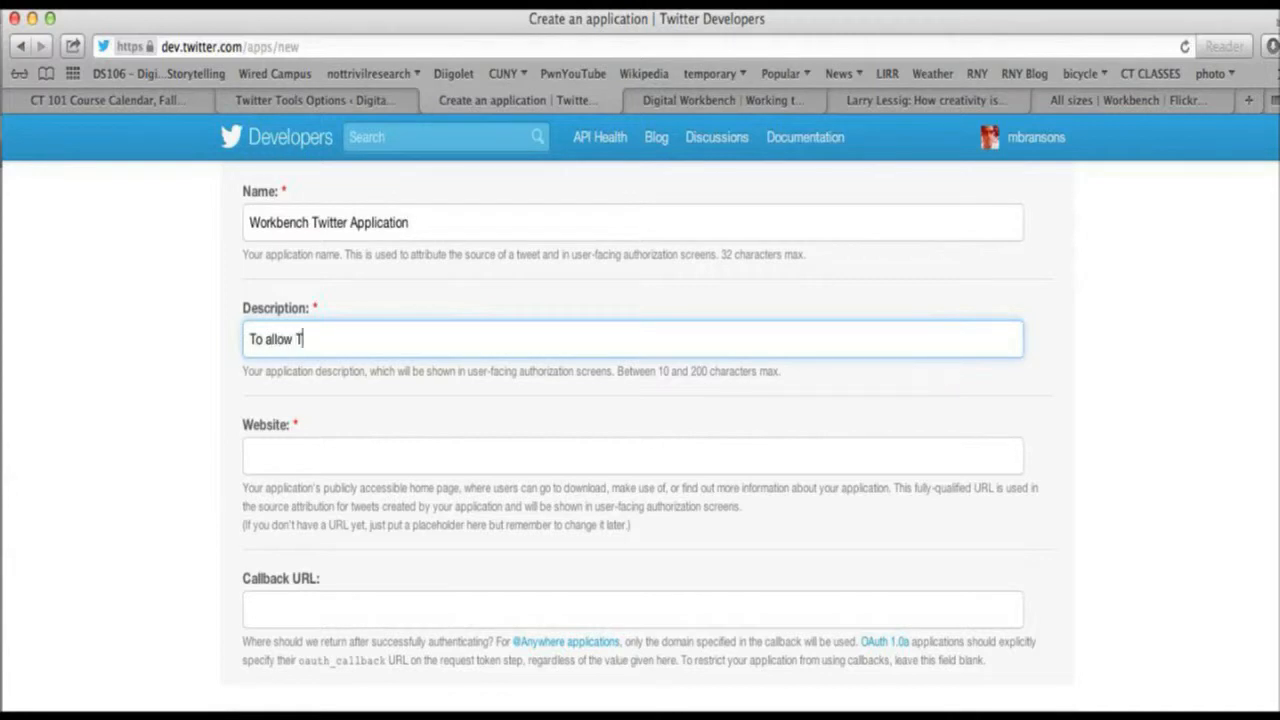
{"action": "type", "text": "witter to conn"}
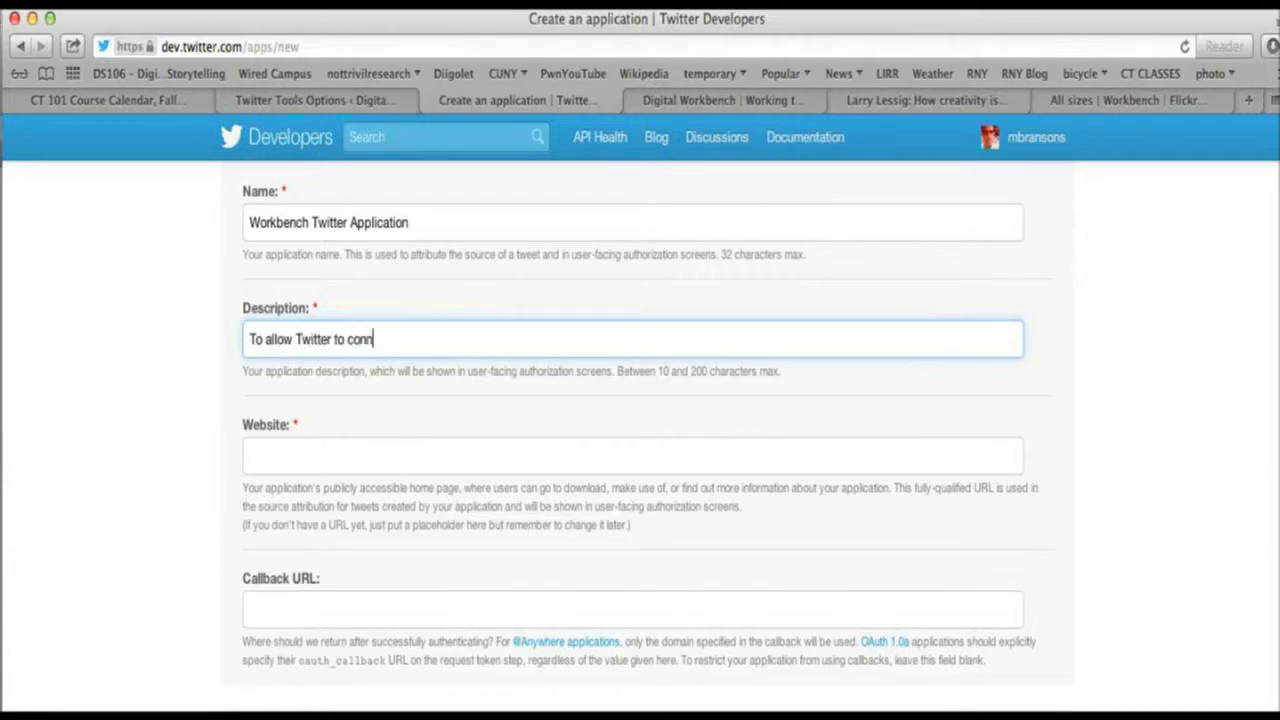
{"action": "type", "text": "ect to"}
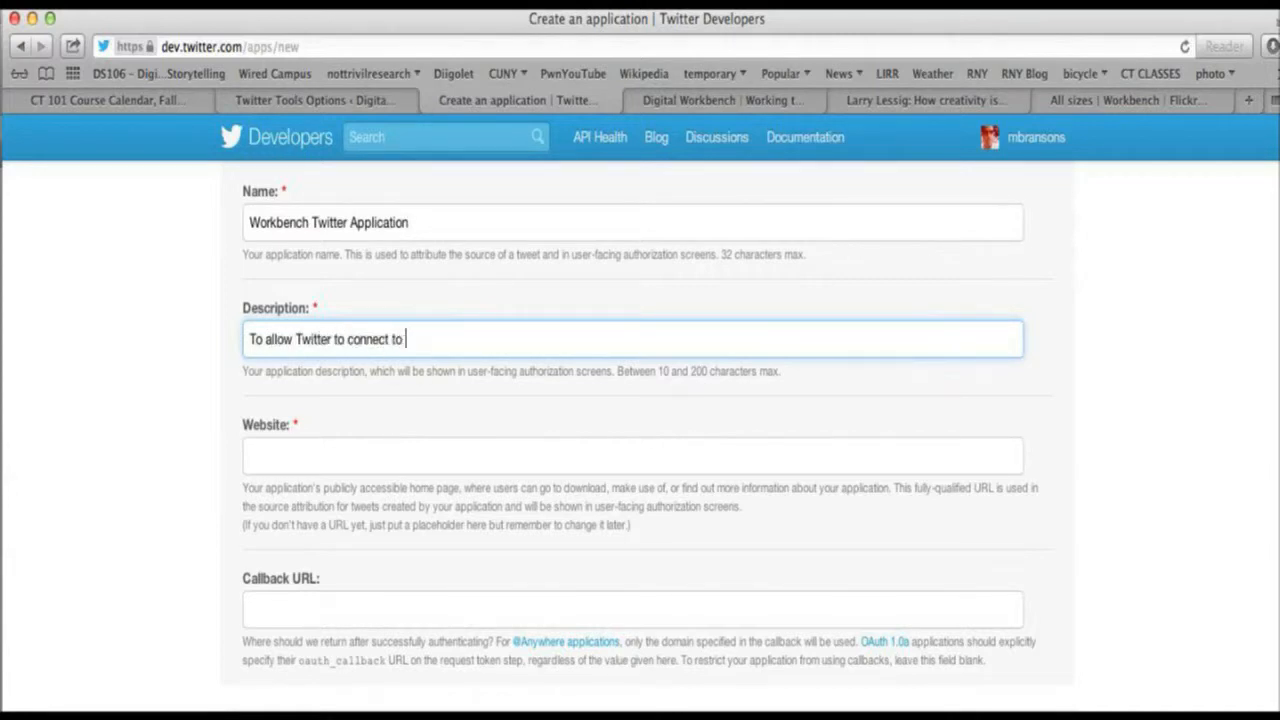
{"action": "type", "text": "my blog."}
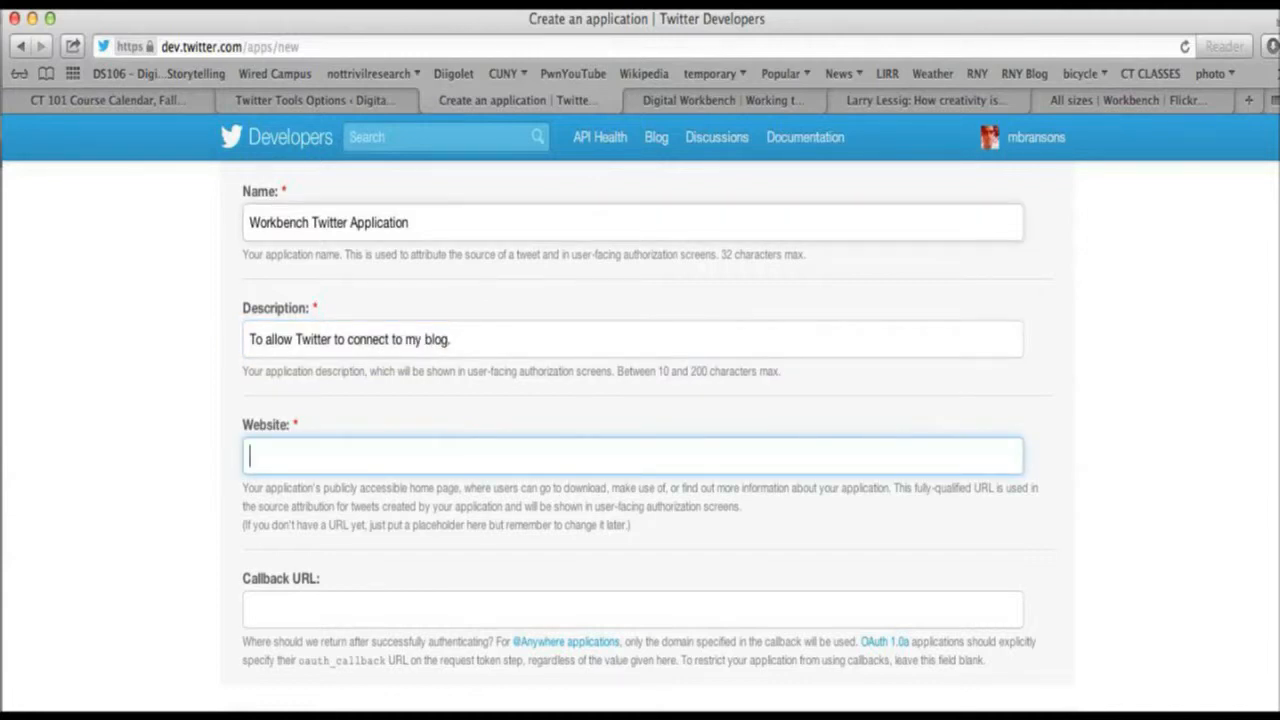
{"action": "left_click", "coordinate": [720, 100]}
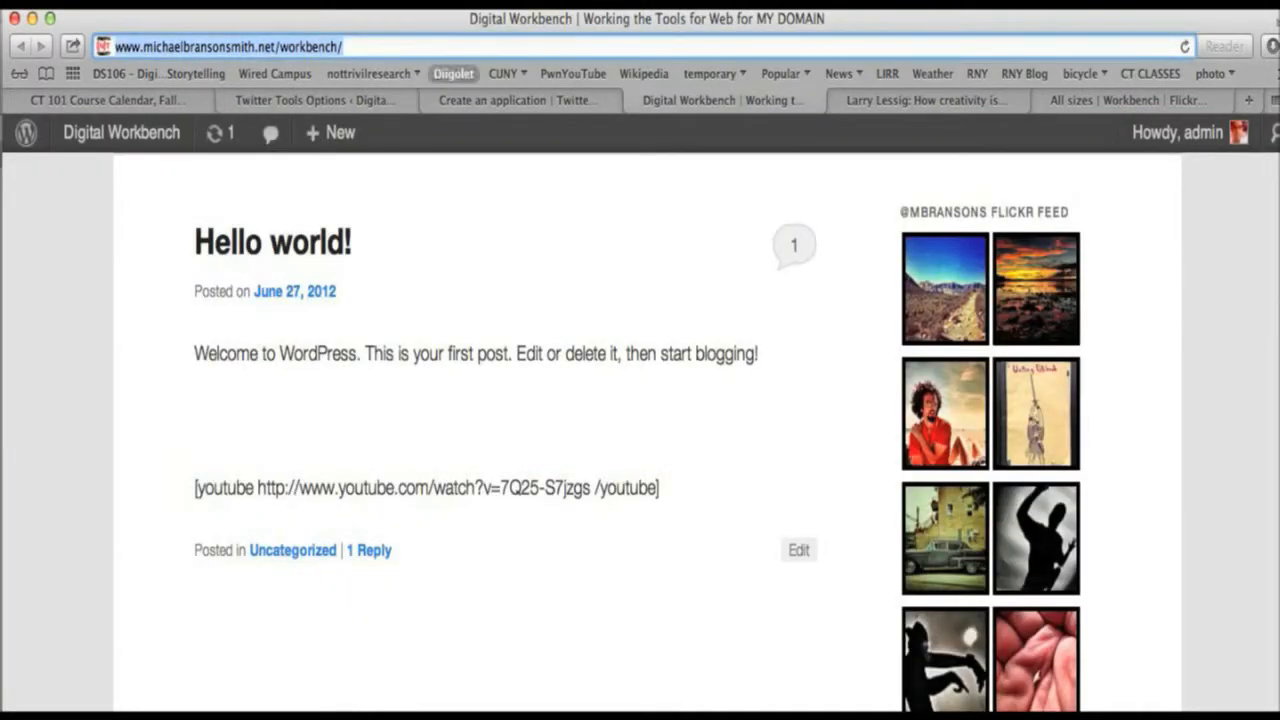
{"action": "left_click", "coordinate": [520, 100]}
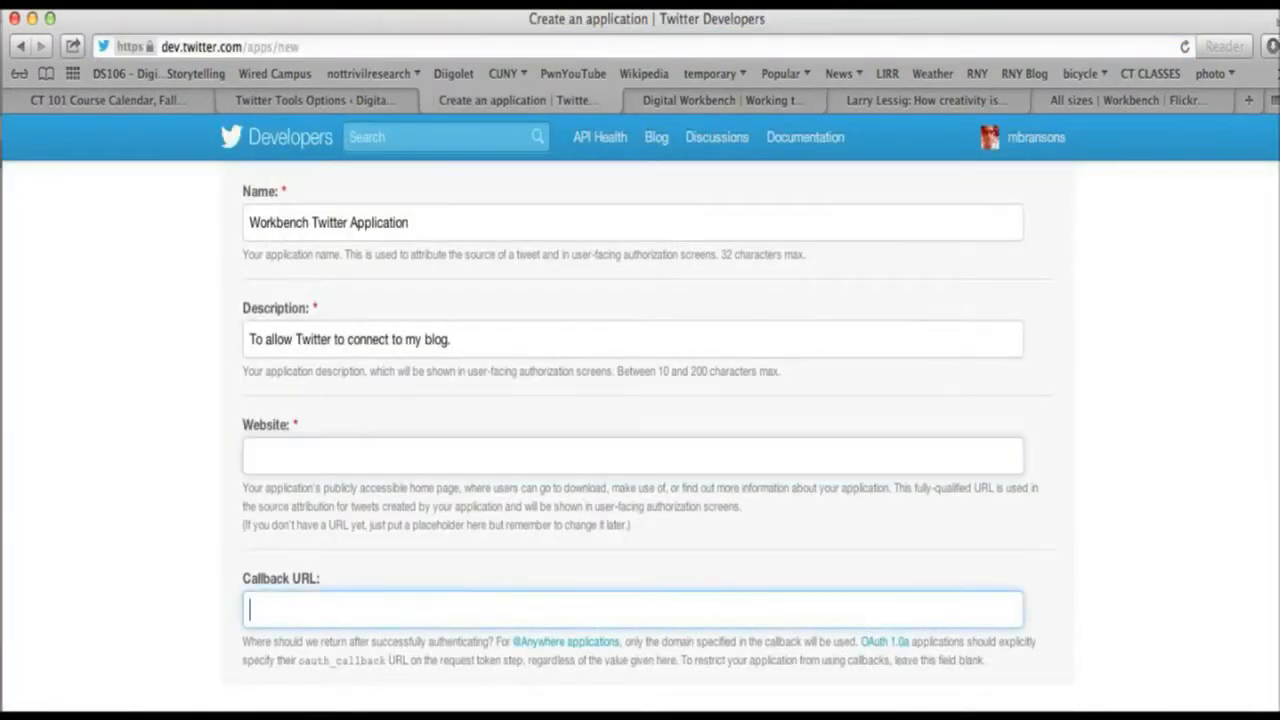
{"action": "type", "text": "http://www.michaelbransonsmith.net/workbench/"}
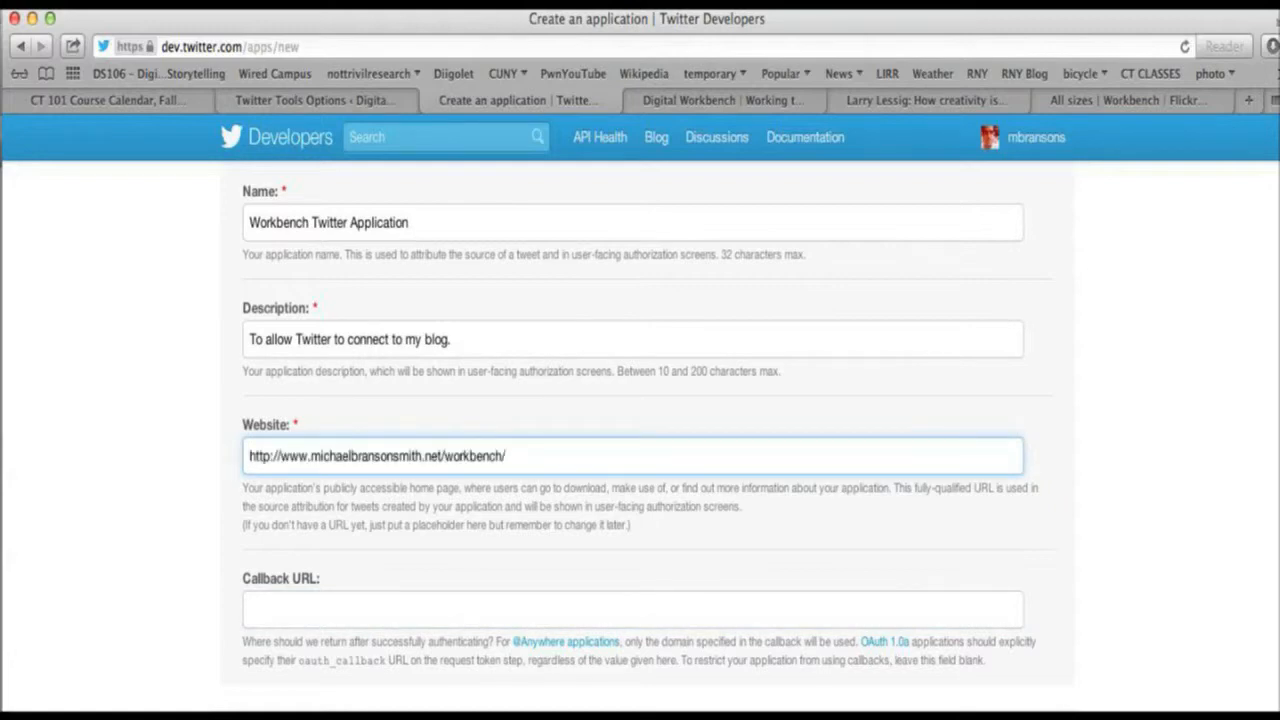
{"action": "scroll", "scroll_direction": "down", "scroll_amount": 3}
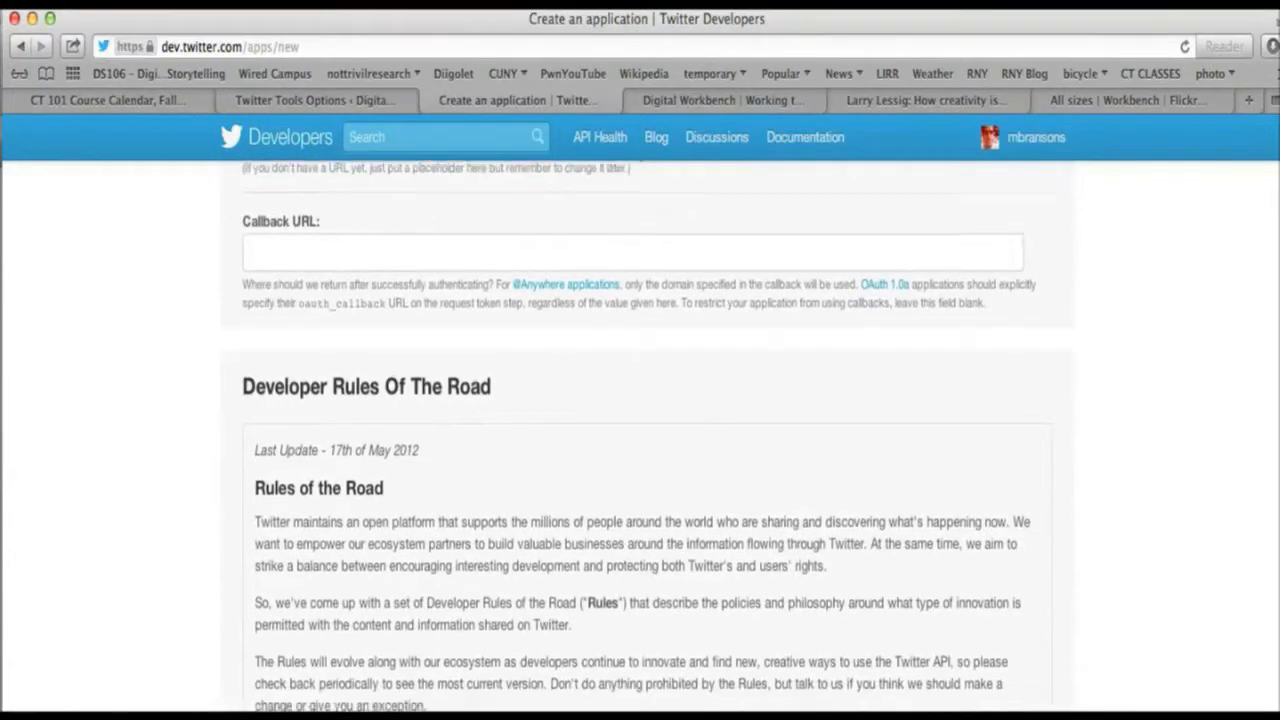
Agree to the Twitter developer rules and begin the CAPTCHA answer.
{"action": "scroll", "scroll_direction": "down", "scroll_amount": 3}
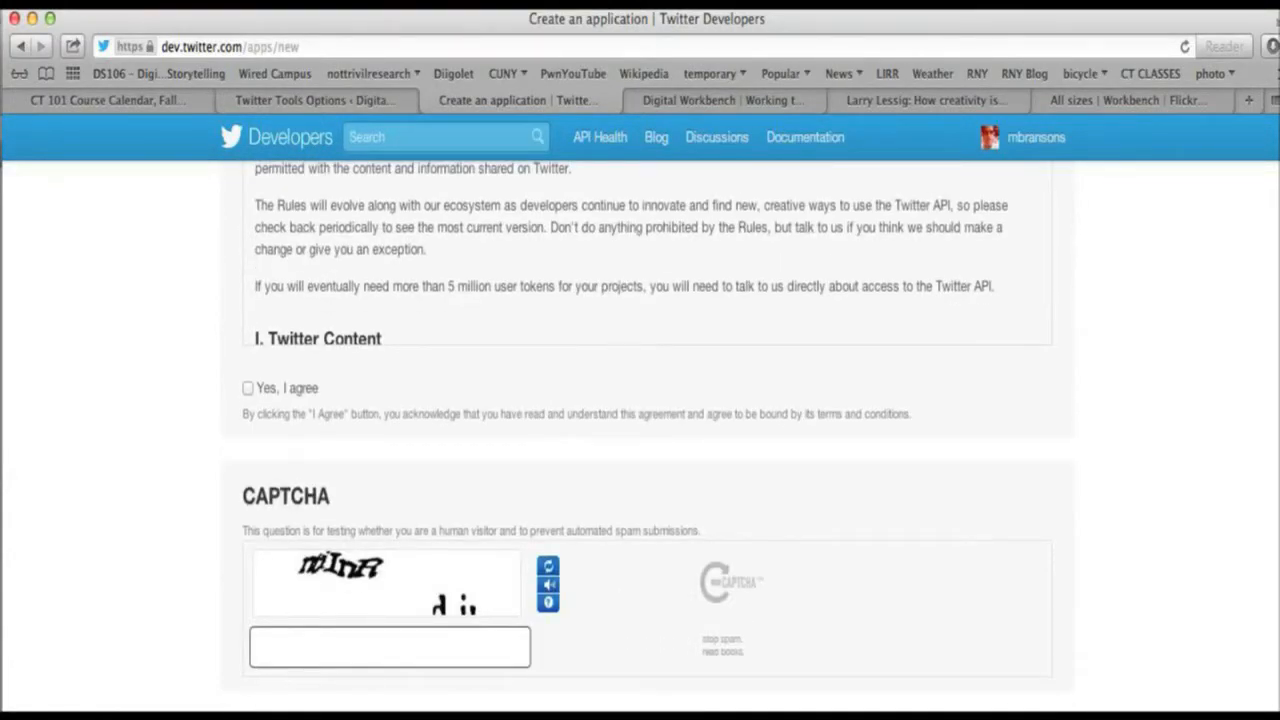
{"action": "scroll", "scroll_direction": "down", "scroll_amount": 3}
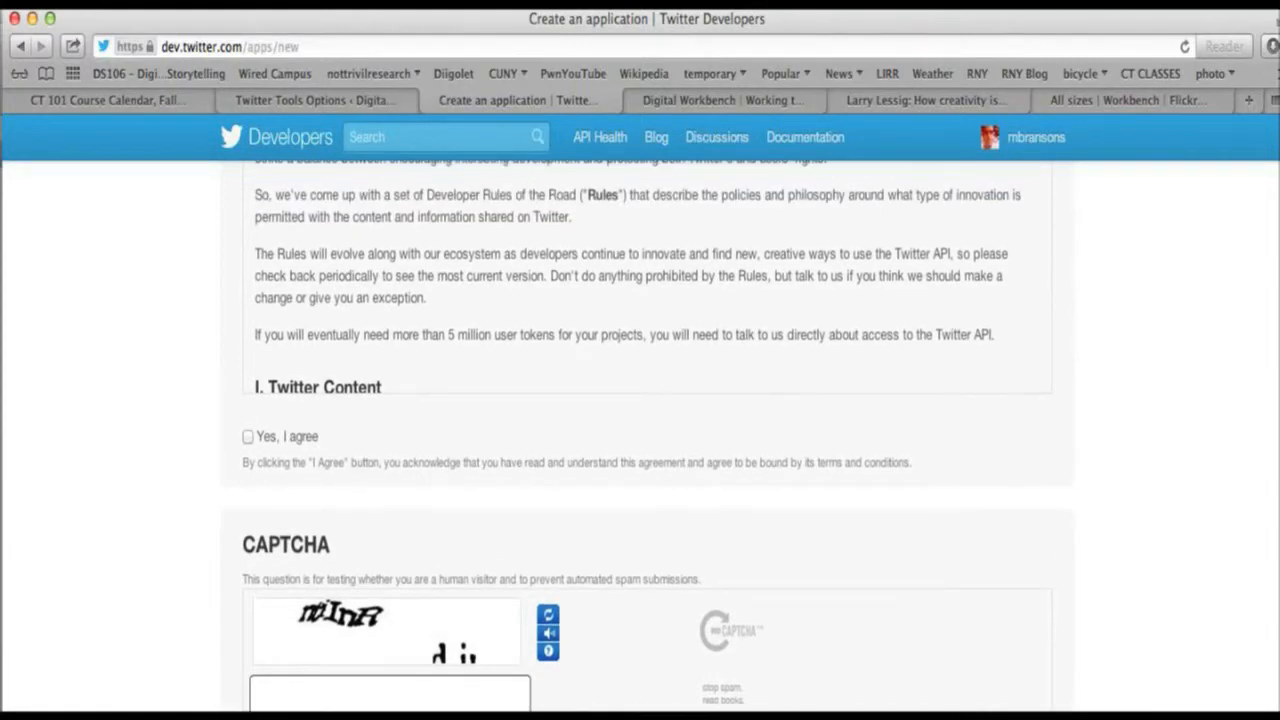
{"action": "left_click", "coordinate": [248, 436]}
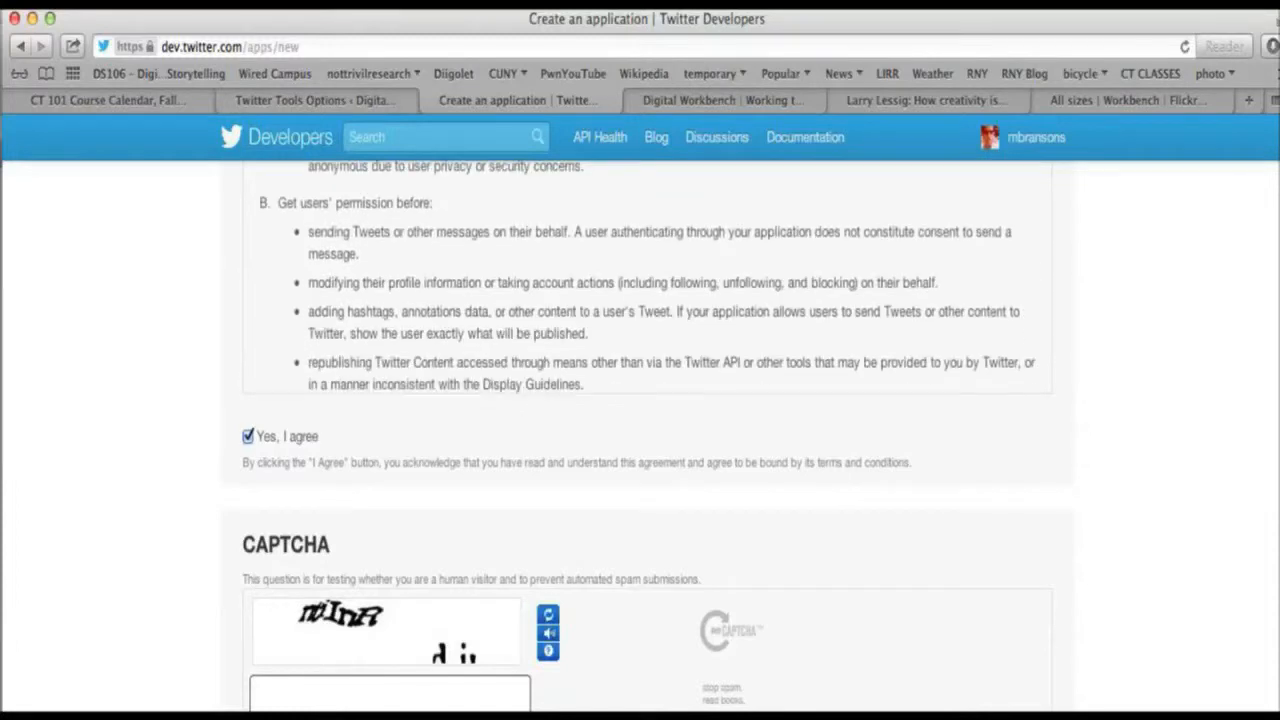
{"action": "scroll", "scroll_direction": "down", "scroll_amount": 3}
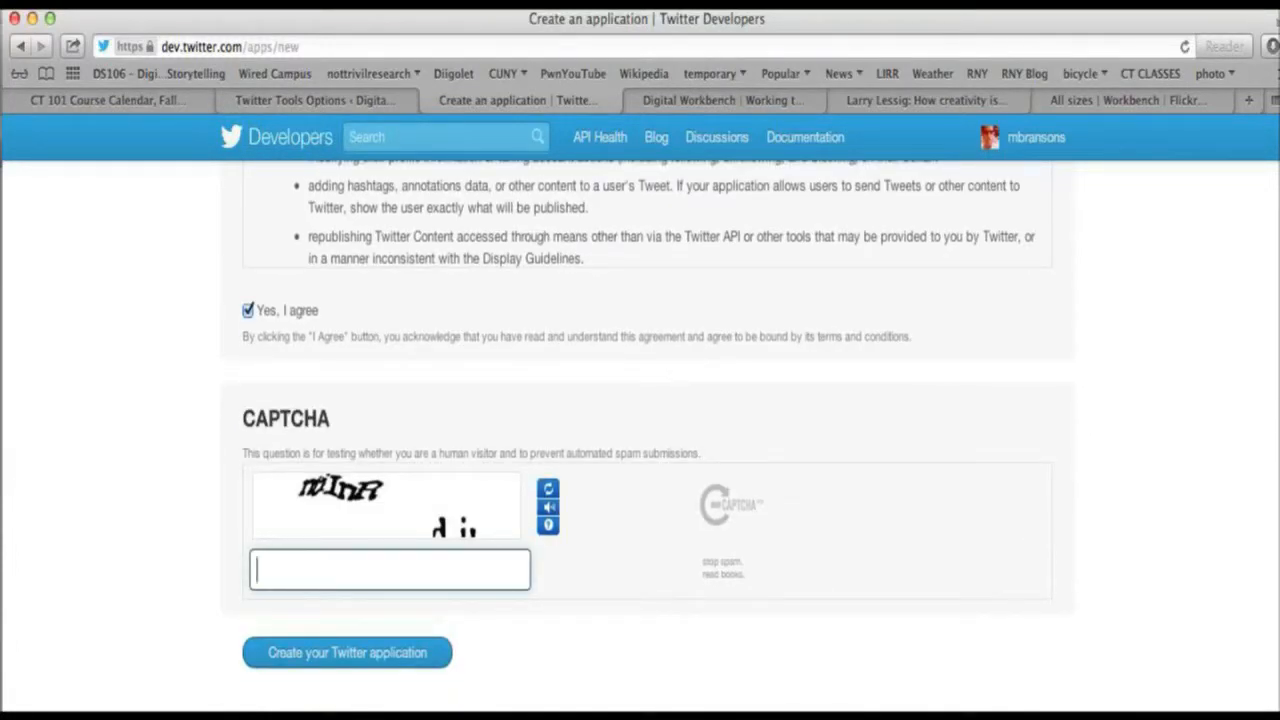
{"action": "type", "text": "n"}
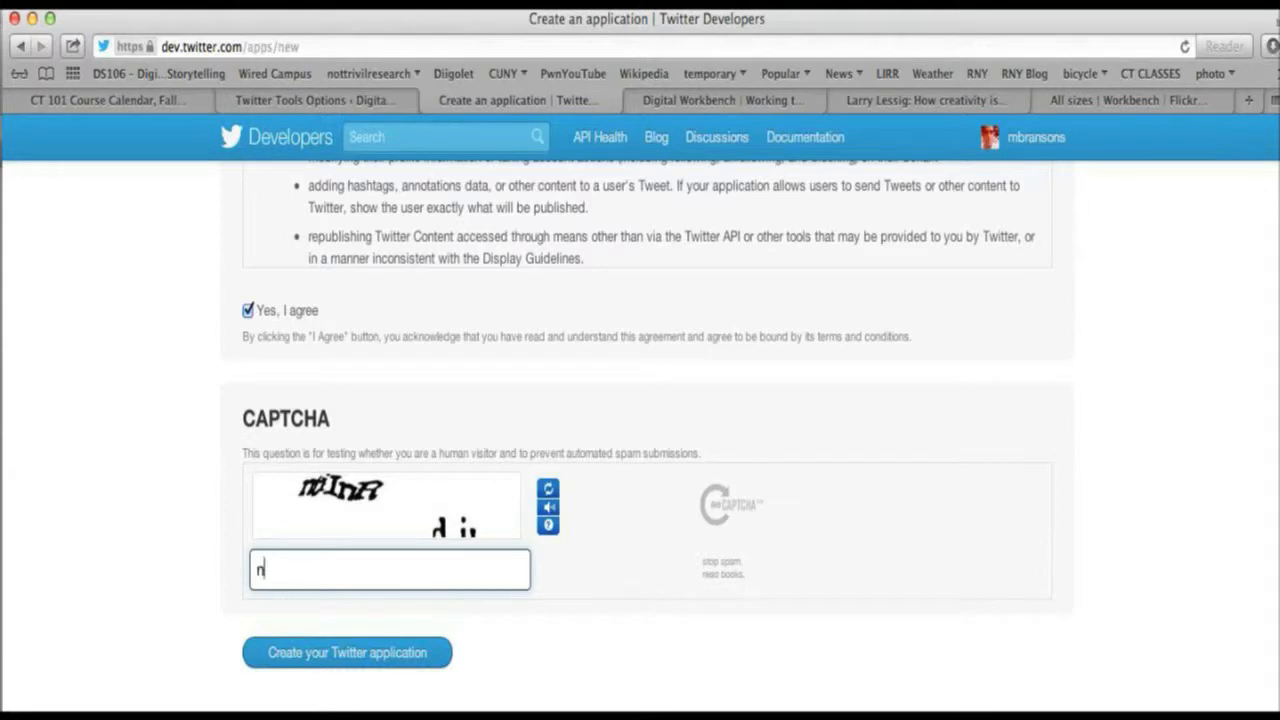
{"action": "type", "text": "tilnR"}
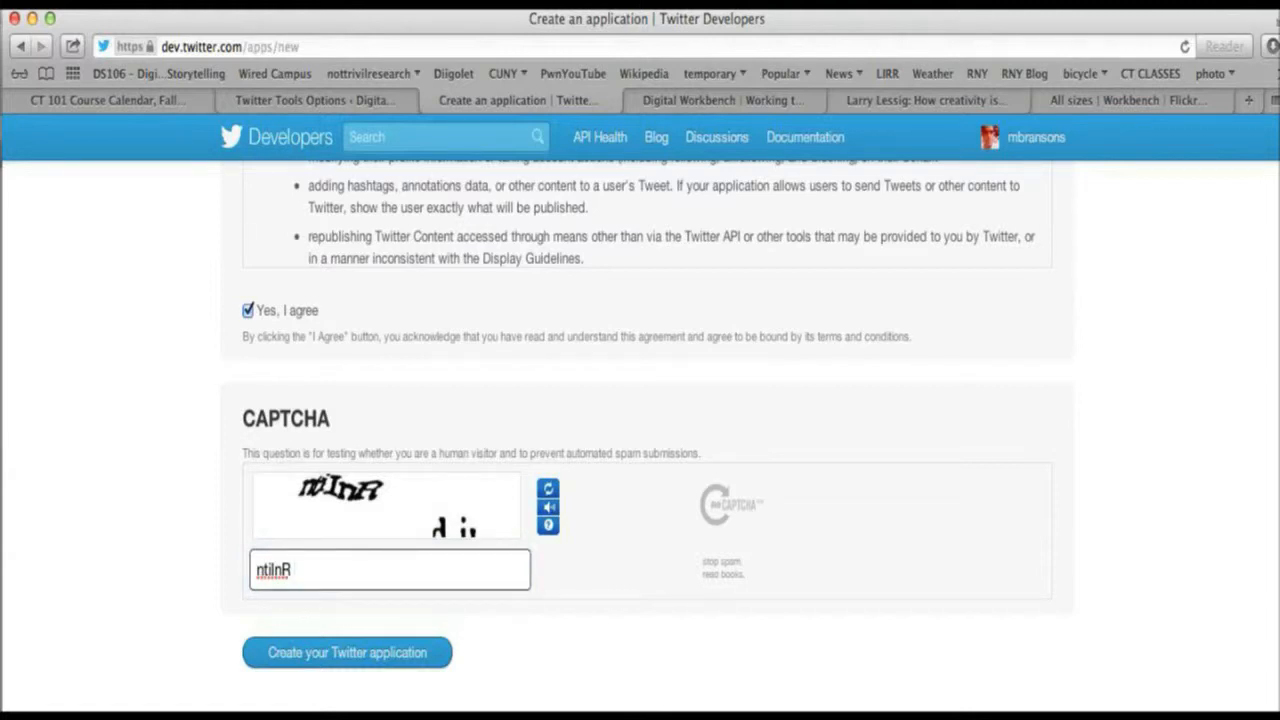
Submit the CAPTCHA, create the Twitter application and return to Twitter Tools.
{"action": "scroll", "scroll_direction": "down", "scroll_amount": 3}
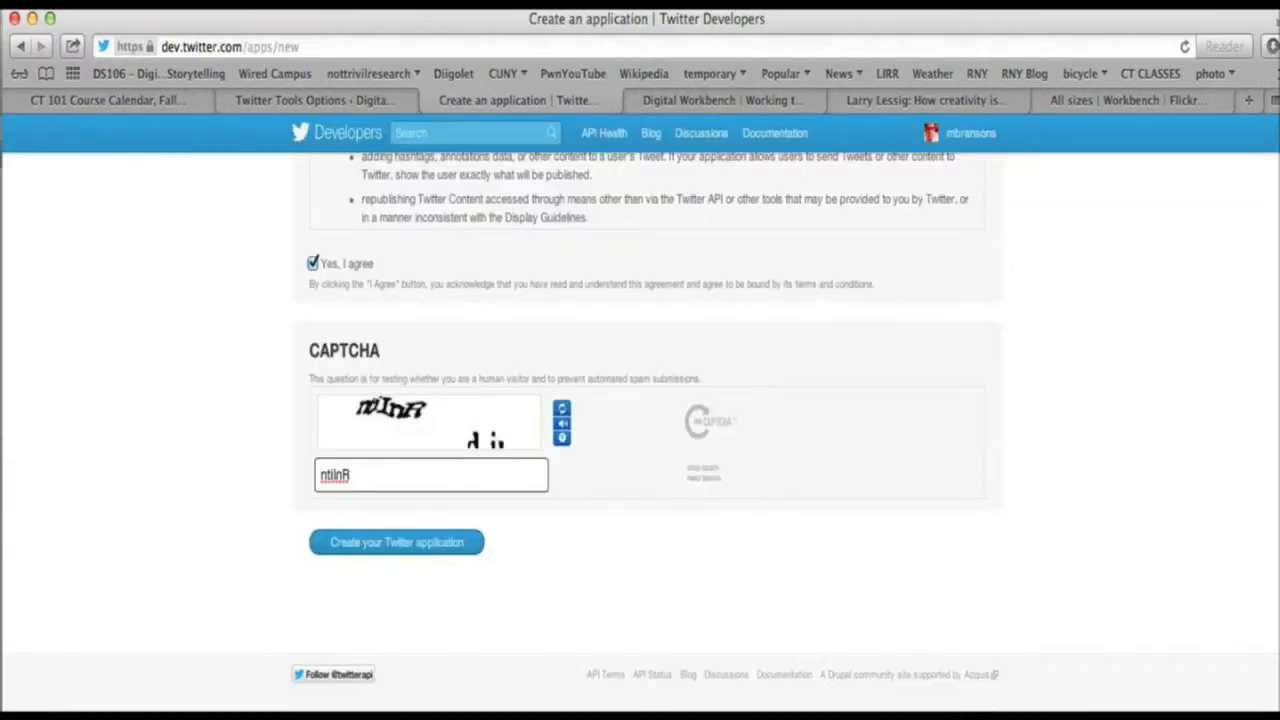
{"action": "scroll", "scroll_direction": "down", "scroll_amount": 3}
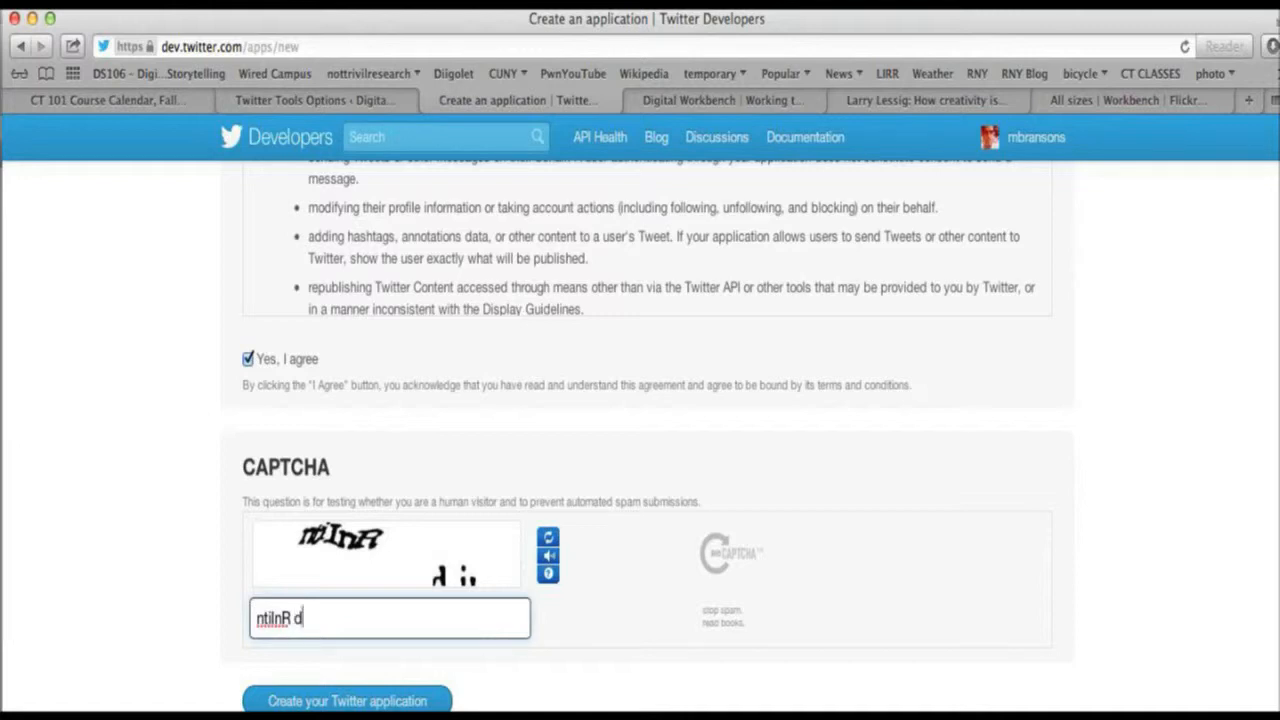
{"action": "type", "text": "ir"}
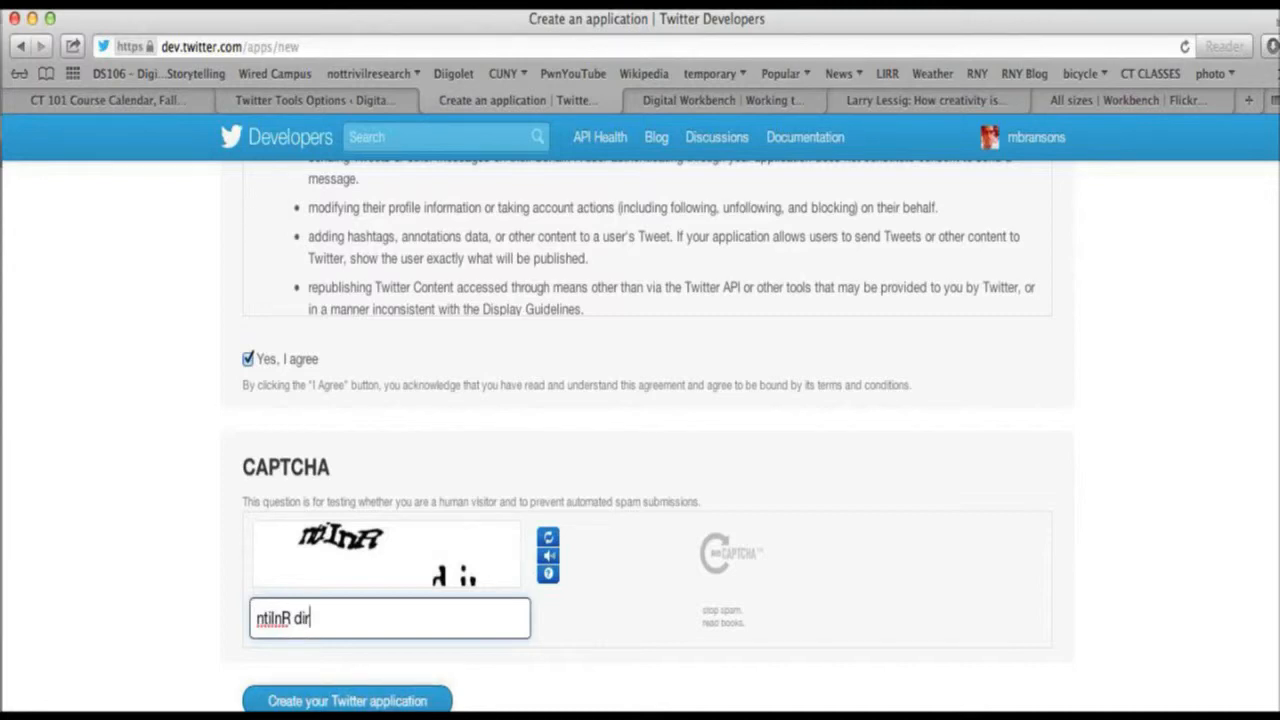
{"action": "left_click", "coordinate": [348, 700]}
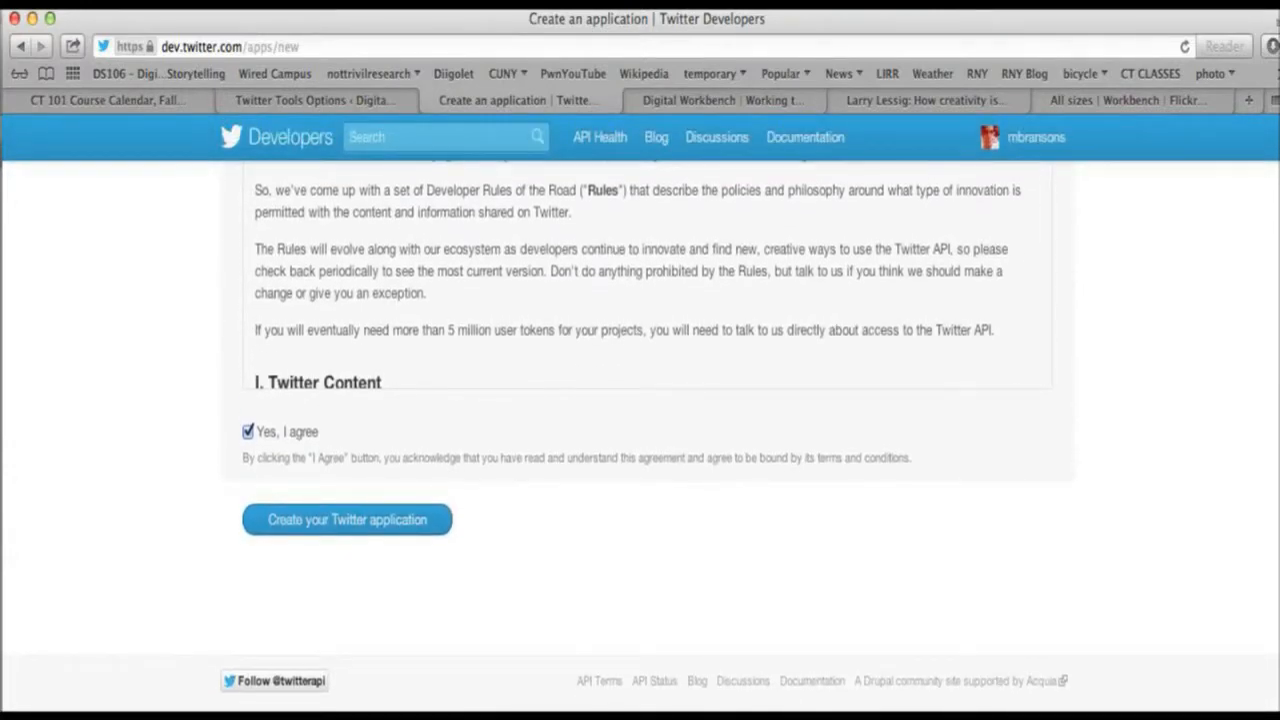
{"action": "left_click", "coordinate": [348, 520]}
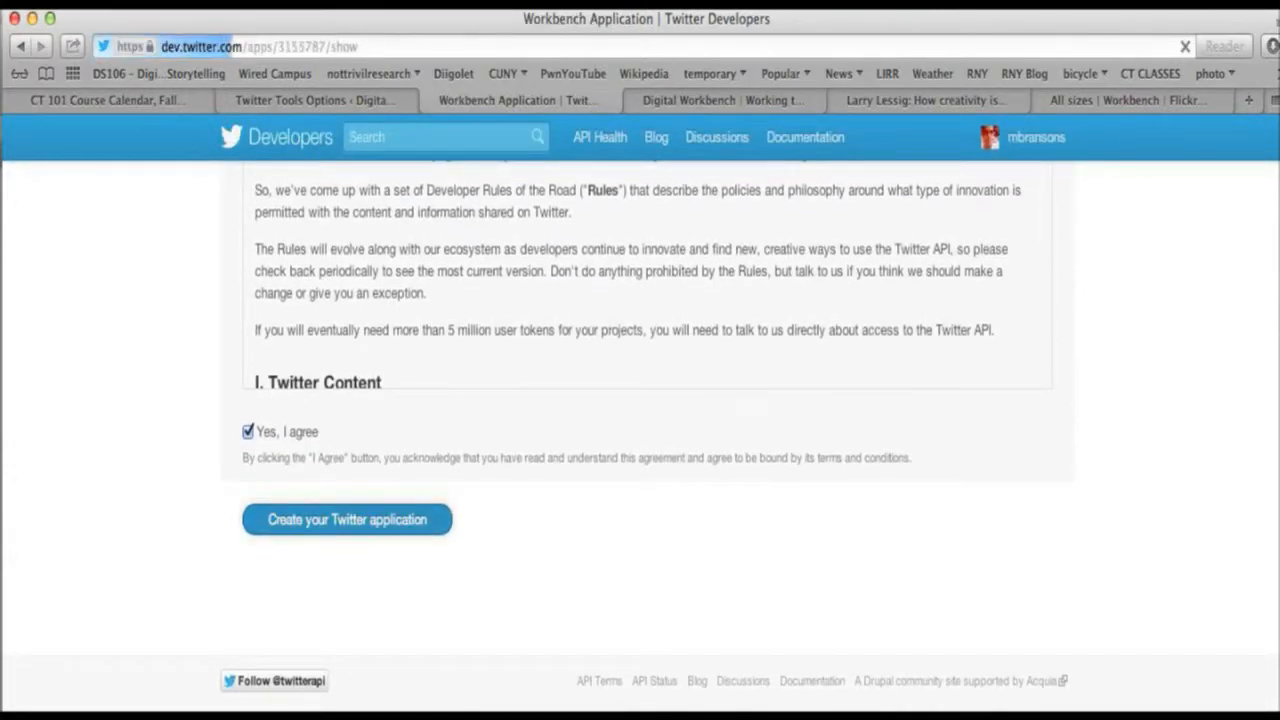
{"action": "left_click", "coordinate": [348, 520]}
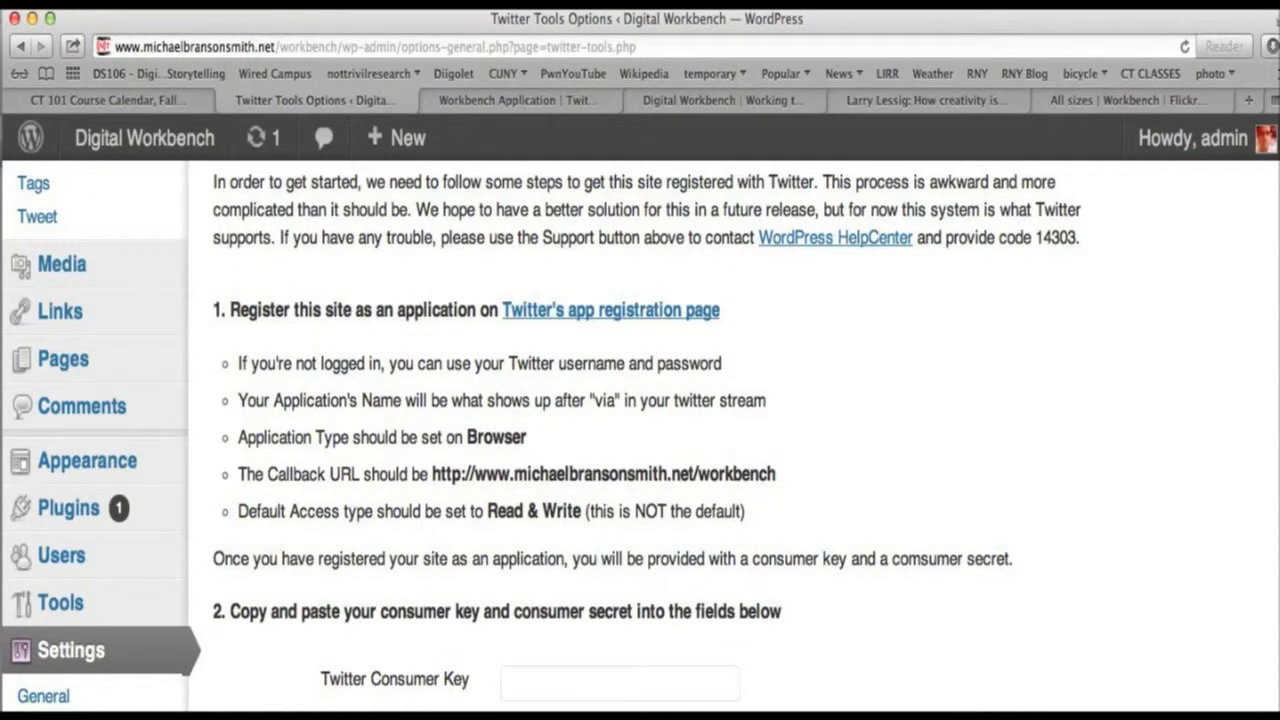
Copy the application's consumer key and secret into Twitter Tools.
{"action": "scroll", "scroll_direction": "down", "scroll_amount": 3}
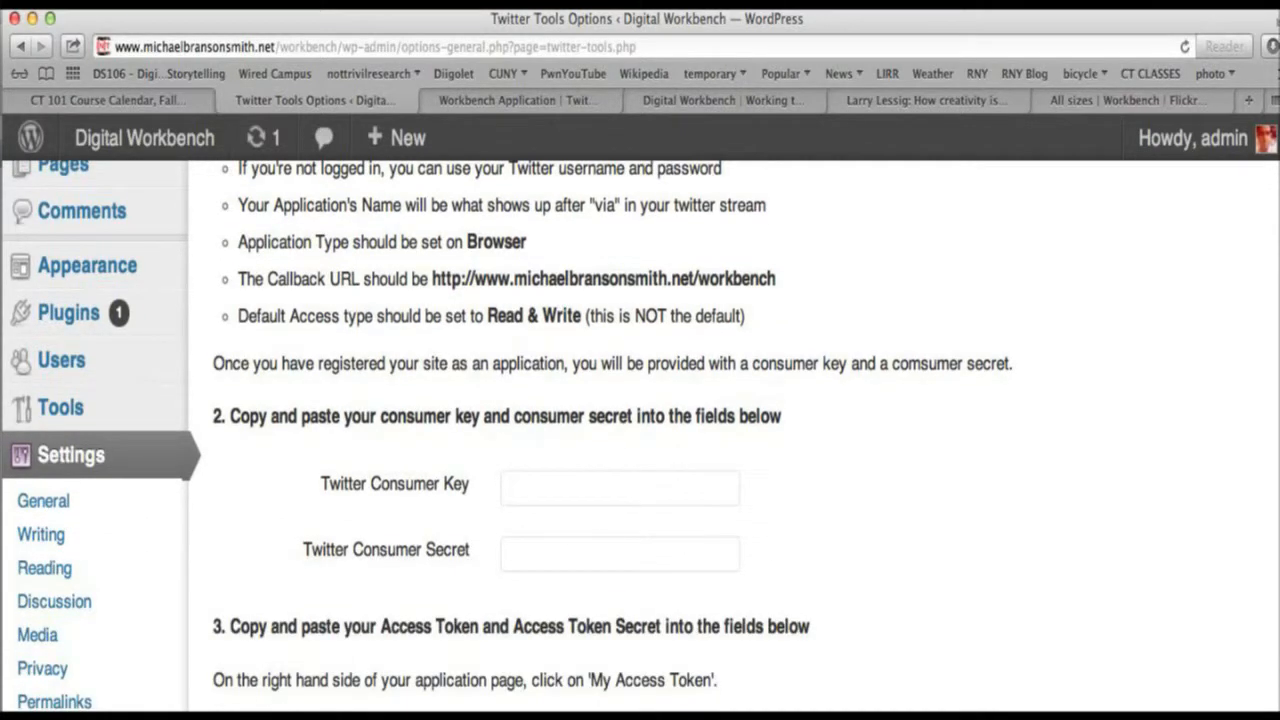
{"action": "left_click", "coordinate": [516, 100]}
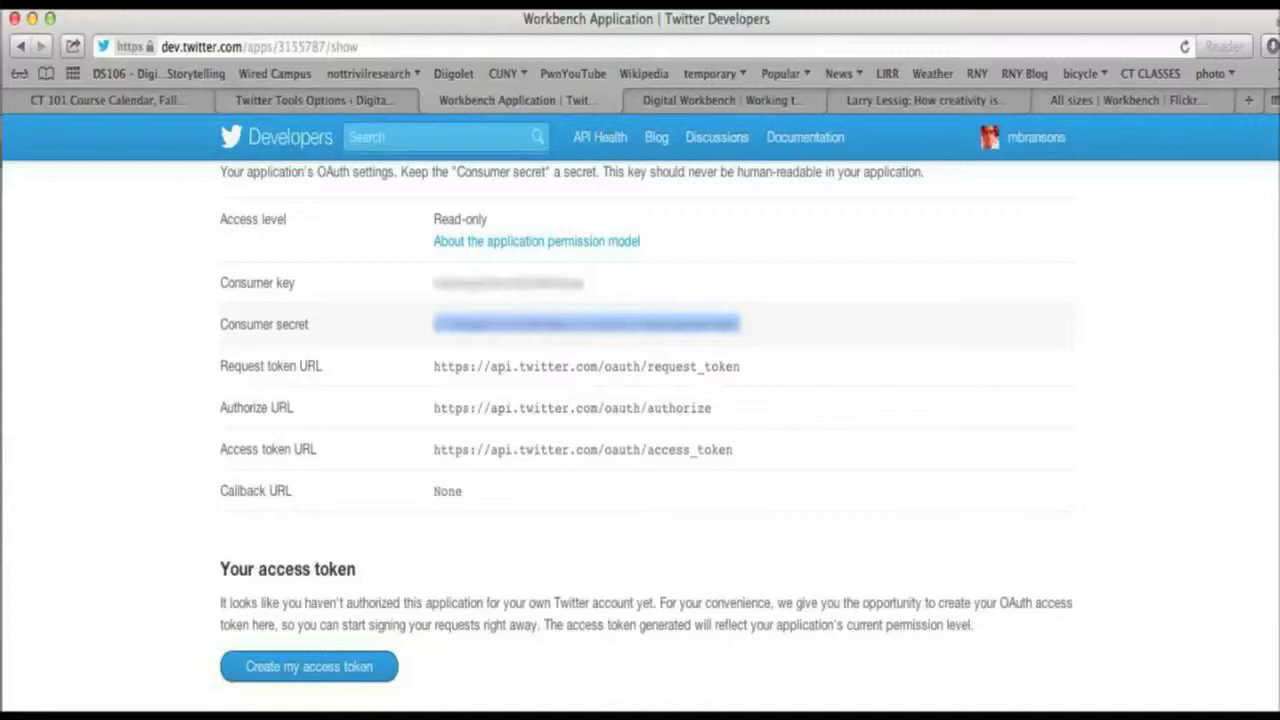
{"action": "left_click", "coordinate": [316, 100]}
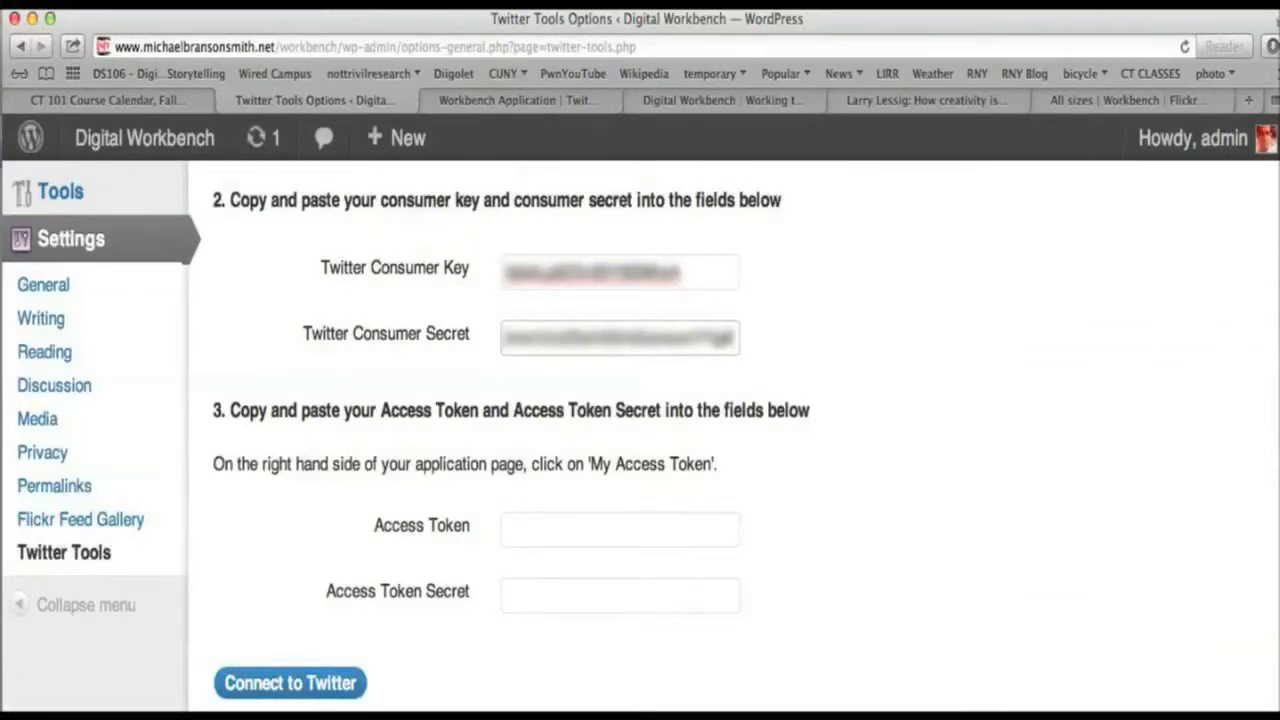
{"action": "left_click", "coordinate": [516, 100]}
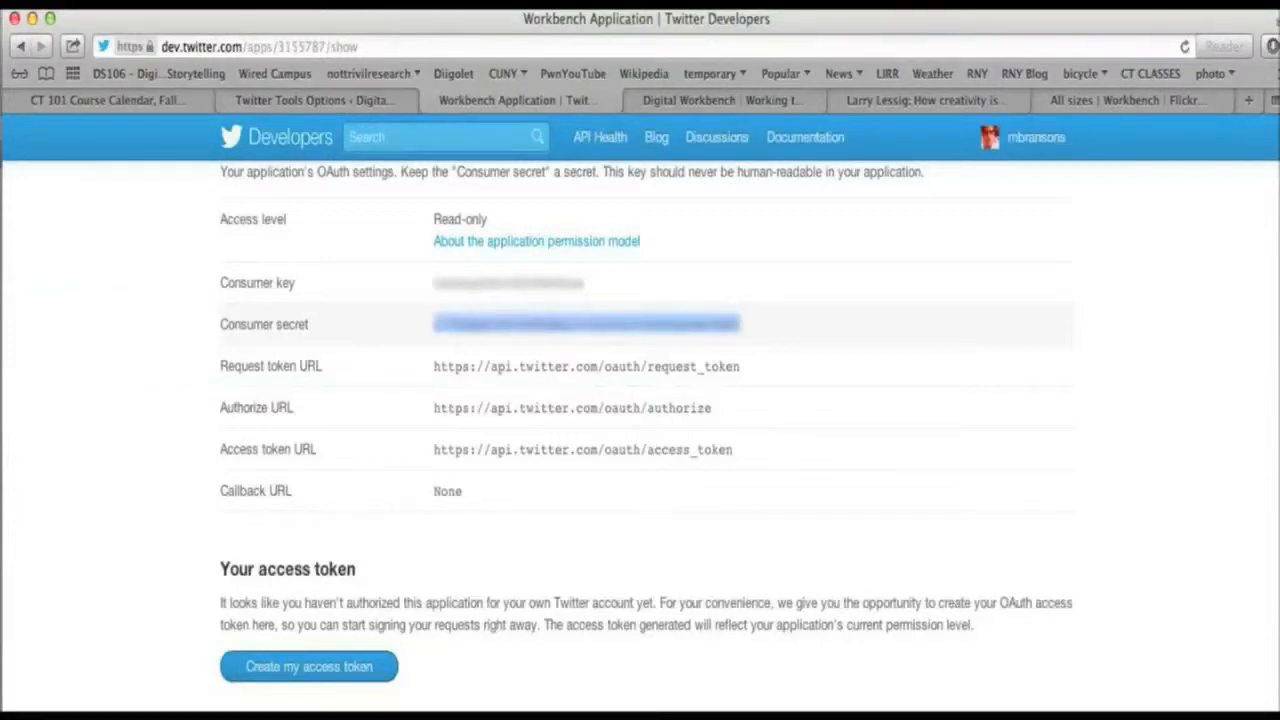
Create the access token, paste token and secret into Twitter Tools and connect to Twitter.
{"action": "left_click", "coordinate": [308, 666]}
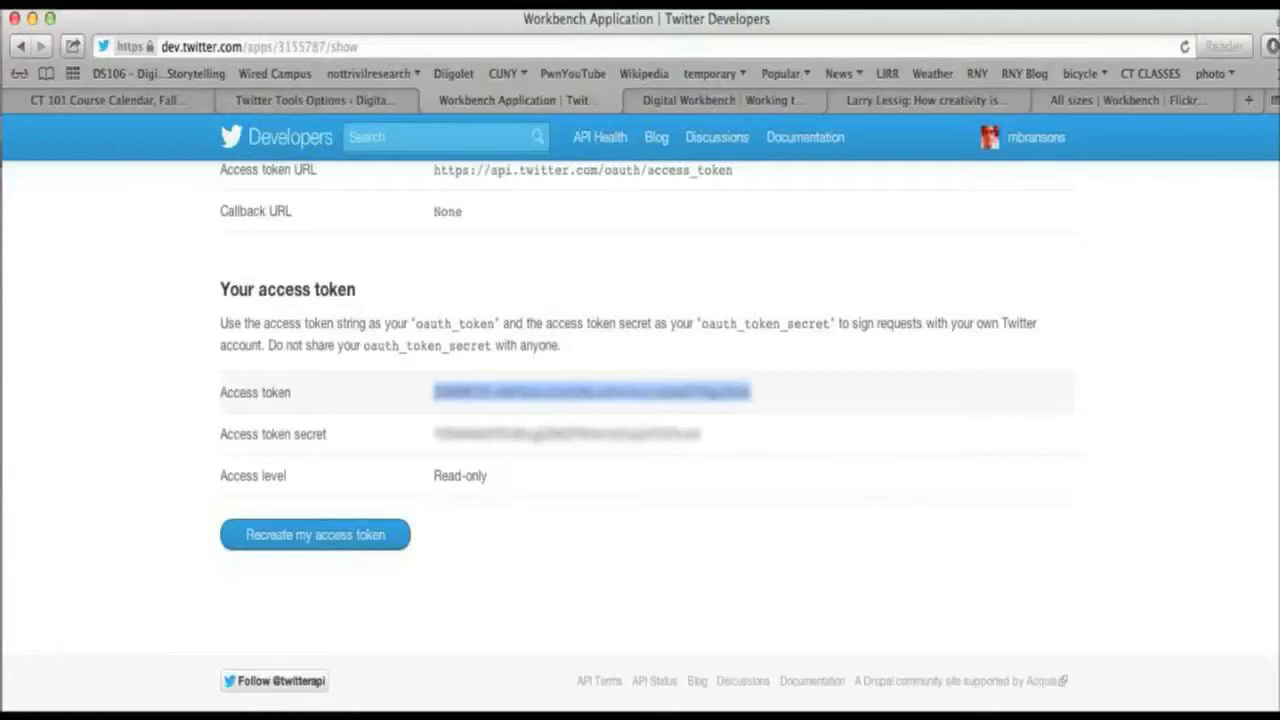
{"action": "left_click", "coordinate": [316, 100]}
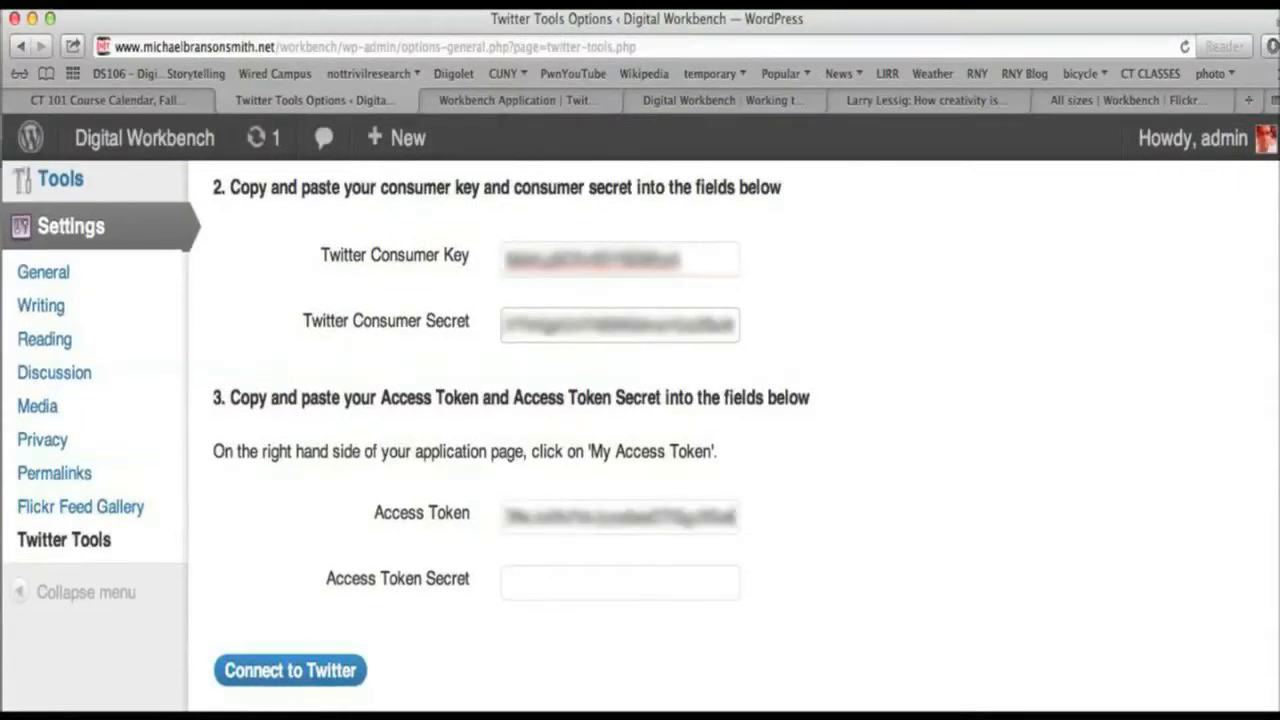
{"action": "left_click", "coordinate": [516, 100]}
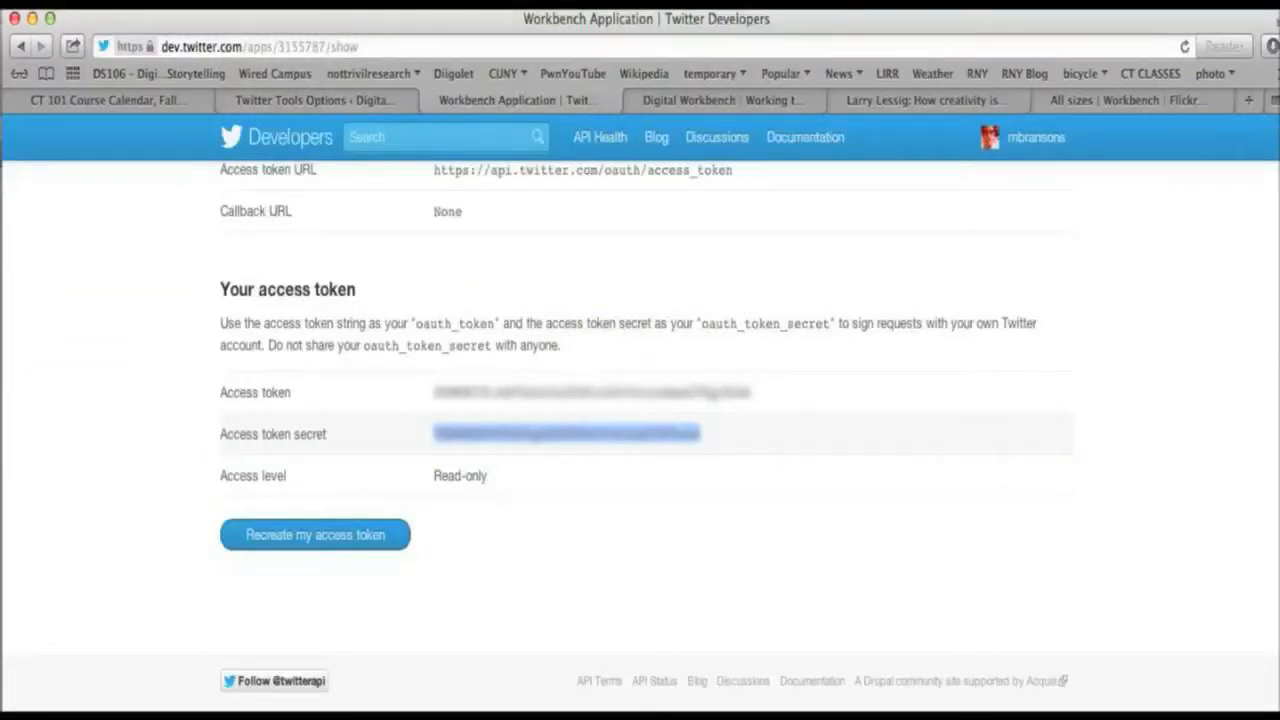
{"action": "left_click", "coordinate": [316, 100]}
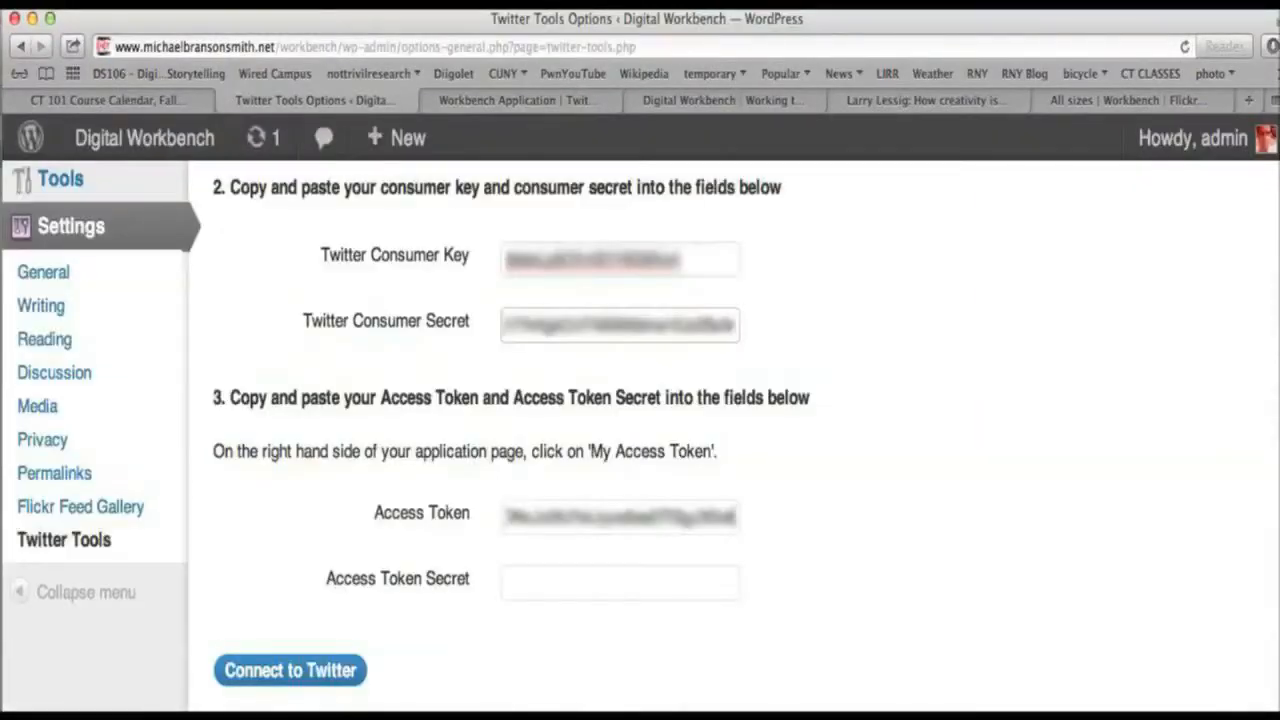
{"action": "left_click", "coordinate": [288, 670]}
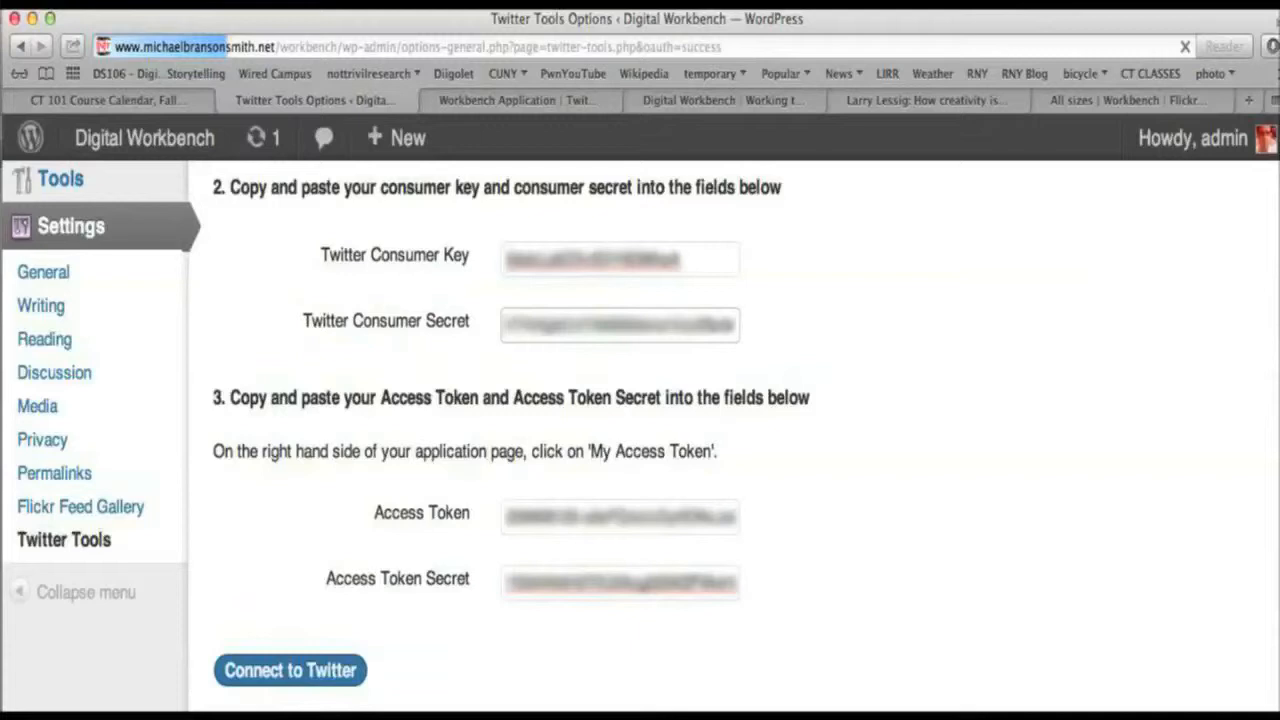
{"action": "left_click", "coordinate": [288, 670]}
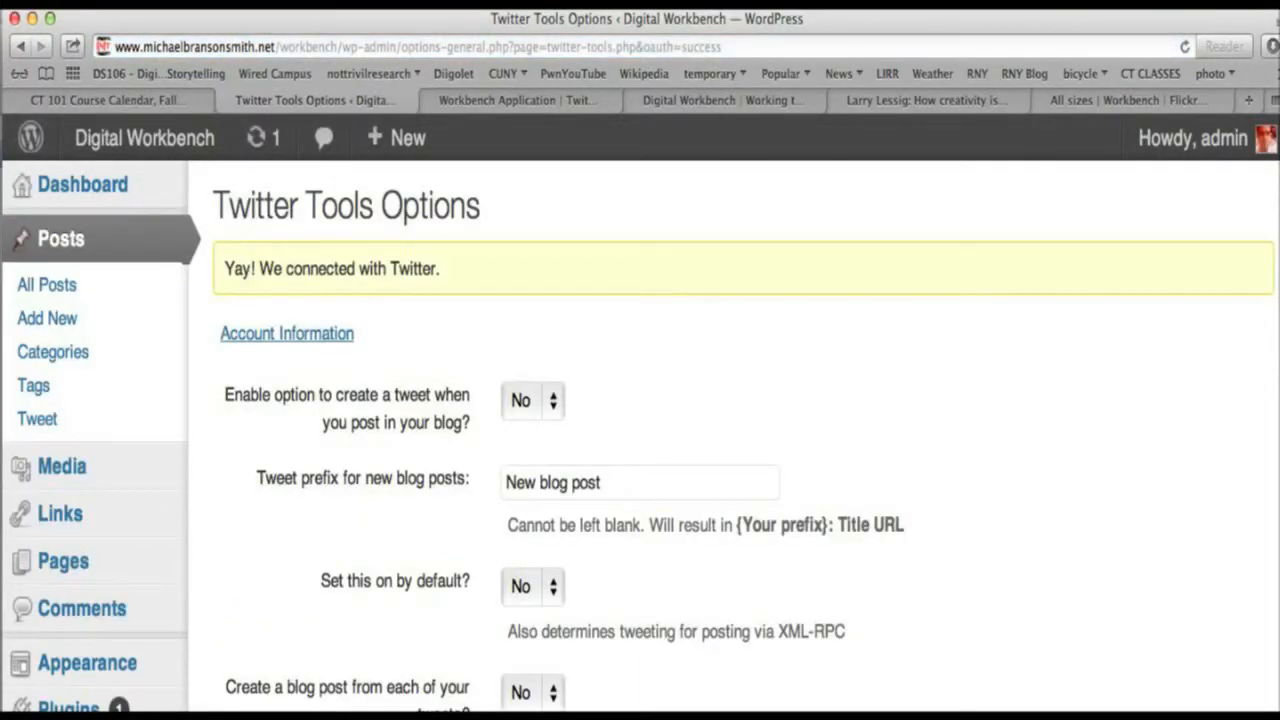
Enable tweeting new blog posts by default with prefix 'From The Workbench'.
{"action": "scroll", "scroll_direction": "down", "scroll_amount": 3}
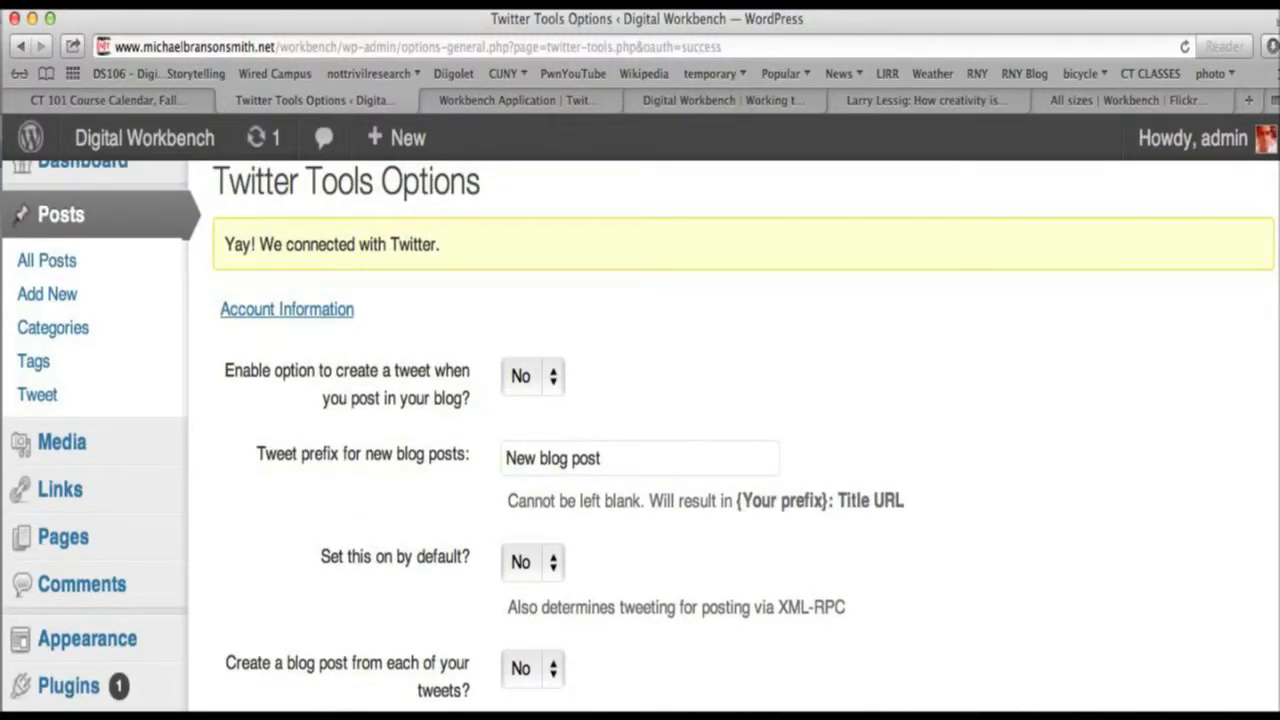
{"action": "left_click", "coordinate": [532, 376]}
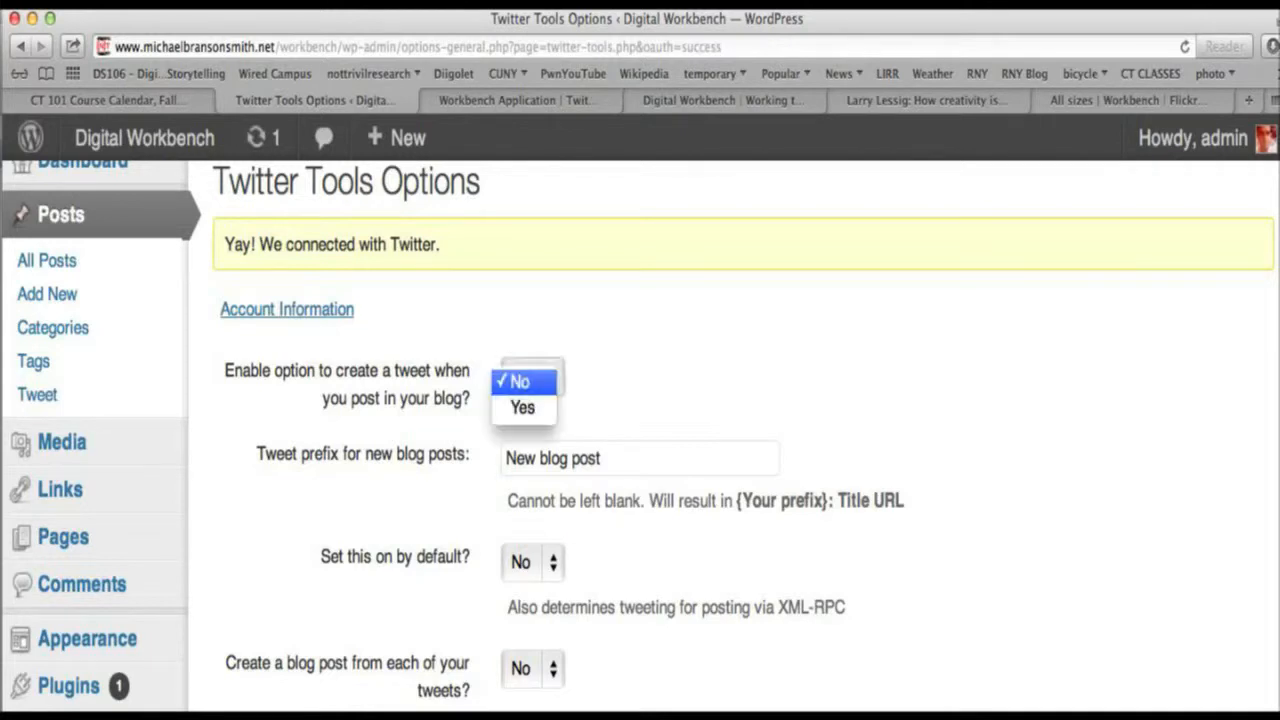
{"action": "left_click", "coordinate": [522, 408]}
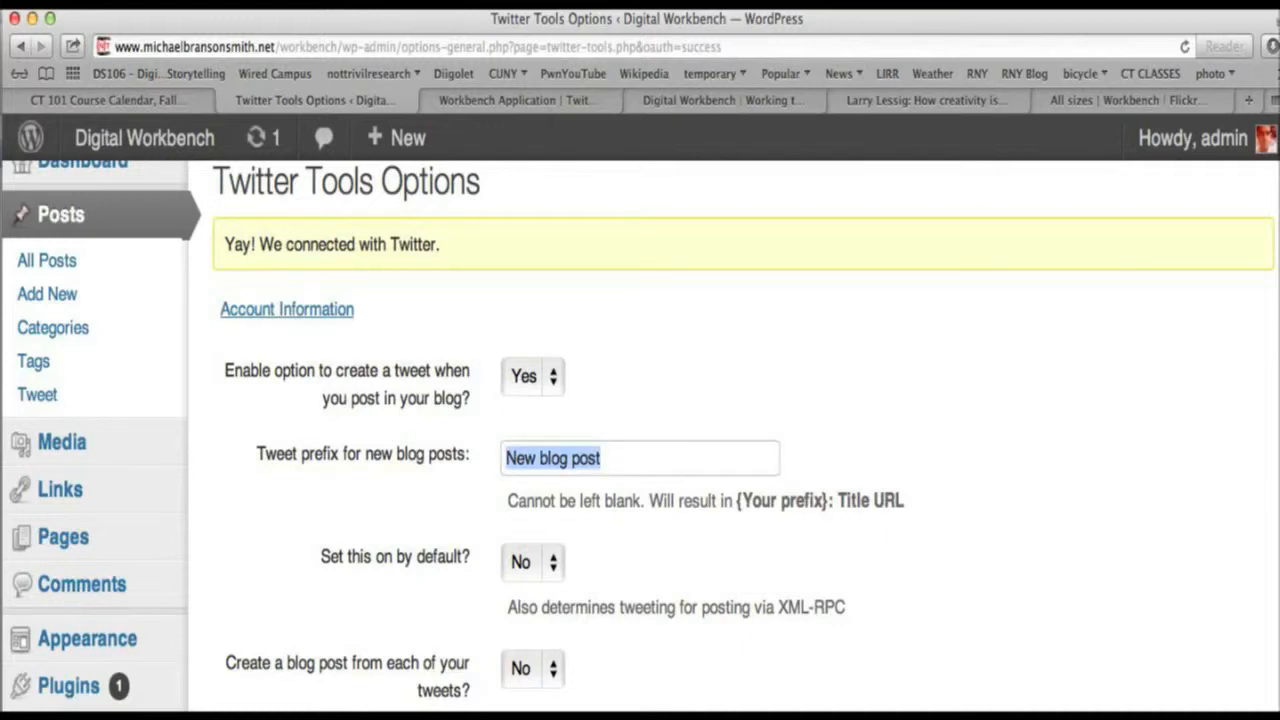
{"action": "type", "text": "From The"}
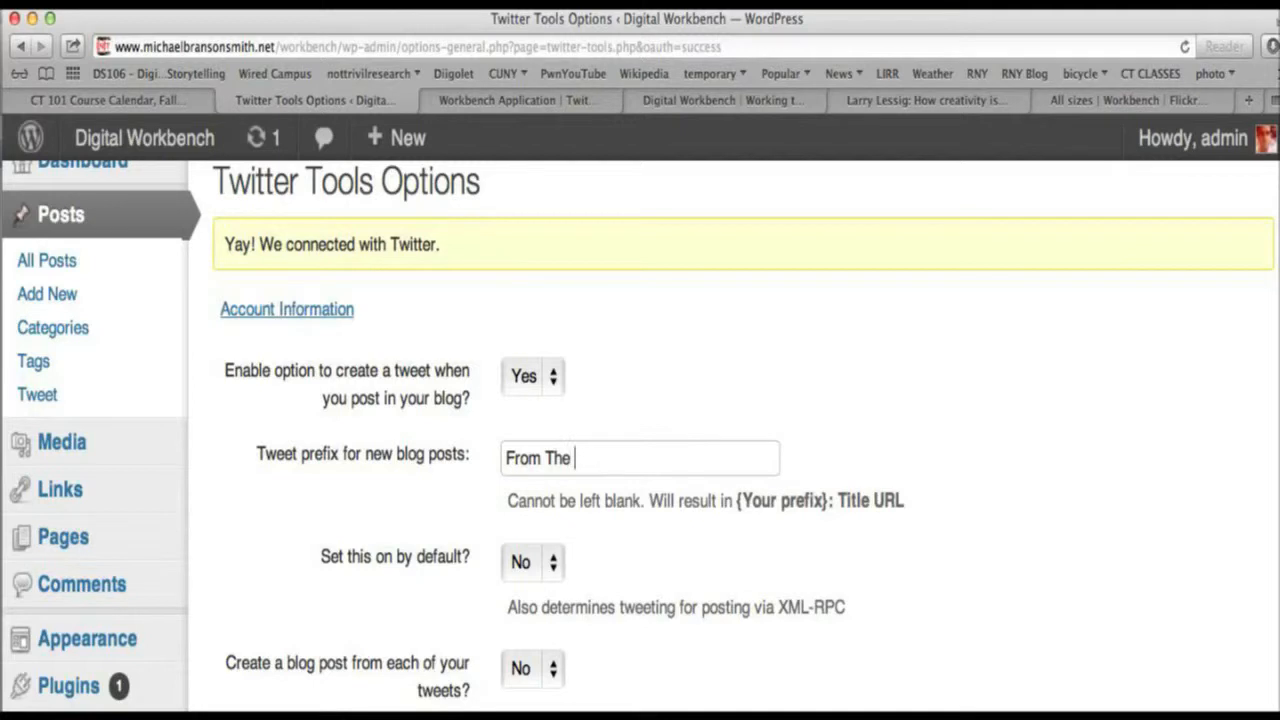
{"action": "type", "text": "Workben"}
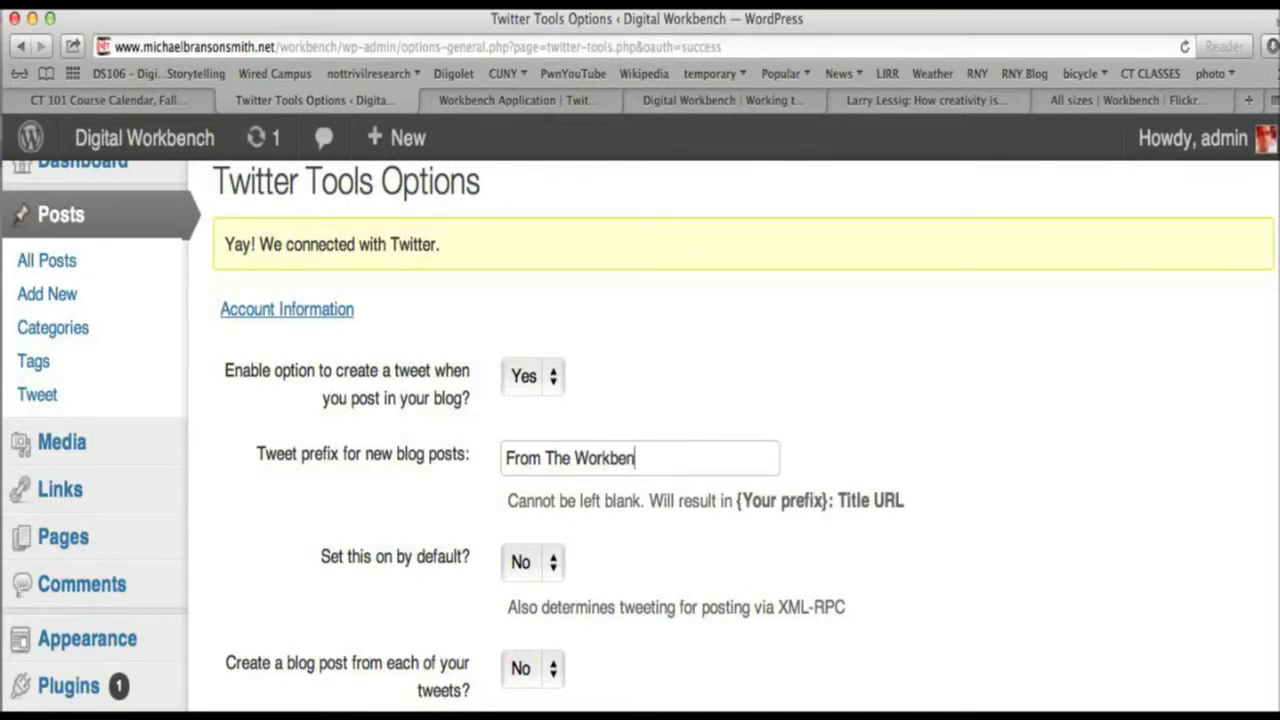
{"action": "type", "text": "ch"}
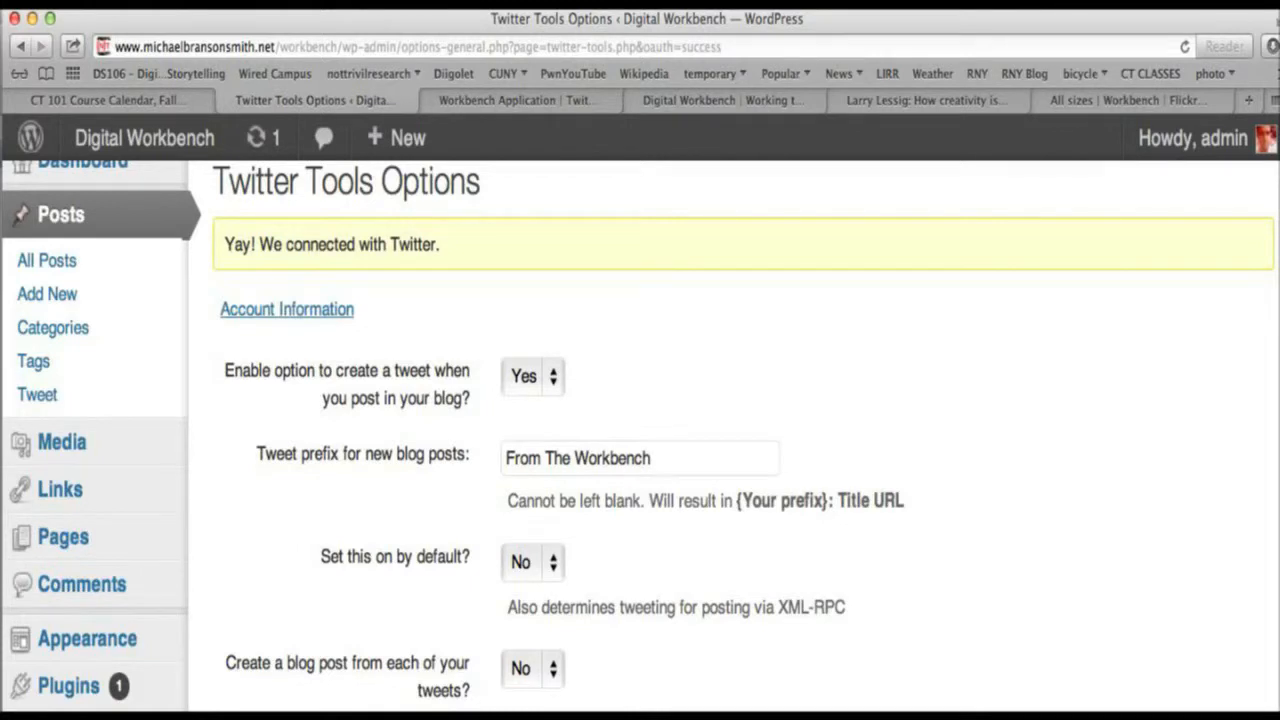
{"action": "left_click", "coordinate": [532, 560]}
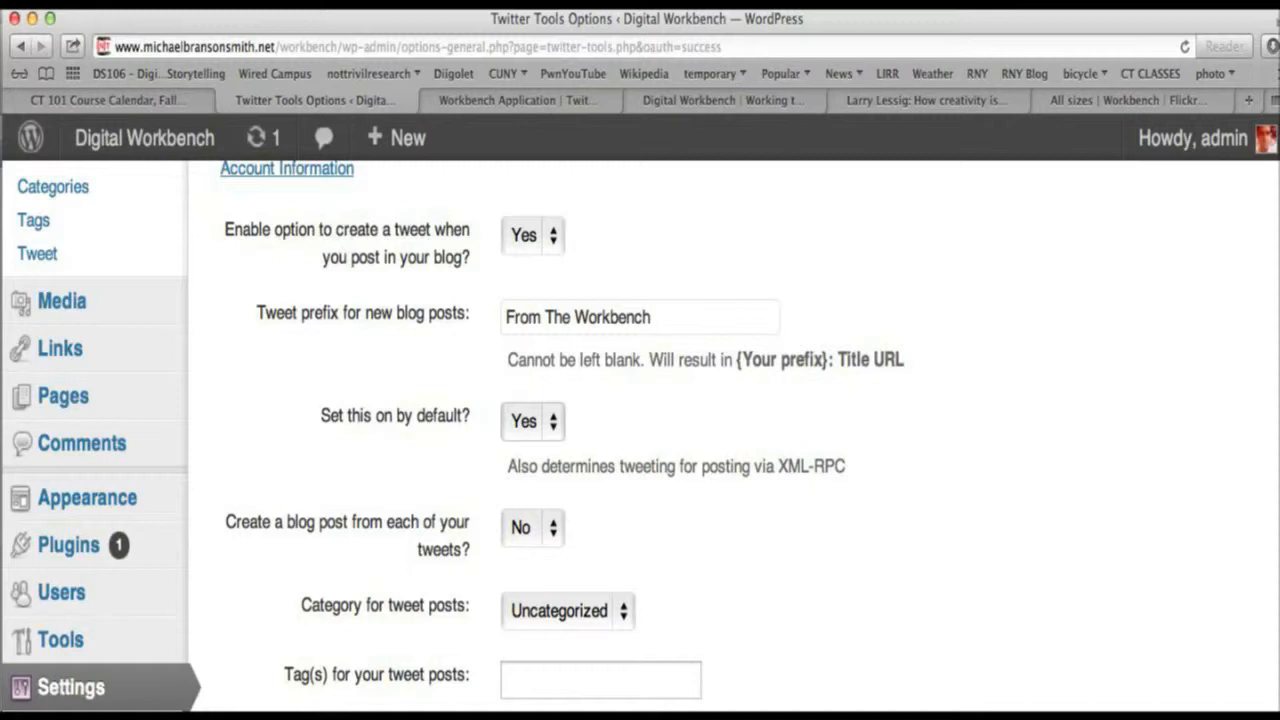
Review the digest and sidebar settings further down the Twitter Tools options.
{"action": "scroll", "scroll_direction": "down", "scroll_amount": 3}
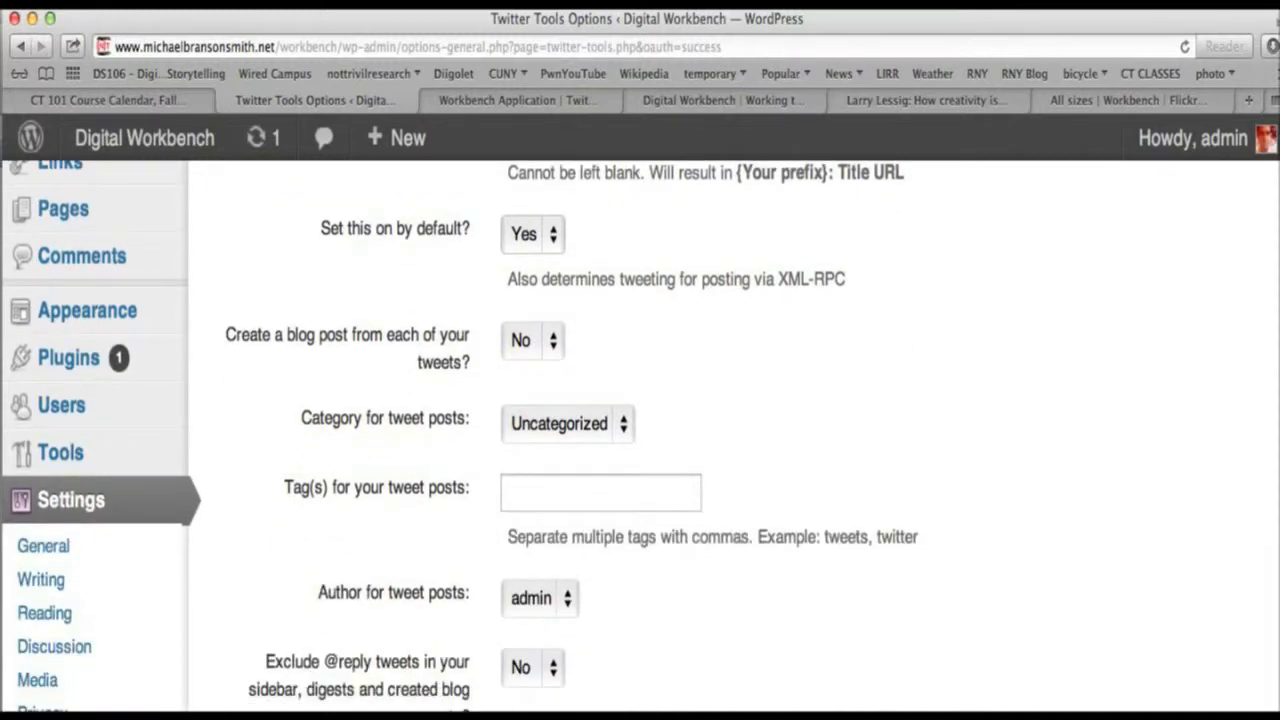
{"action": "scroll", "scroll_direction": "down", "scroll_amount": 3}
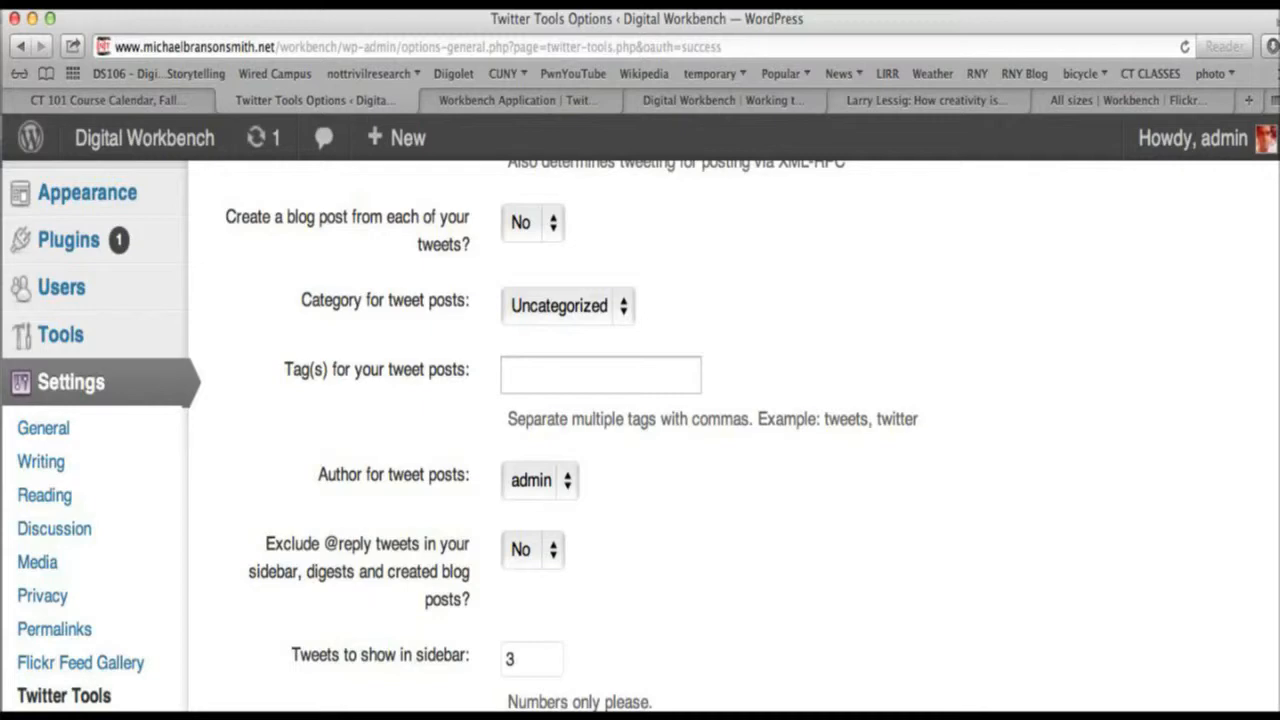
{"action": "scroll", "scroll_direction": "down", "scroll_amount": 3}
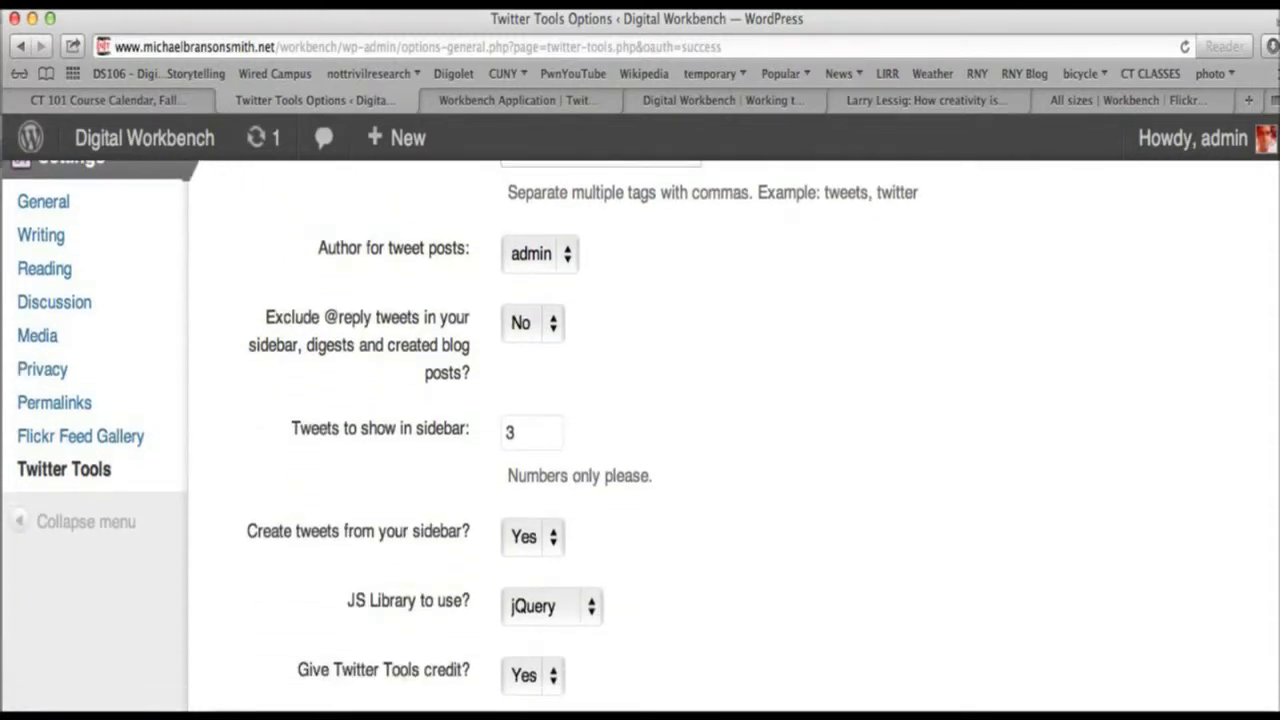
{"action": "scroll", "scroll_direction": "down", "scroll_amount": 3}
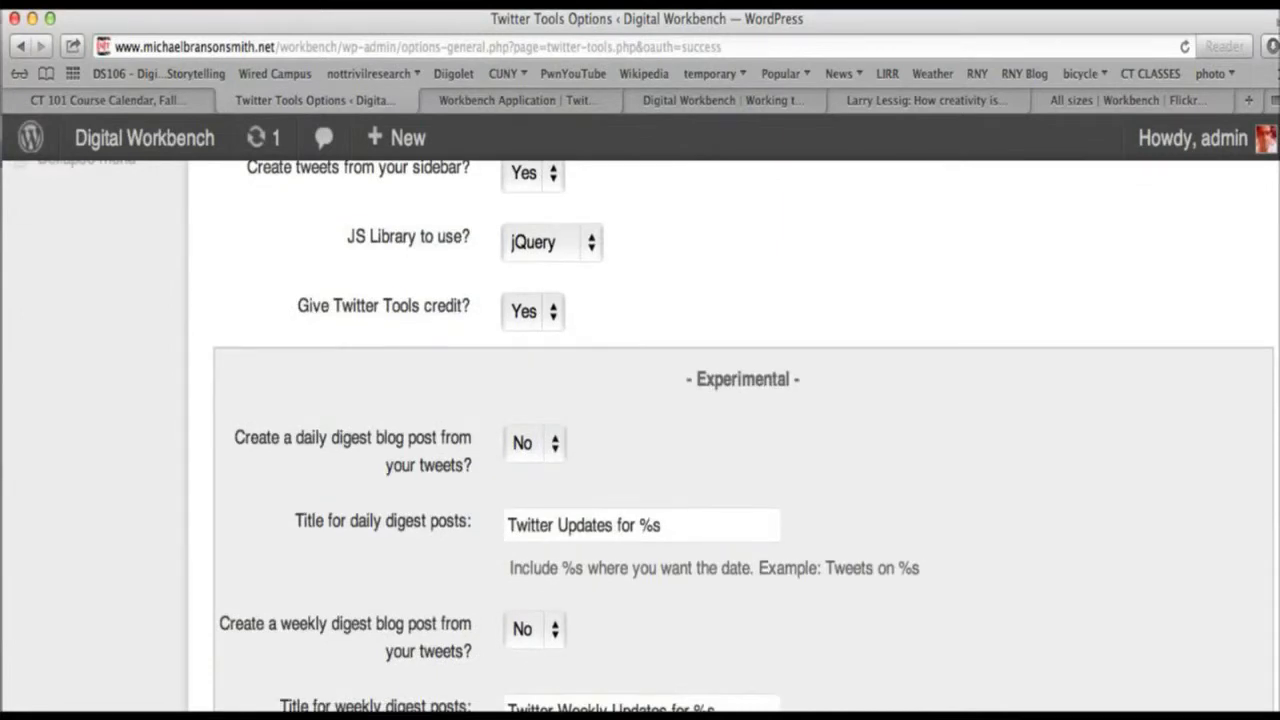
{"action": "scroll", "scroll_direction": "down", "scroll_amount": 3}
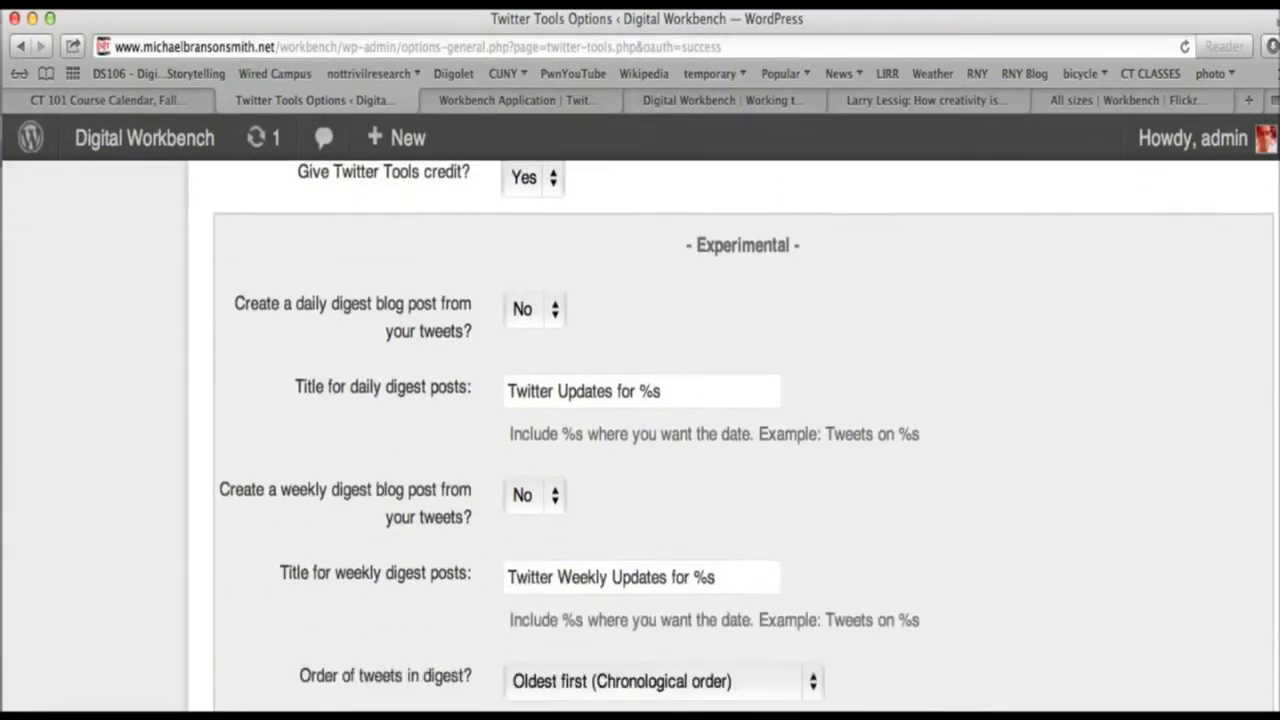
{"action": "scroll", "scroll_direction": "down", "scroll_amount": 3}
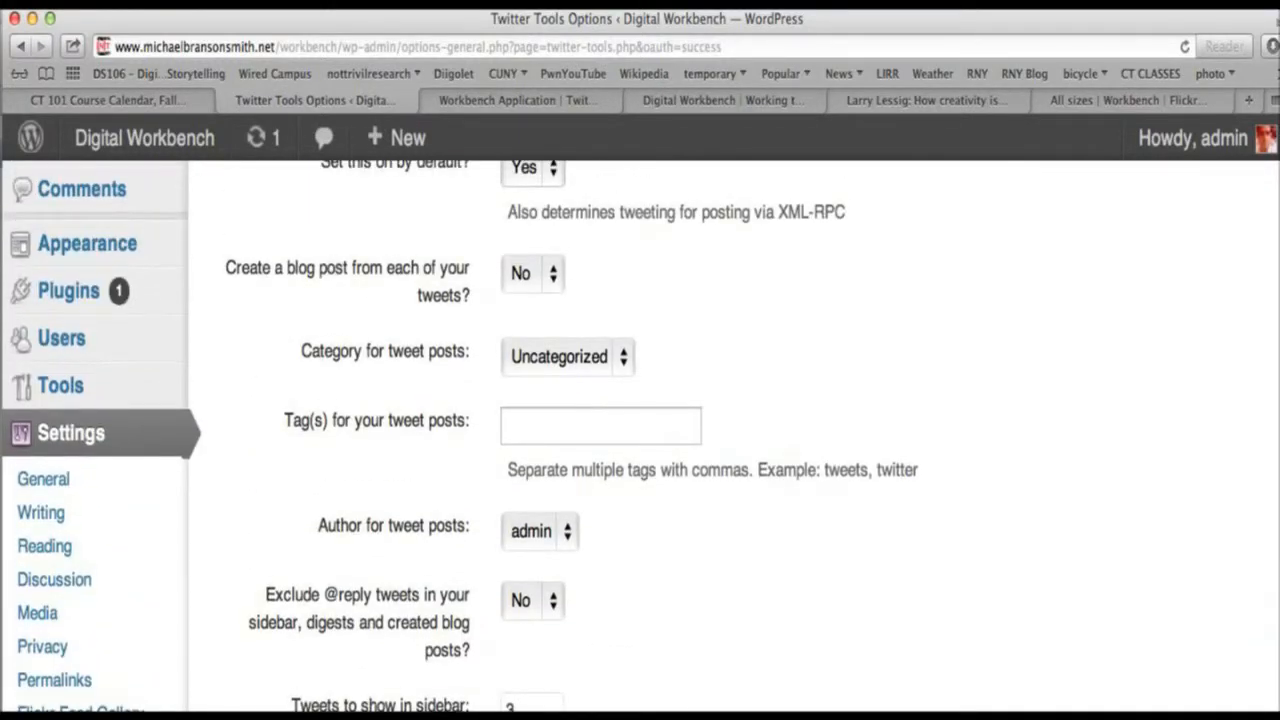
{"action": "scroll", "scroll_direction": "down", "scroll_amount": 3}
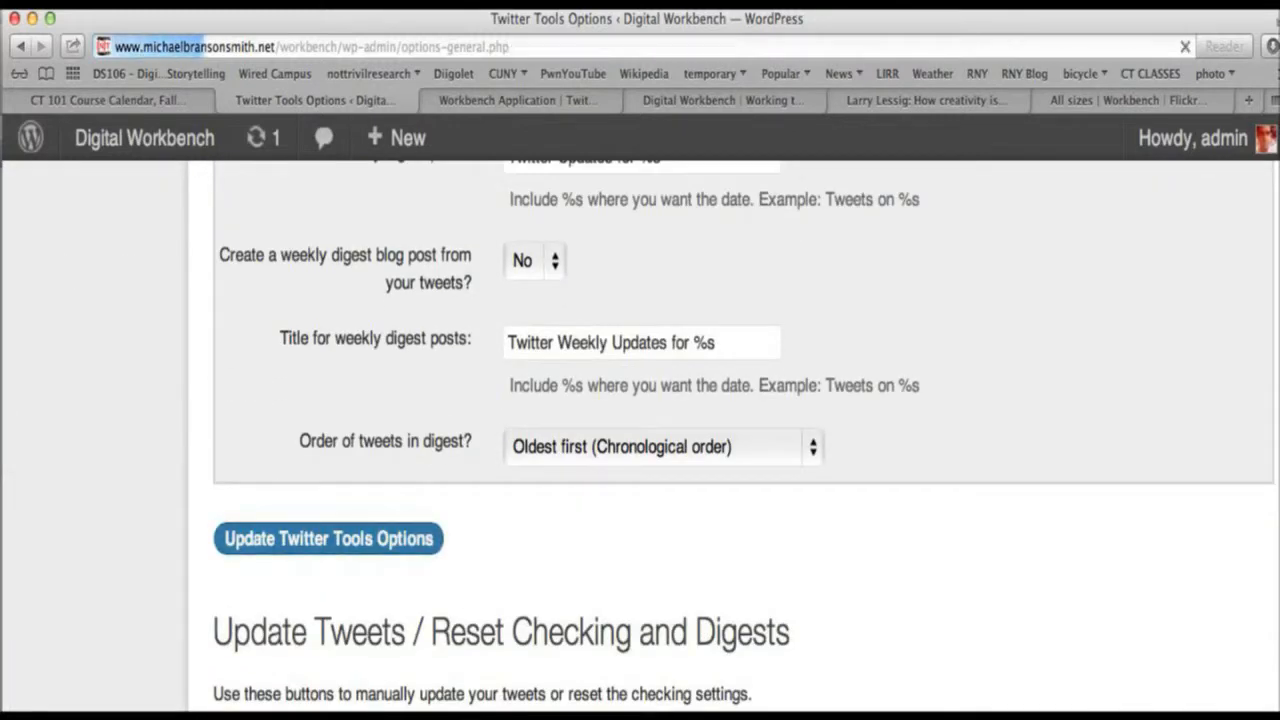
Save the Twitter Tools options and add the Twitter Tools widget to the Main Sidebar.
{"action": "left_click", "coordinate": [328, 538]}
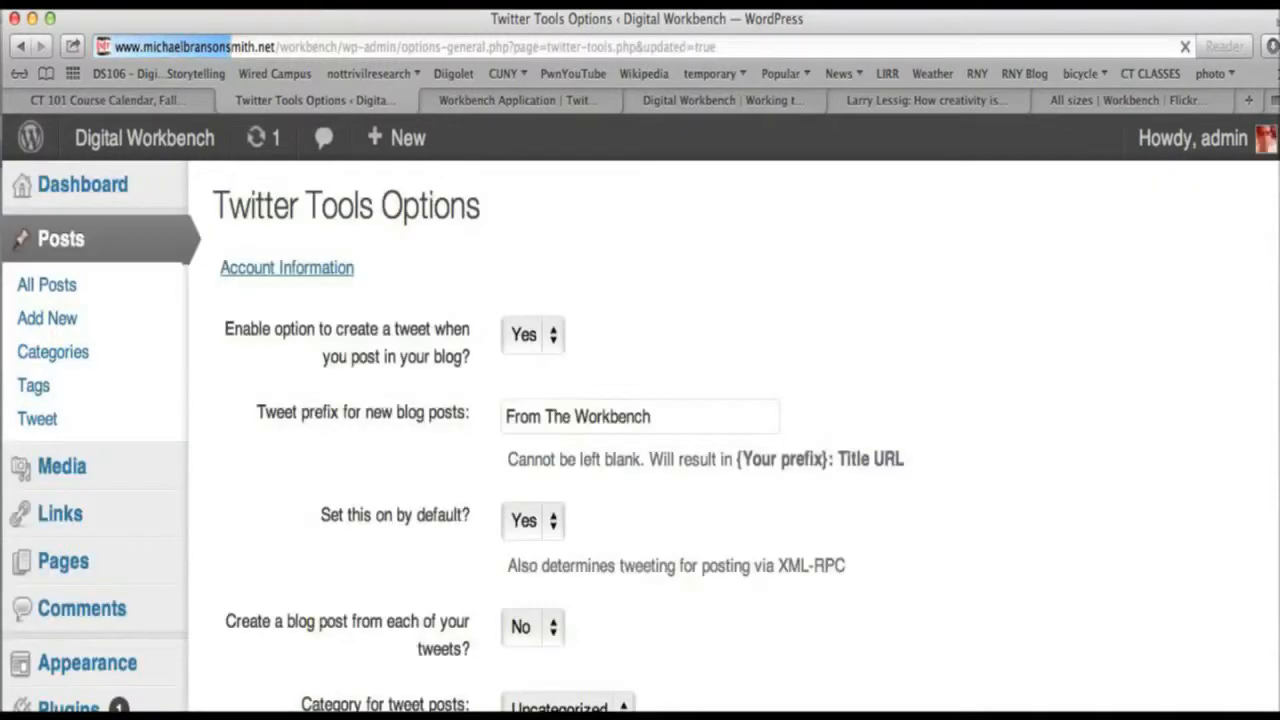
{"action": "mouse_move", "coordinate": [60, 466]}
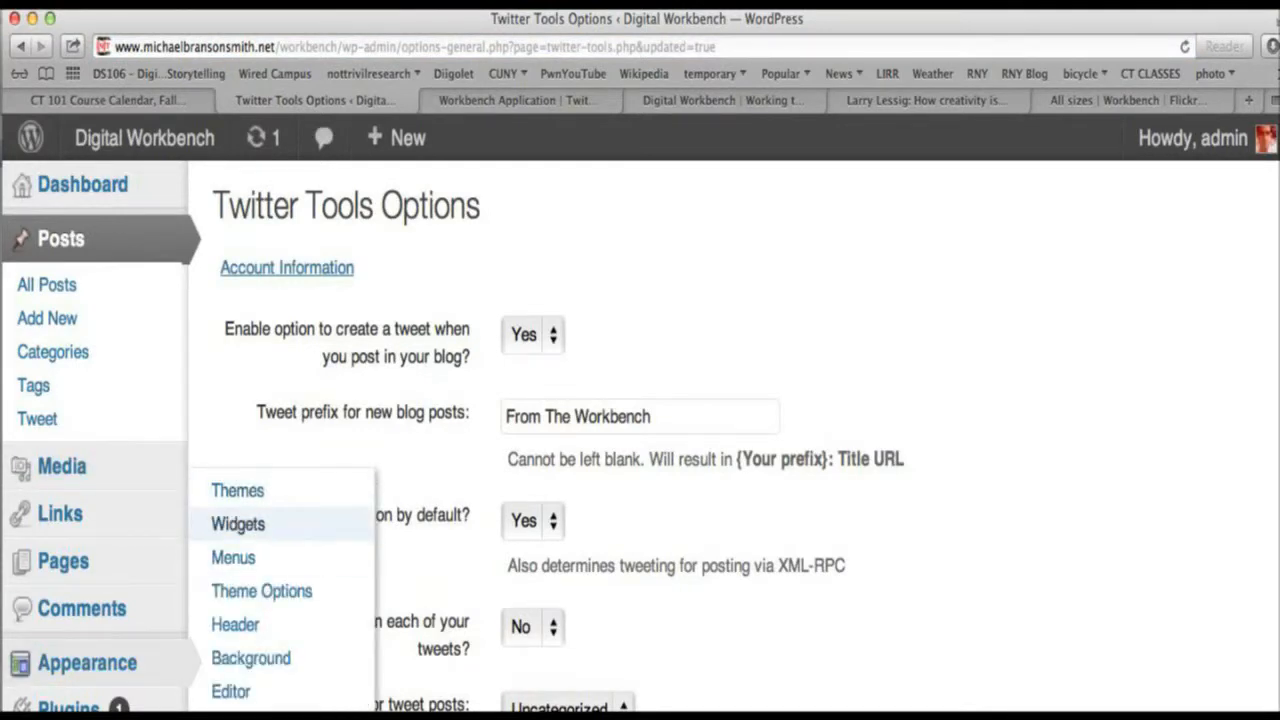
{"action": "left_click", "coordinate": [238, 524]}
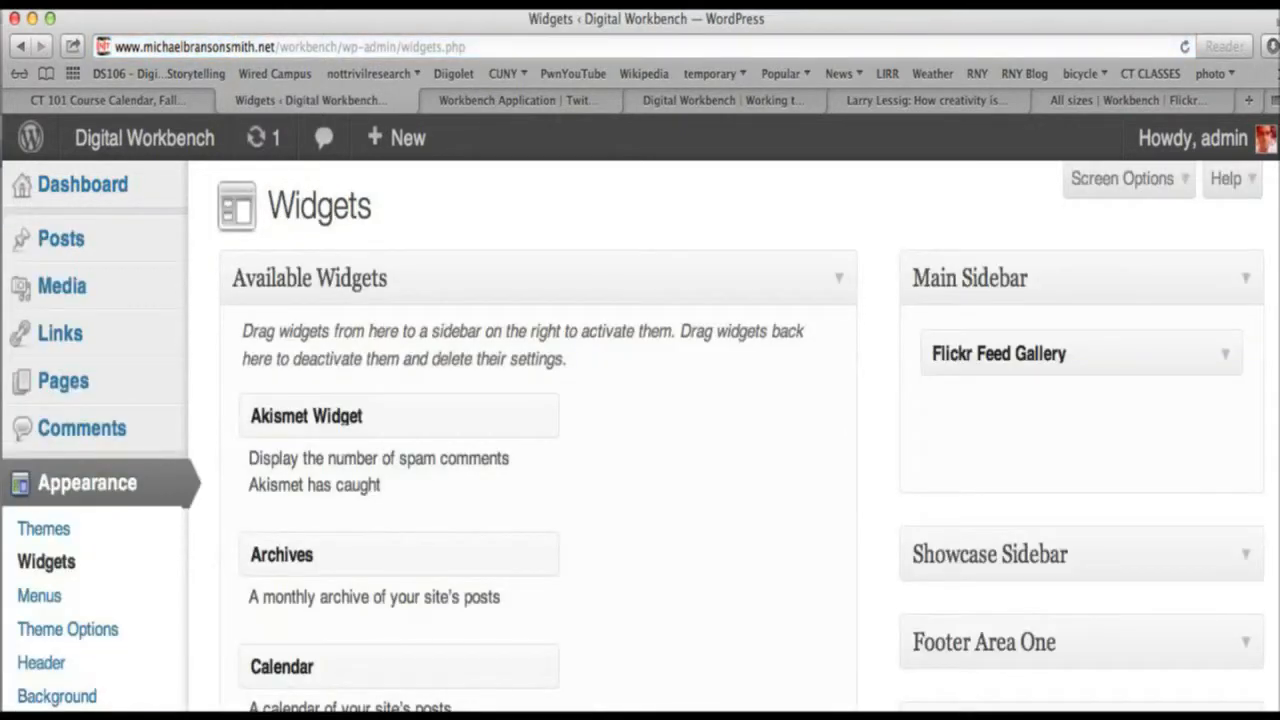
{"action": "scroll", "scroll_direction": "down", "scroll_amount": 3}
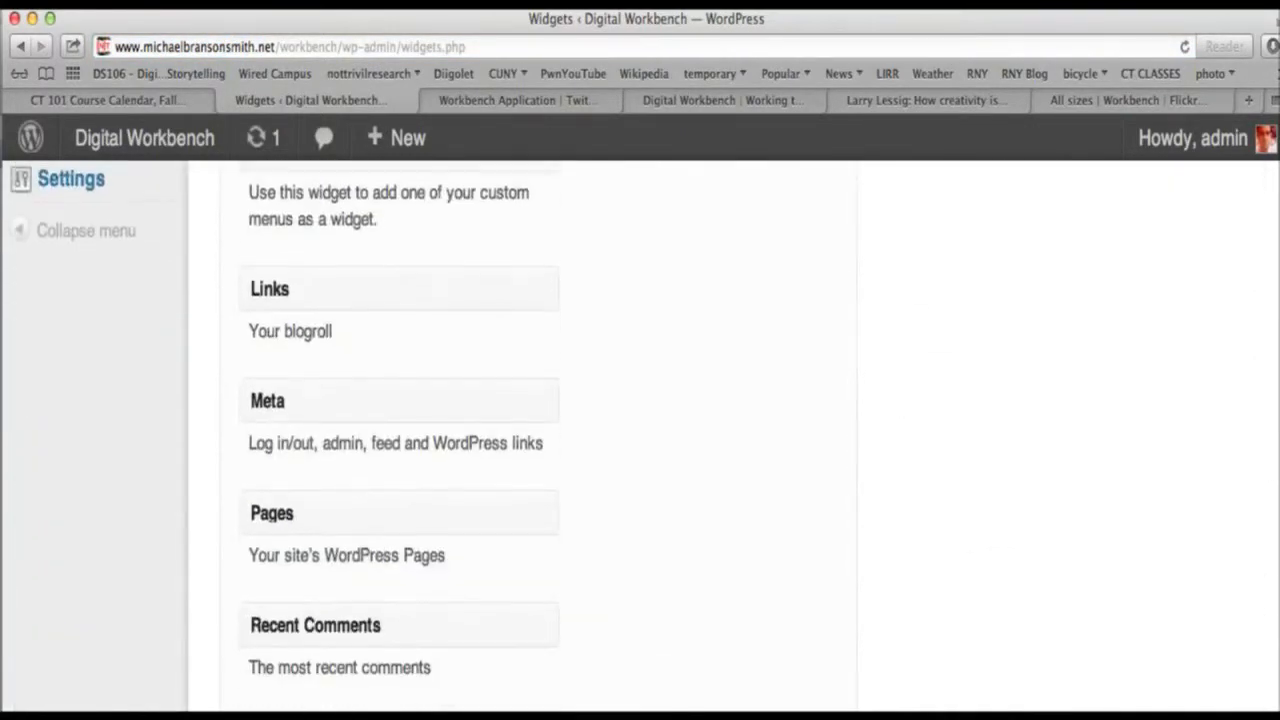
{"action": "scroll", "scroll_direction": "down", "scroll_amount": 3}
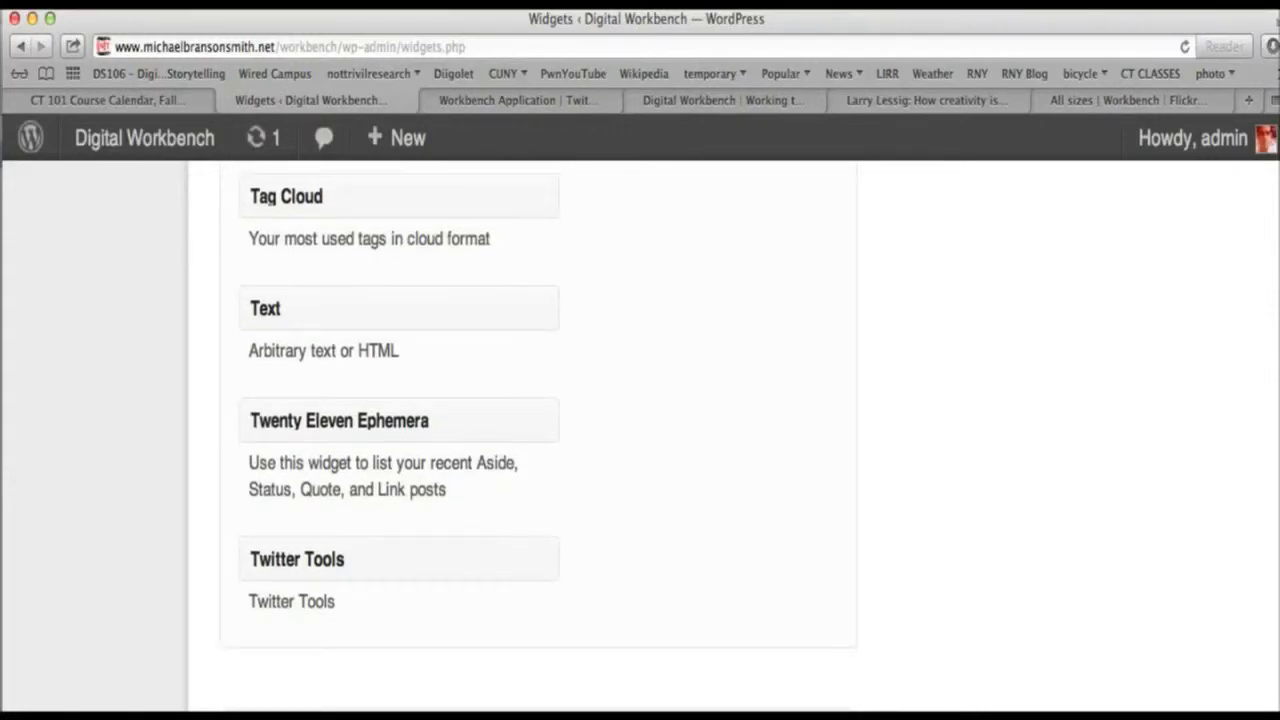
{"action": "scroll", "scroll_direction": "down", "scroll_amount": 3}
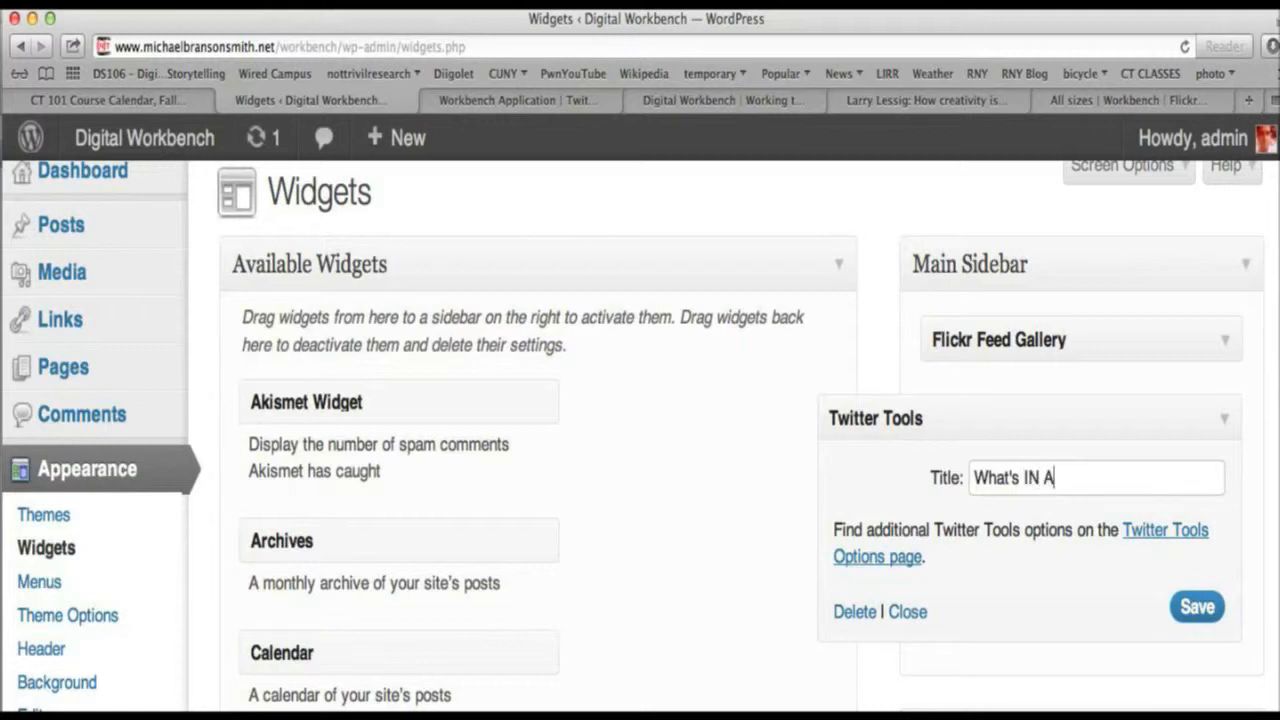
Title the widget 'What's IN A Tweet' and save it.
{"action": "type", "text": "Tweet"}
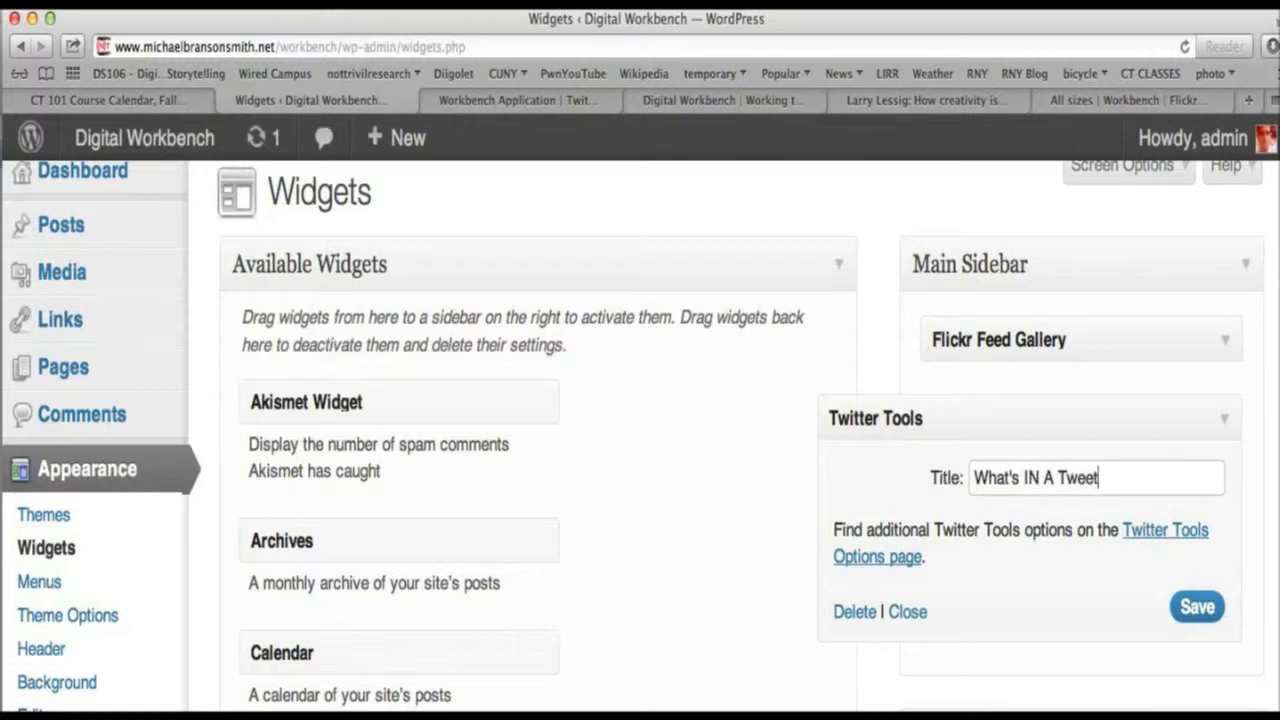
{"action": "left_click", "coordinate": [1196, 606]}
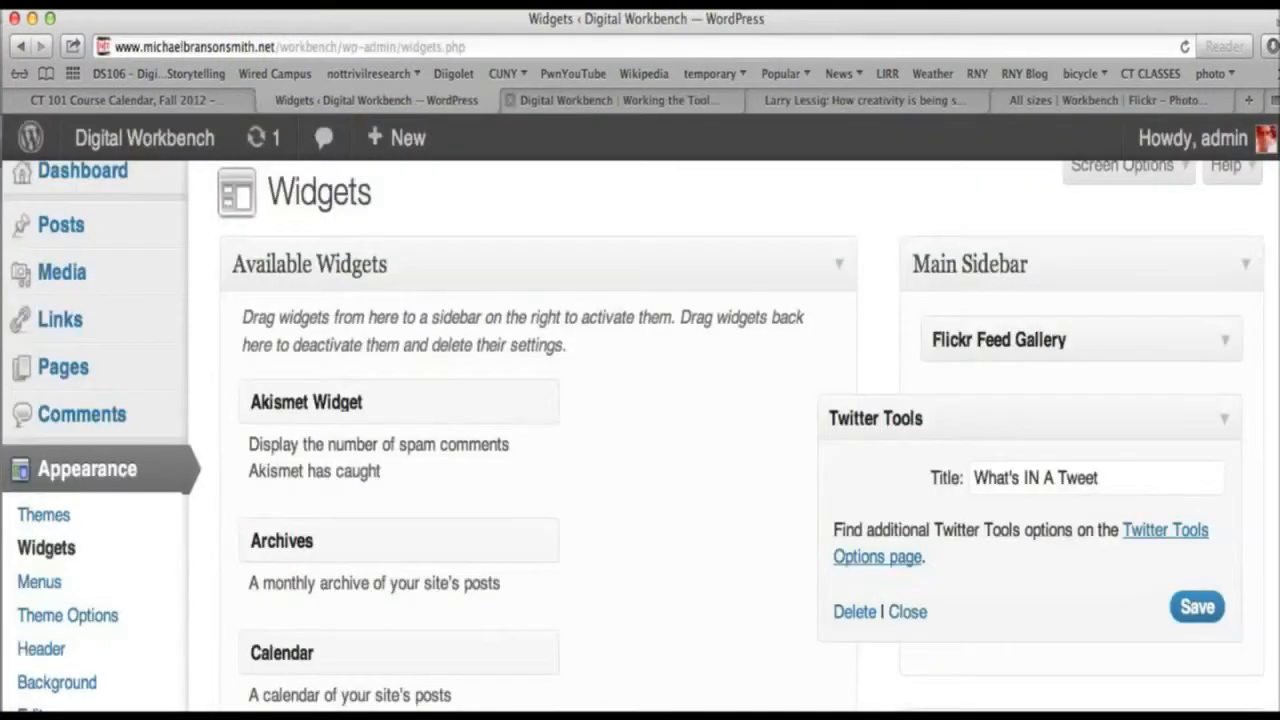
Visit the live site and scroll to the sidebar's What's In A Tweet list of recent tweets.
{"action": "left_click", "coordinate": [620, 100]}
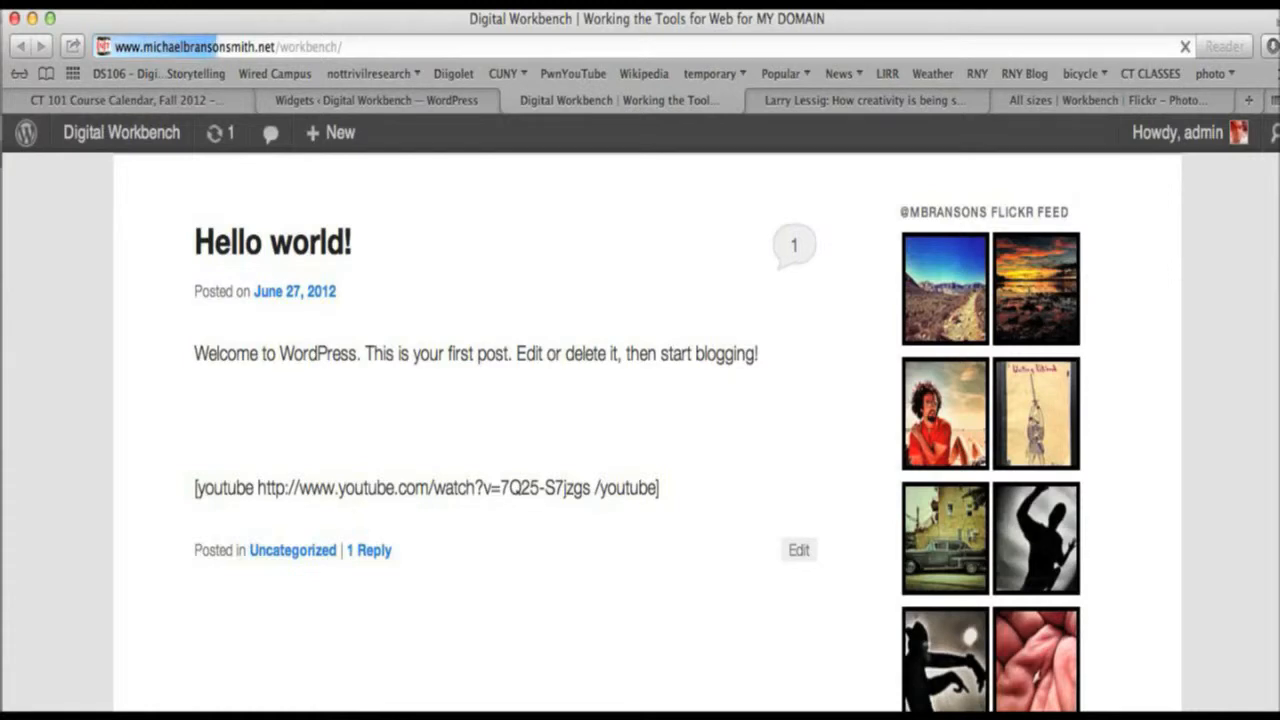
{"action": "scroll", "scroll_direction": "down", "scroll_amount": 3}
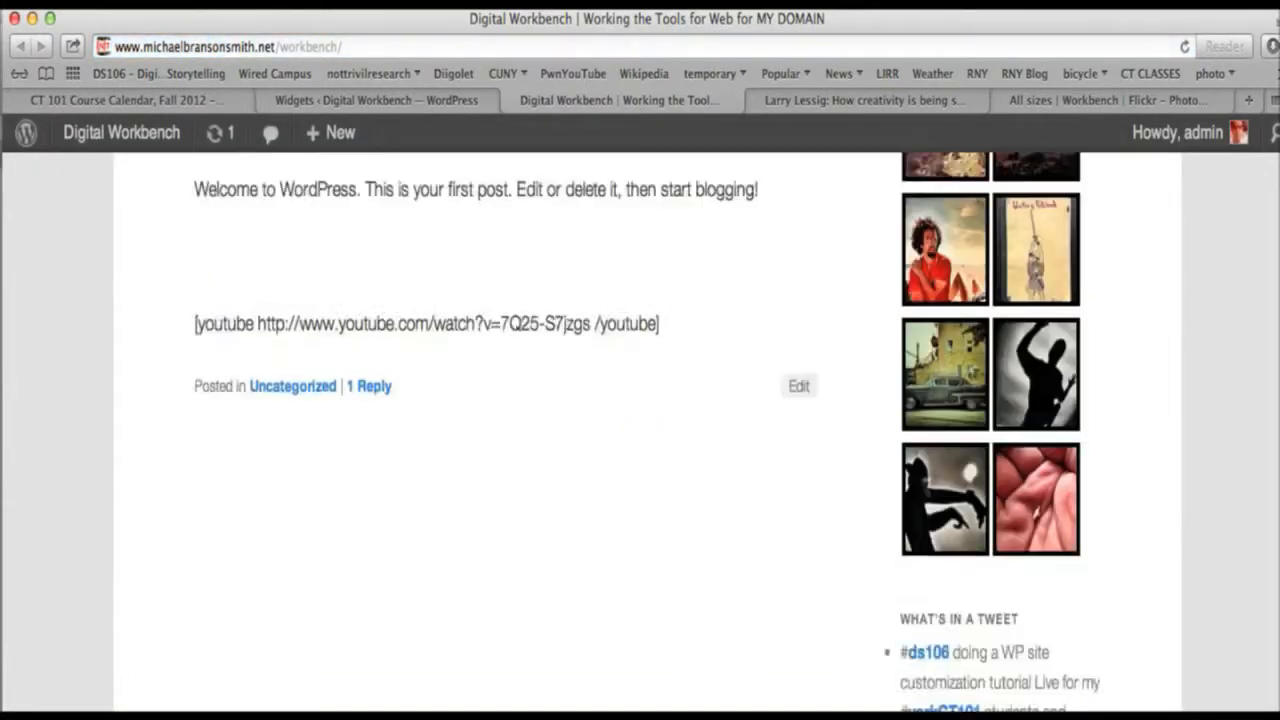
{"action": "scroll", "scroll_direction": "down", "scroll_amount": 3}
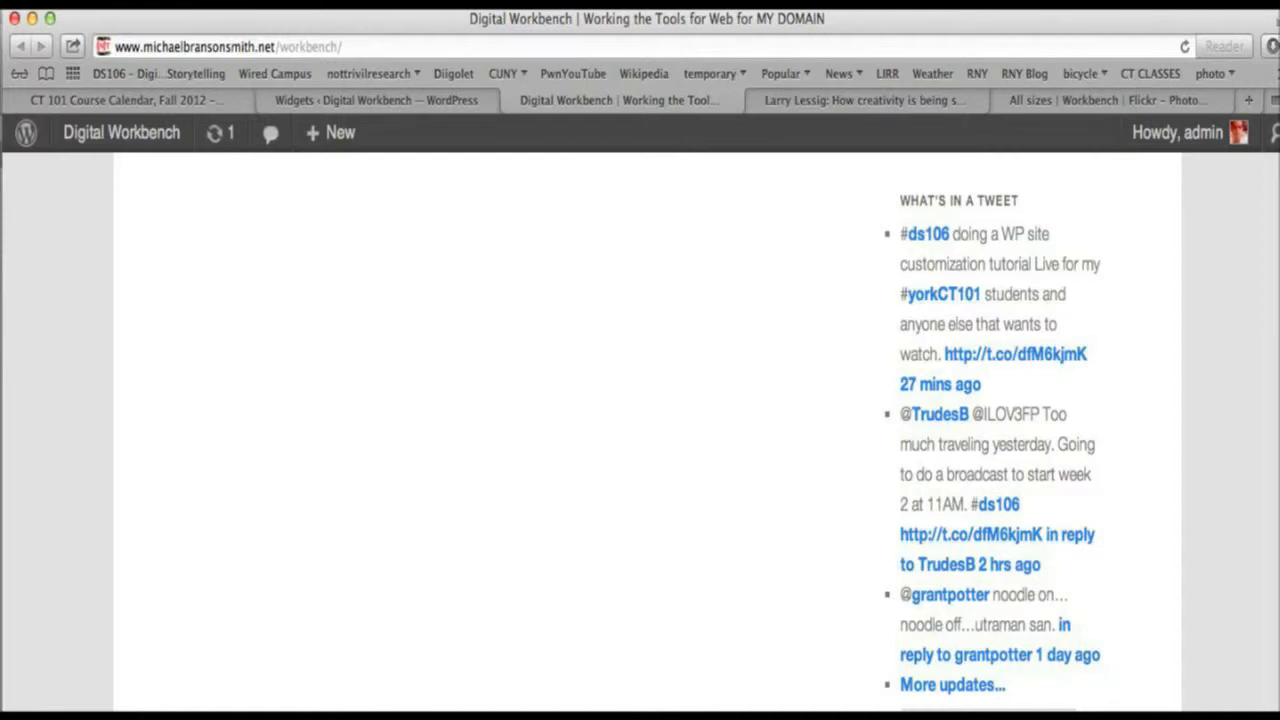
{"action": "scroll", "scroll_direction": "down", "scroll_amount": 3}
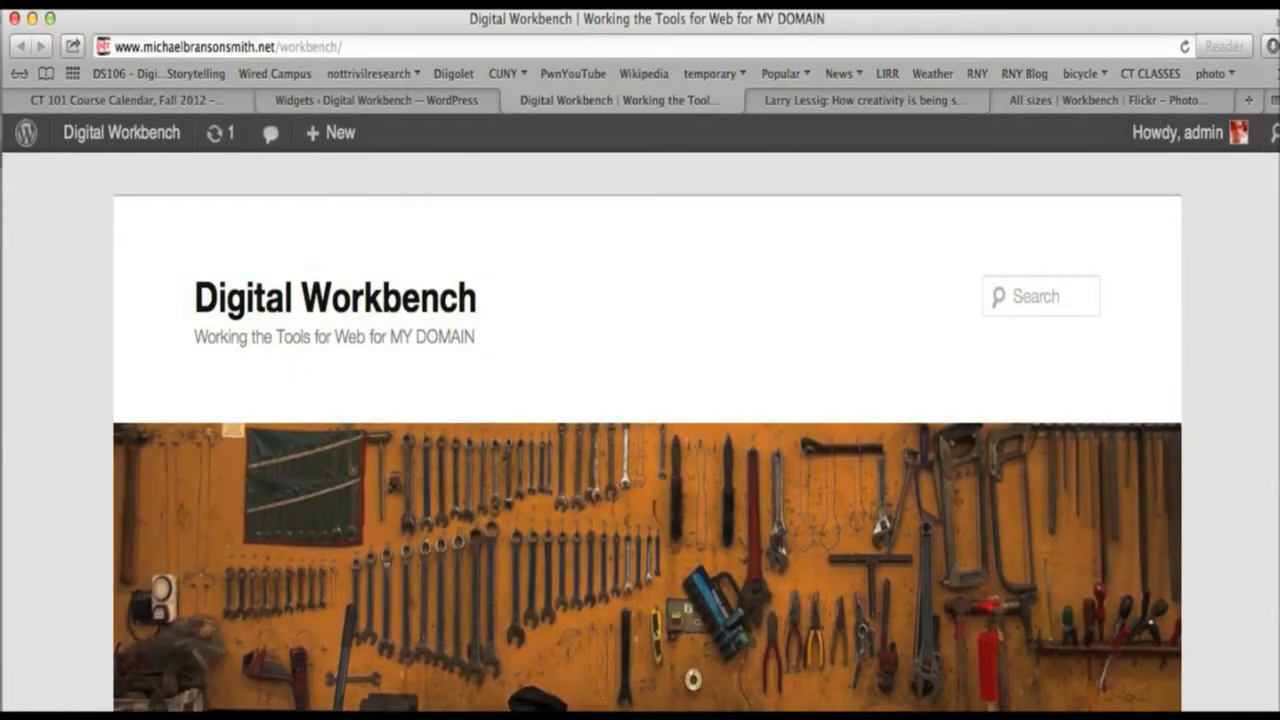
Search installed plugins for 'subscribe to comments' then 'subscribe', finding none.
{"action": "left_click", "coordinate": [376, 100]}
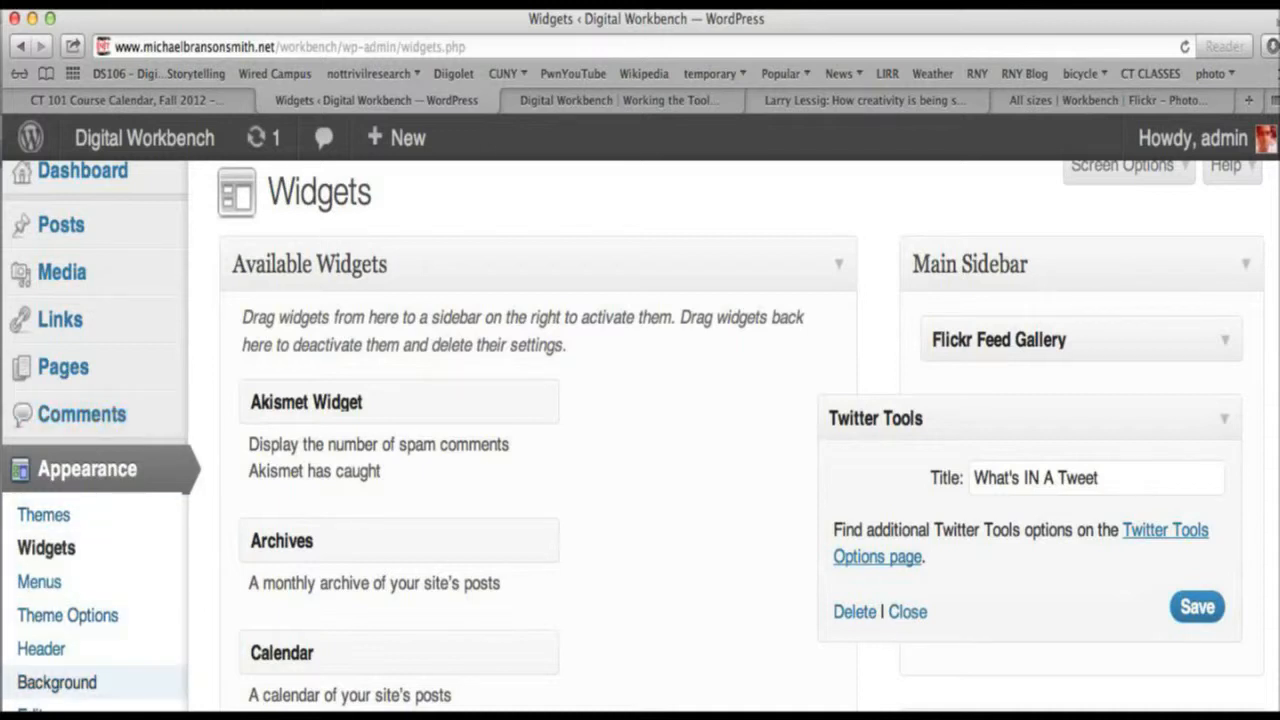
{"action": "scroll", "scroll_direction": "down", "scroll_amount": 3}
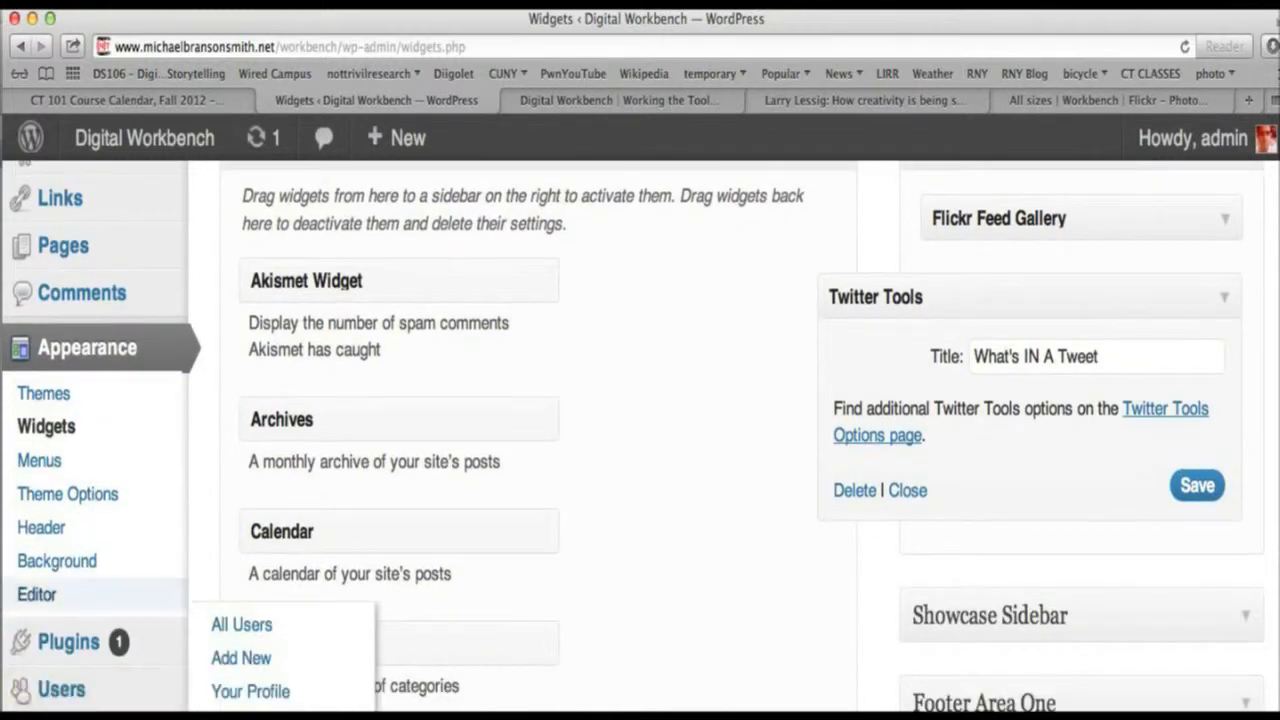
{"action": "mouse_move", "coordinate": [68, 640]}
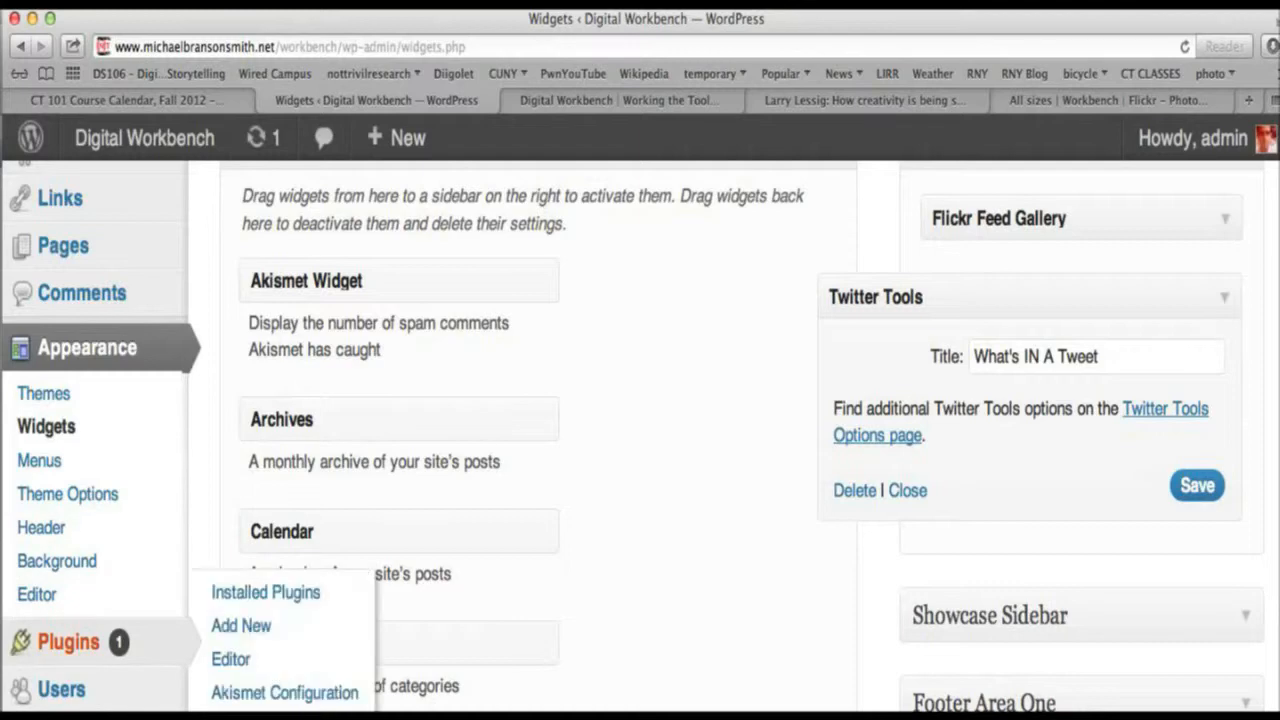
{"action": "left_click", "coordinate": [264, 592]}
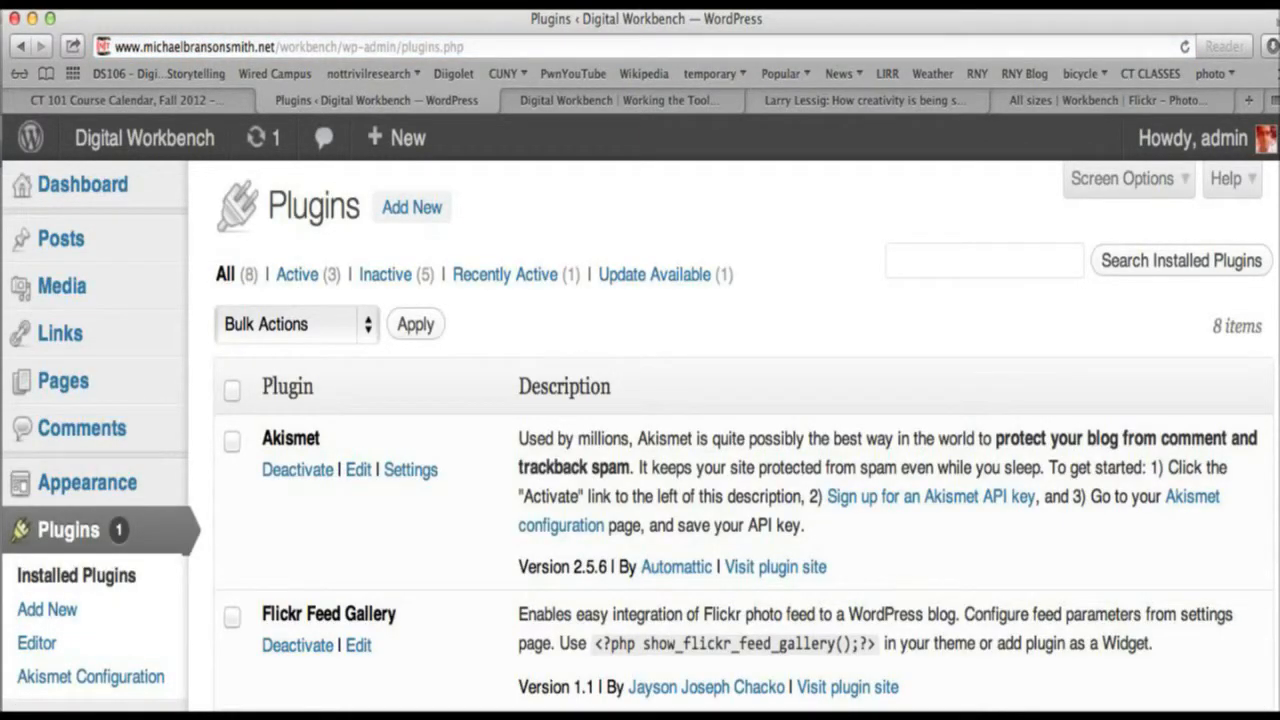
{"action": "type", "text": "subscribe to comments"}
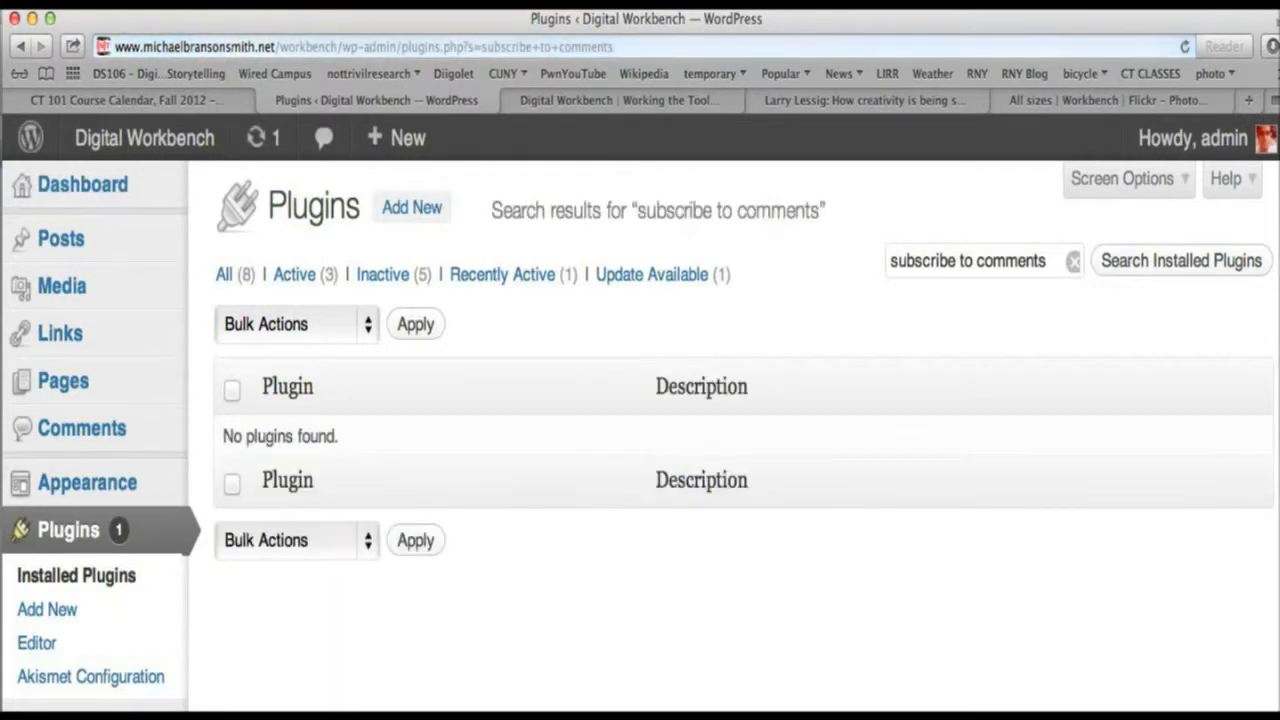
{"action": "left_click", "coordinate": [980, 260]}
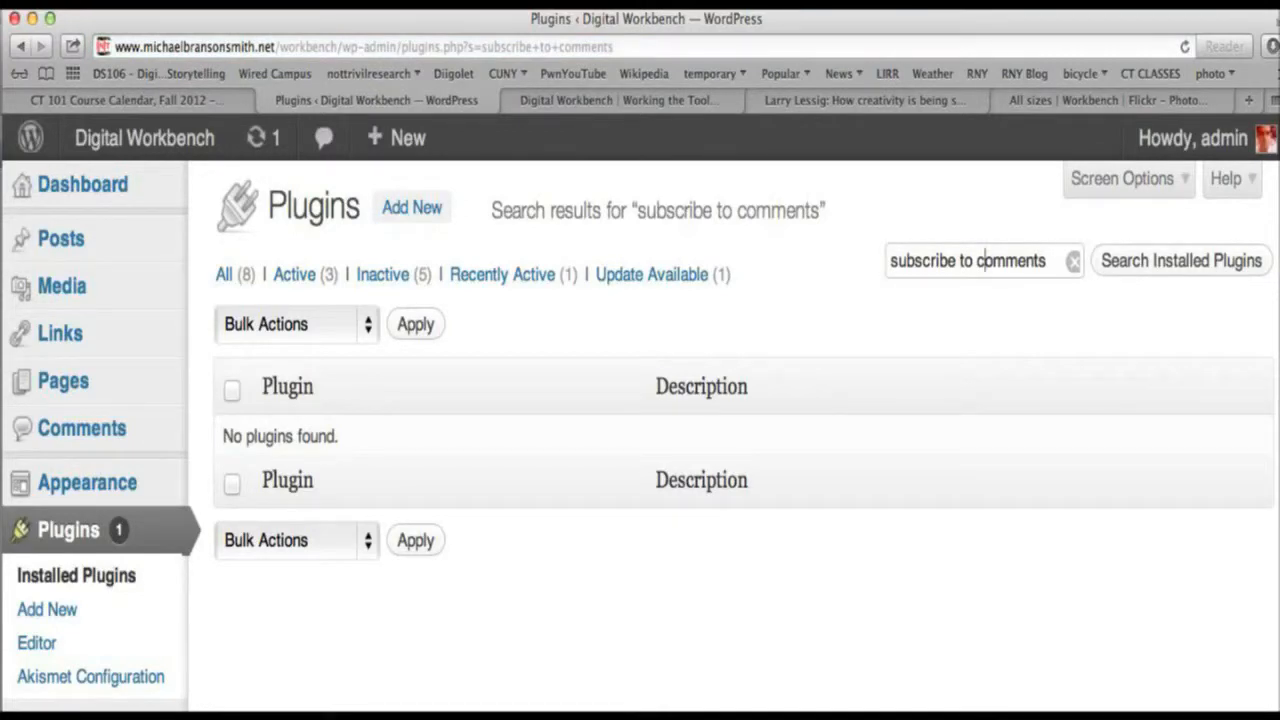
{"action": "key", "text": "Backspace"}
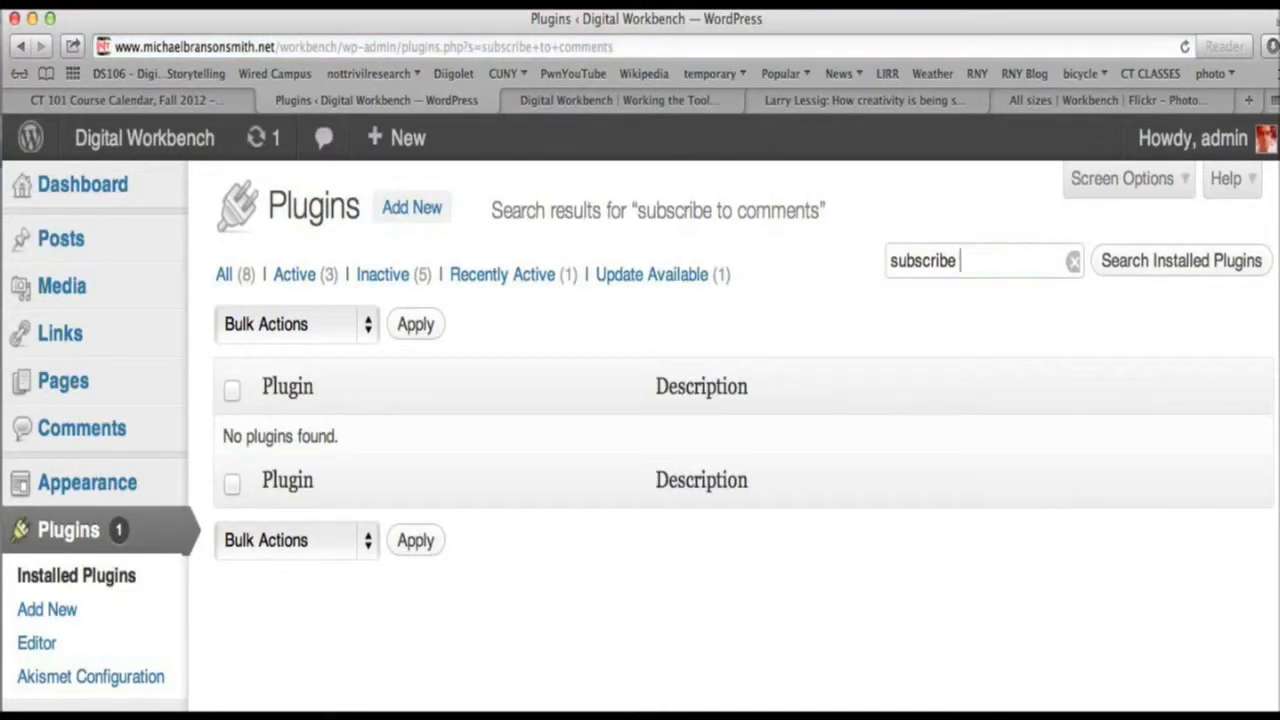
{"action": "key", "text": "BackSpace"}
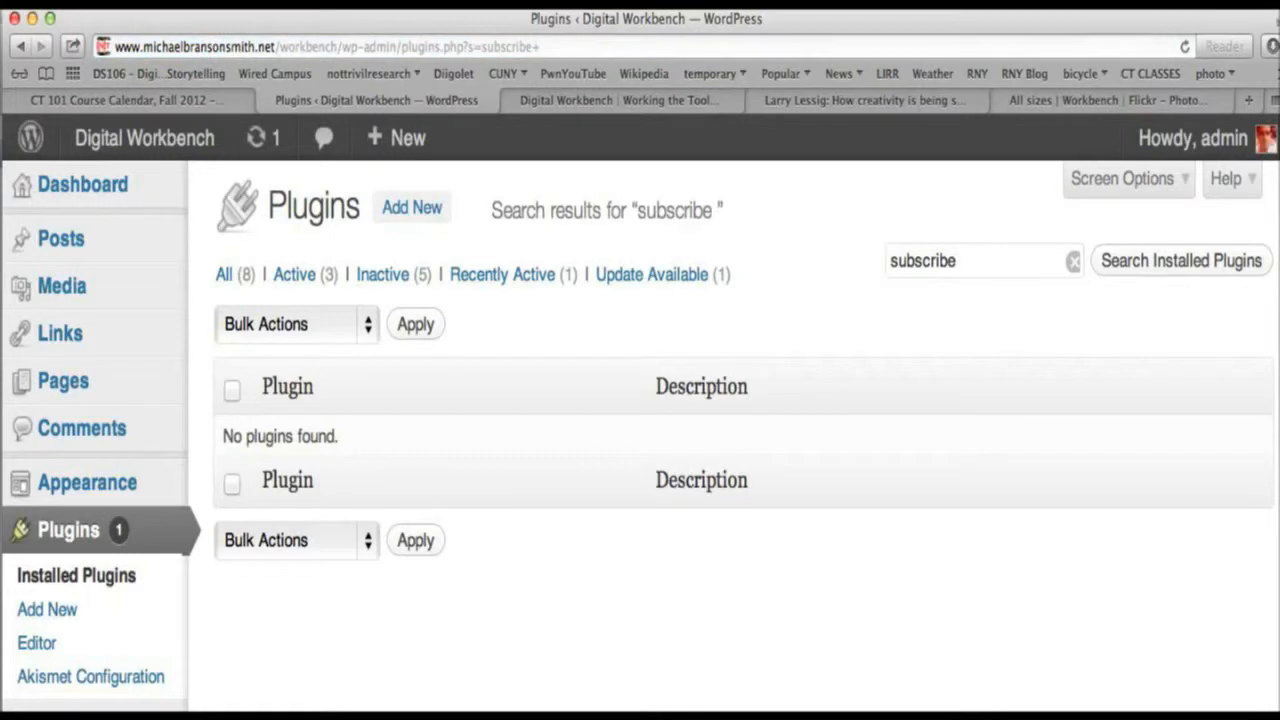
Go to the Add New plugin page.
{"action": "left_click", "coordinate": [412, 206]}
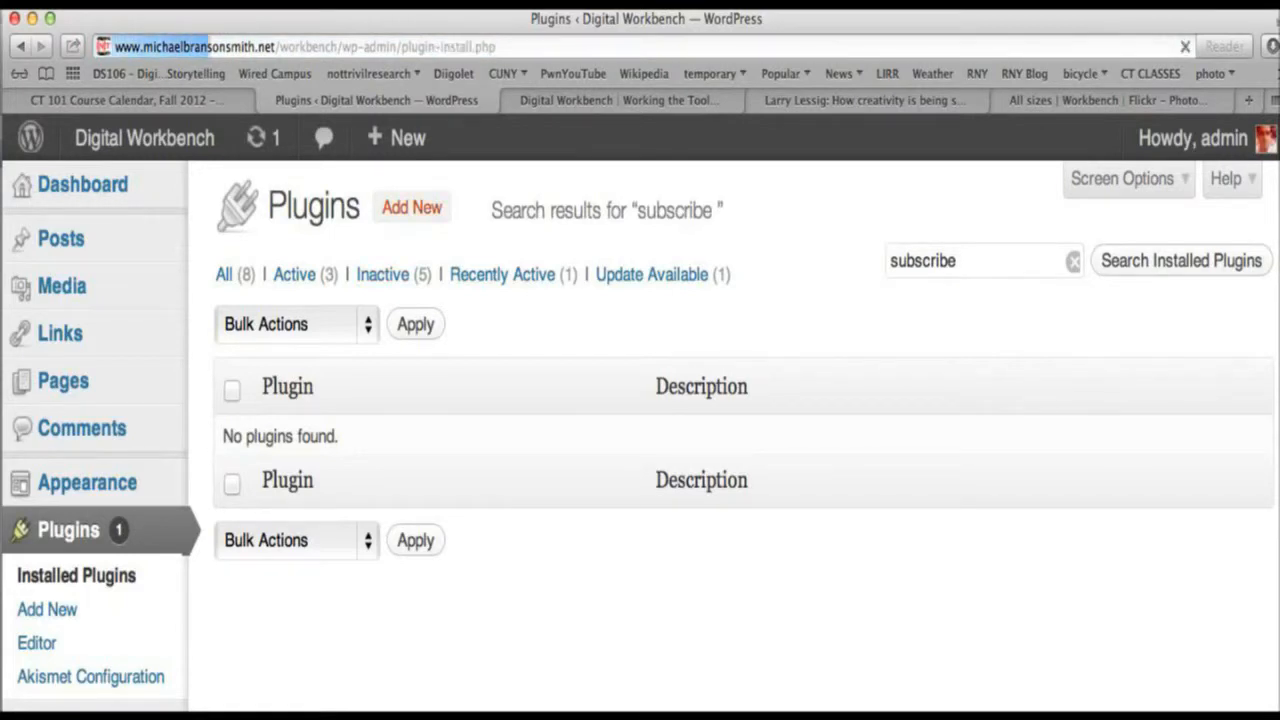
Search the plugin directory for 'subscribe to comments'.
{"action": "left_click", "coordinate": [48, 608]}
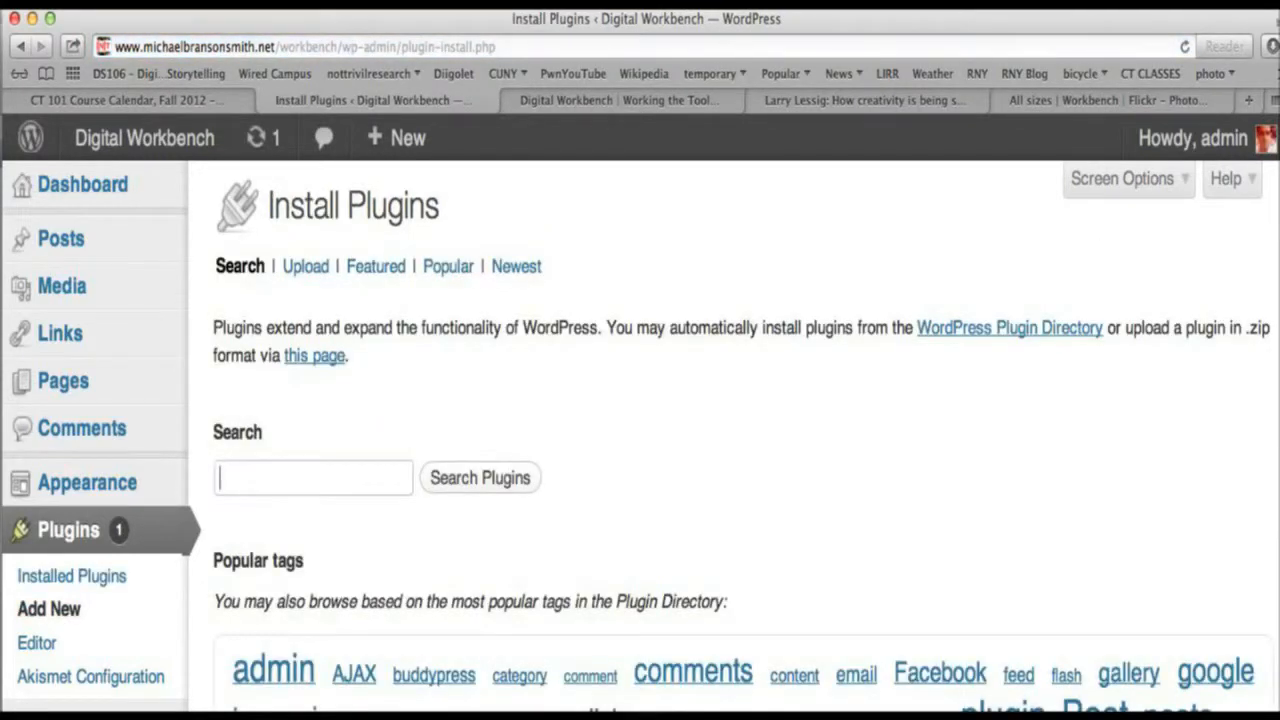
{"action": "type", "text": "subscribe to comments"}
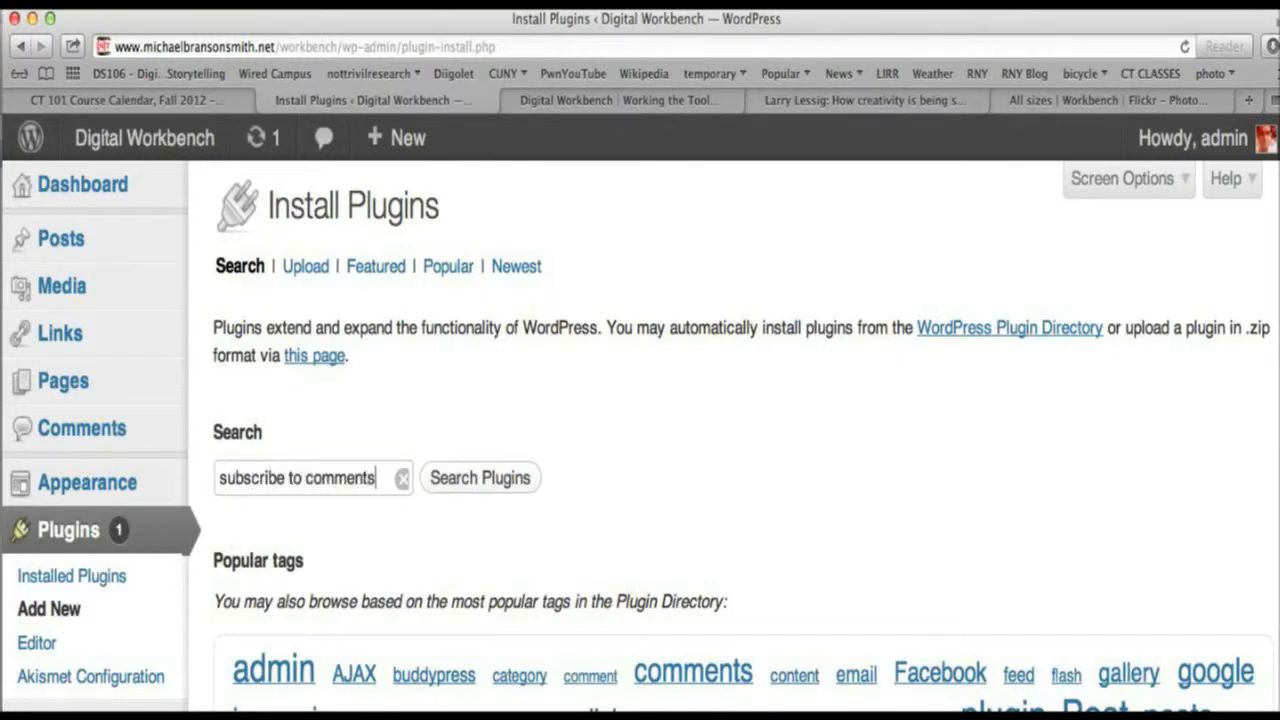
{"action": "left_click", "coordinate": [480, 476]}
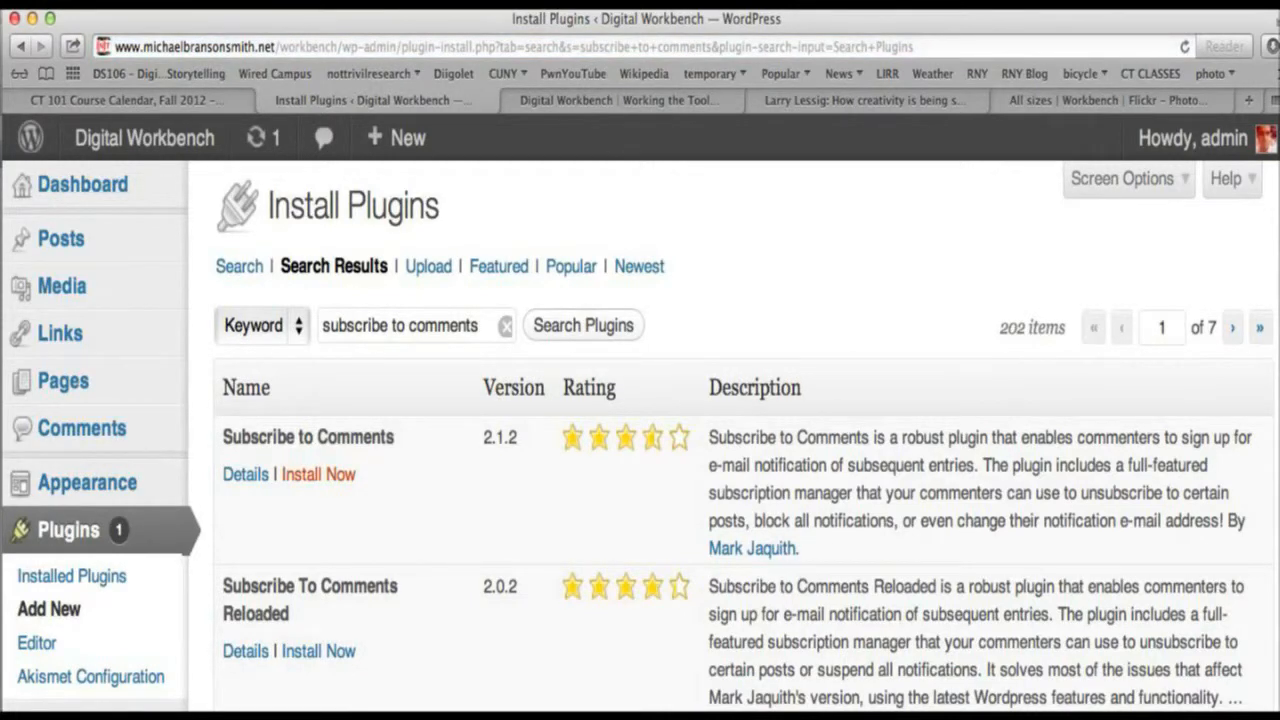
Install Subscribe to Comments 2.1.2 and confirm the installation.
{"action": "left_click", "coordinate": [318, 474]}
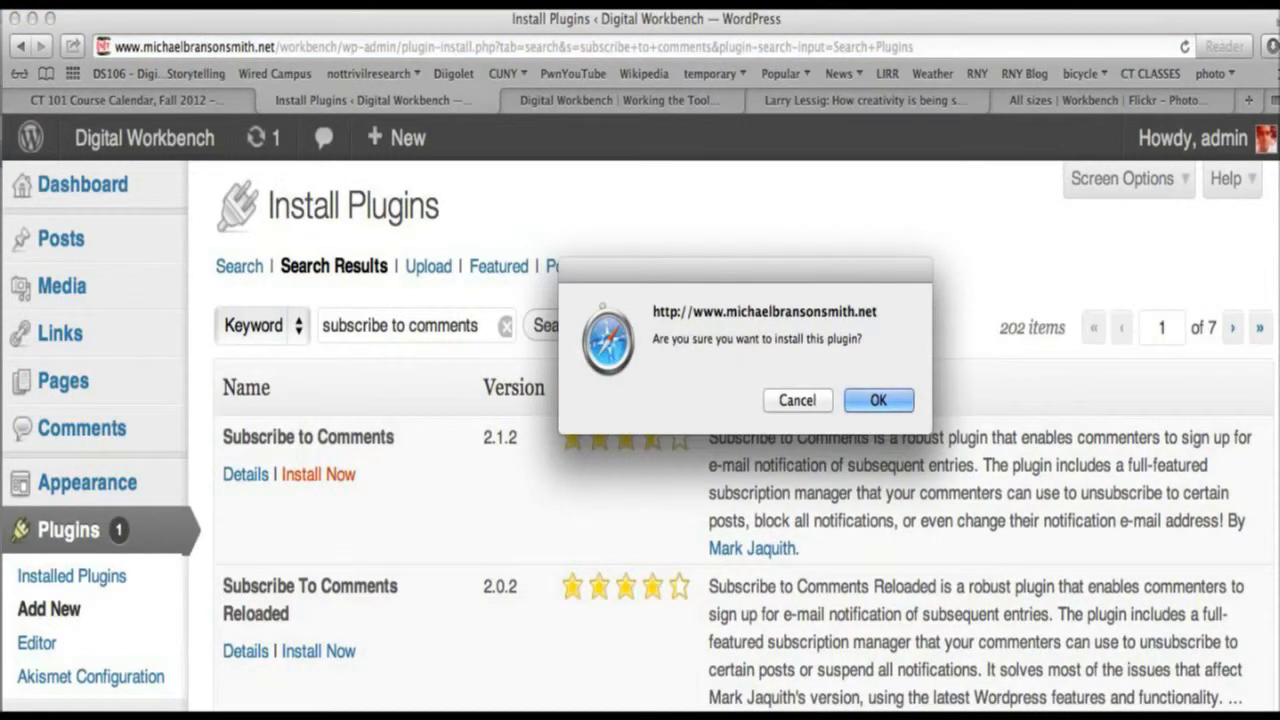
{"action": "left_click", "coordinate": [878, 400]}
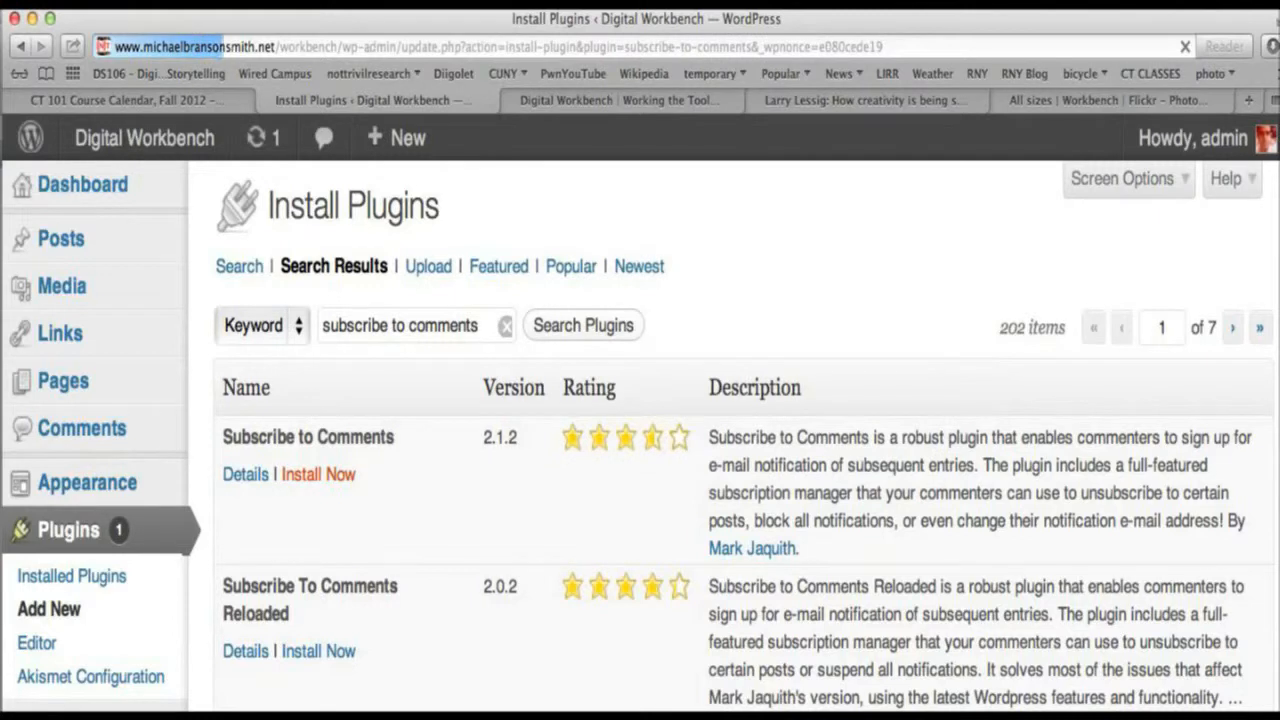
{"action": "left_click", "coordinate": [318, 474]}
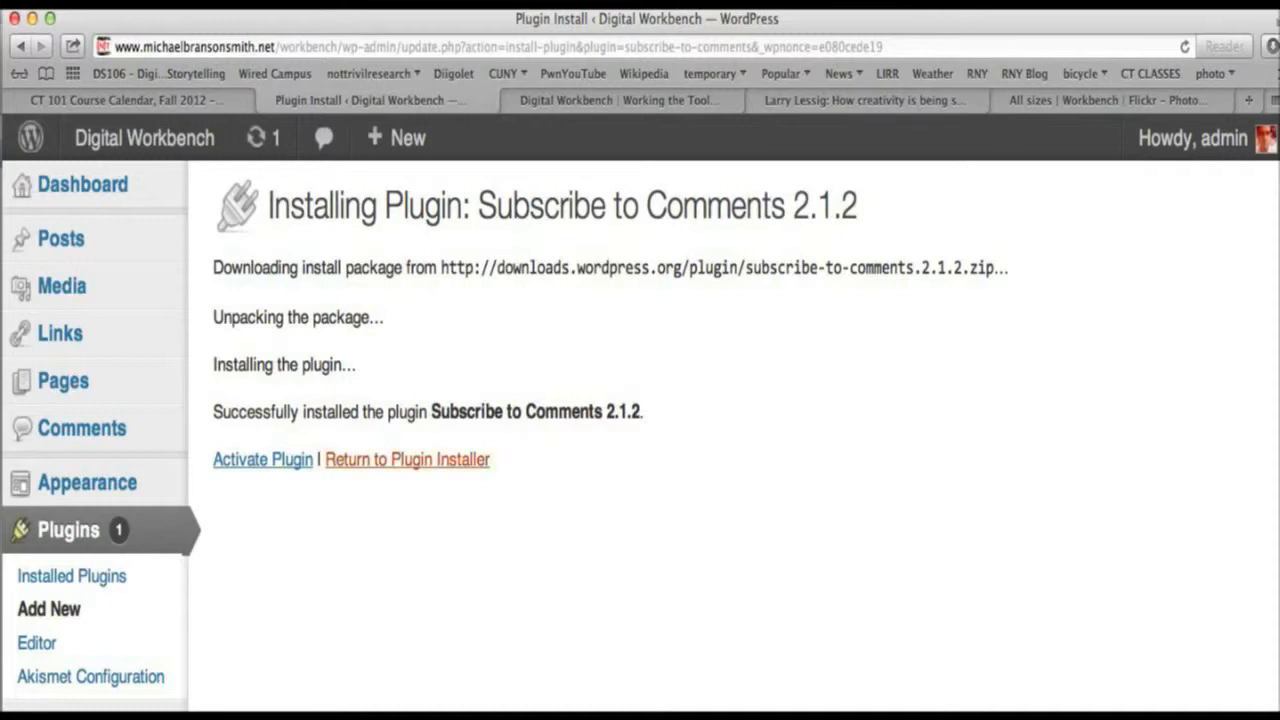
Activate the Subscribe to Comments plugin and review the plugin list.
{"action": "left_click", "coordinate": [262, 458]}
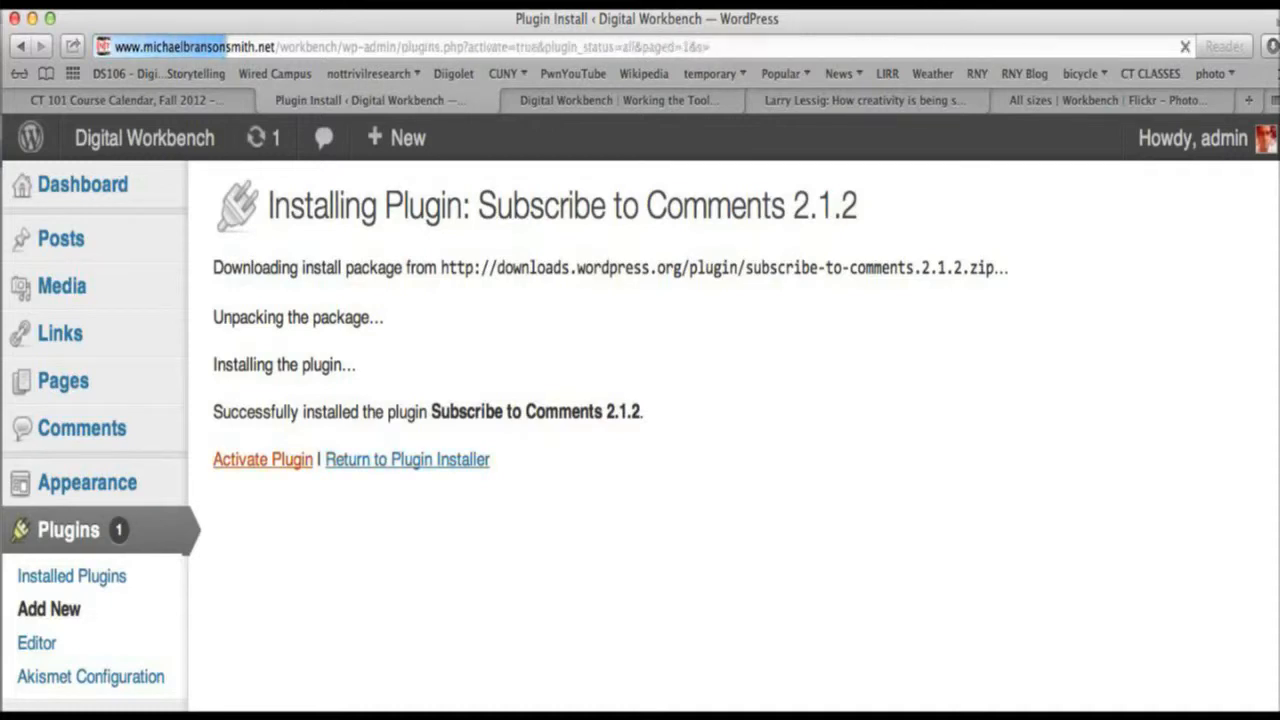
{"action": "left_click", "coordinate": [262, 458]}
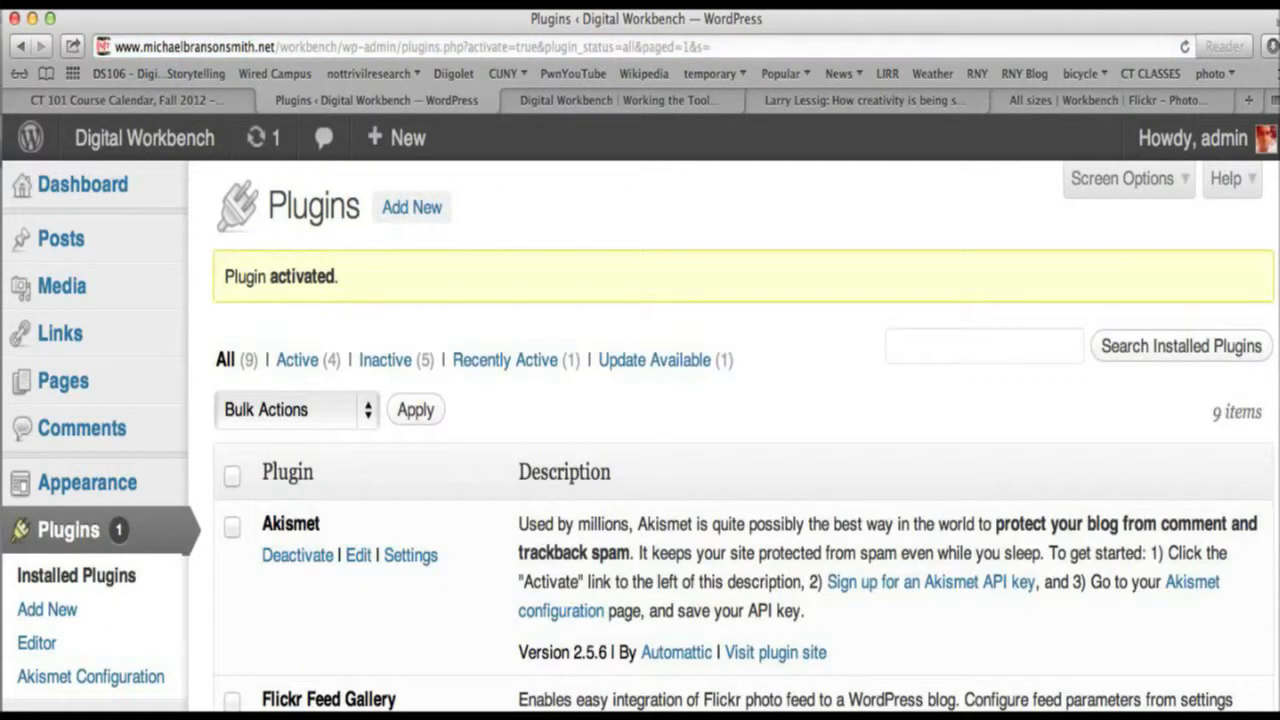
{"action": "scroll", "scroll_direction": "down", "scroll_amount": 3}
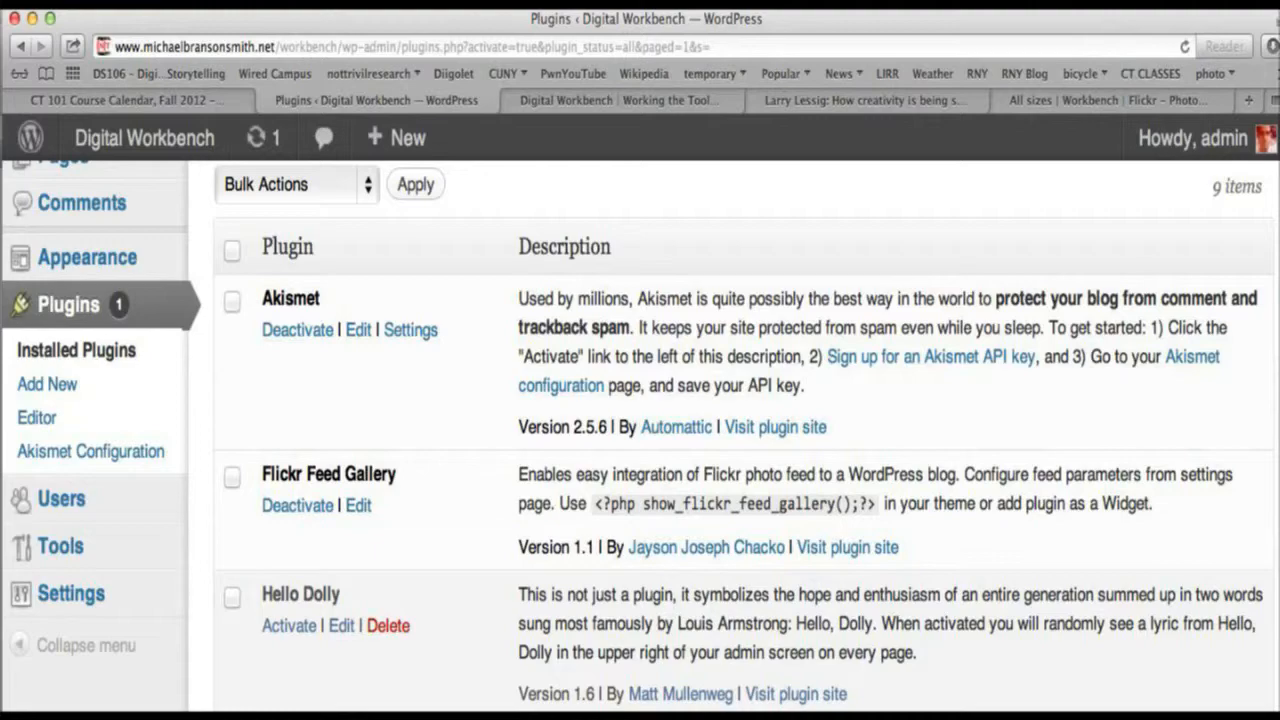
{"action": "scroll", "scroll_direction": "down", "scroll_amount": 3}
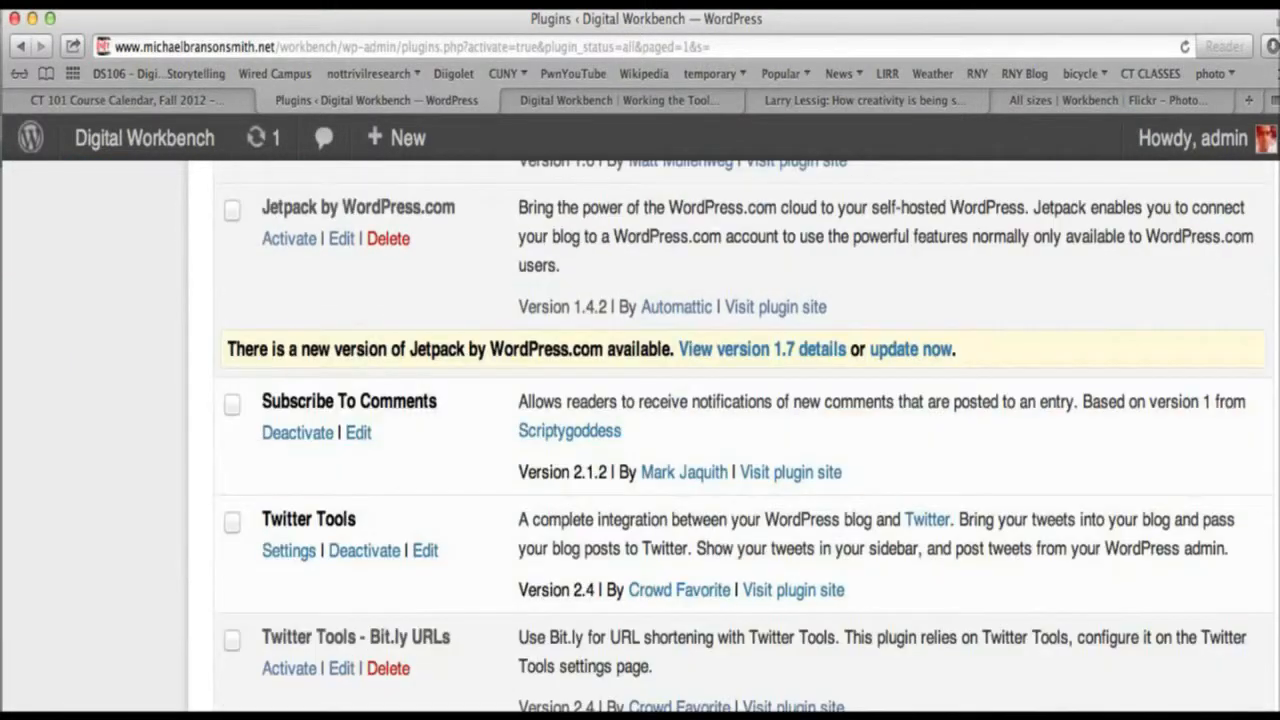
{"action": "scroll", "scroll_direction": "up", "scroll_amount": 3}
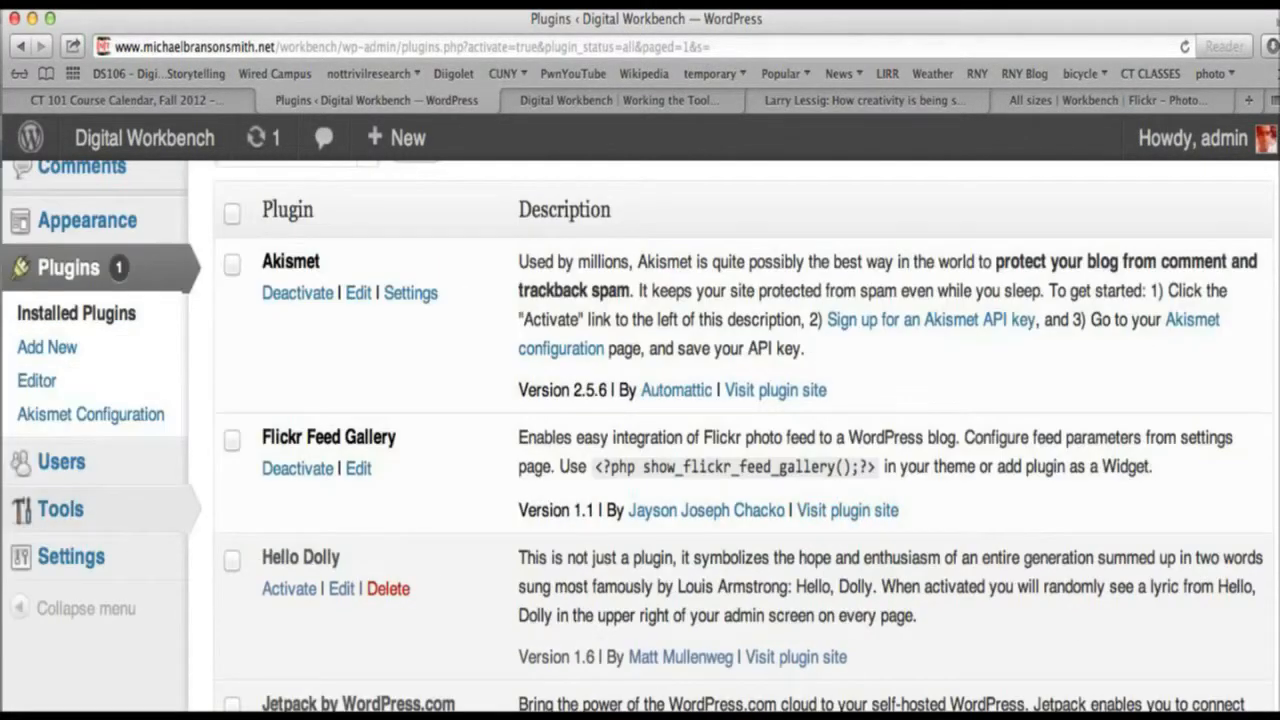
Review the Subscribe to Comments options under Settings.
{"action": "left_click", "coordinate": [70, 556]}
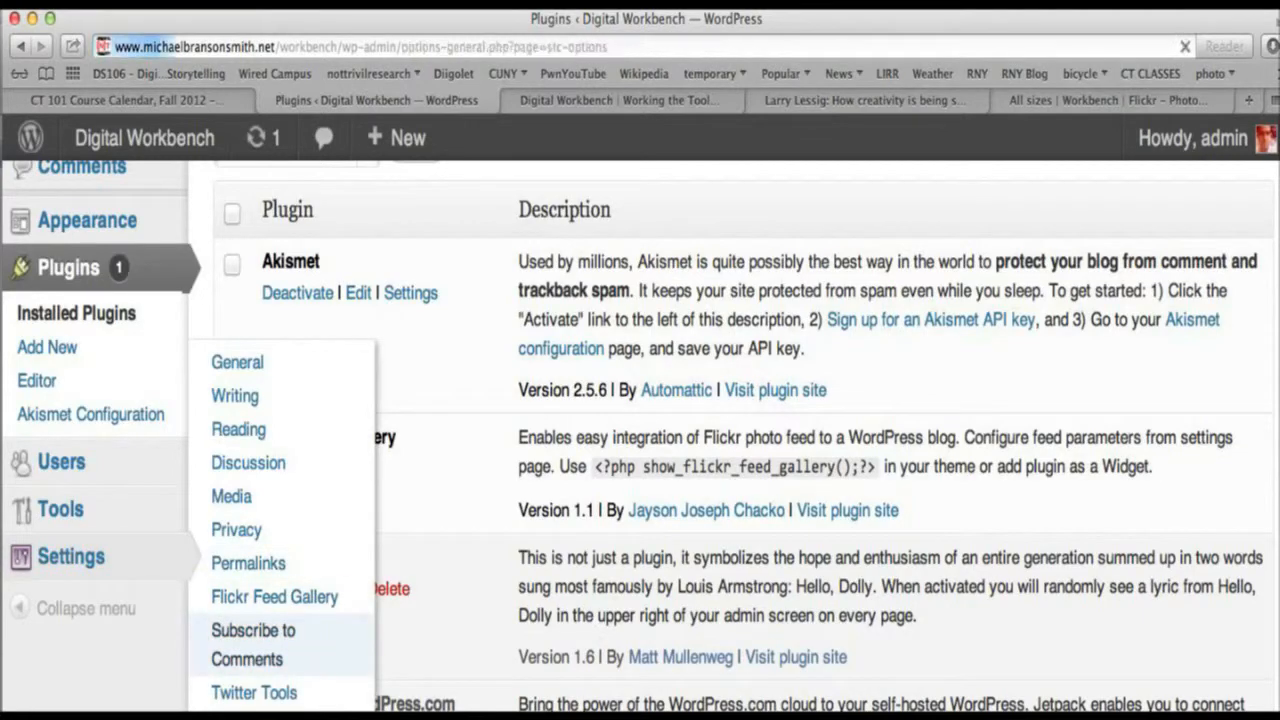
{"action": "left_click", "coordinate": [252, 644]}
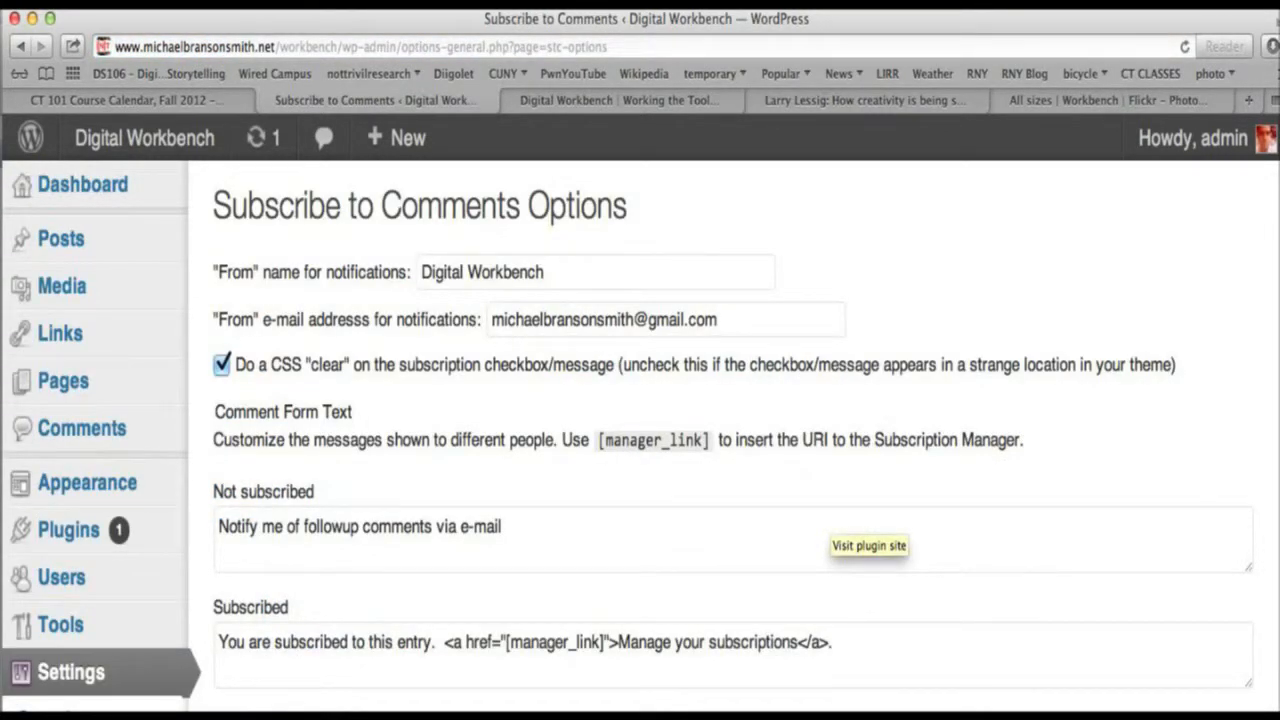
{"action": "scroll", "scroll_direction": "down", "scroll_amount": 3}
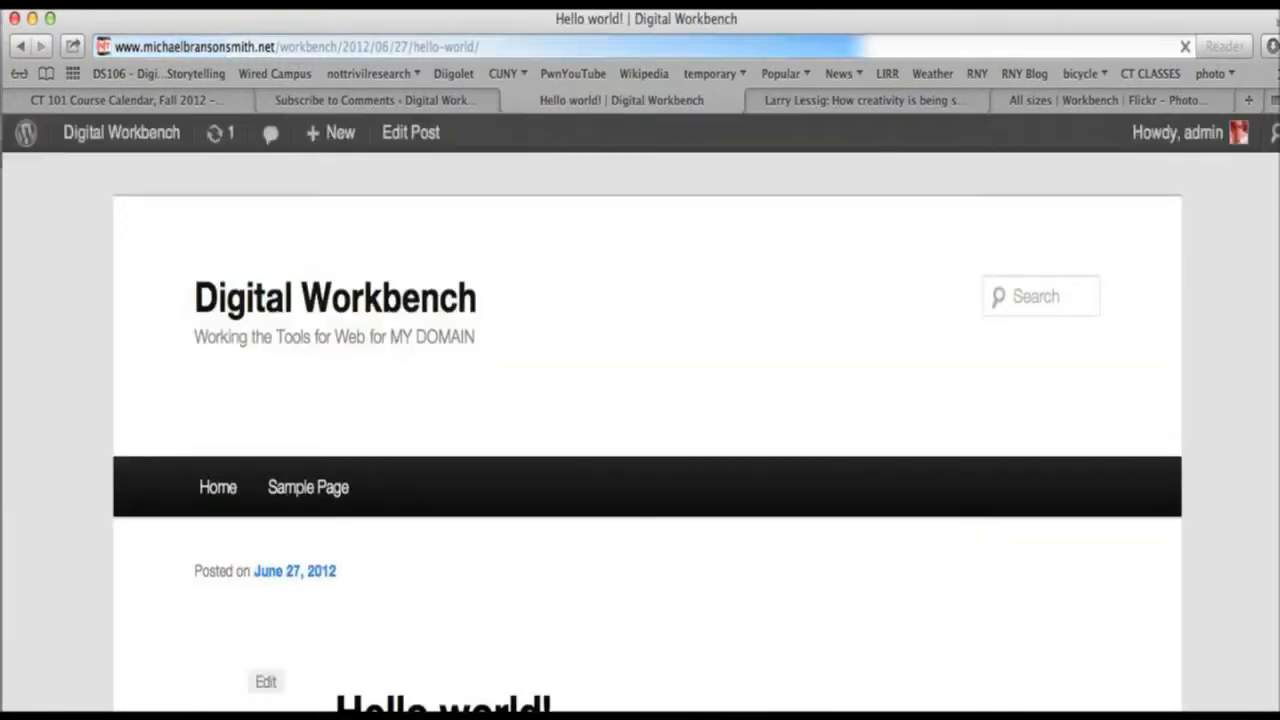
Start a test reply 'This is a gr' on Hello world!, erase it, and show the account menu.
{"action": "scroll", "scroll_direction": "down", "scroll_amount": 3}
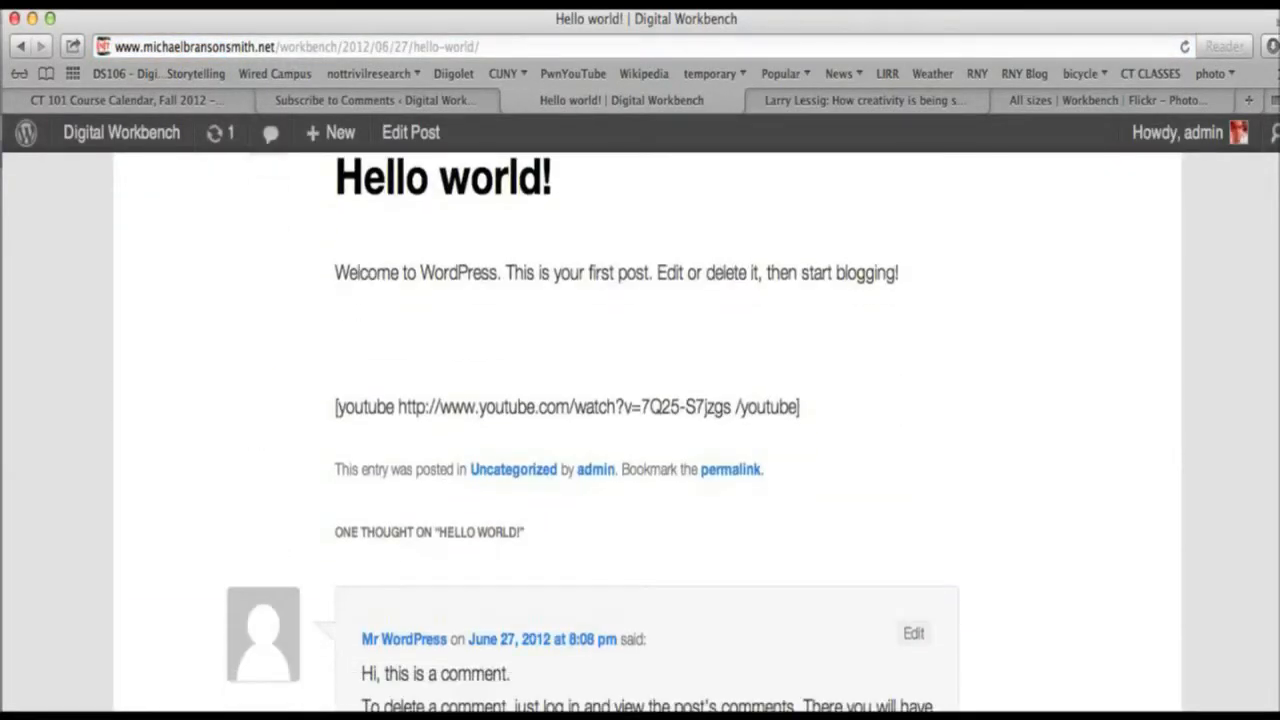
{"action": "scroll", "scroll_direction": "down", "scroll_amount": 3}
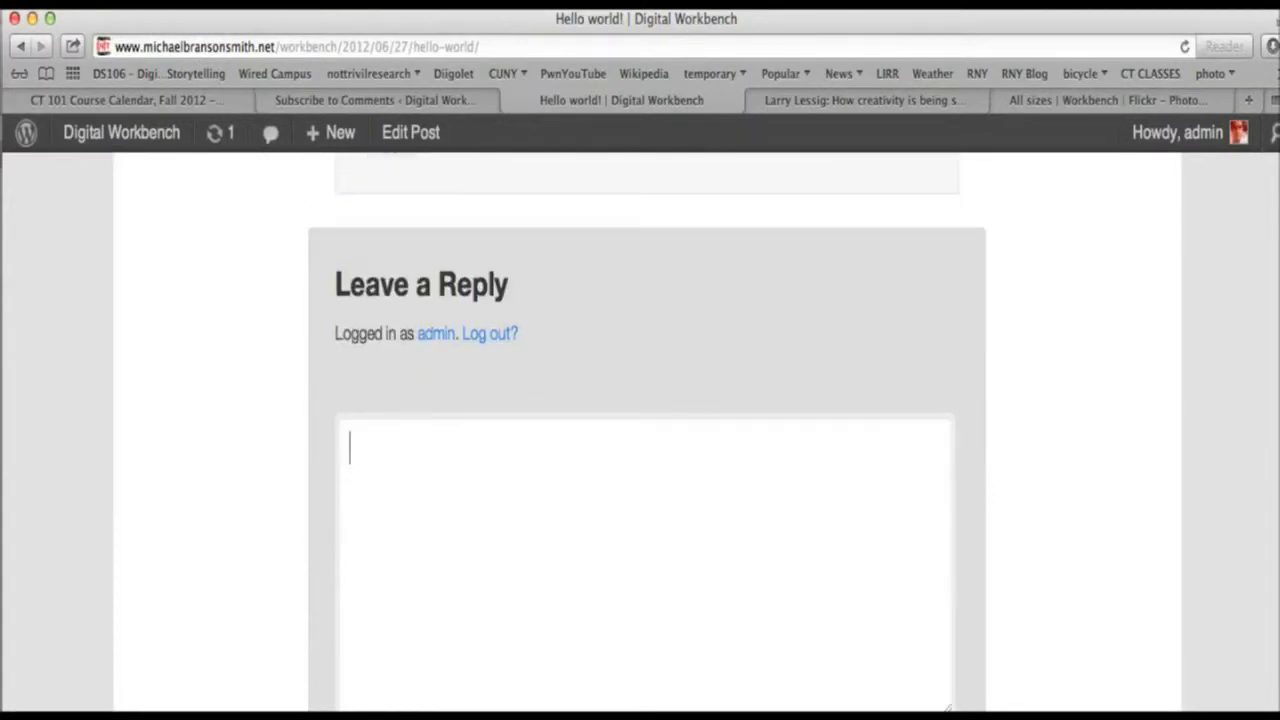
{"action": "type", "text": "This"}
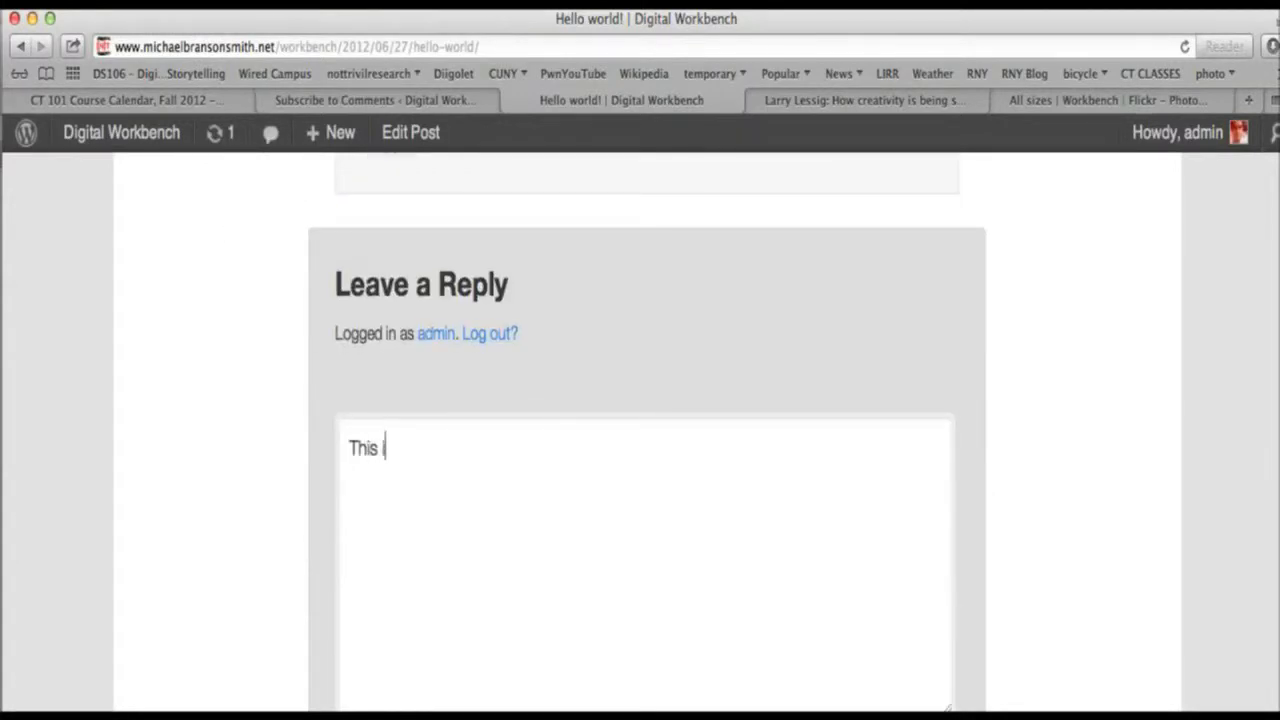
{"action": "type", "text": "is a gr"}
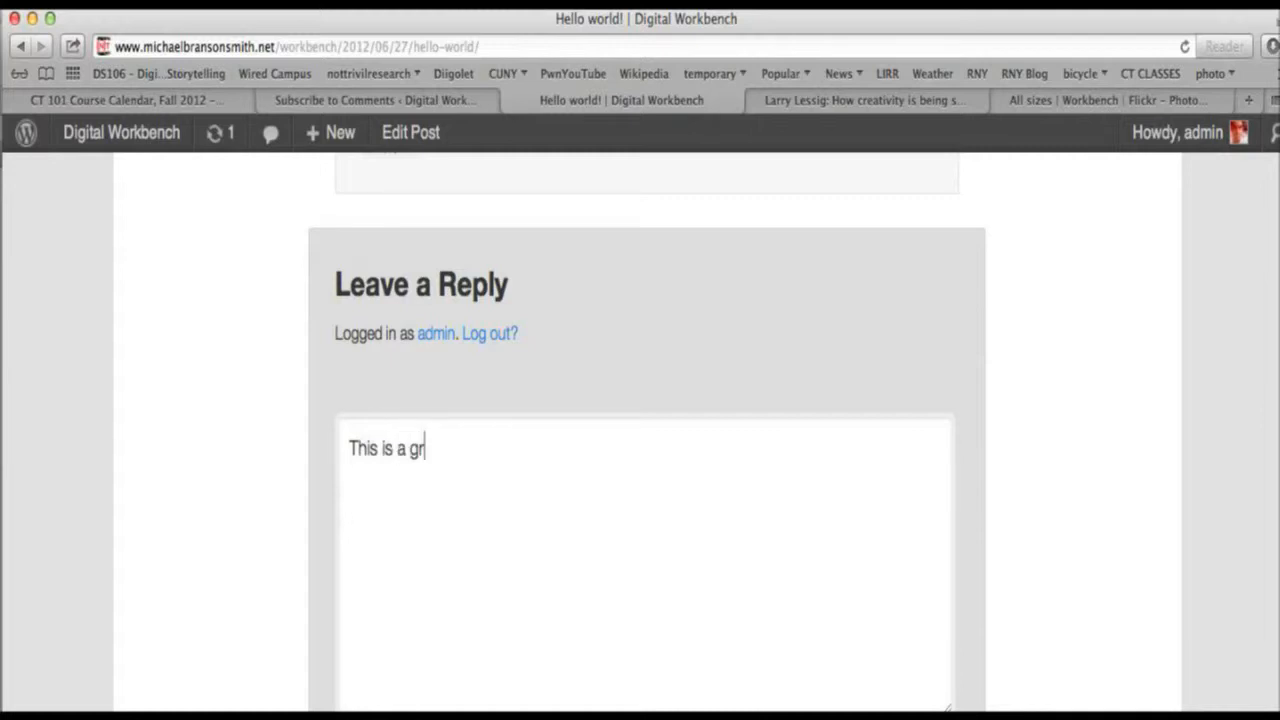
{"action": "key", "text": "BackSpace"}
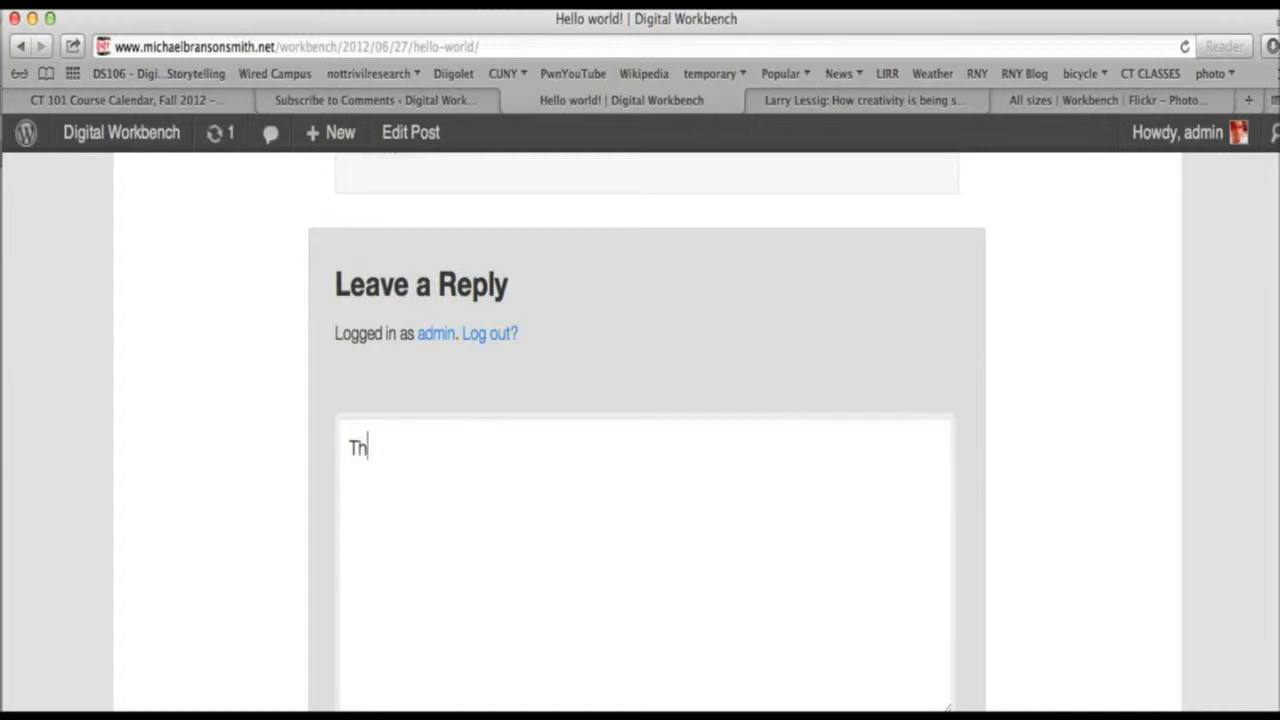
{"action": "key", "text": "backspace"}
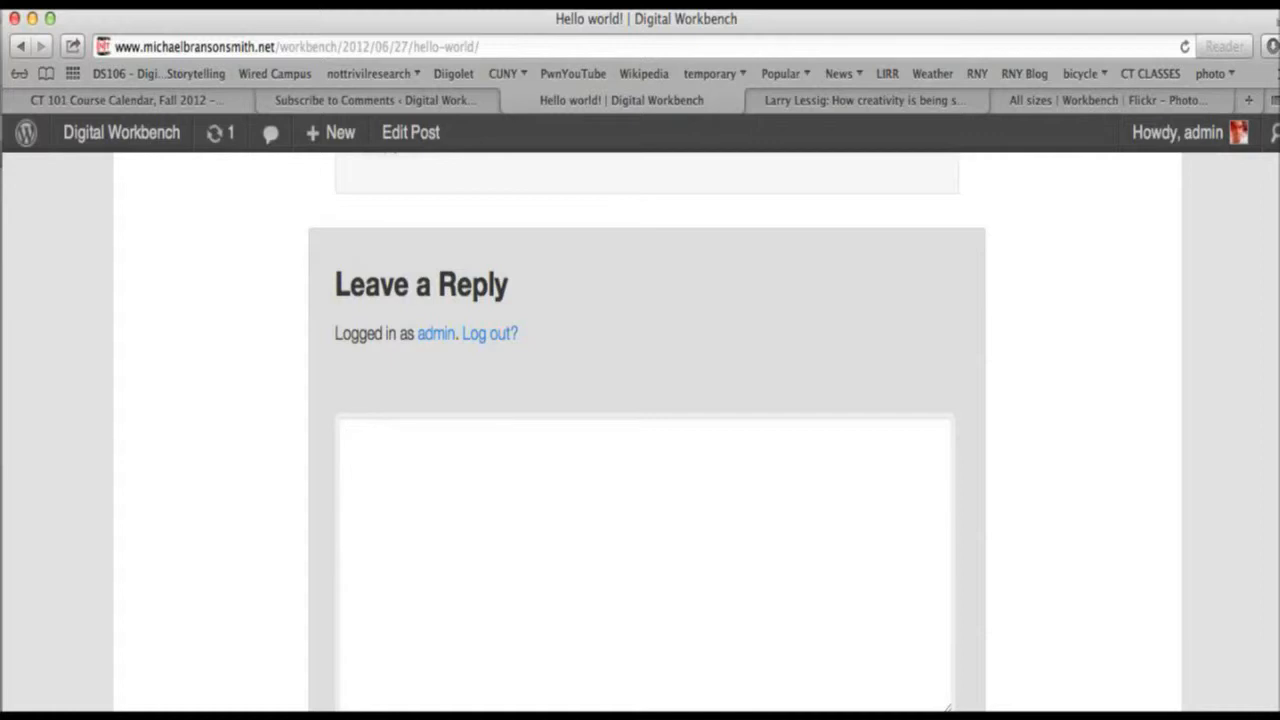
{"action": "left_click", "coordinate": [1176, 132]}
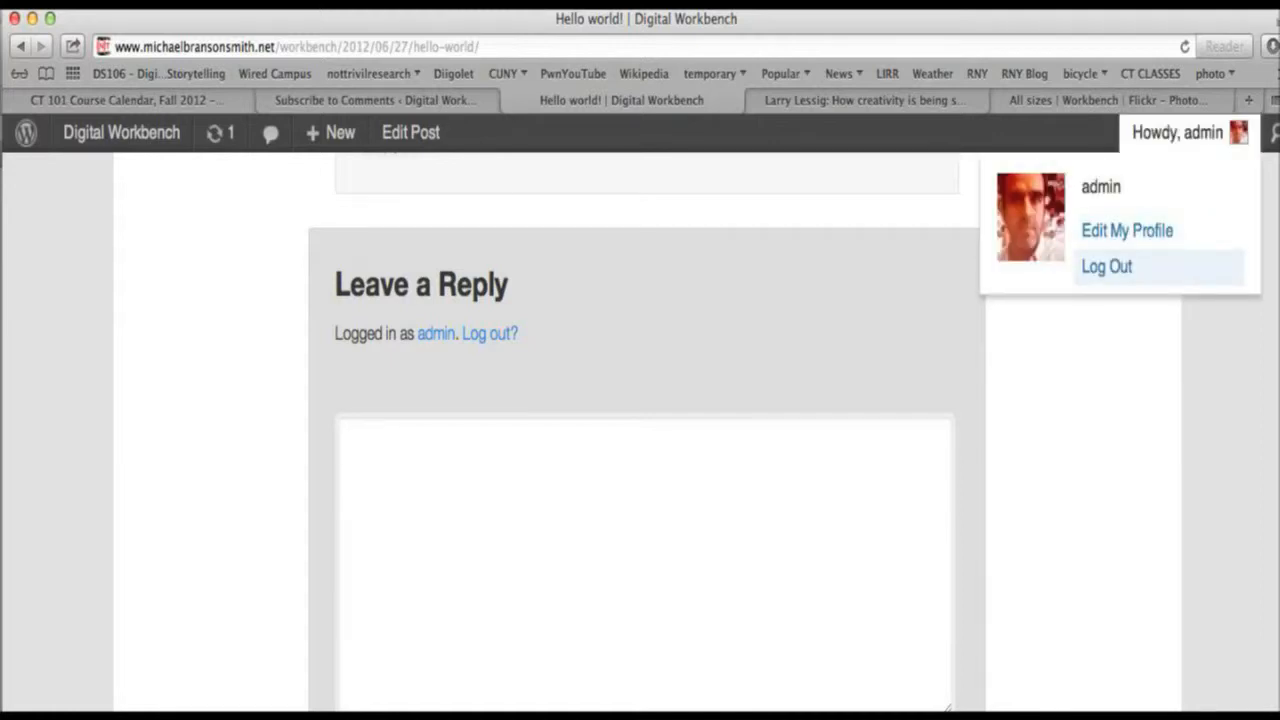
Log out, enter 'Michael' as guest commenter, and reveal the notify-of-followup checkbox.
{"action": "left_click", "coordinate": [1106, 266]}
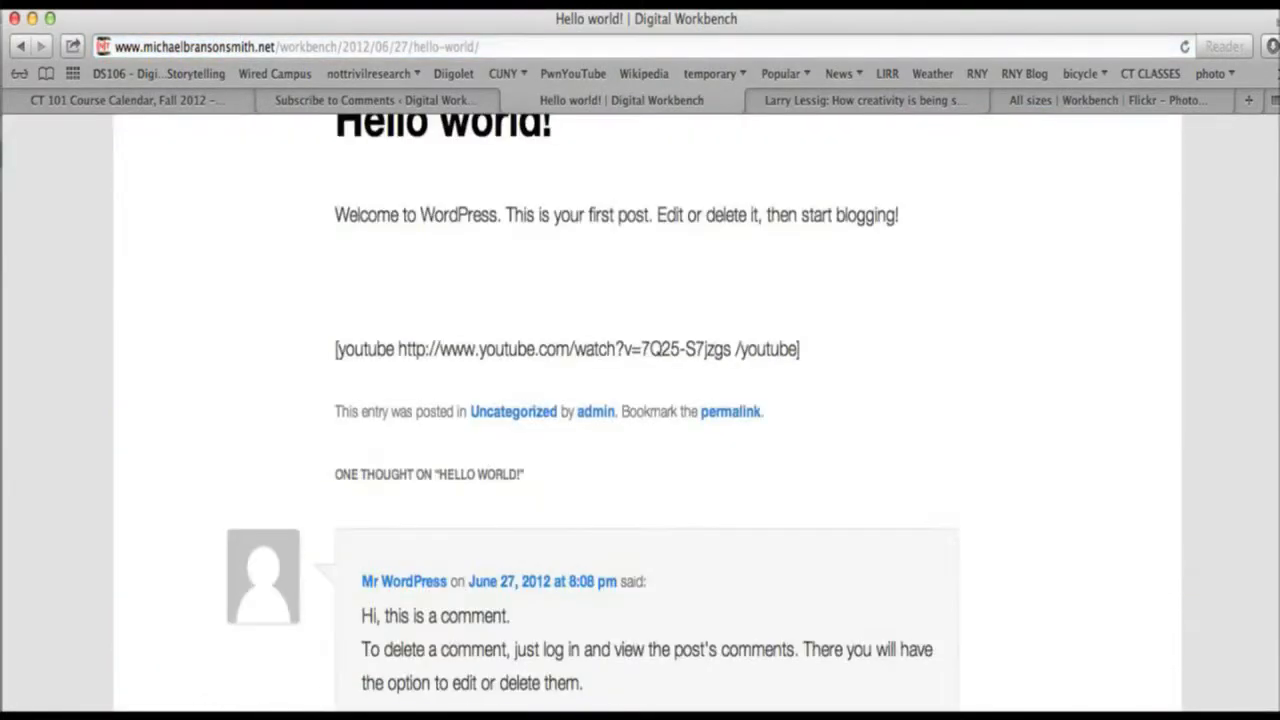
{"action": "scroll", "scroll_direction": "down", "scroll_amount": 3}
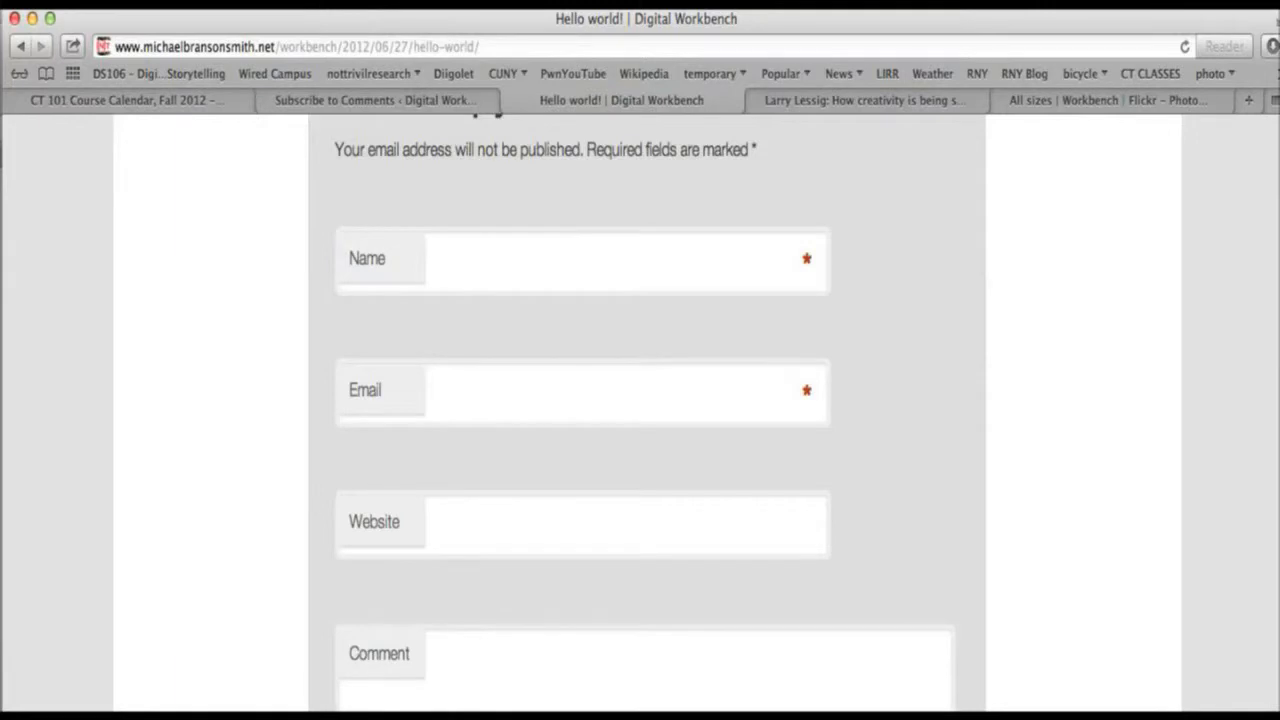
{"action": "left_click", "coordinate": [582, 260]}
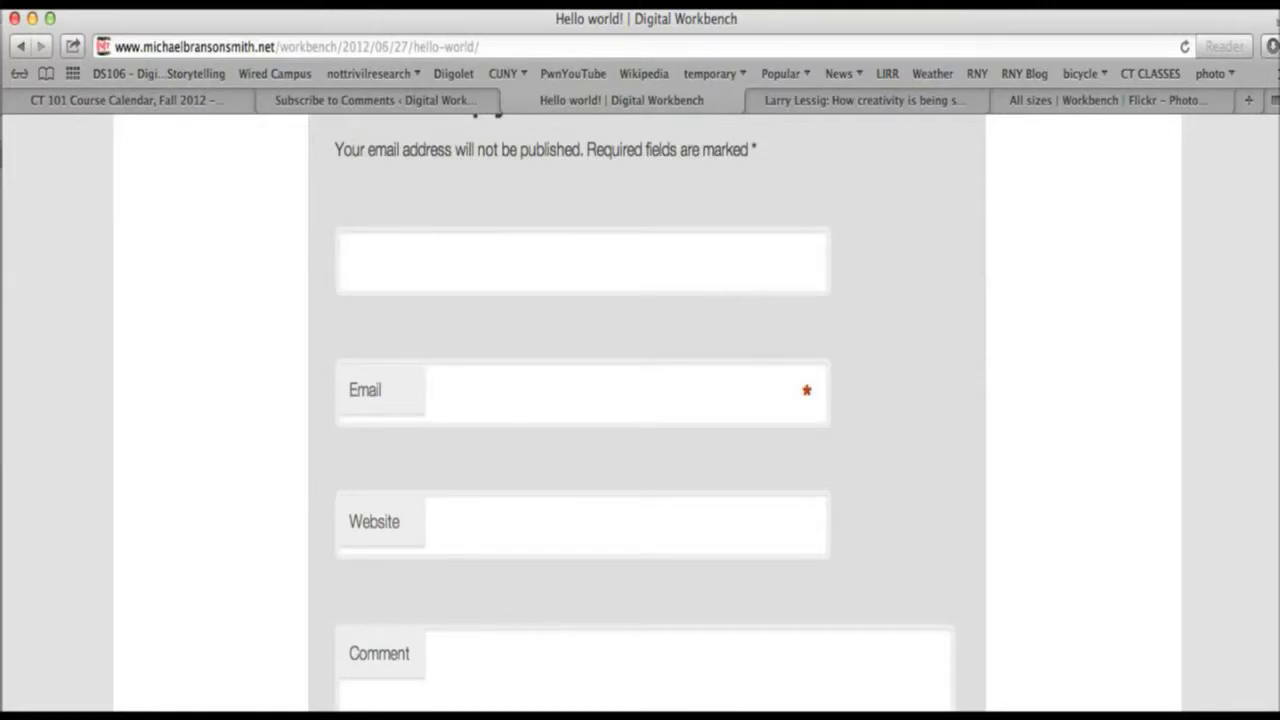
{"action": "type", "text": "Michael"}
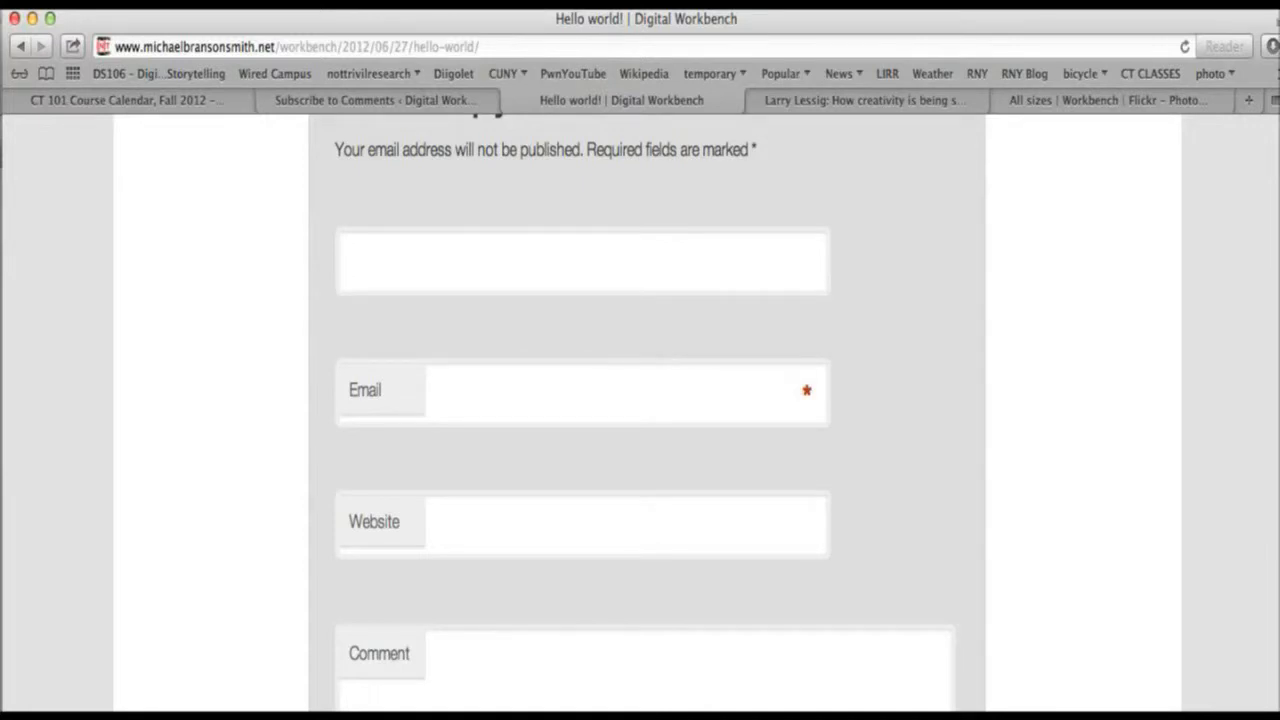
{"action": "scroll", "scroll_direction": "down", "scroll_amount": 3}
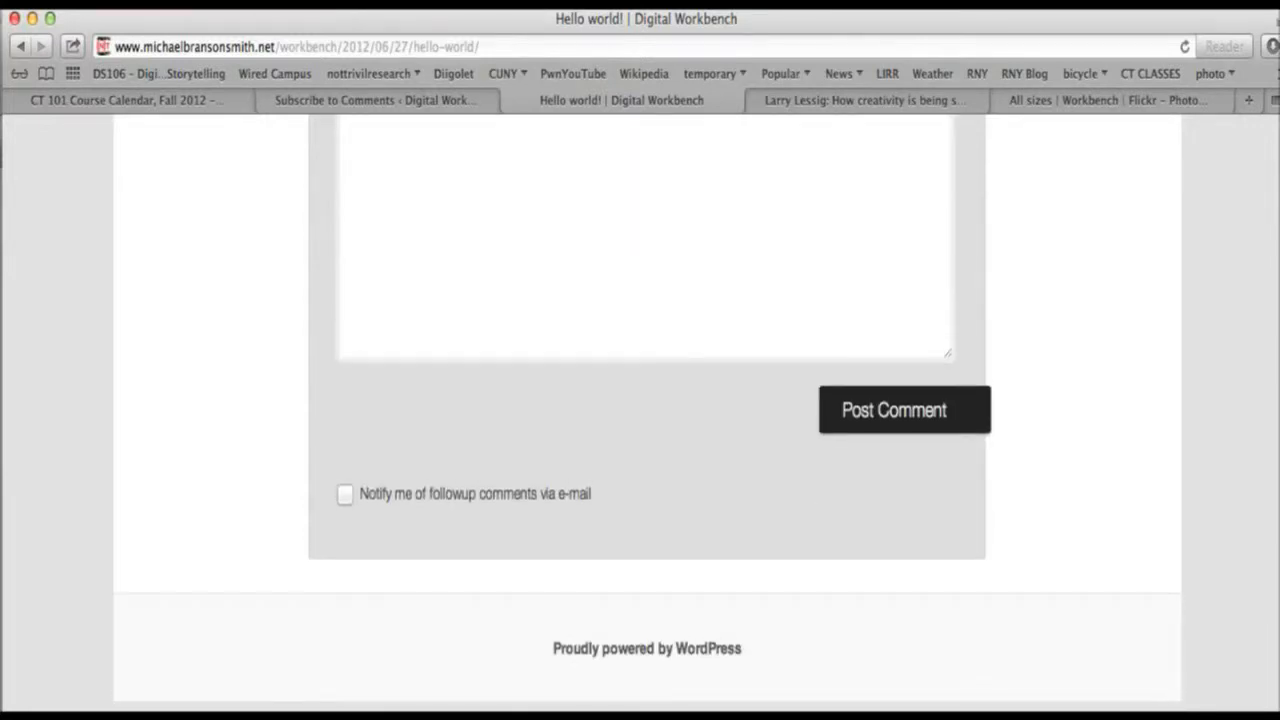